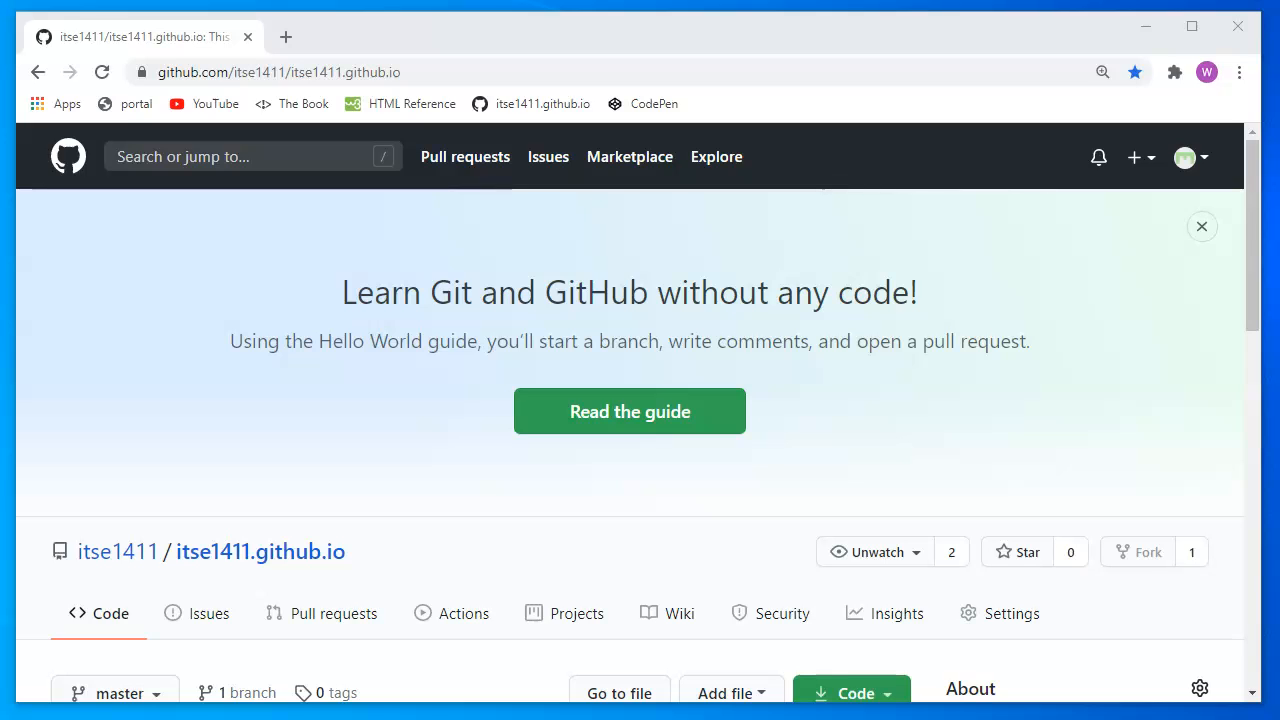
pyautogui.moveTo(360, 442)
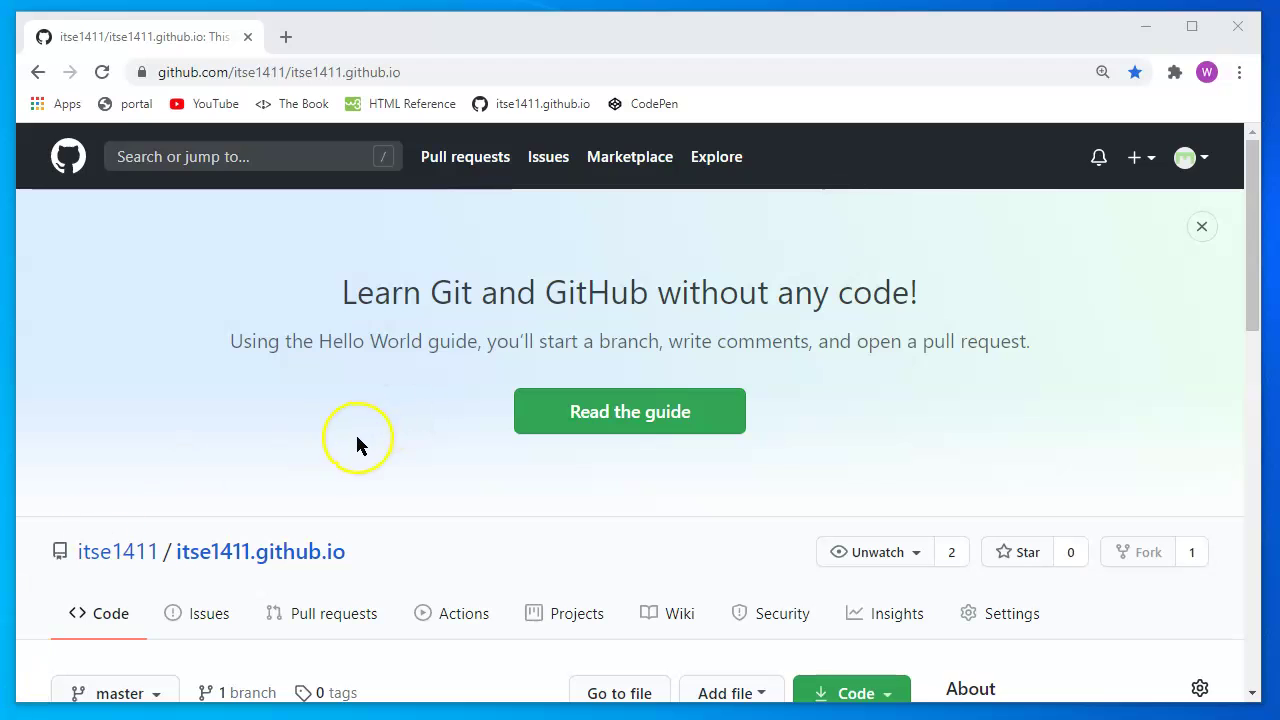
pyautogui.moveTo(360, 446)
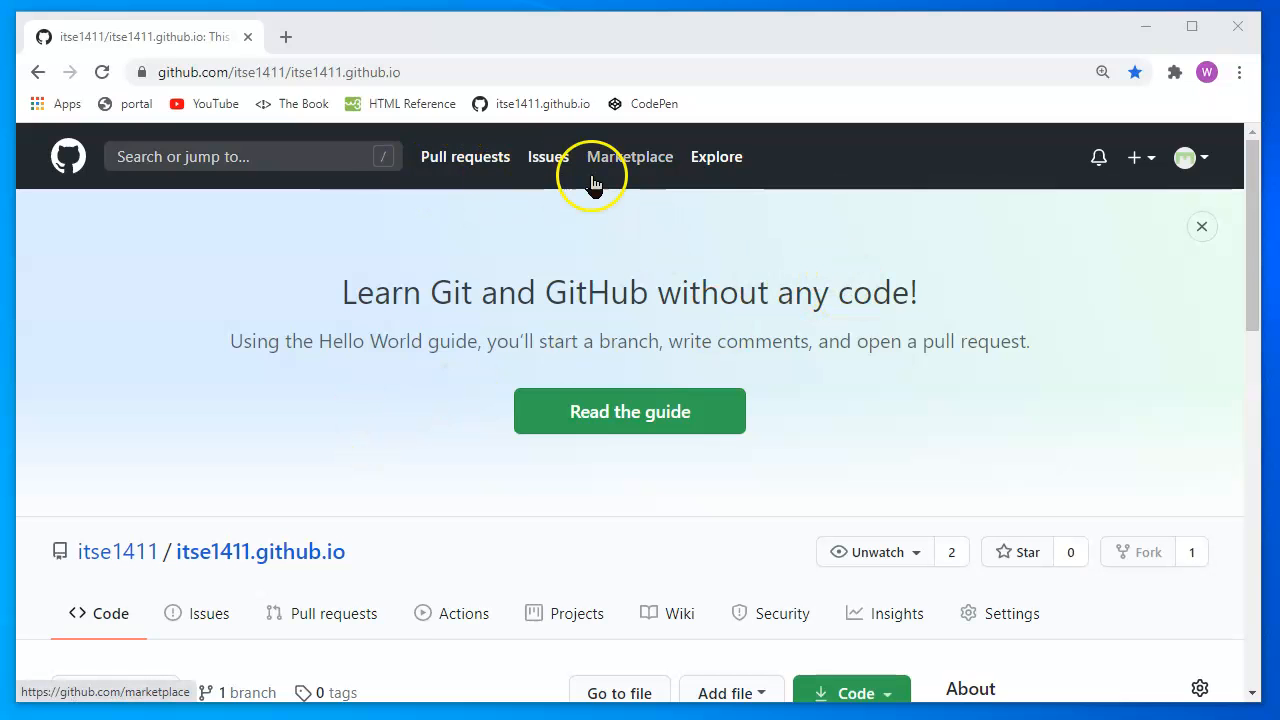
pyautogui.moveTo(419, 443)
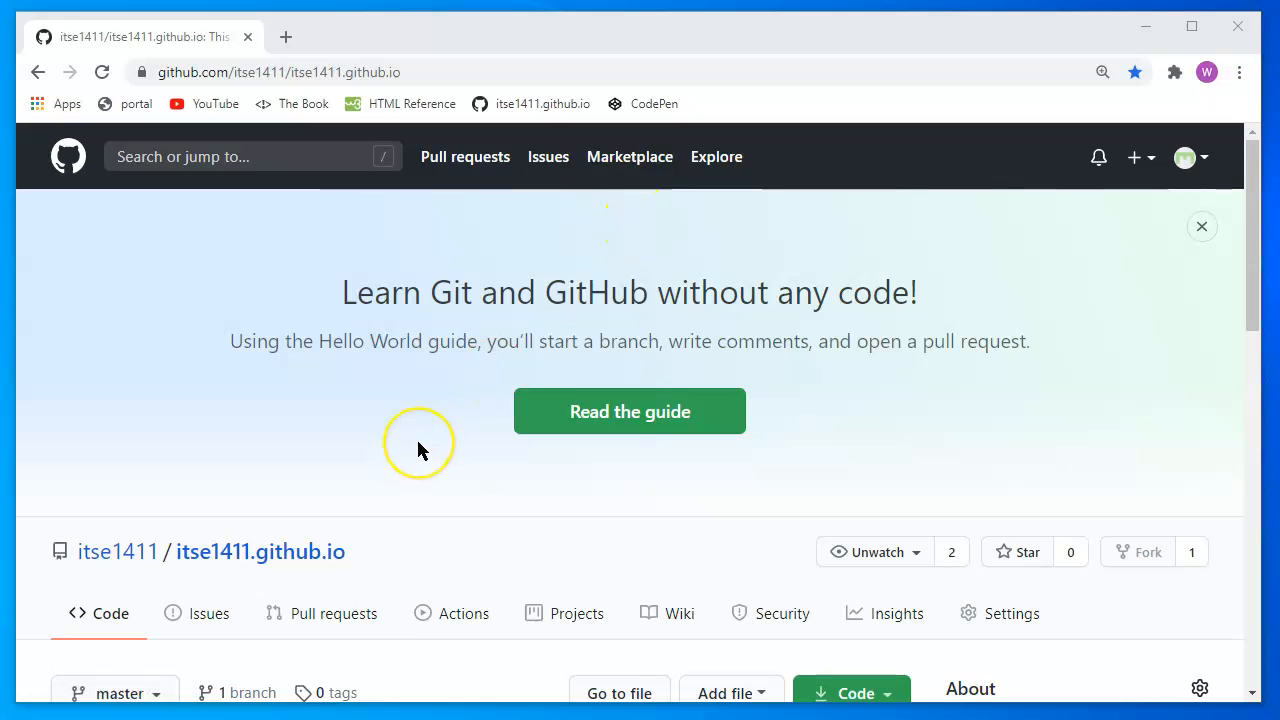
# Browse into the week08 folder and view index.html, an empty 2-byte file
pyautogui.scroll(-3)
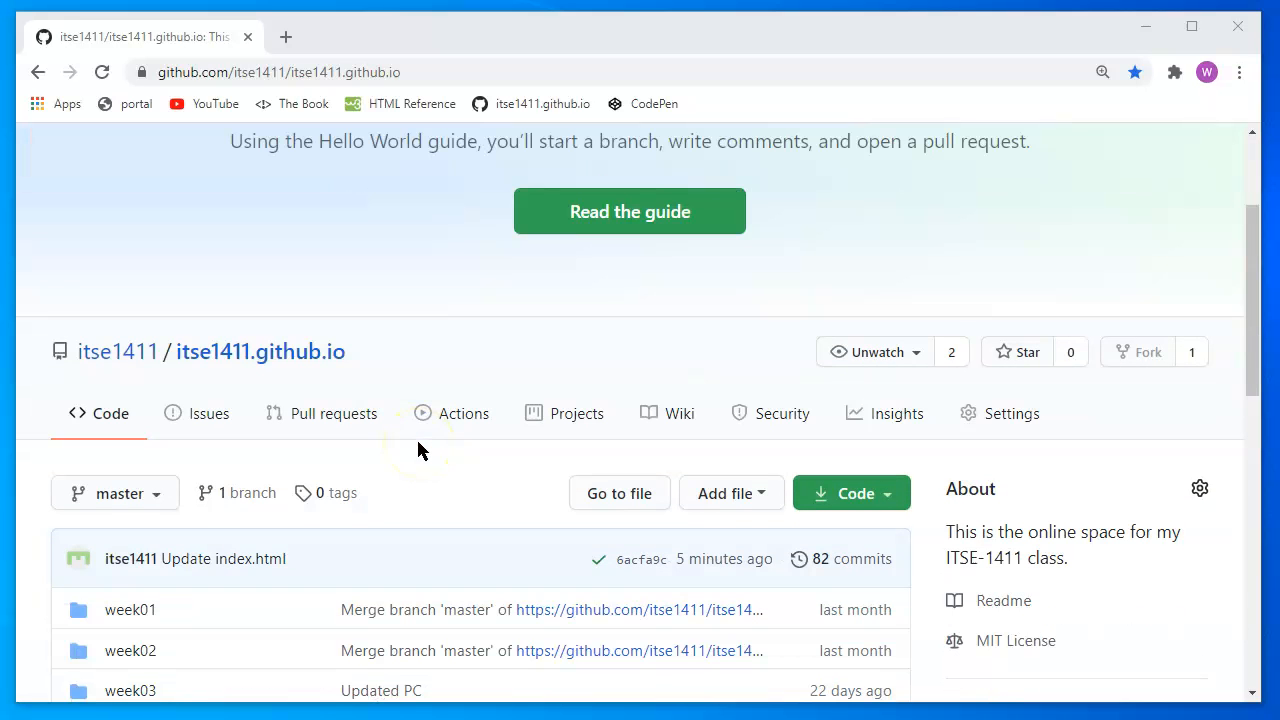
pyautogui.scroll(-3)
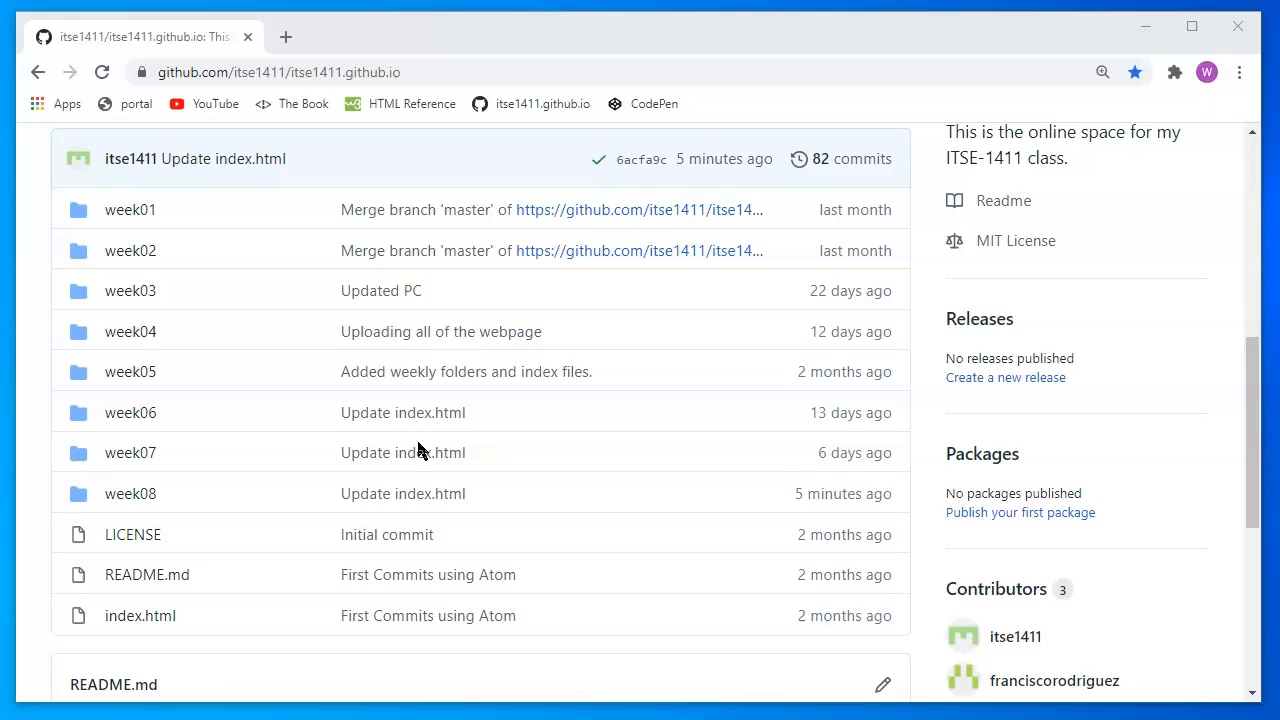
pyautogui.moveTo(130, 493)
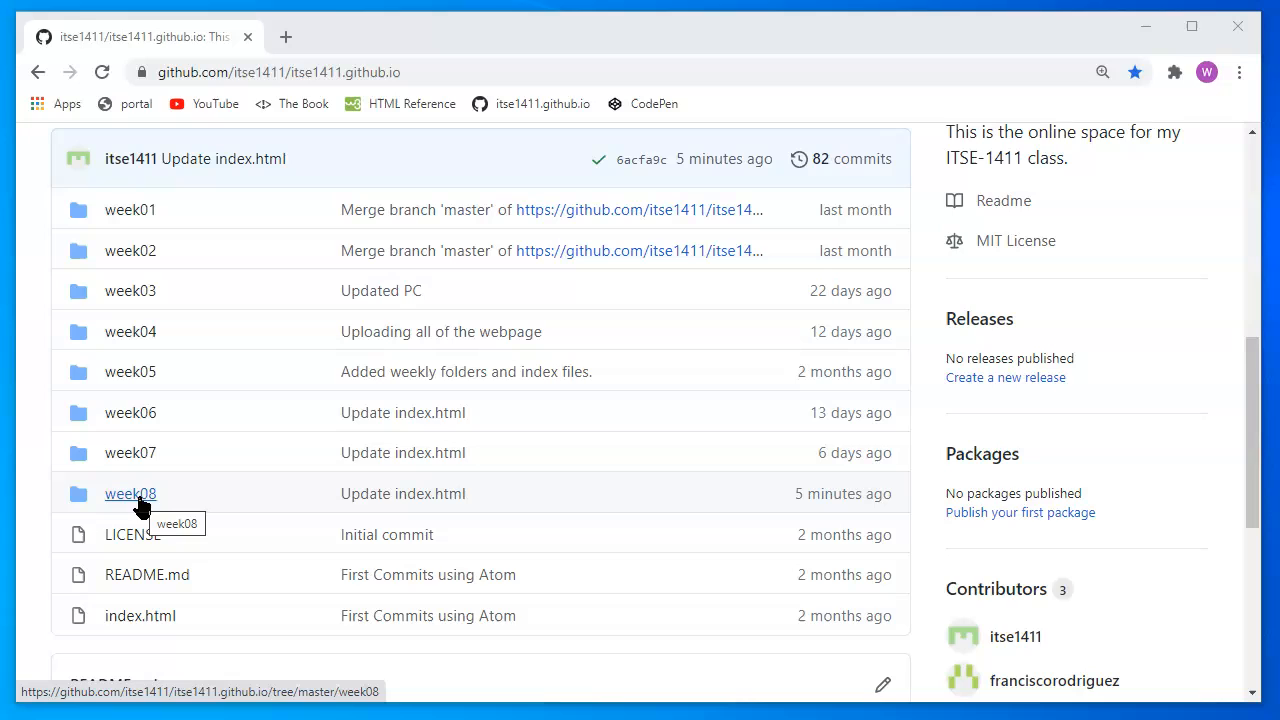
pyautogui.moveTo(190, 492)
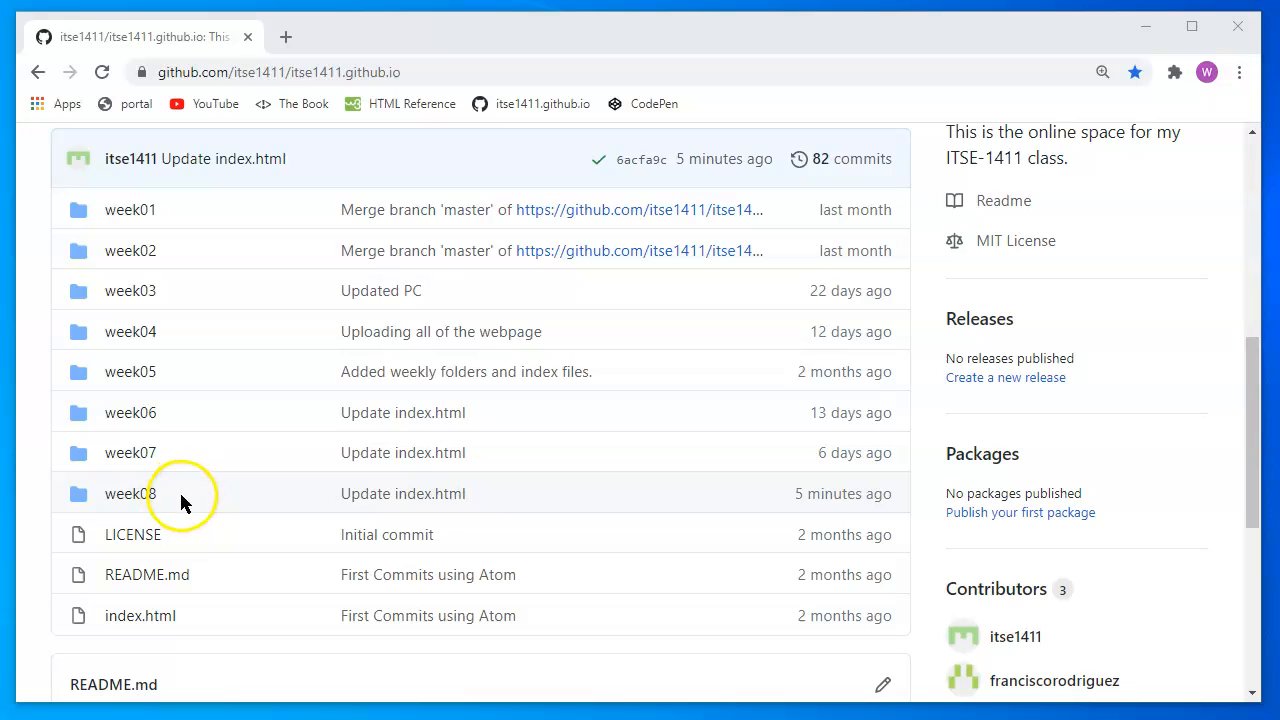
pyautogui.click(130, 493)
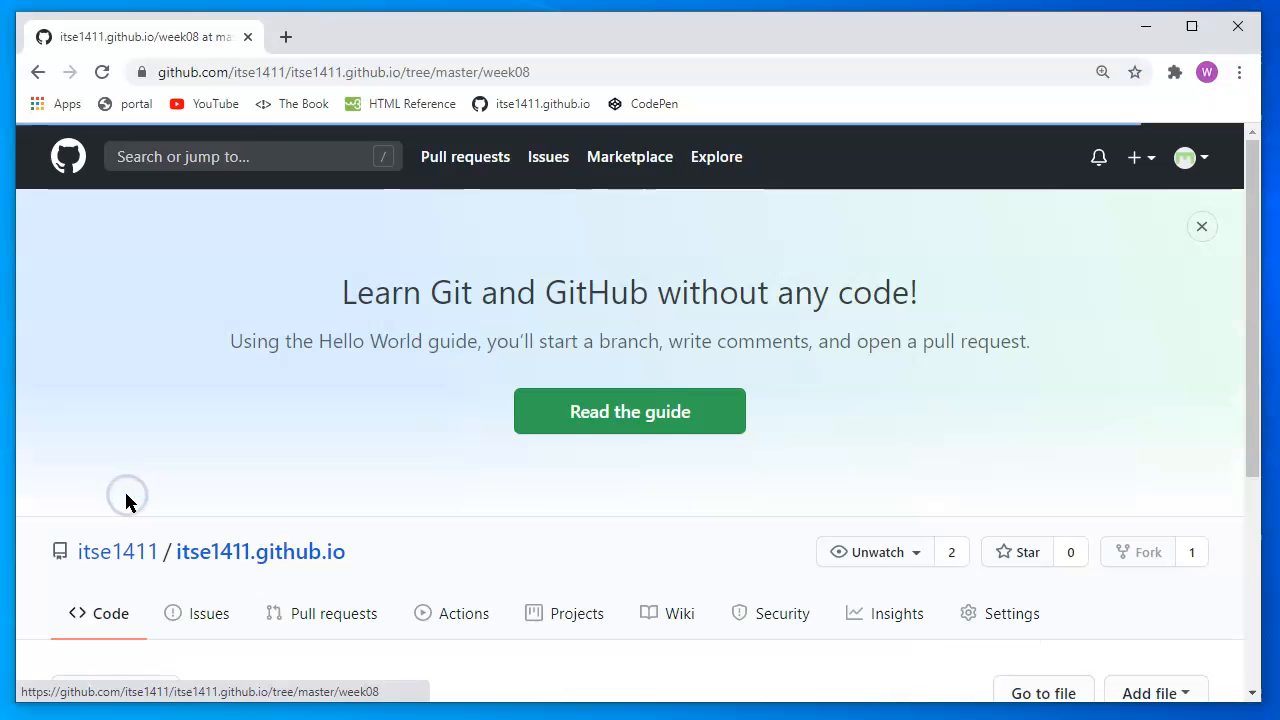
pyautogui.scroll(-3)
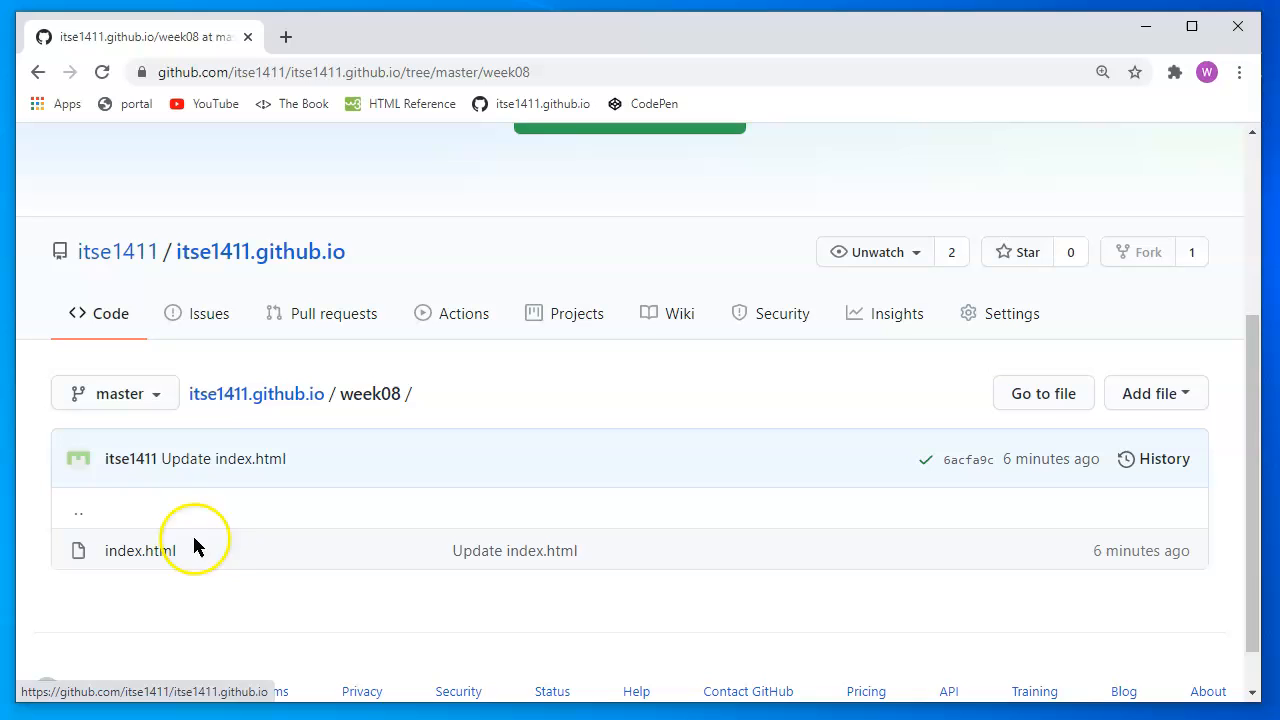
pyautogui.moveTo(140, 550)
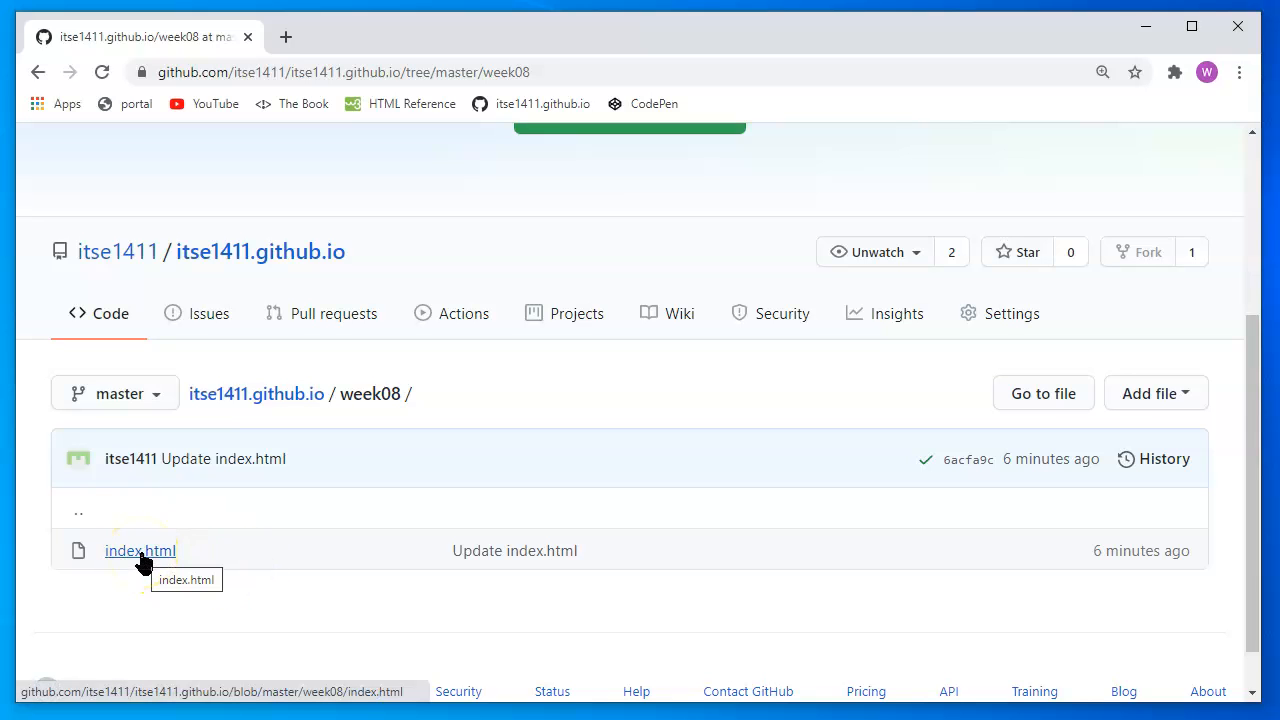
pyautogui.click(140, 550)
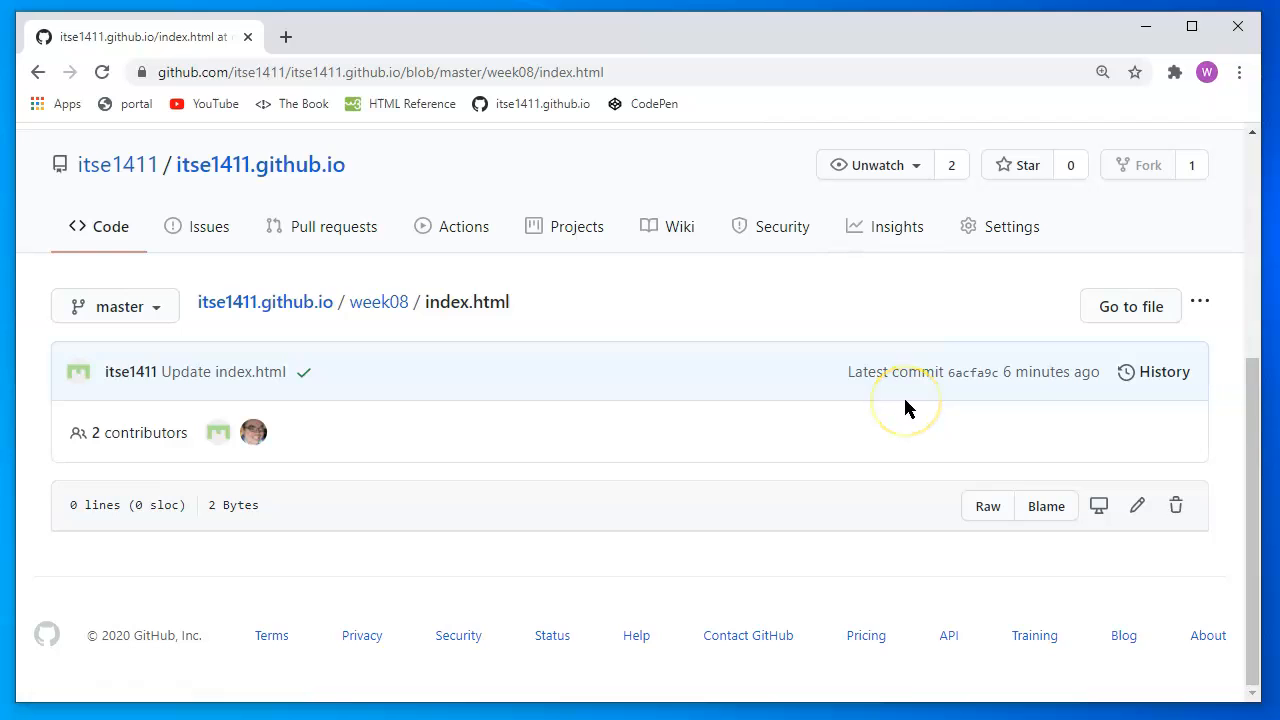
pyautogui.moveTo(840, 460)
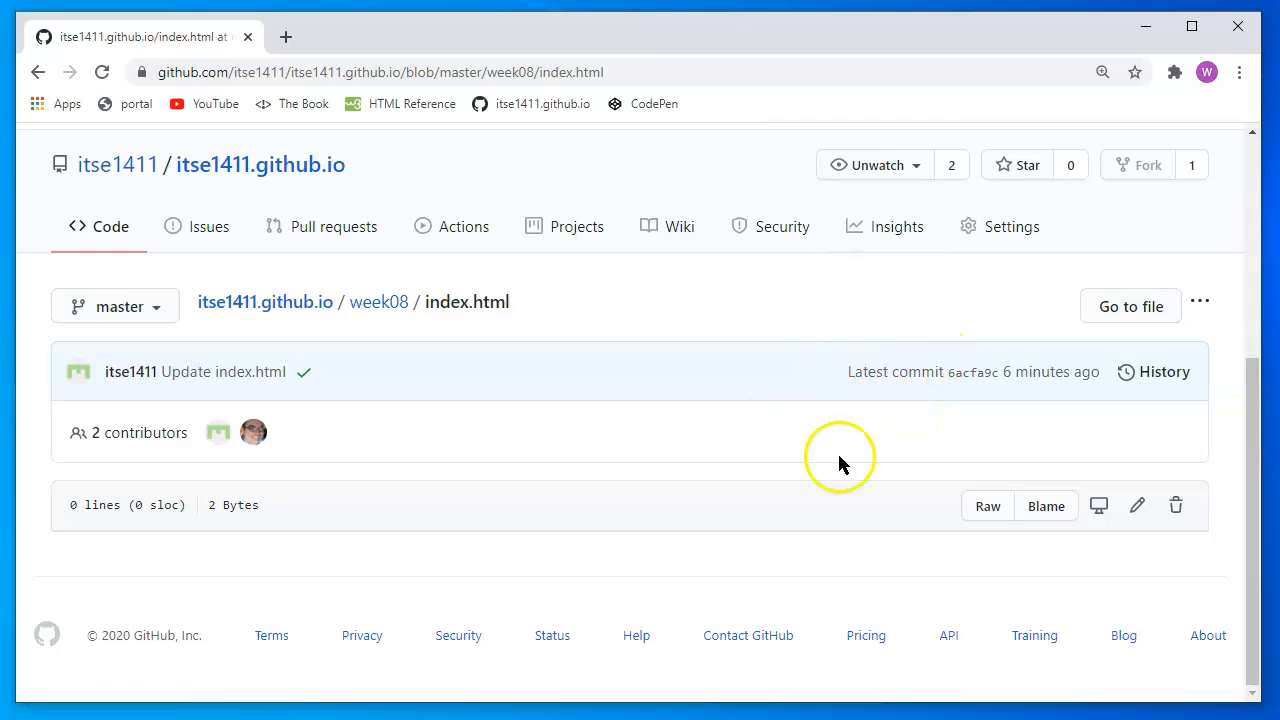
pyautogui.moveTo(1137, 505)
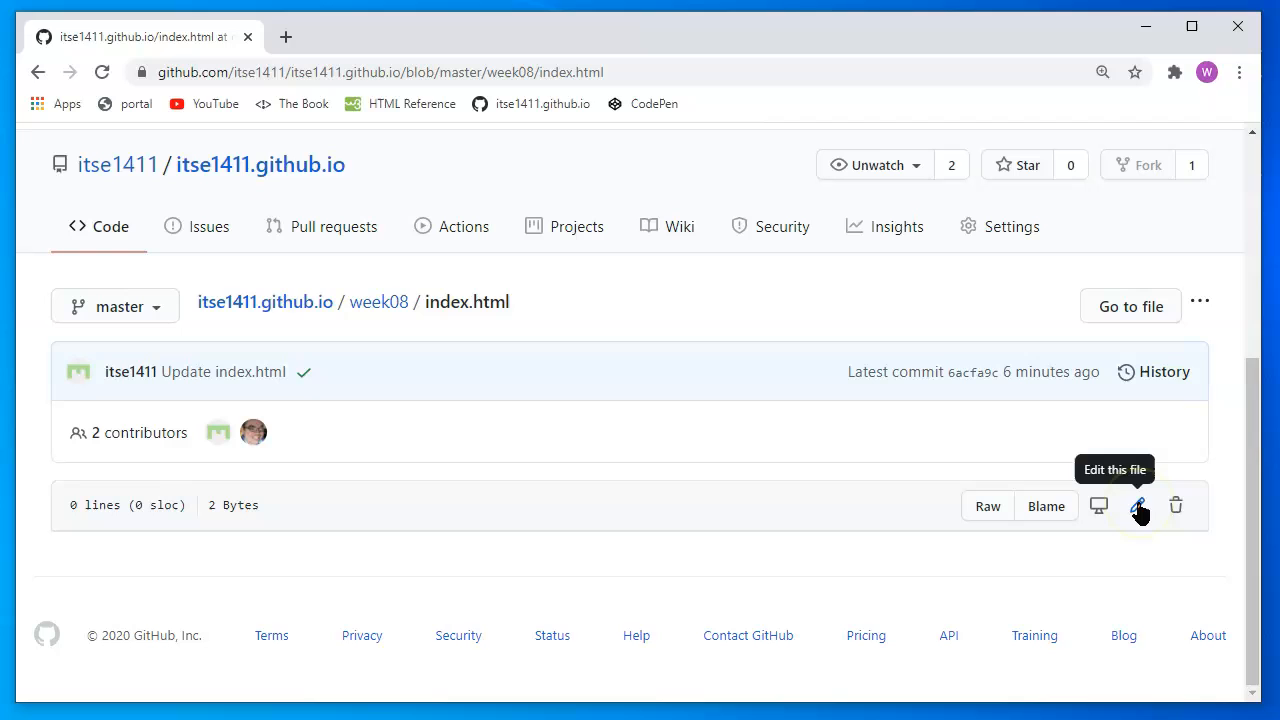
# Open week08/index.html in GitHub's web editor with the pencil Edit icon
pyautogui.click(1138, 505)
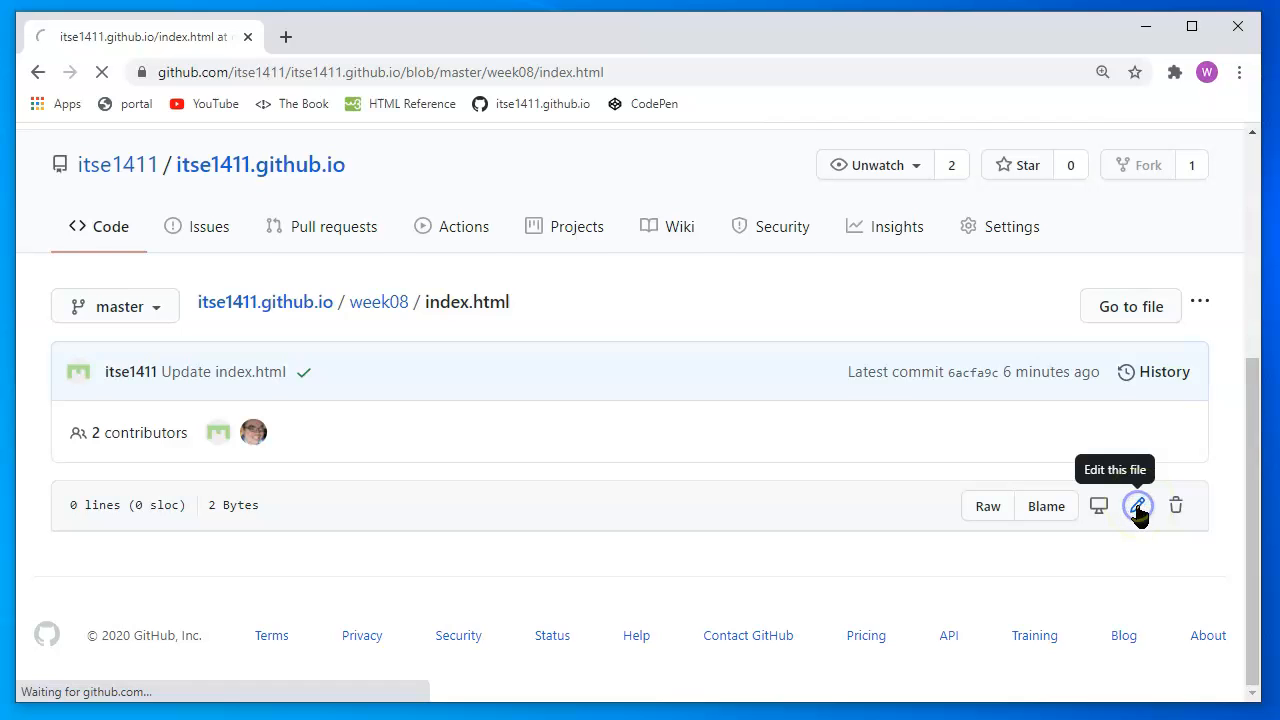
pyautogui.click(1138, 505)
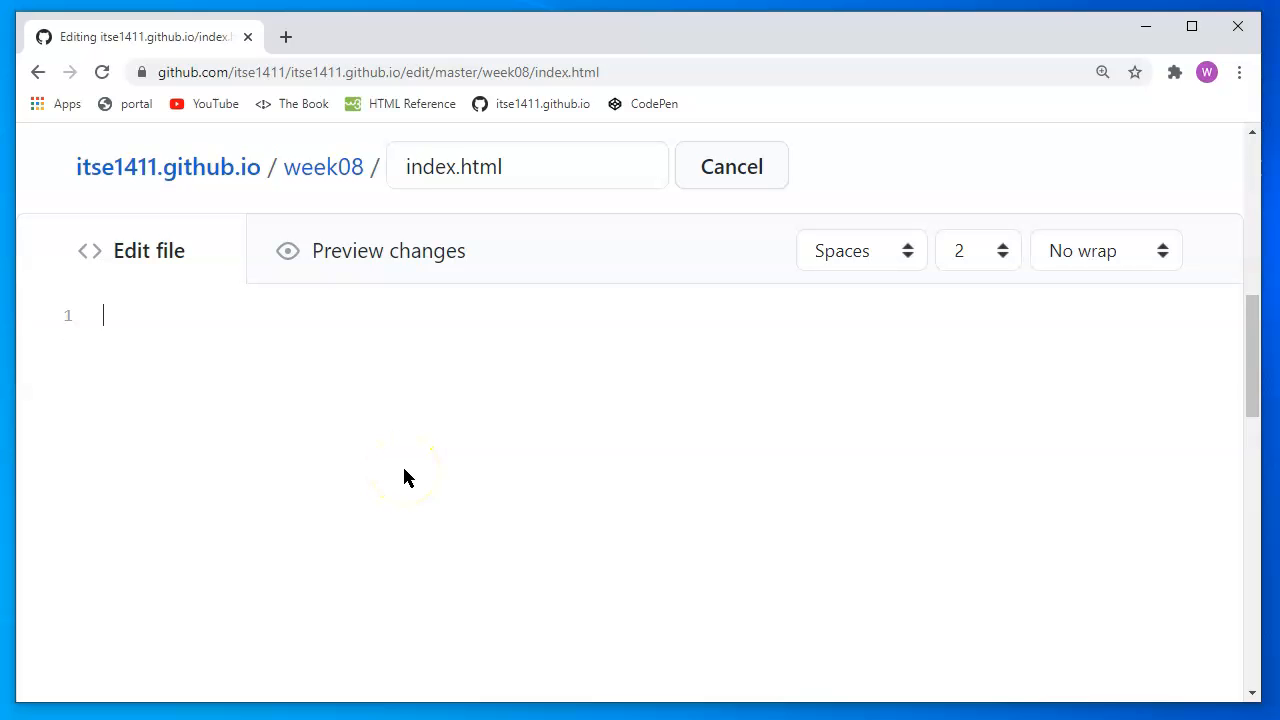
pyautogui.moveTo(237, 151)
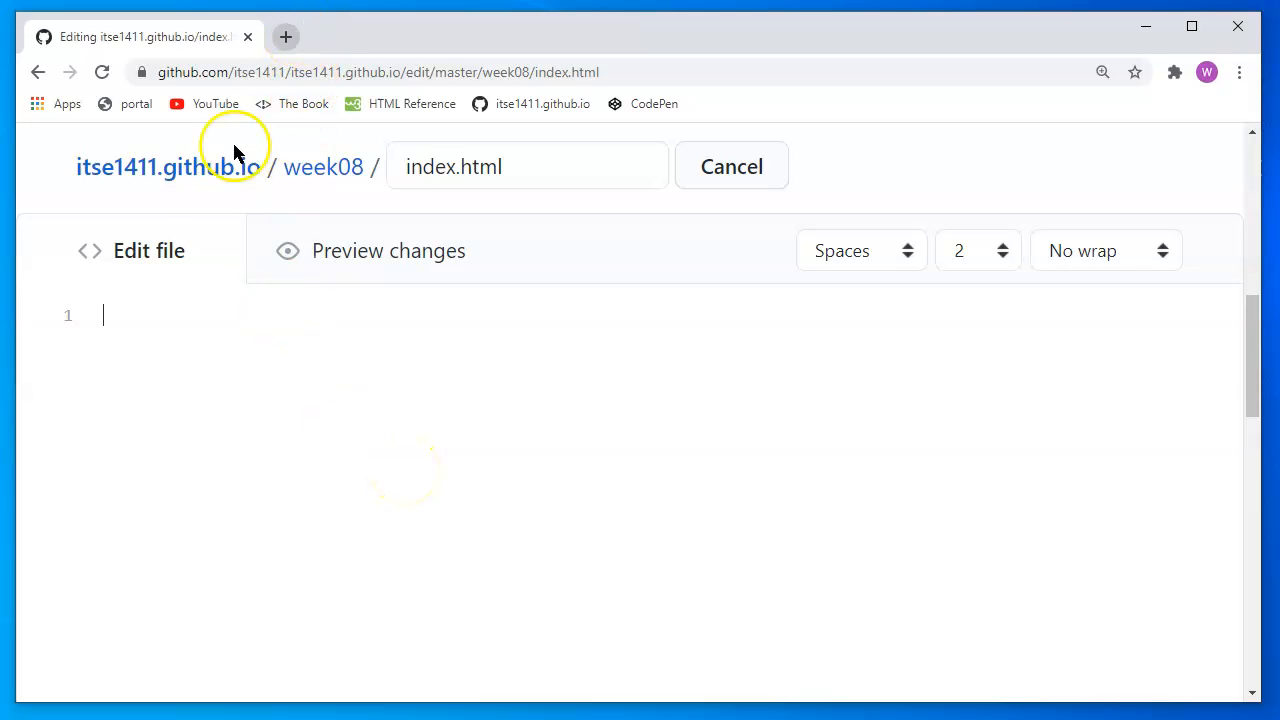
pyautogui.moveTo(287, 37)
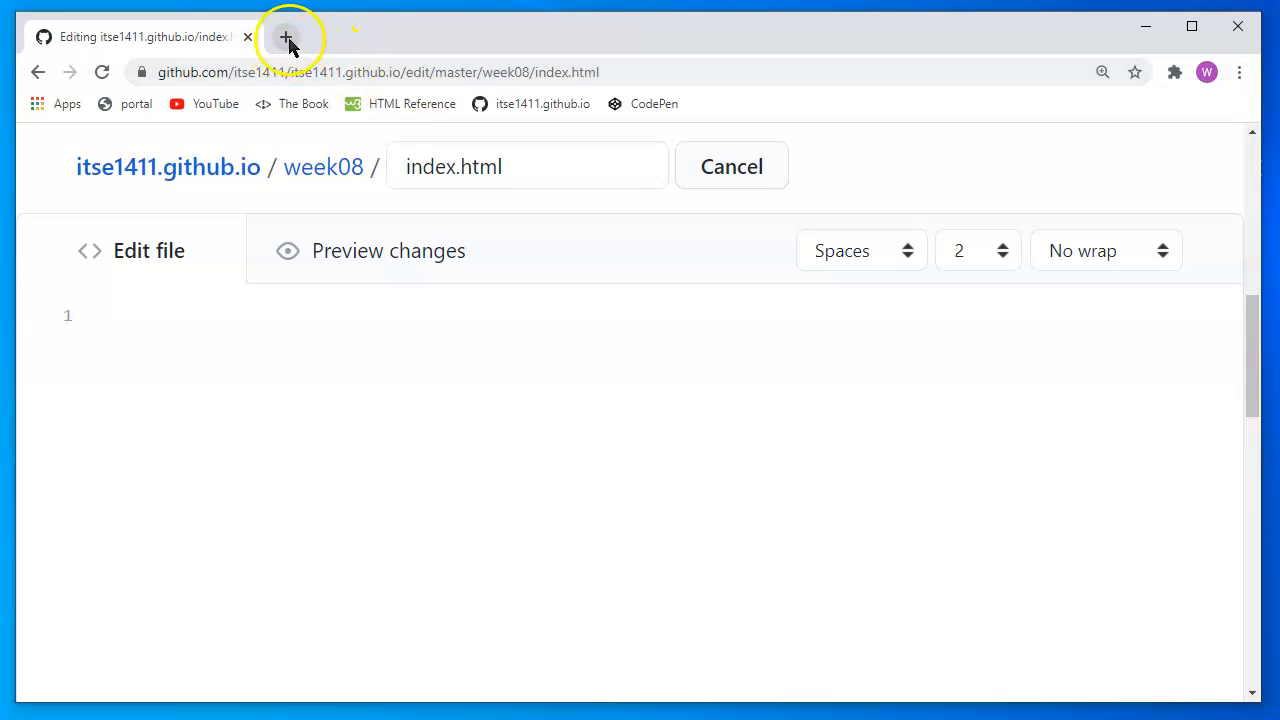
pyautogui.moveTo(287, 37)
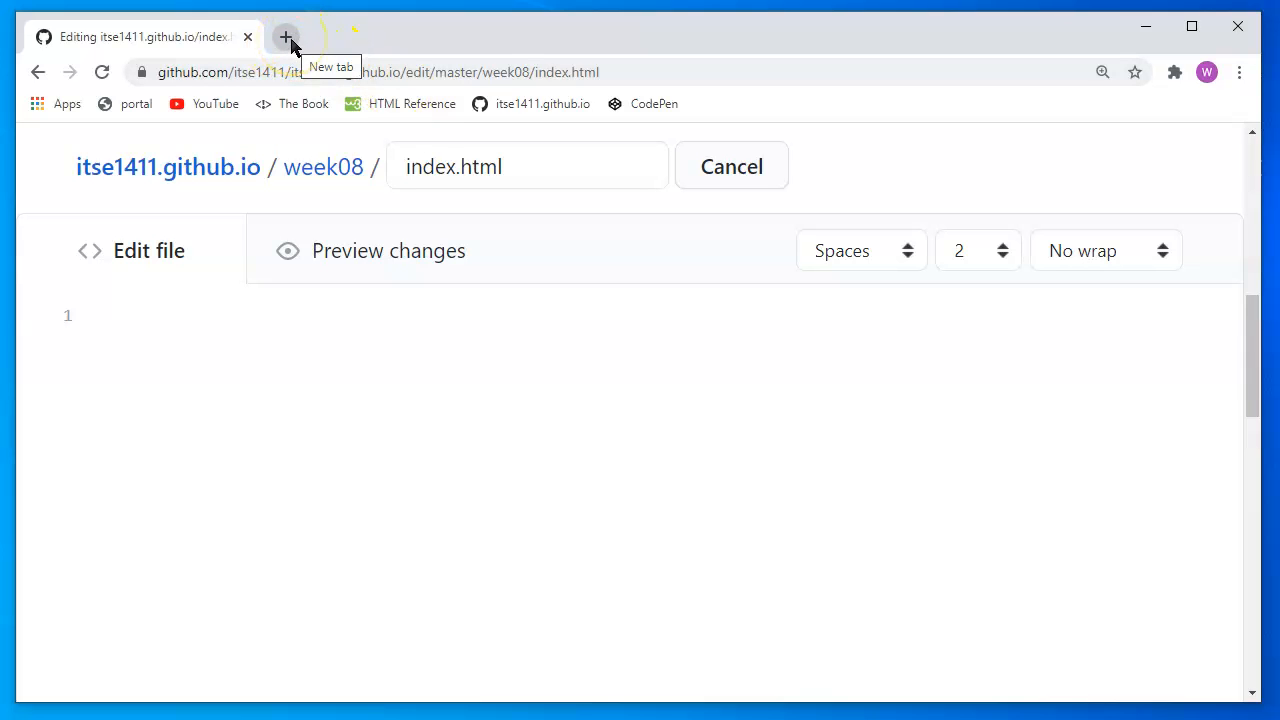
pyautogui.moveTo(237, 252)
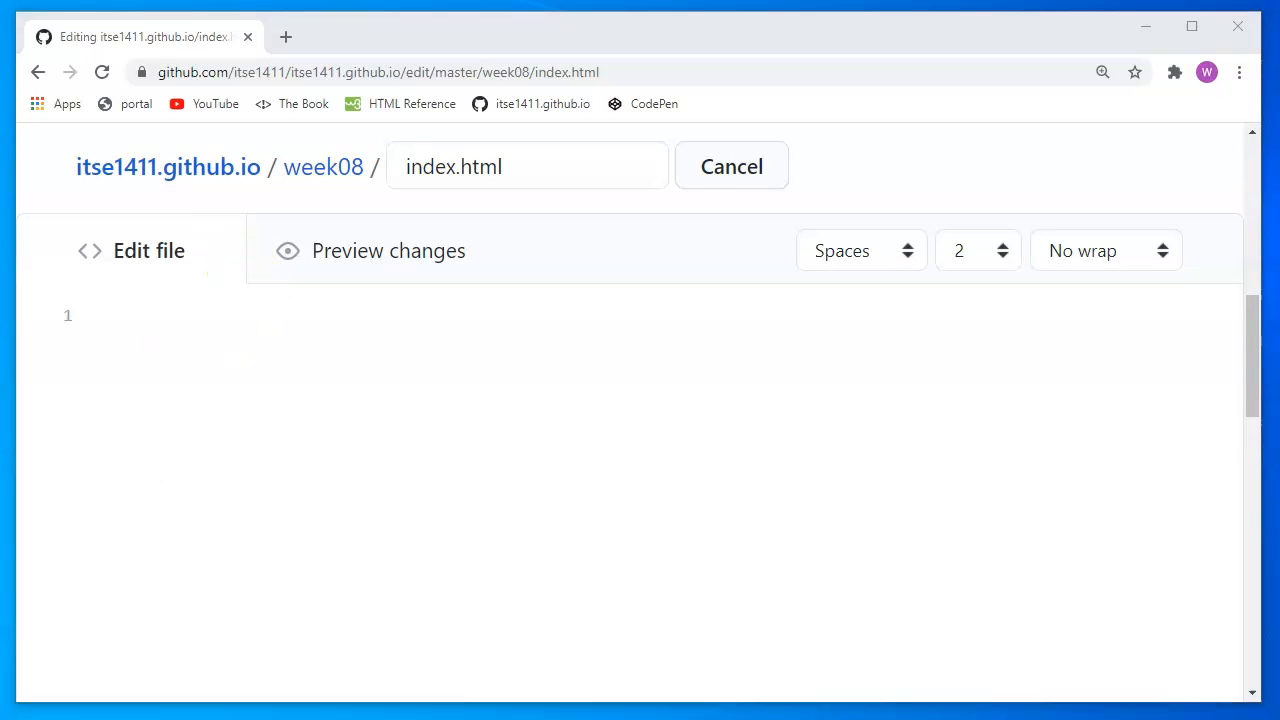
pyautogui.moveTo(352, 385)
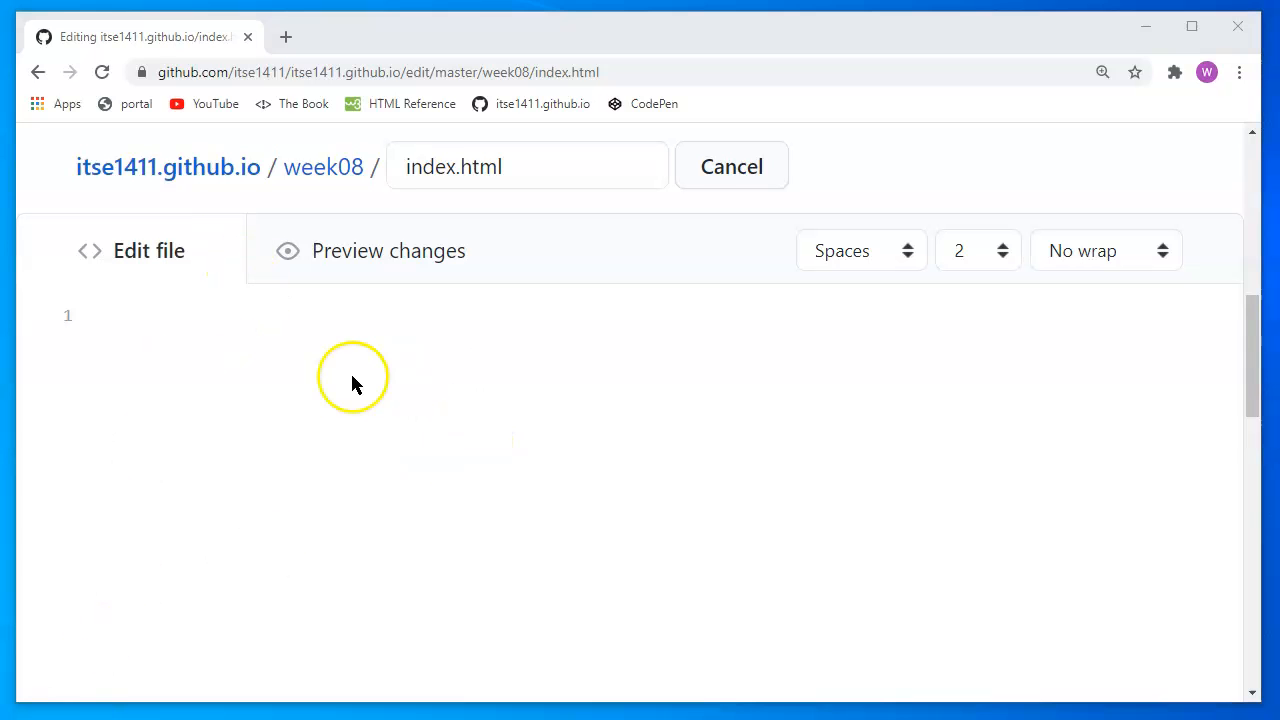
pyautogui.moveTo(420, 362)
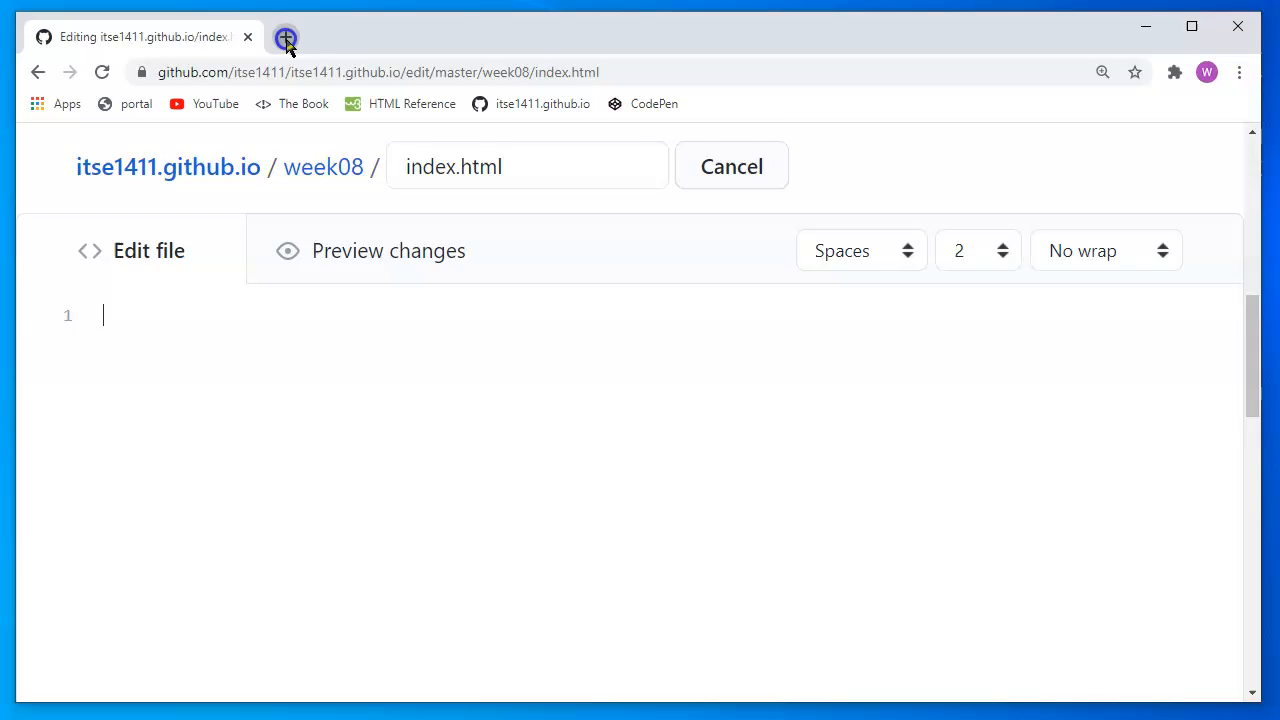
# Search 'barebones html template' in a new tab and copy SitePoint's HTML5 starter code
pyautogui.click(286, 37)
pyautogui.write('bar')
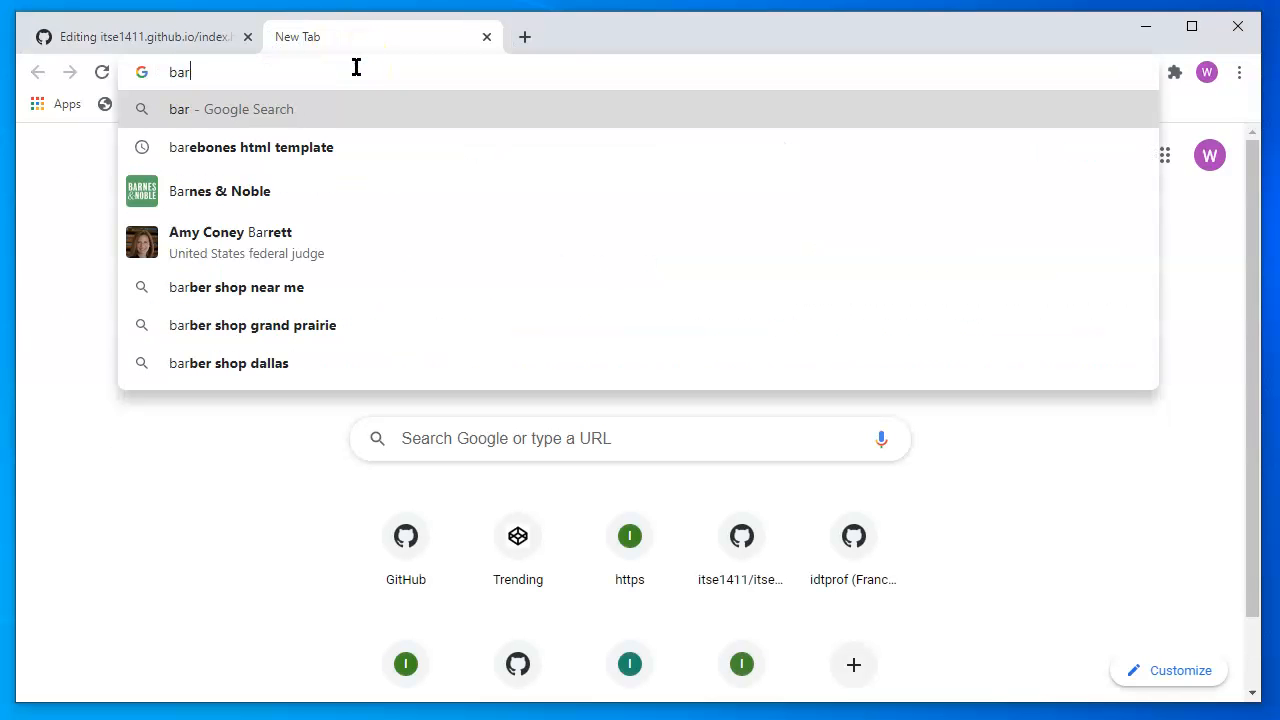
pyautogui.click(251, 147)
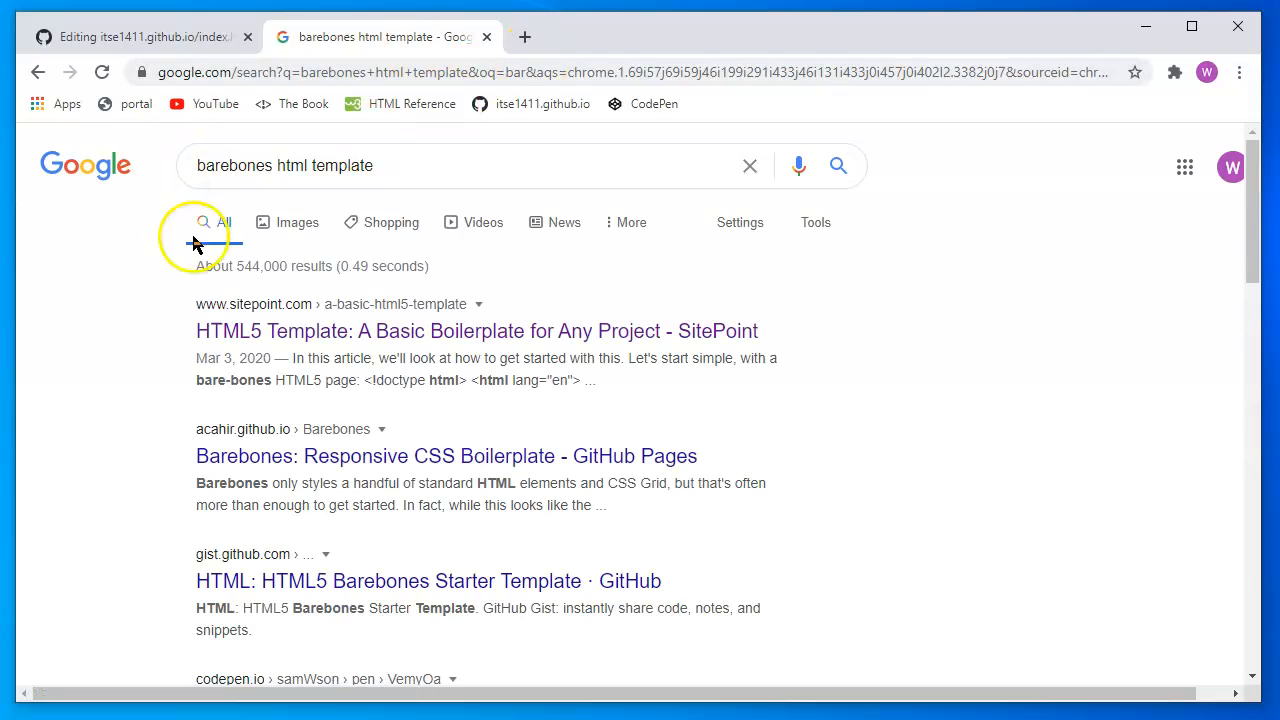
pyautogui.moveTo(407, 604)
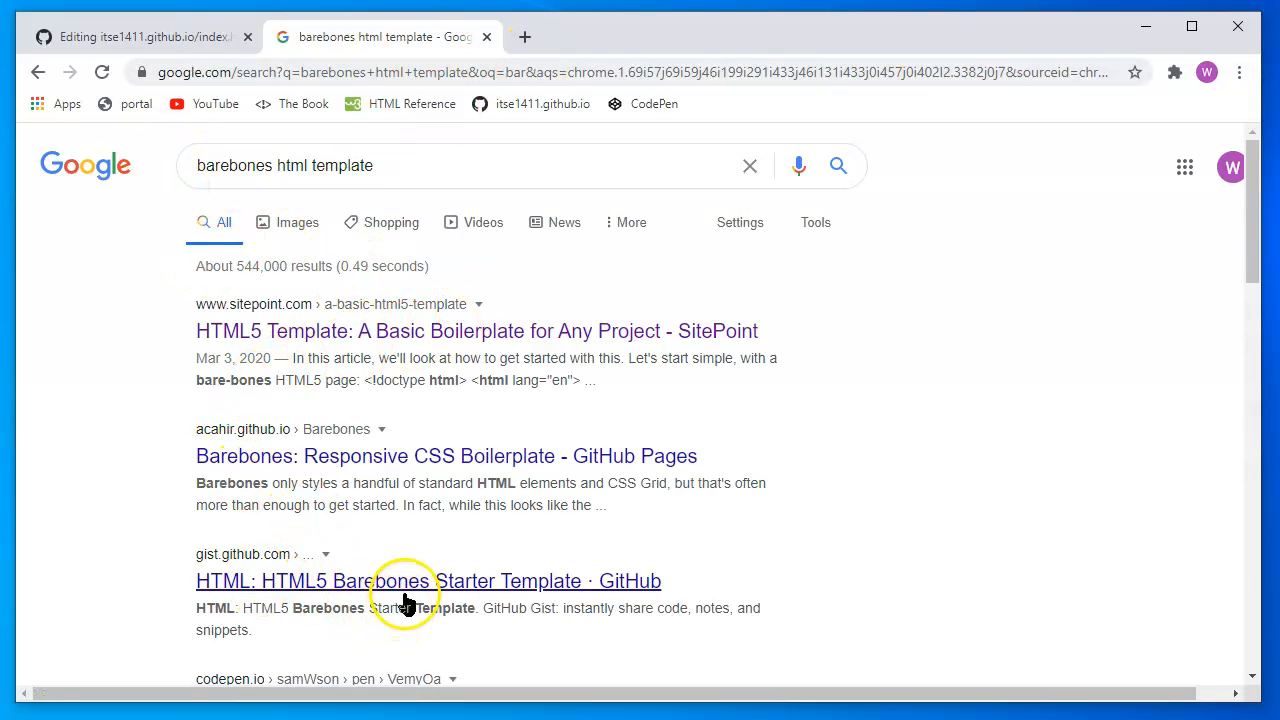
pyautogui.moveTo(390, 340)
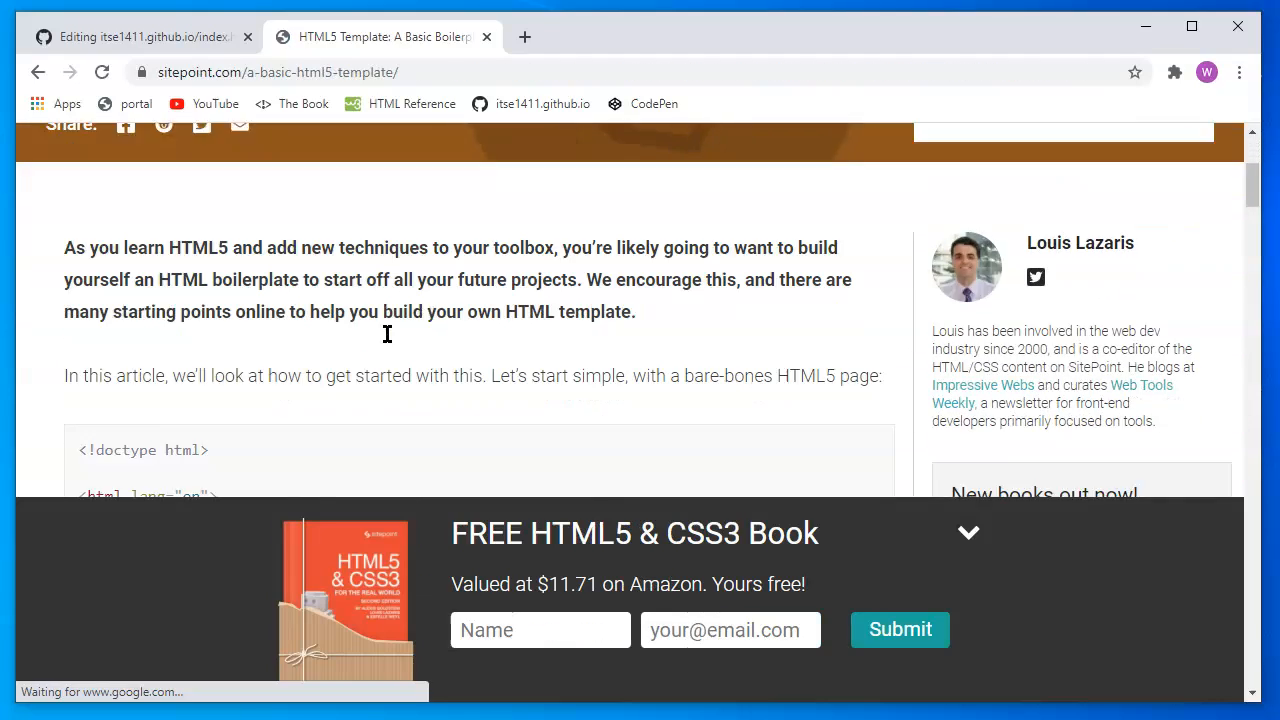
pyautogui.scroll(-3)
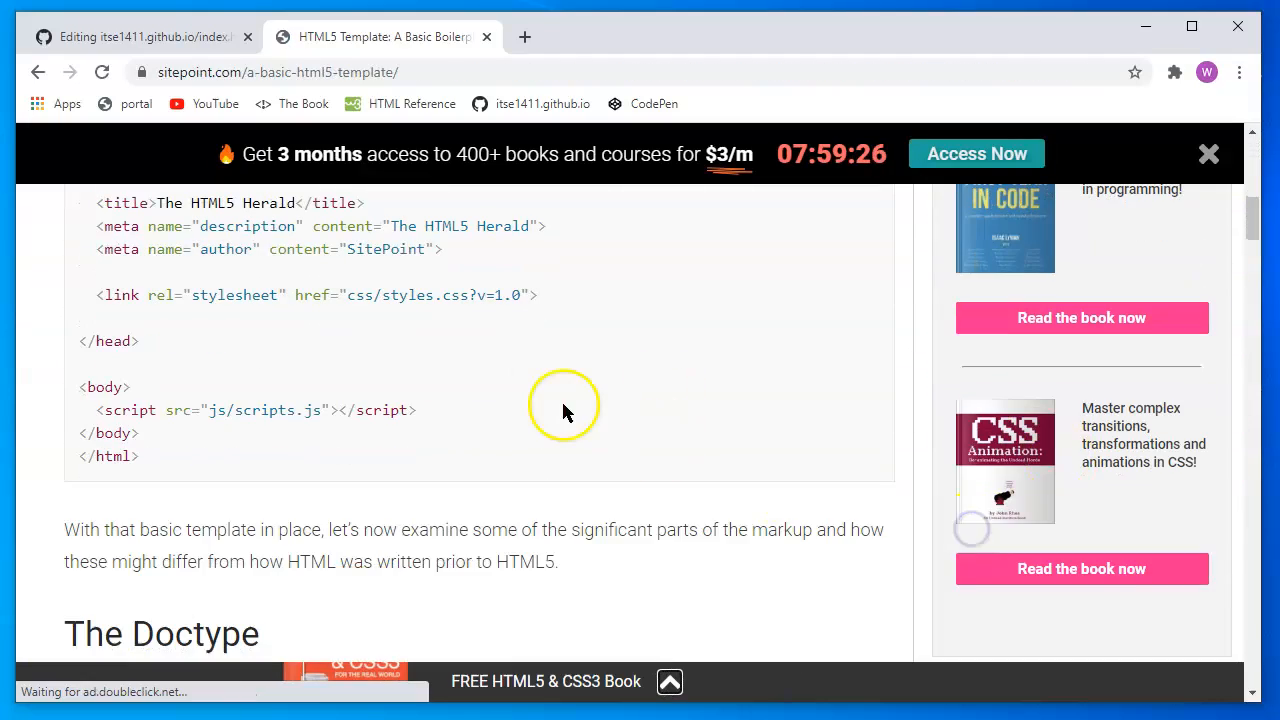
pyautogui.scroll(3)
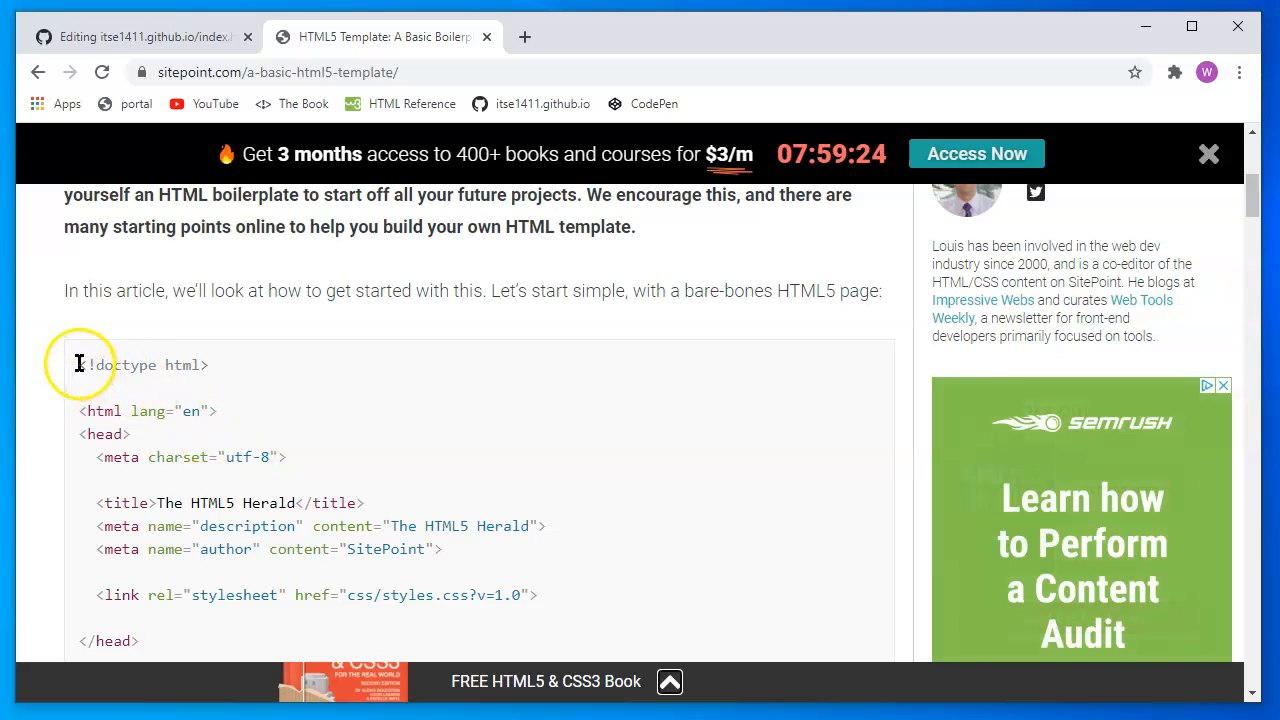
pyautogui.scroll(-3)
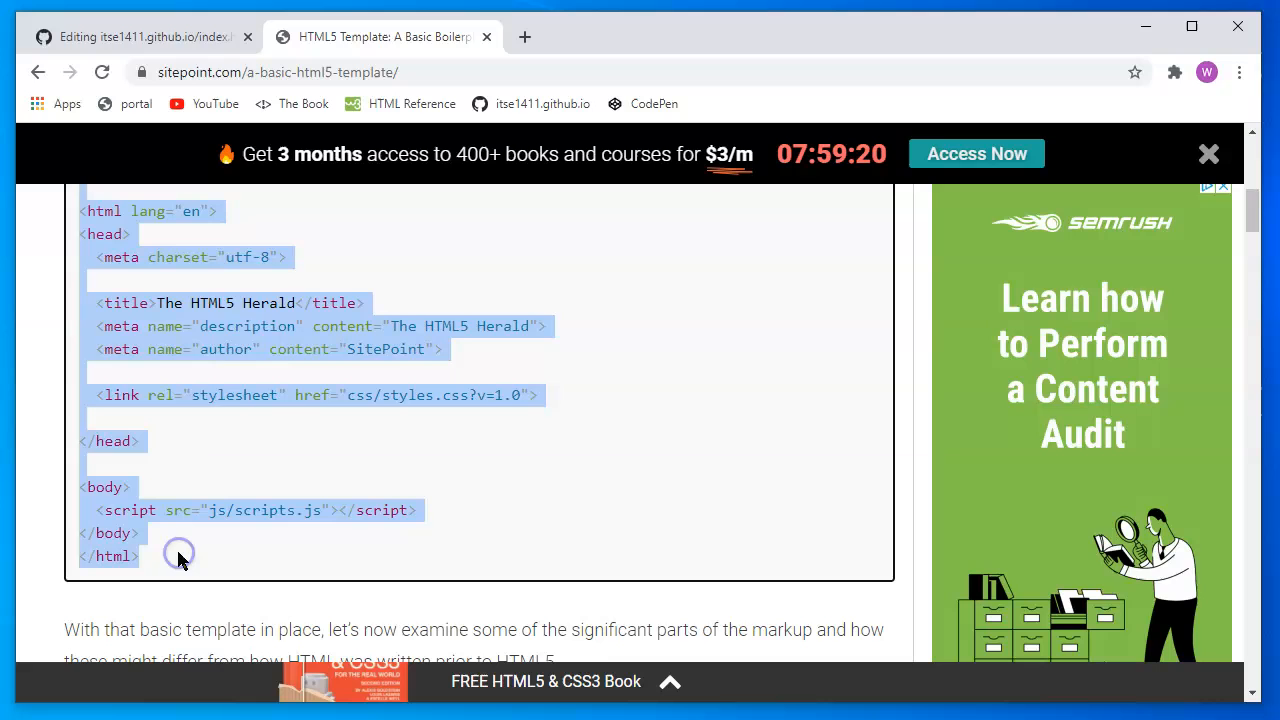
pyautogui.rightClick(210, 330)
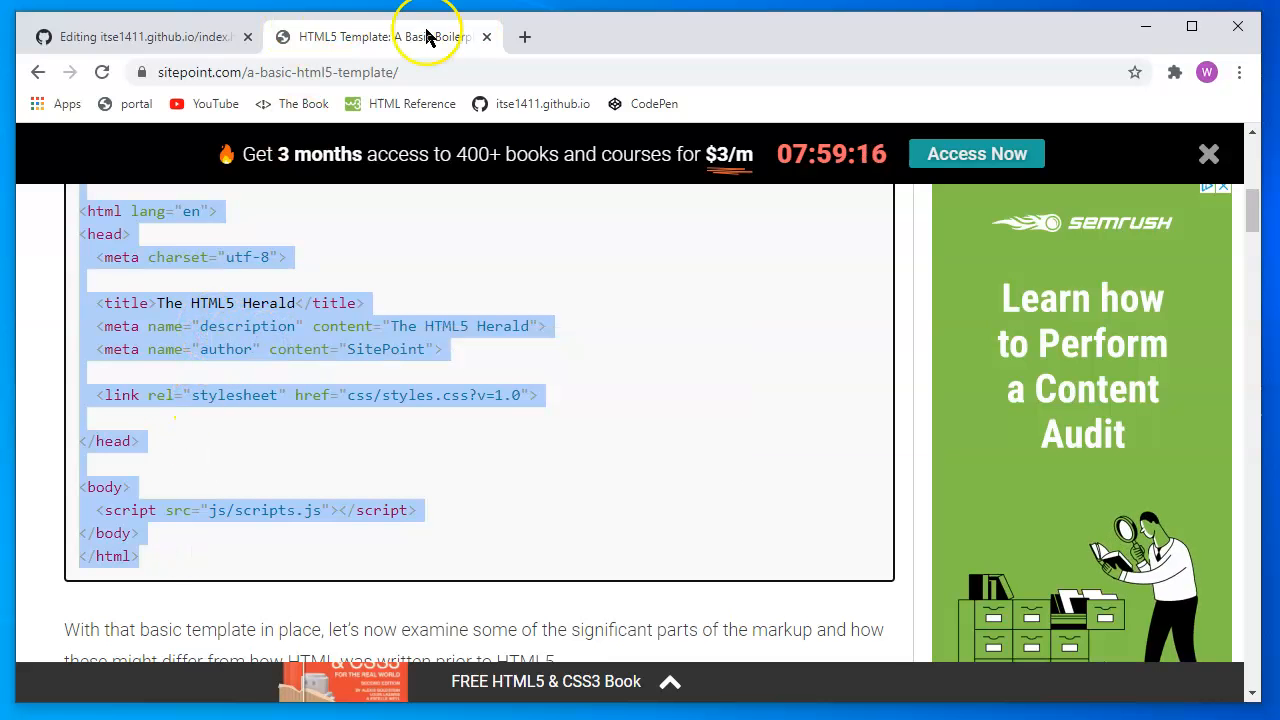
pyautogui.scroll(3)
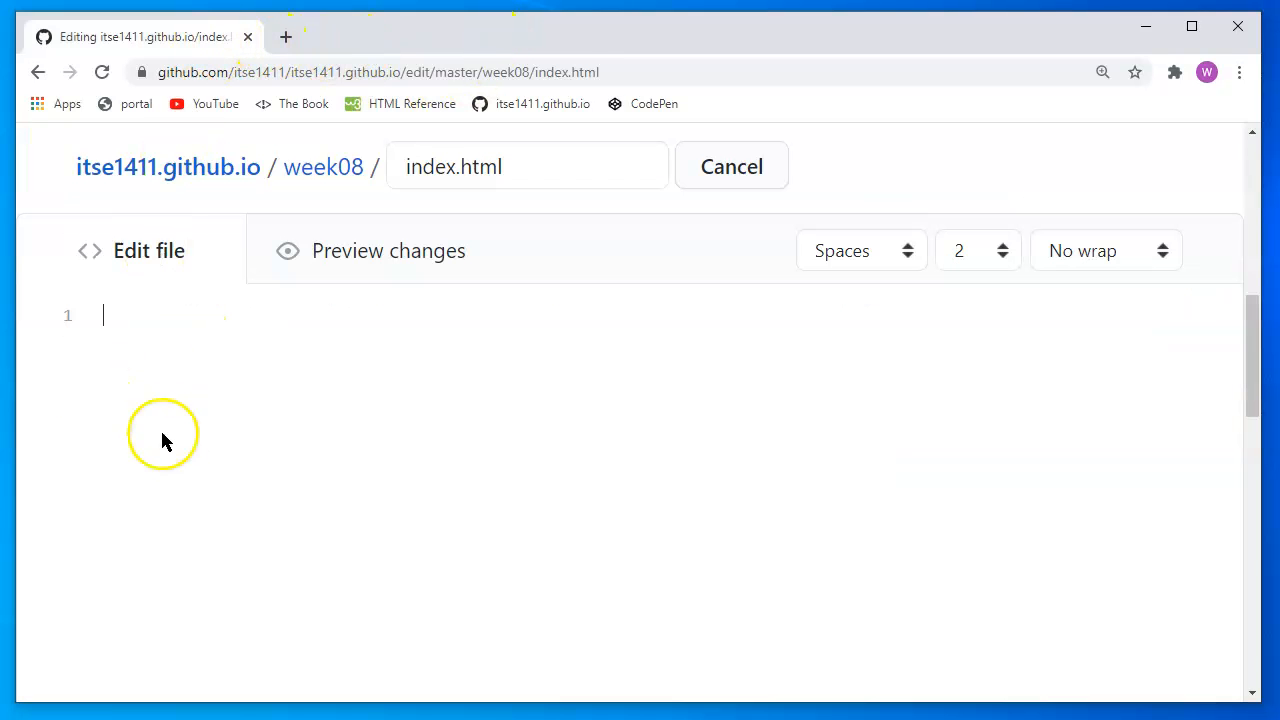
pyautogui.moveTo(171, 447)
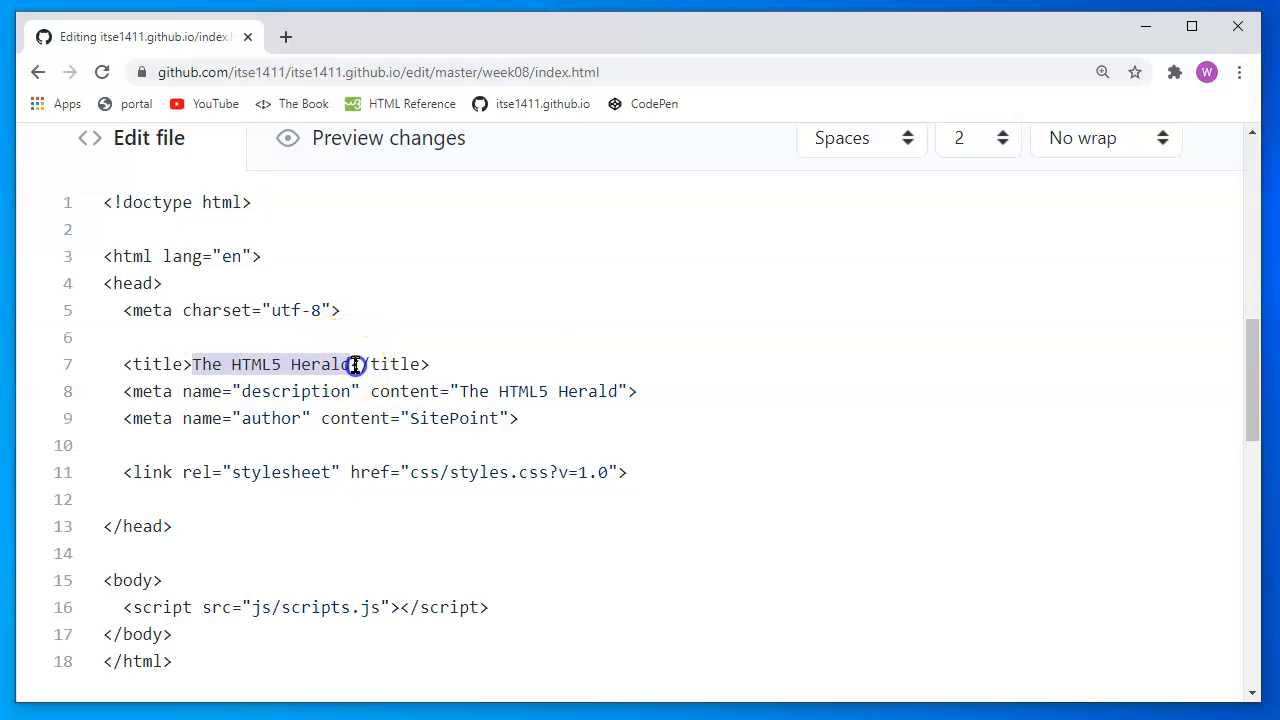
pyautogui.moveTo(533, 295)
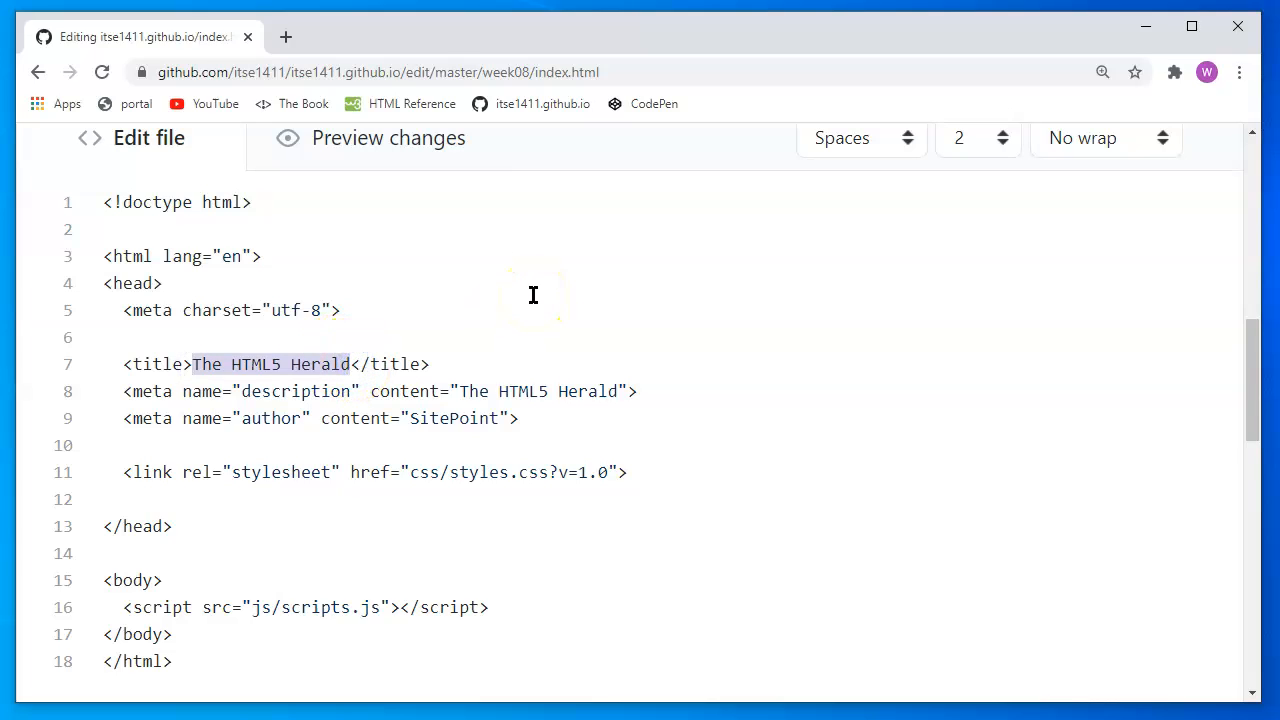
# Title the page 'Using APIs' and delete the description and author meta lines
pyautogui.write('Using API')
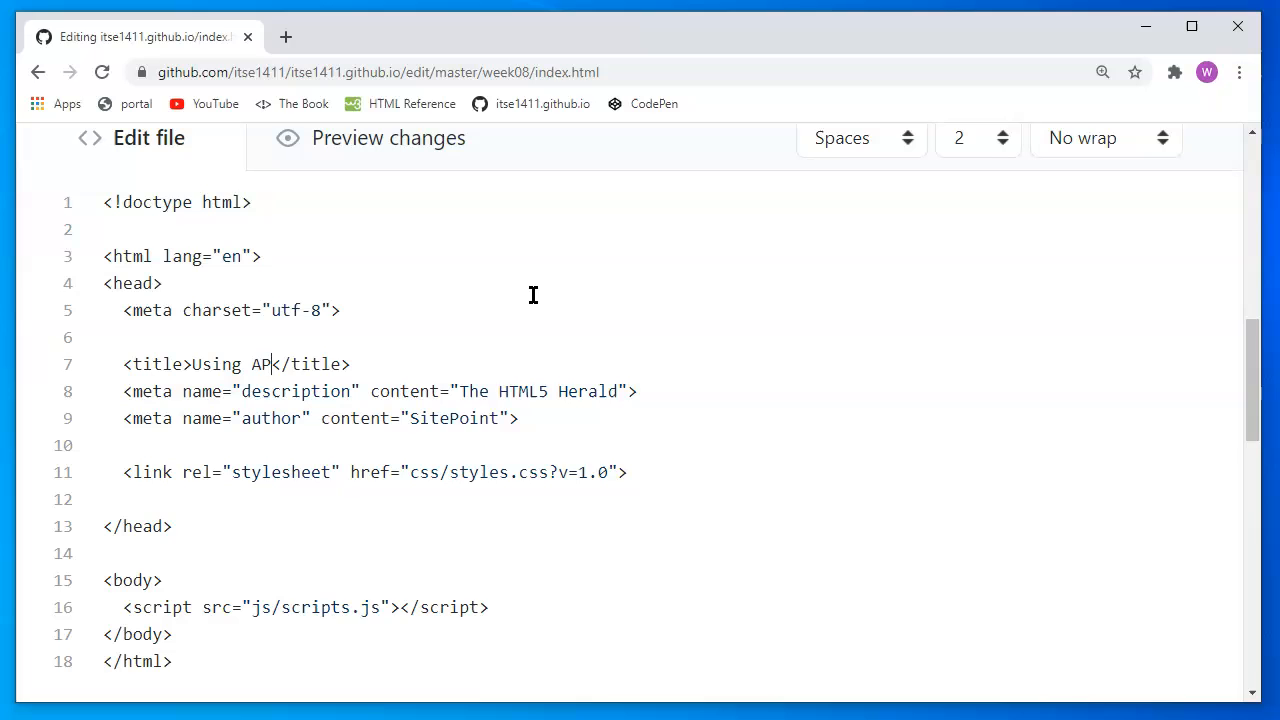
pyautogui.write('Is')
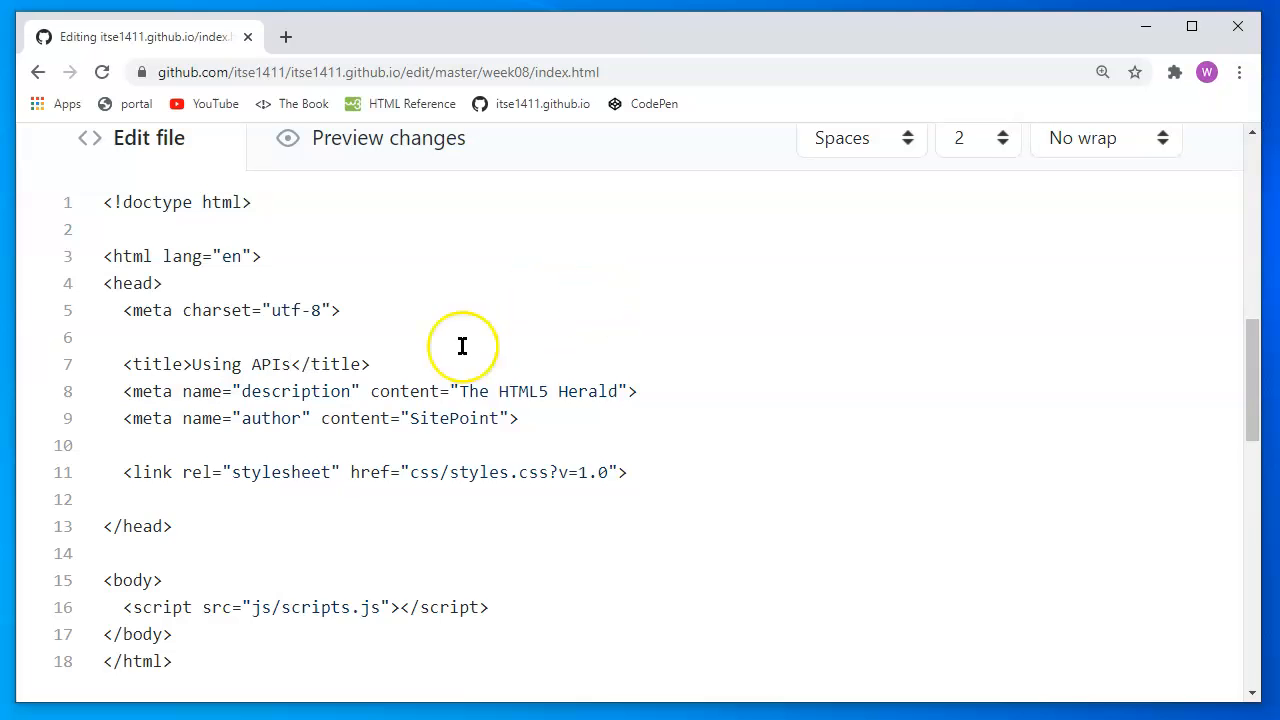
pyautogui.moveTo(186, 411)
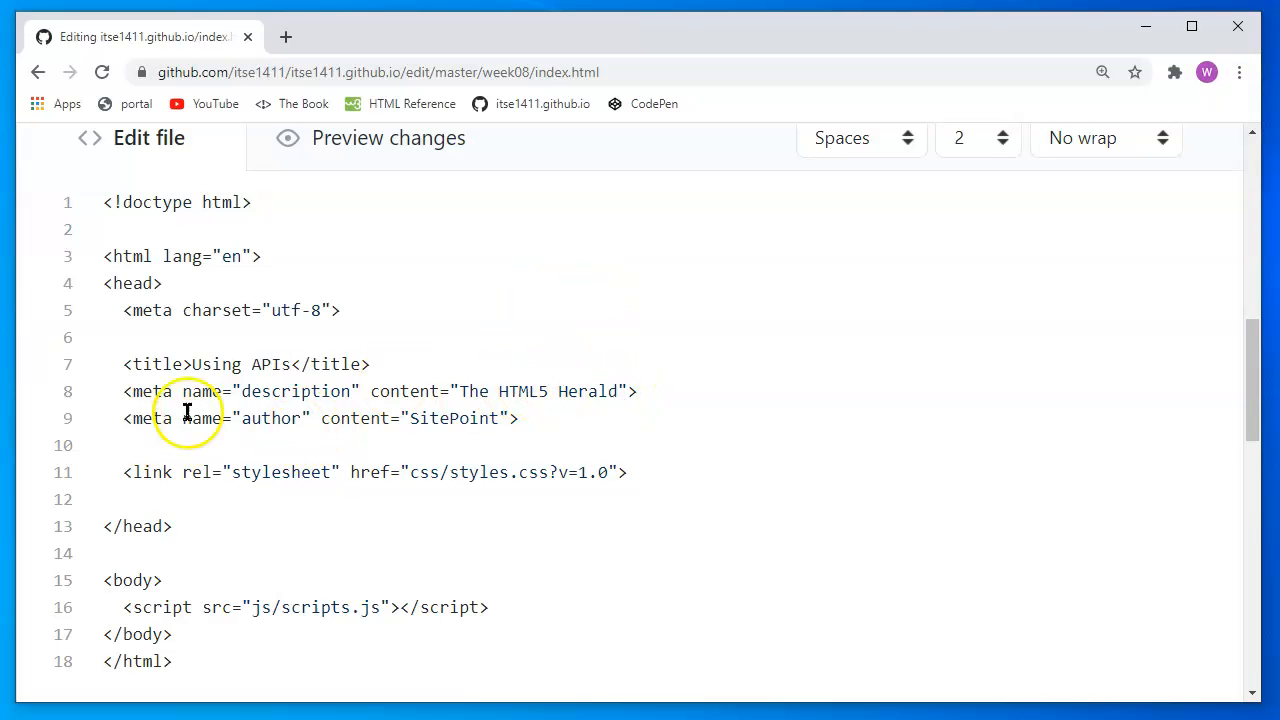
pyautogui.moveTo(123, 391); pyautogui.dragTo(518, 418)
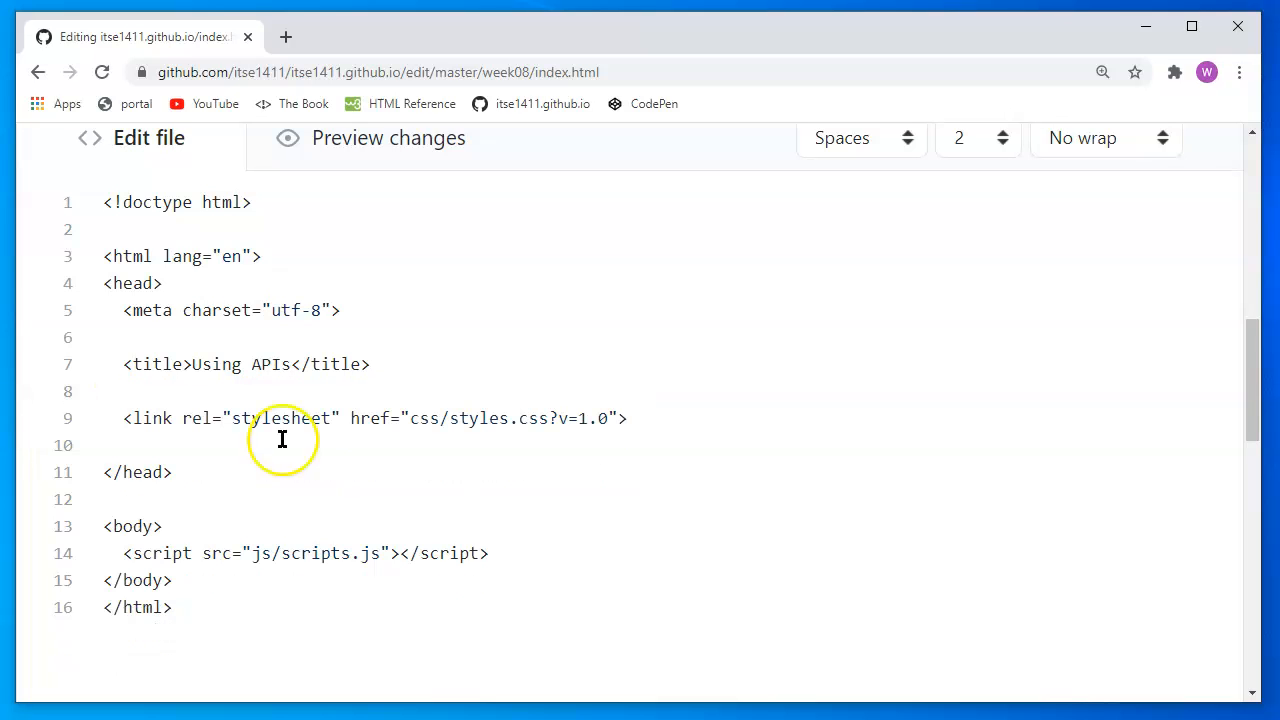
pyautogui.moveTo(273, 418)
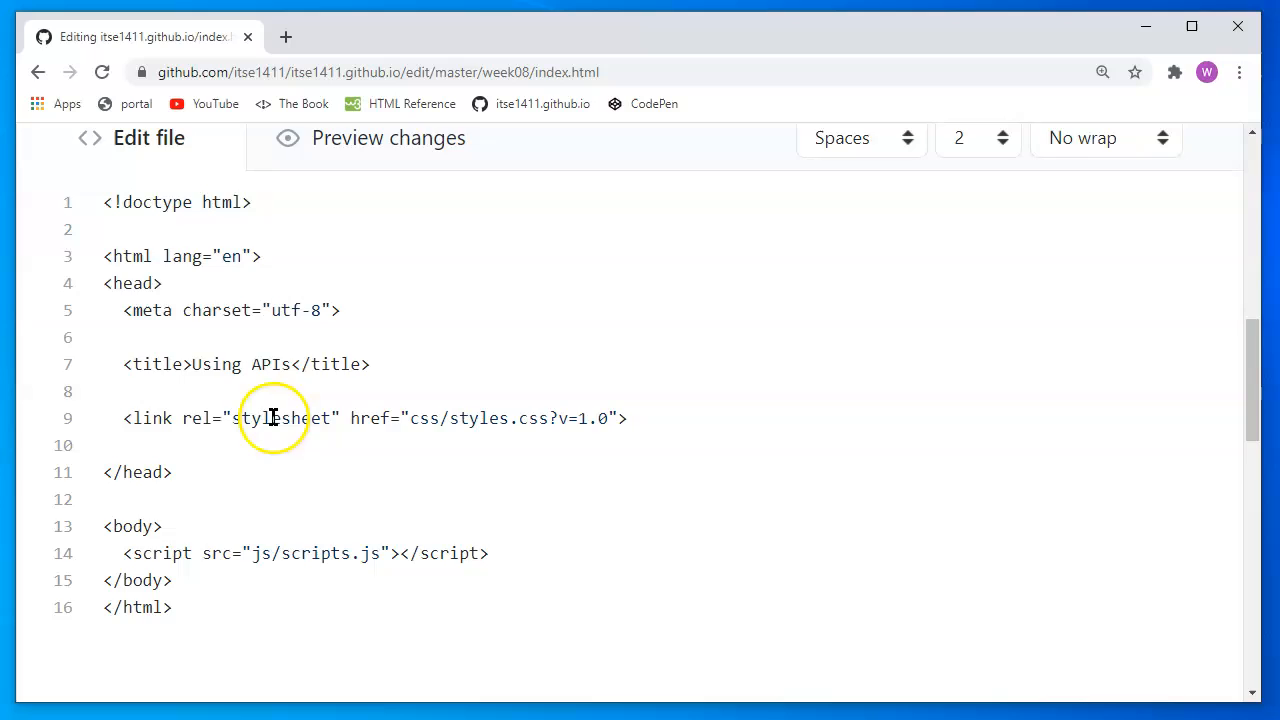
pyautogui.scroll(-3)
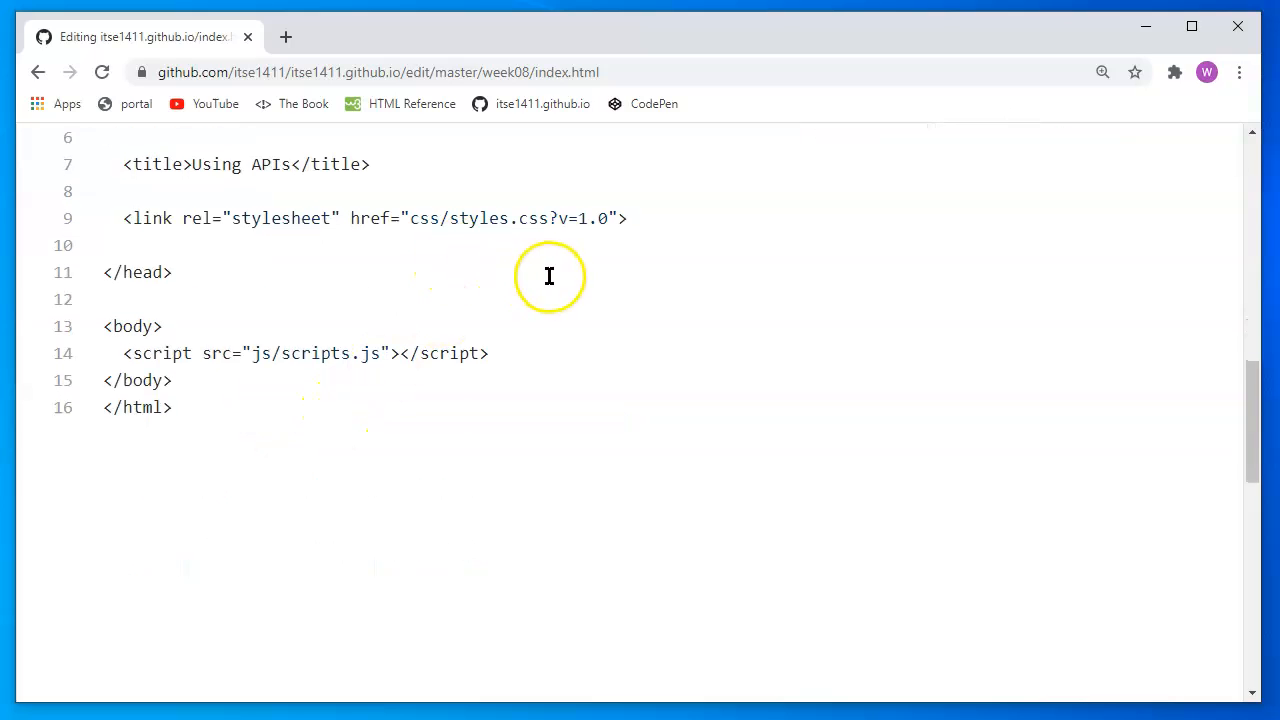
pyautogui.scroll(3)
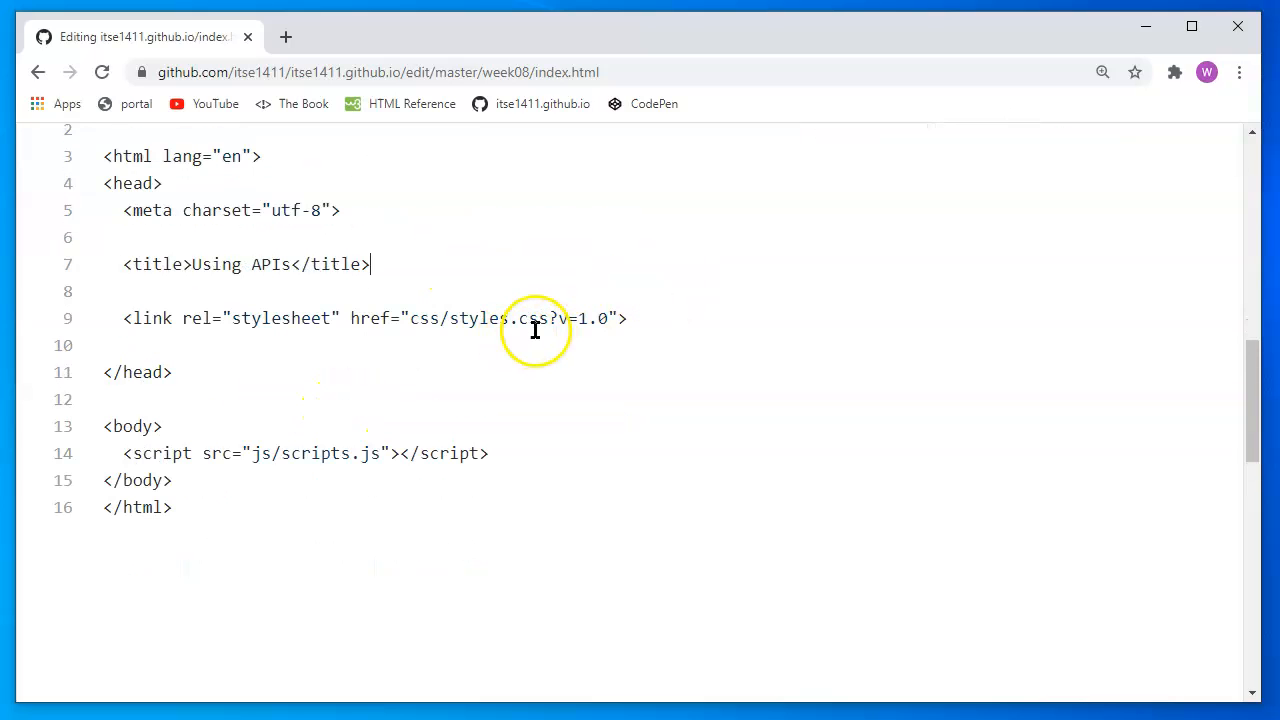
pyautogui.moveTo(283, 352)
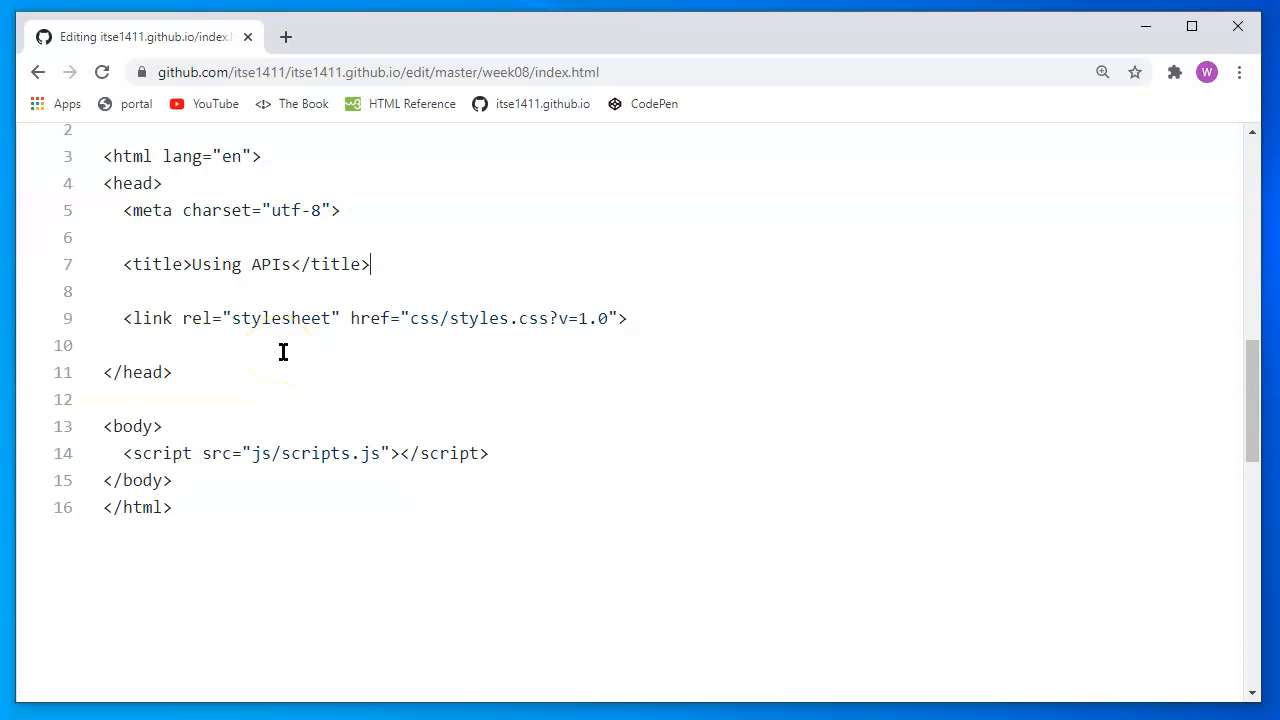
pyautogui.moveTo(397, 318)
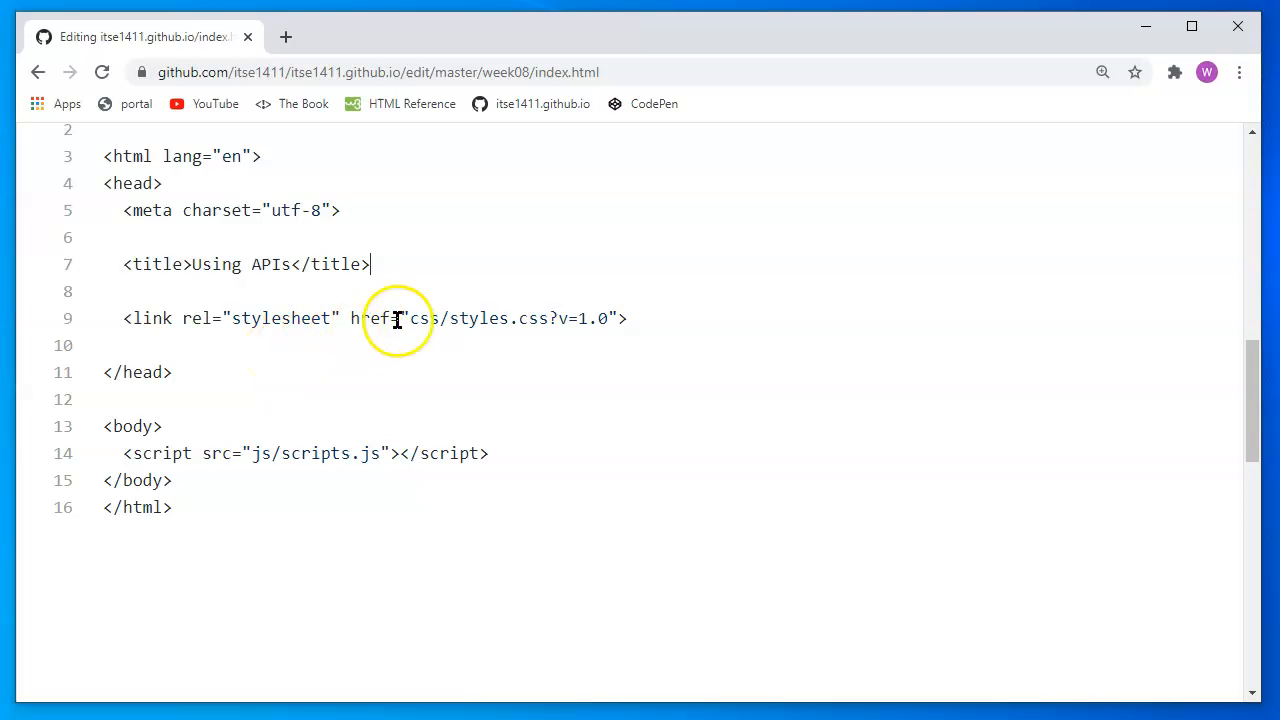
# Empty the stylesheet link's href and remove the script tag from the body
pyautogui.doubleClick(480, 318)
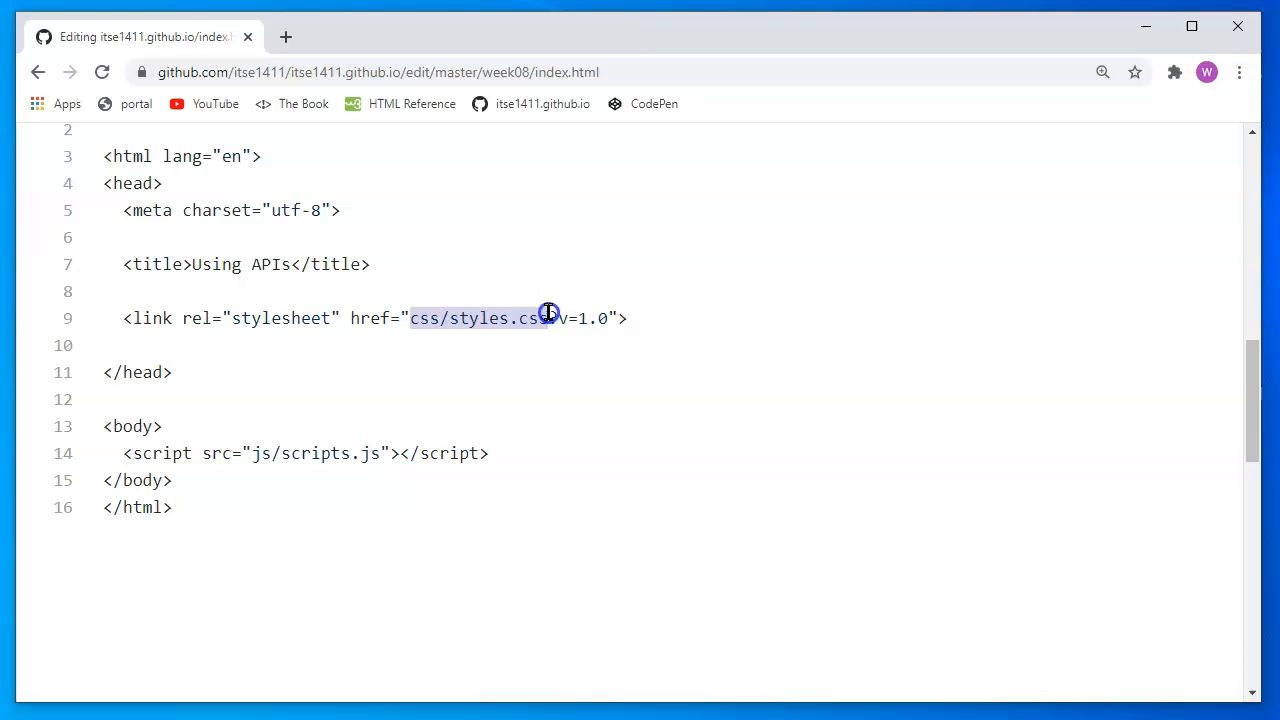
pyautogui.write('\\')
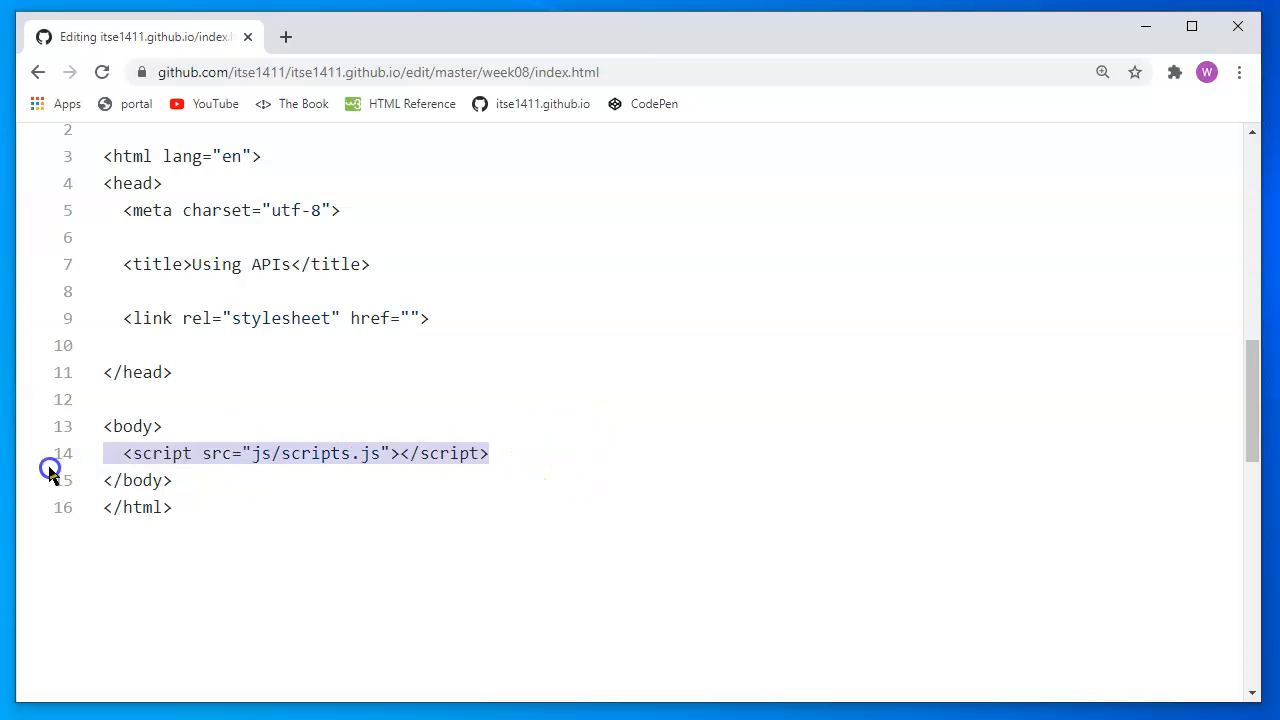
pyautogui.press('Delete')
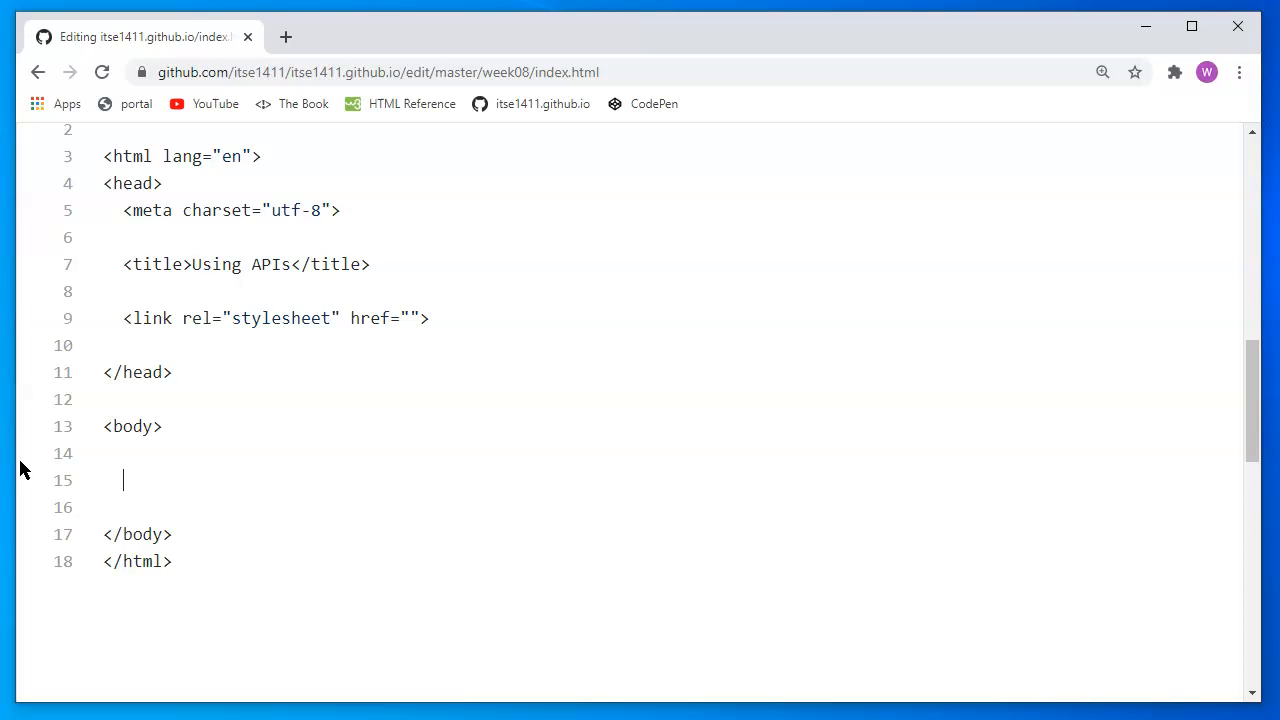
pyautogui.moveTo(683, 210)
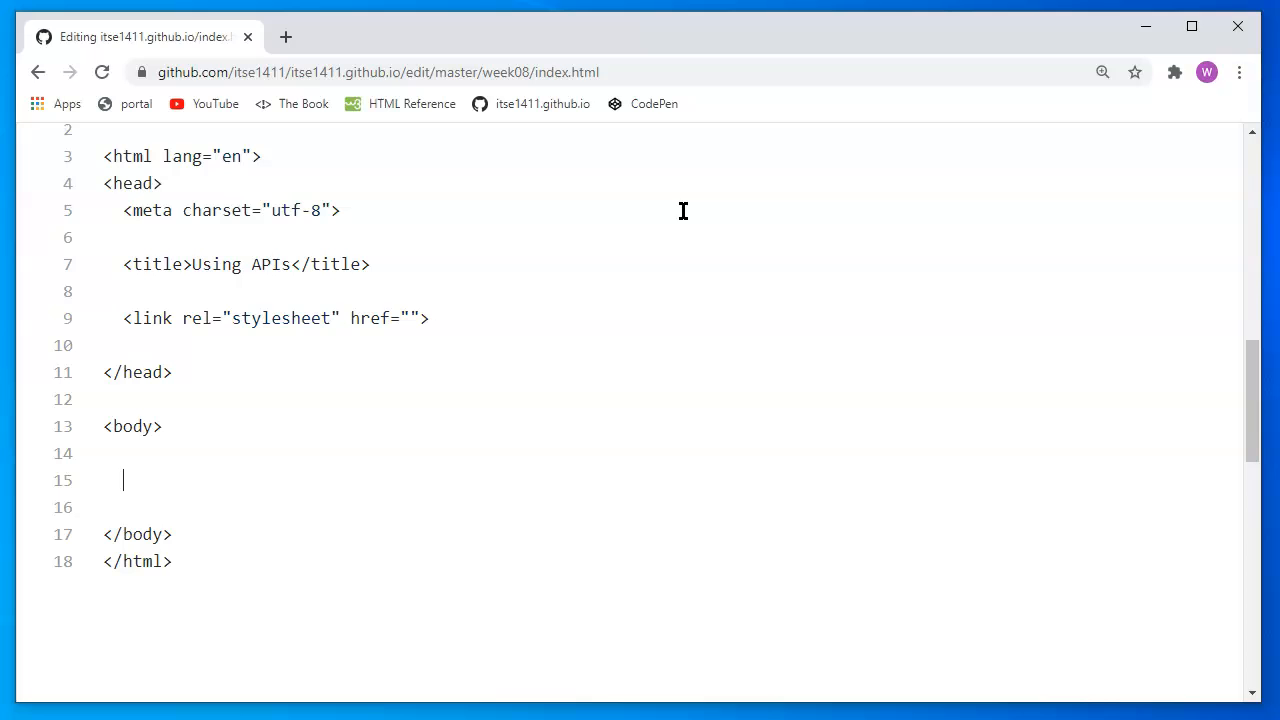
pyautogui.moveTo(360, 35)
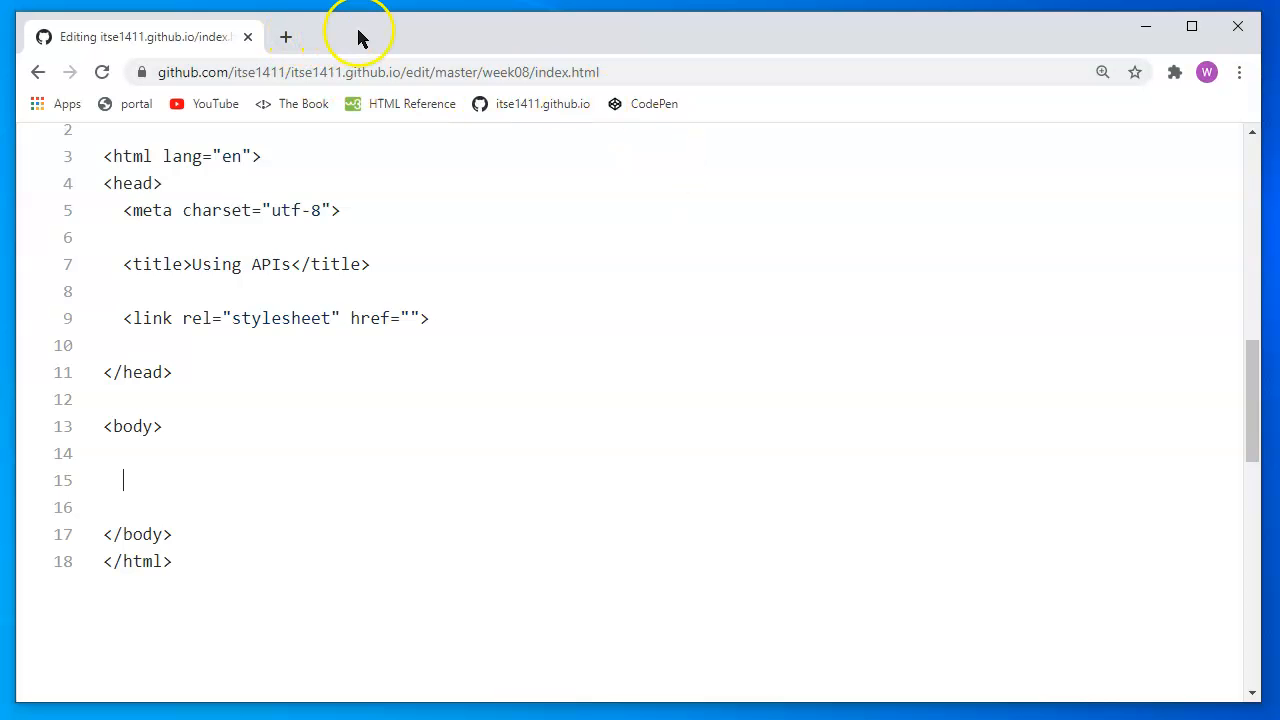
pyautogui.moveTo(286, 37)
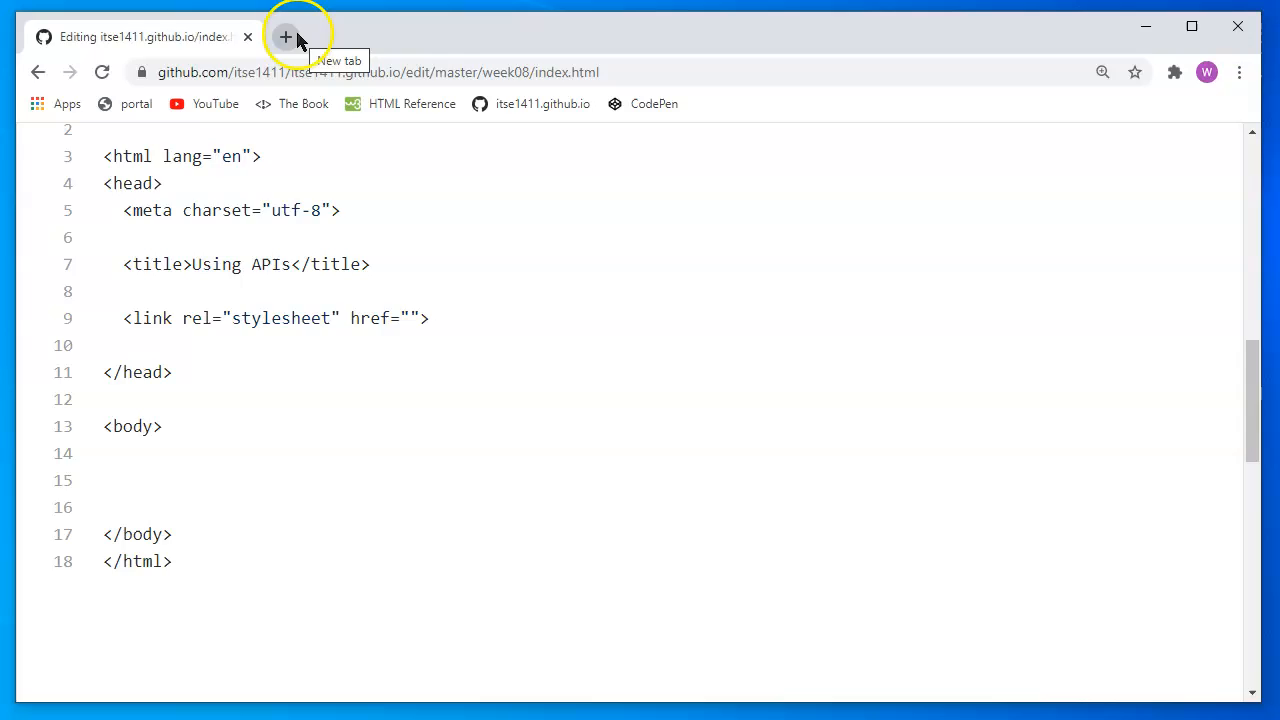
# Open Google Maps in a new tab and search 'el centro college, dallas texas'
pyautogui.click(286, 37)
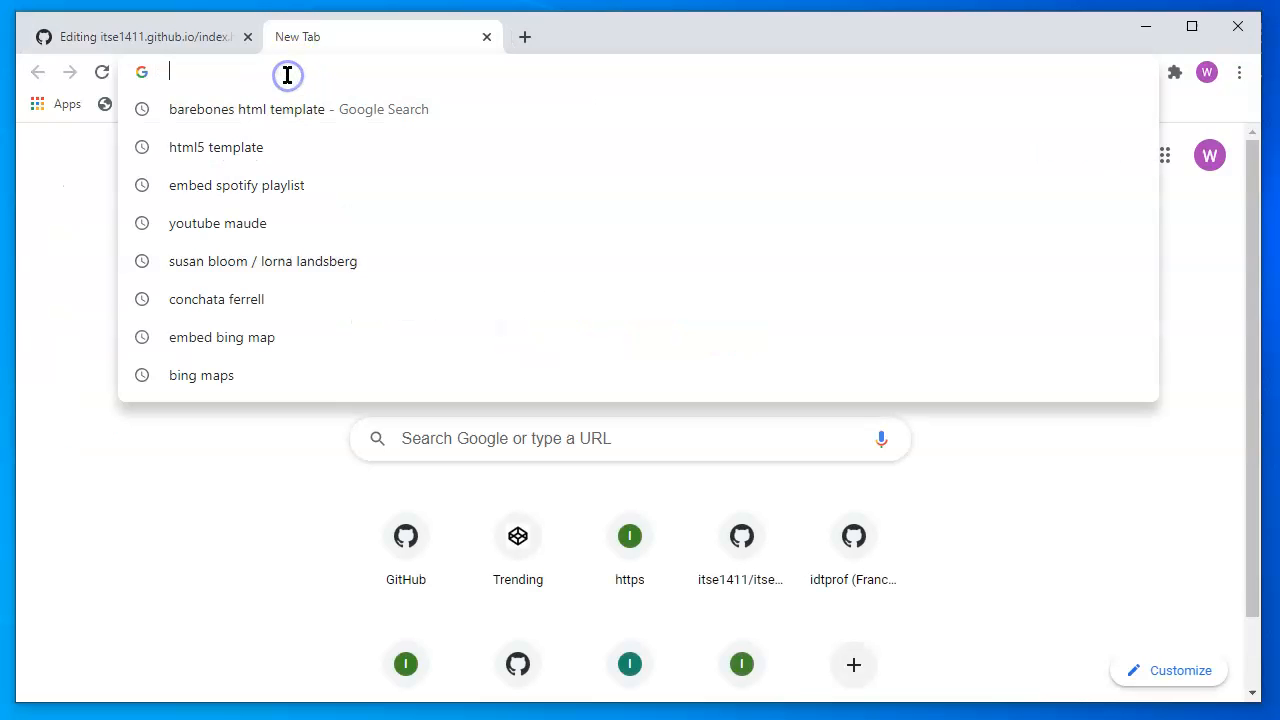
pyautogui.write('maps/@32.7442196,-97.0904603,10.17z')
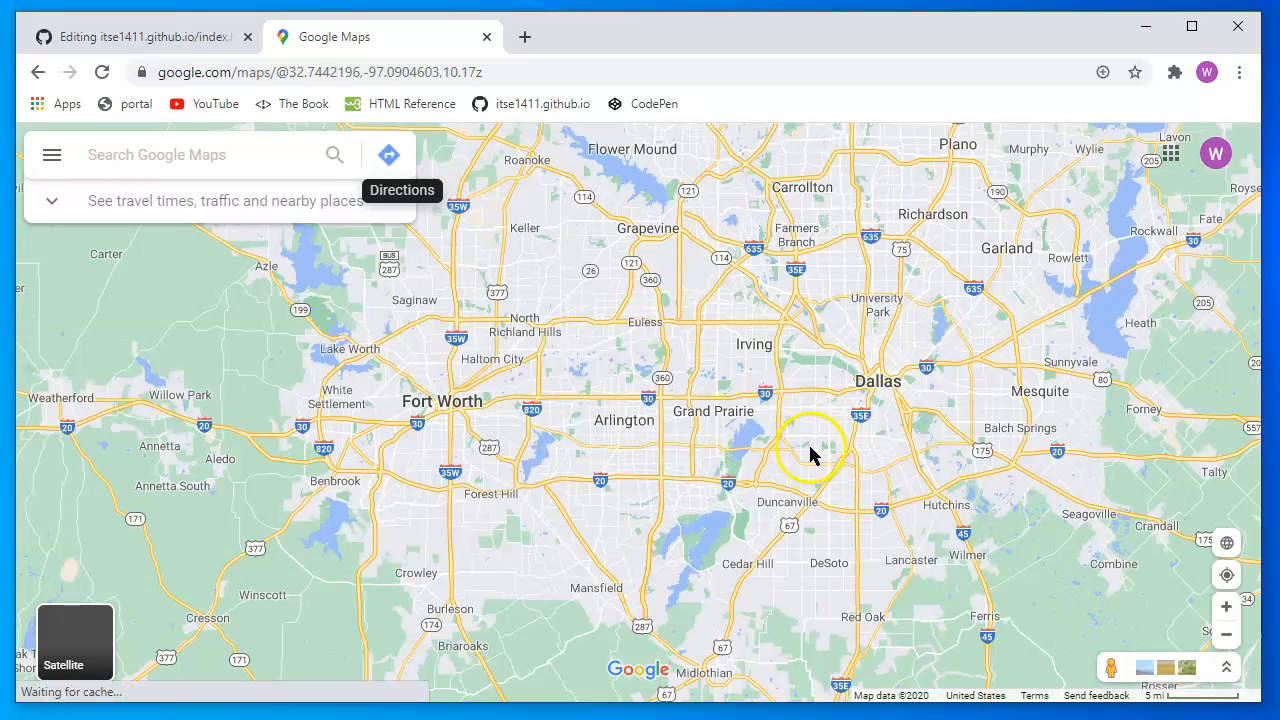
pyautogui.moveTo(900, 447)
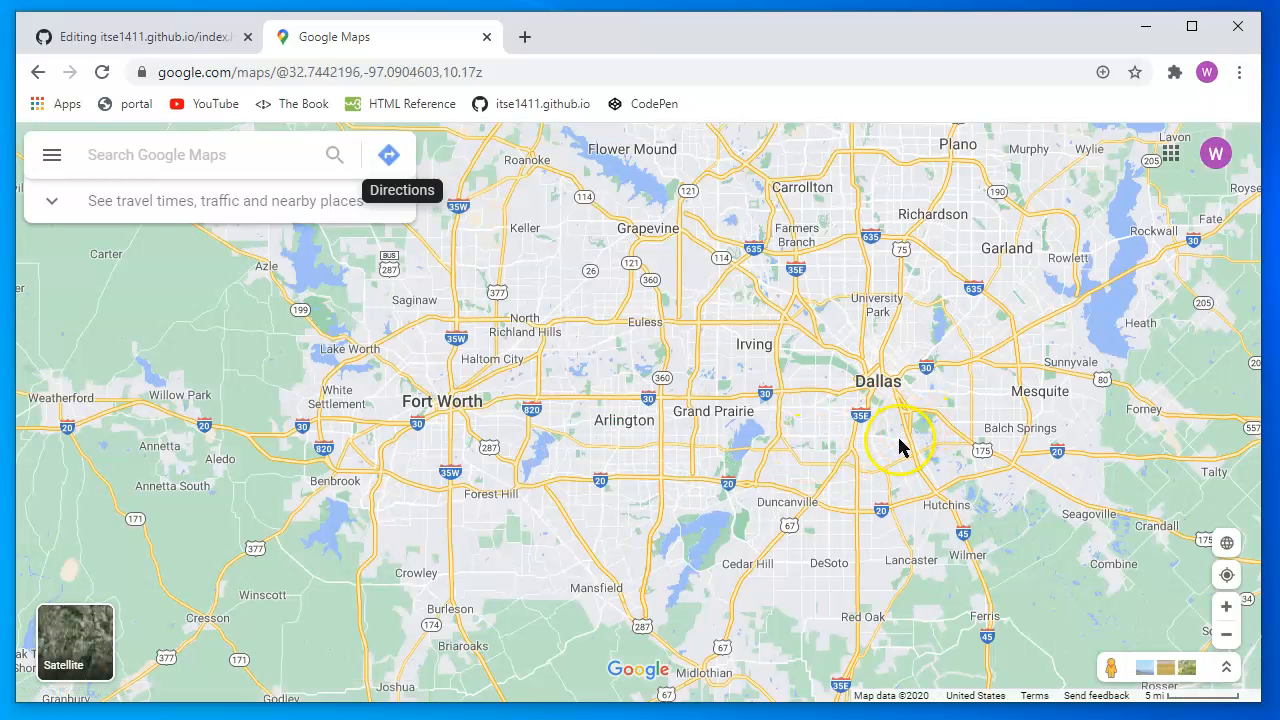
pyautogui.moveTo(975, 405)
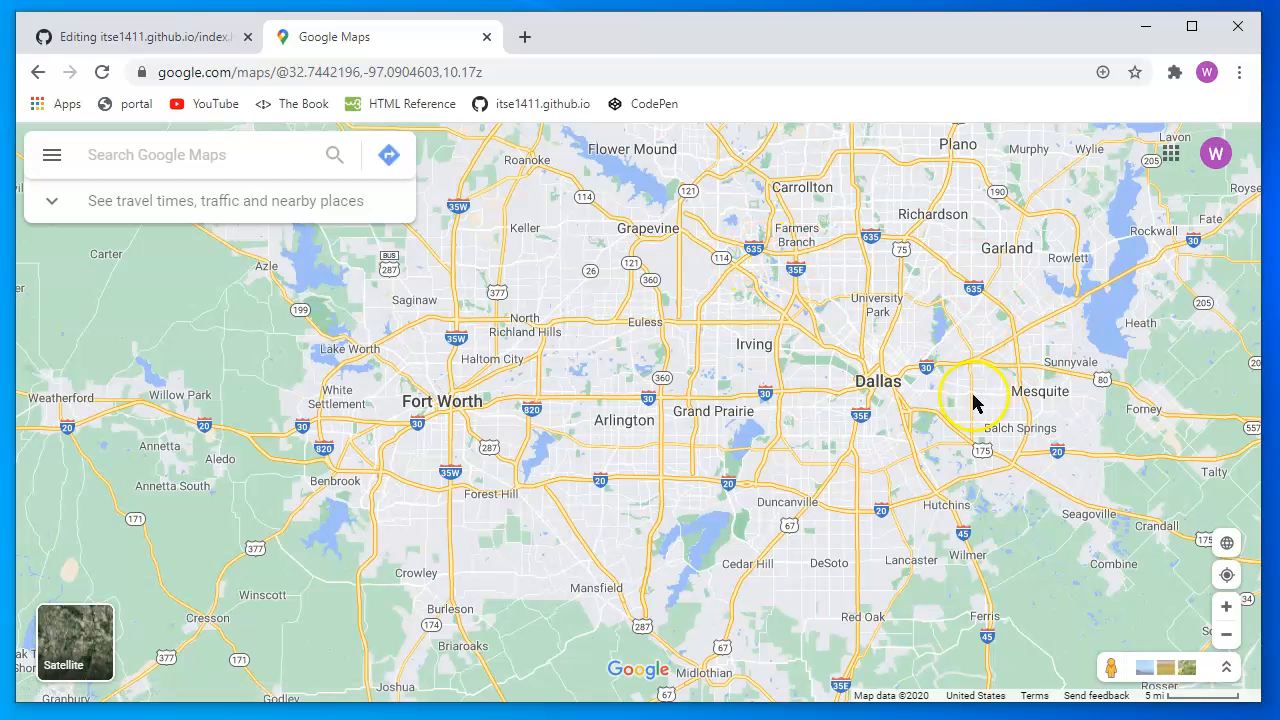
pyautogui.click(200, 154)
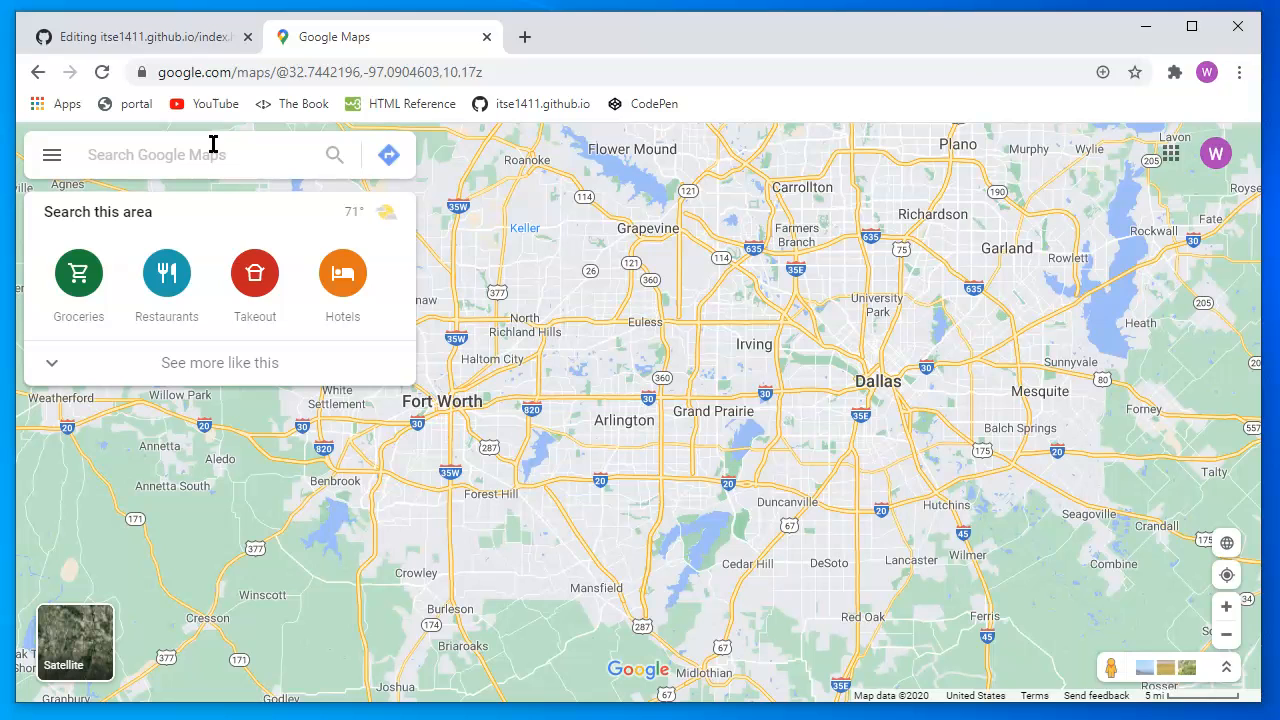
pyautogui.write('el ce')
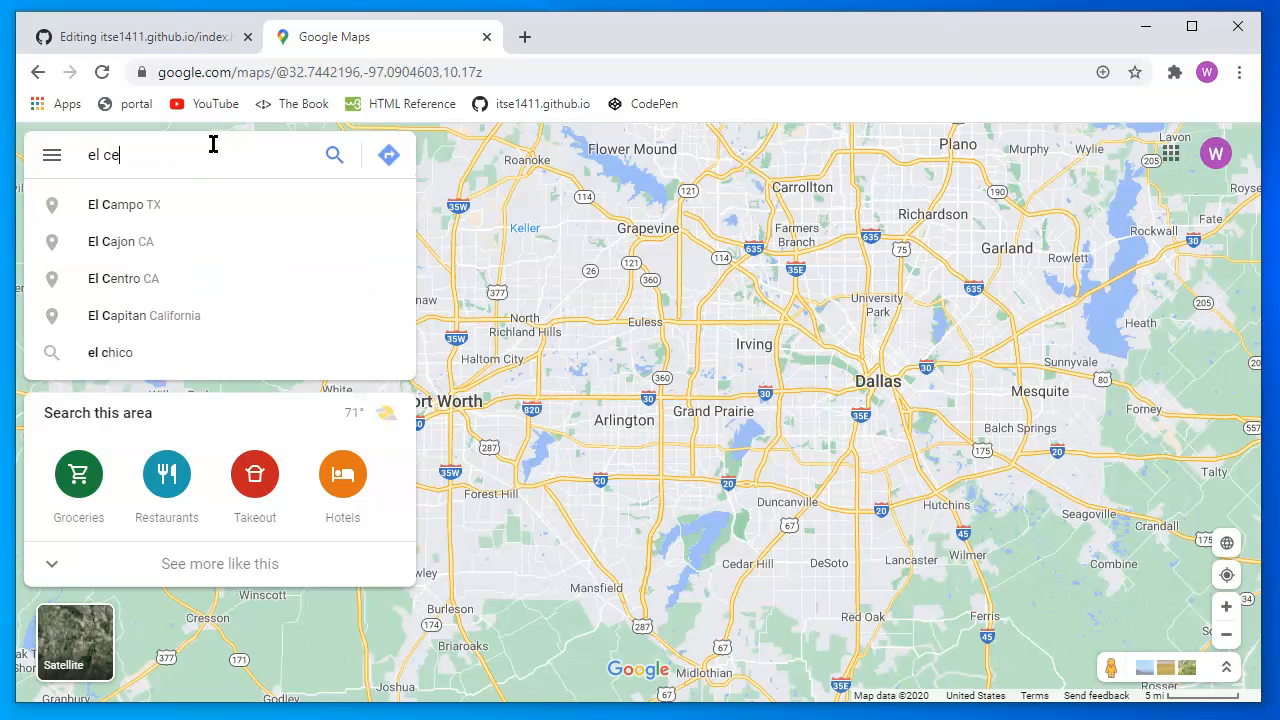
pyautogui.write('ntro college')
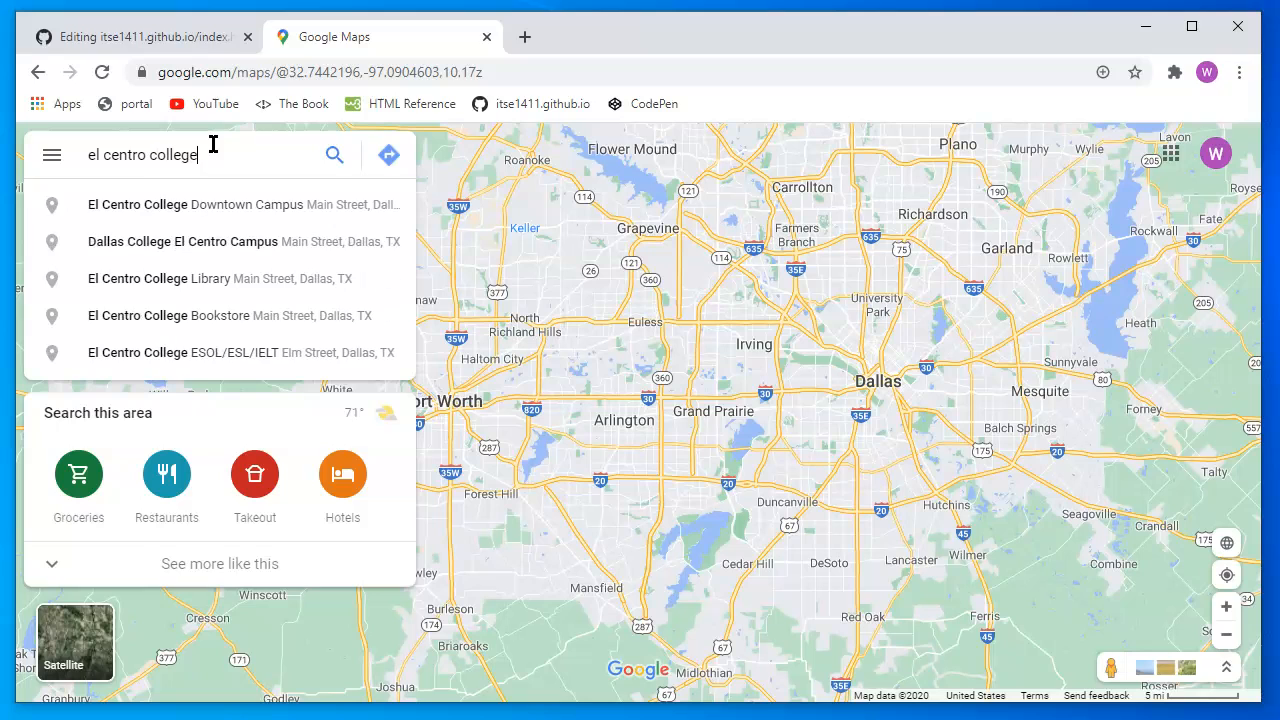
pyautogui.write(',')
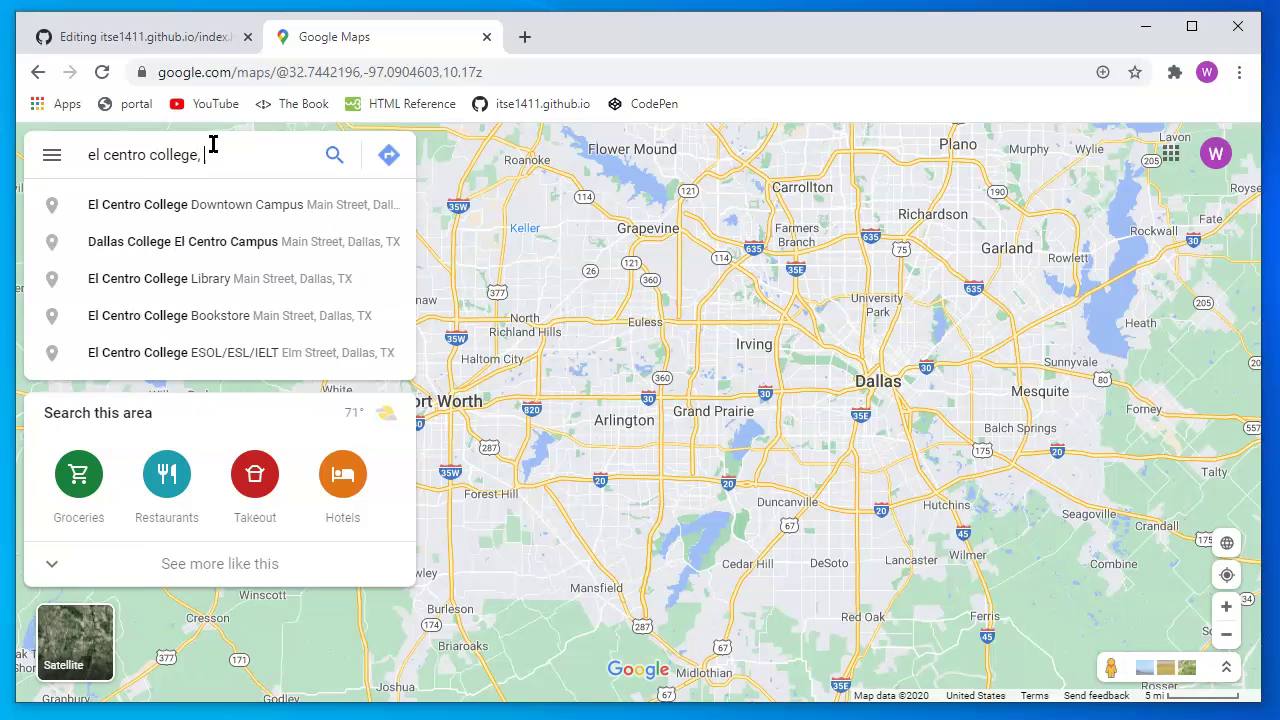
pyautogui.write('dallas texas')
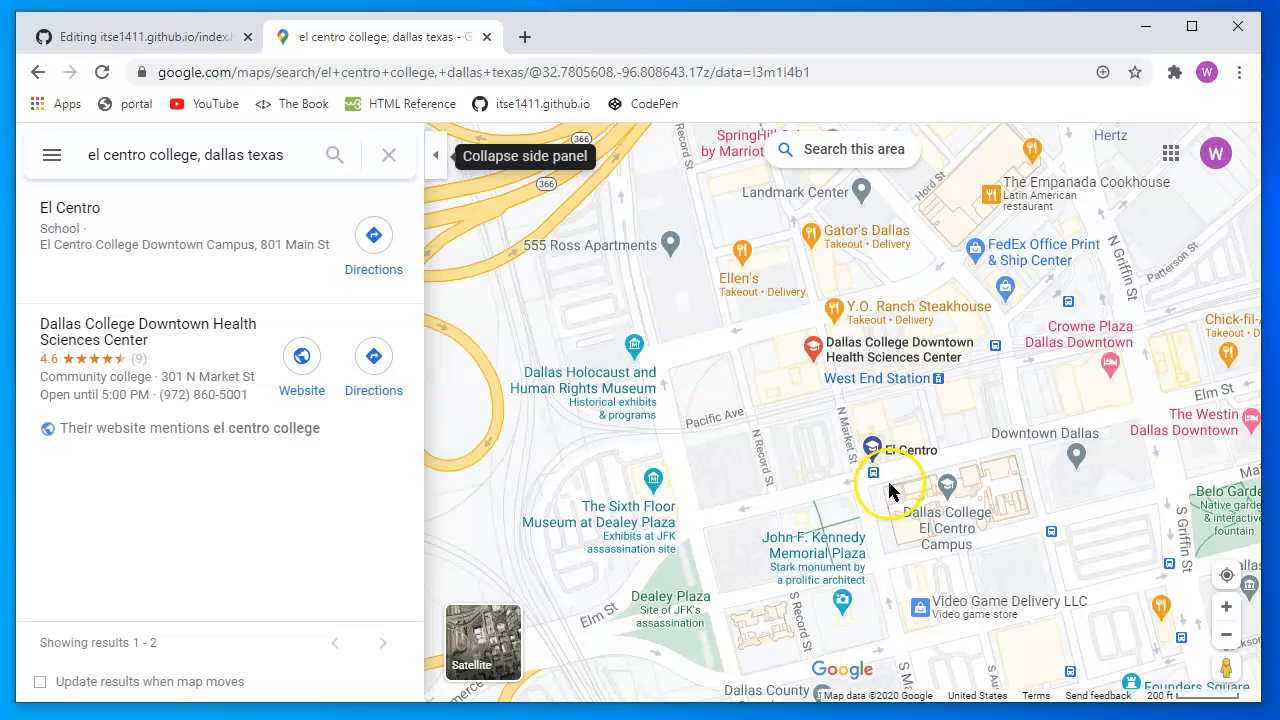
pyautogui.moveTo(860, 535)
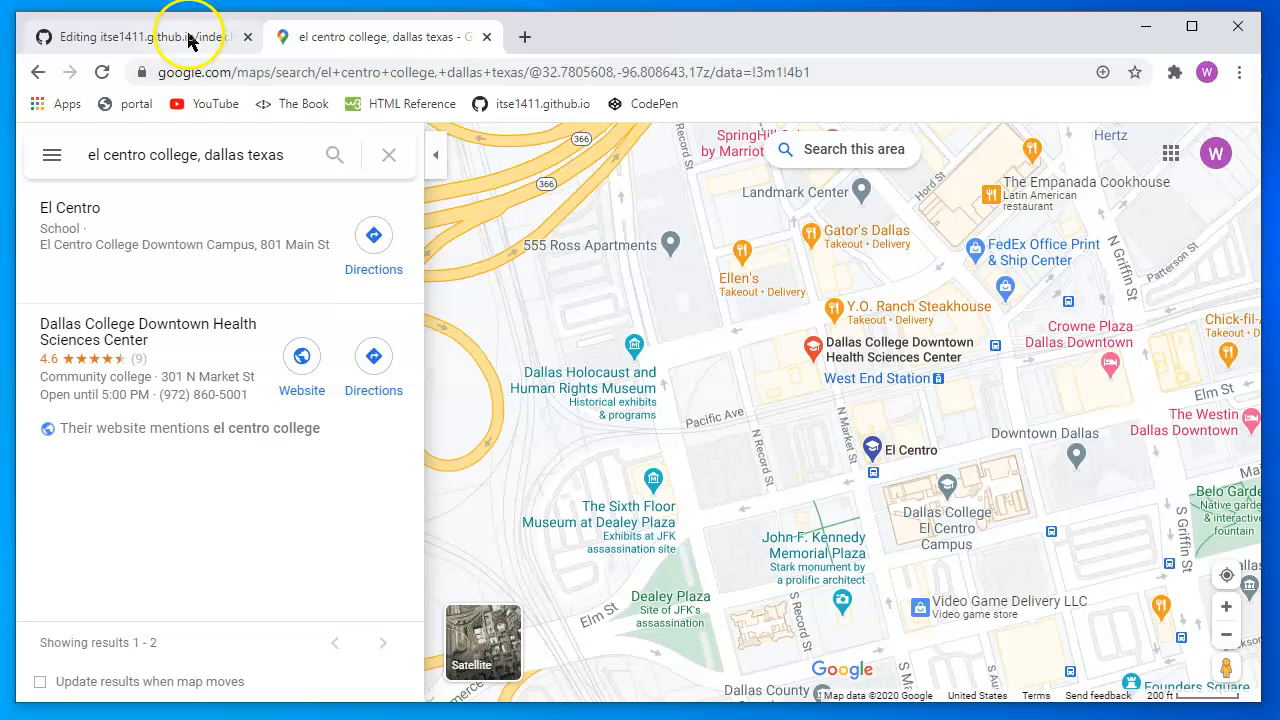
pyautogui.moveTo(200, 45)
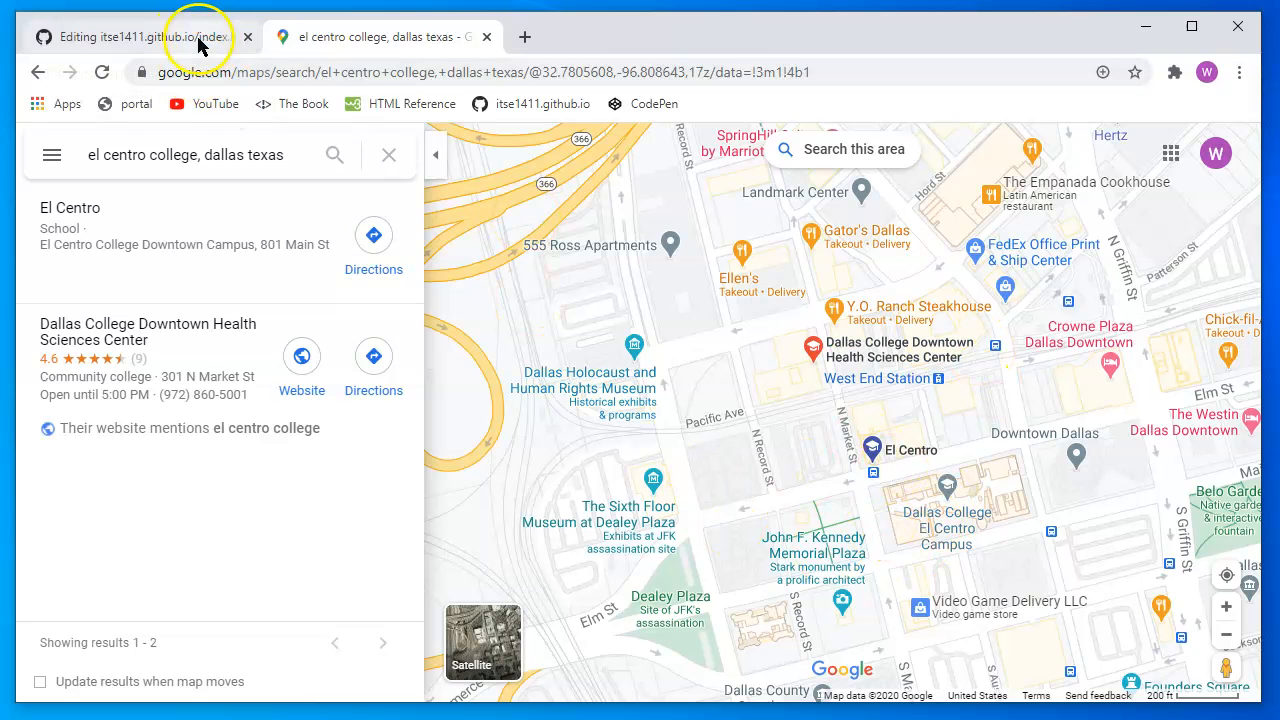
# Start a body paragraph reading '<p>If you'd like to visit our downtown'
pyautogui.click(140, 37)
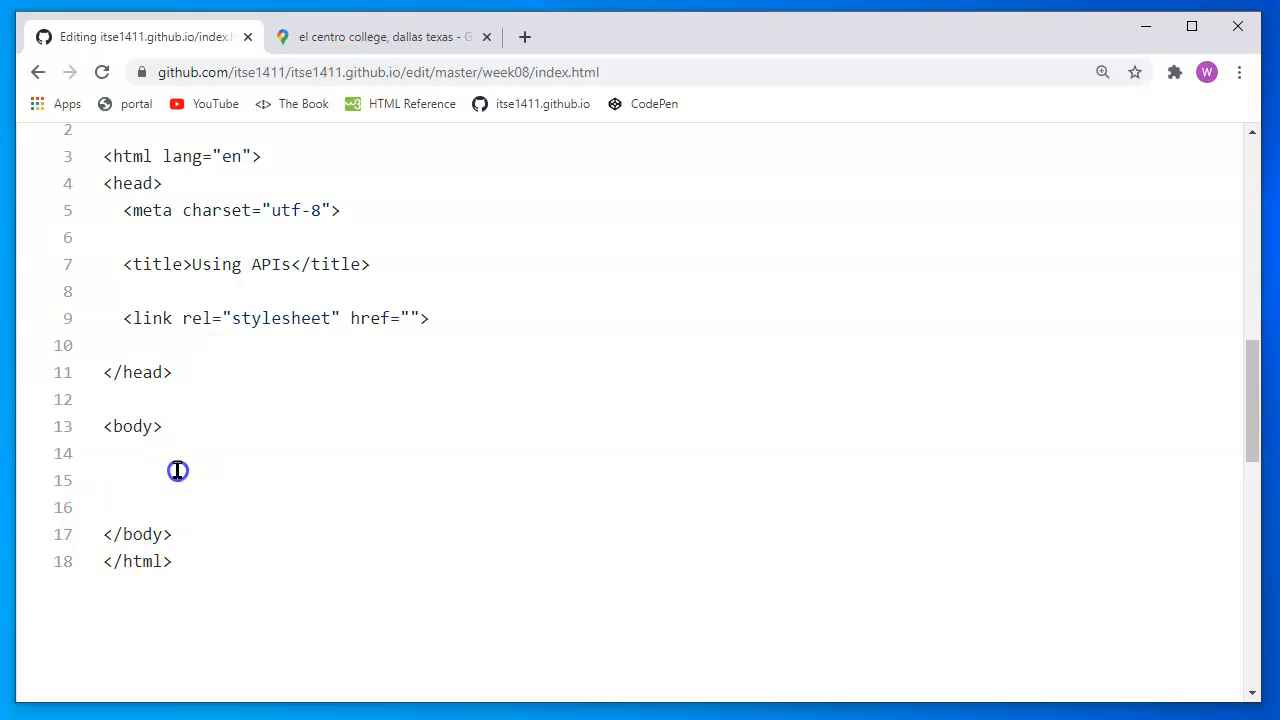
pyautogui.write('<p')
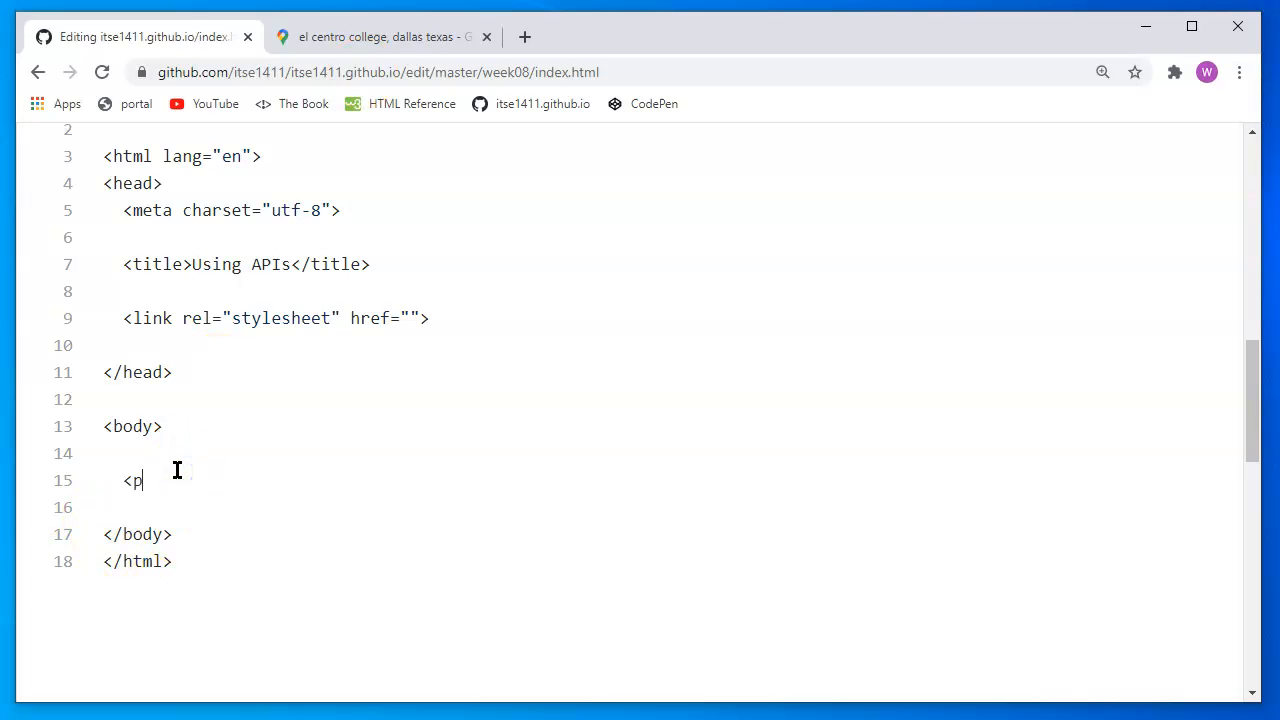
pyautogui.write('>')
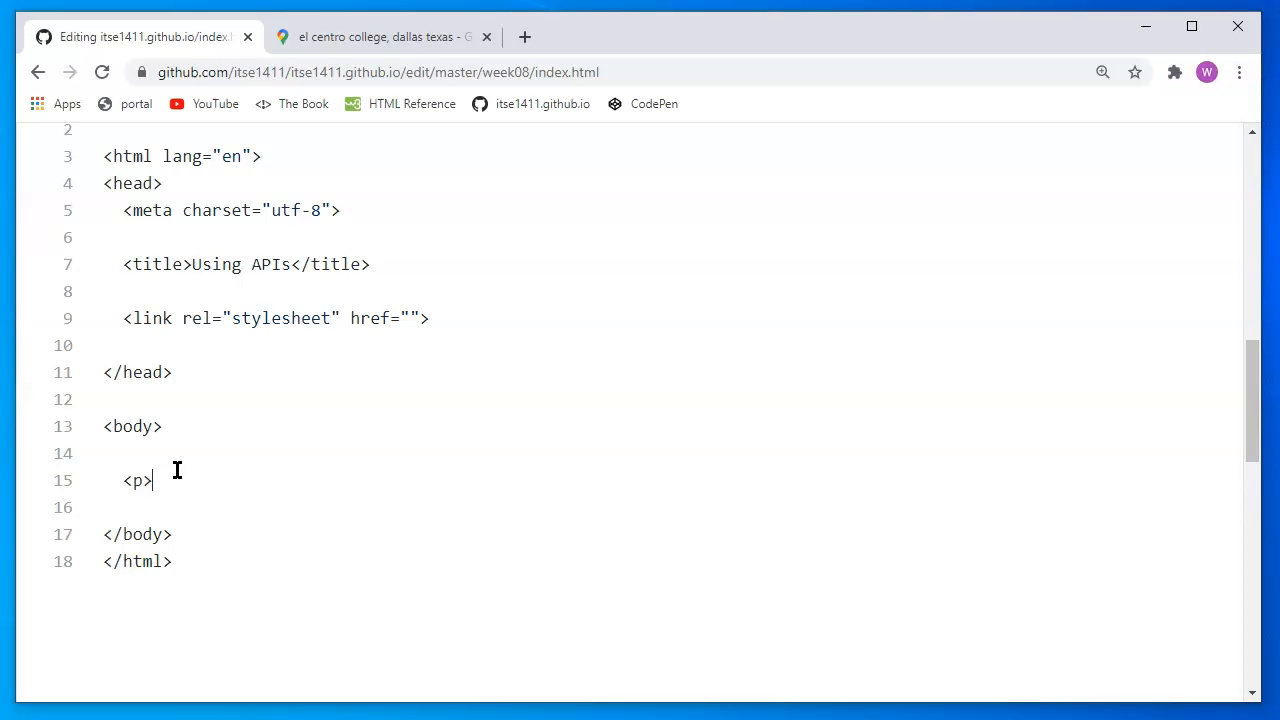
pyautogui.press('Backspace')
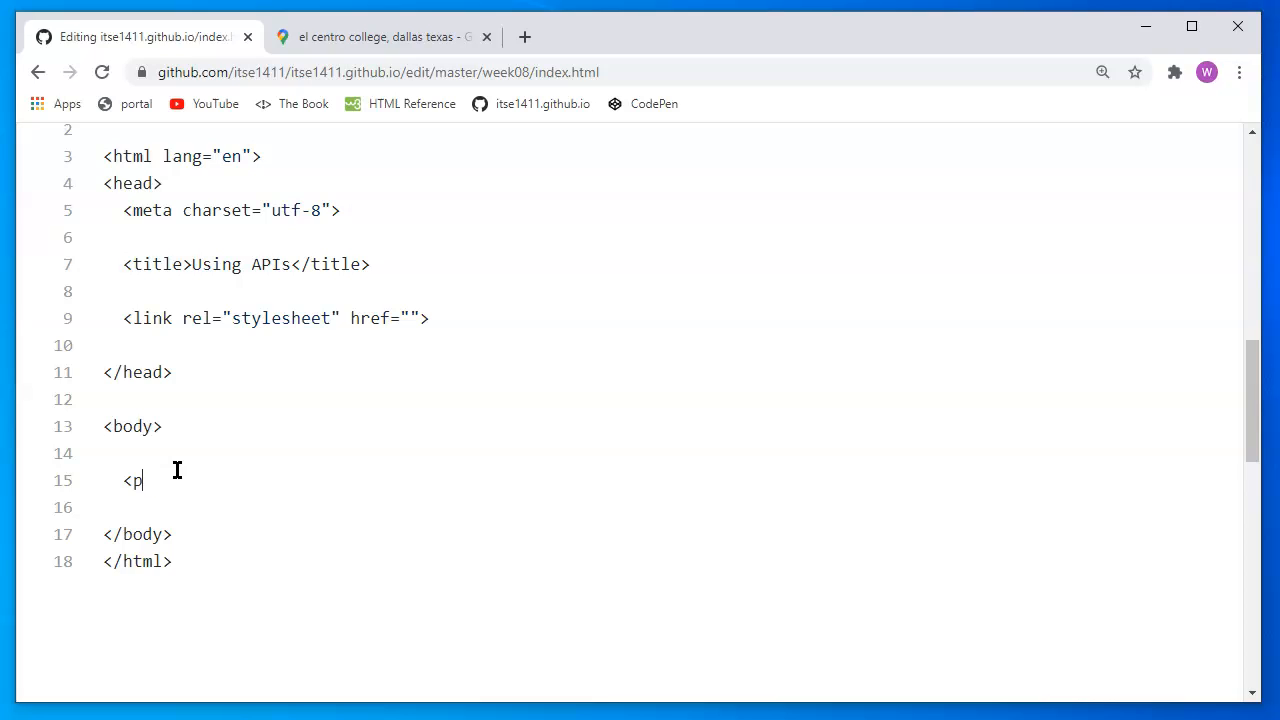
pyautogui.write('>If y')
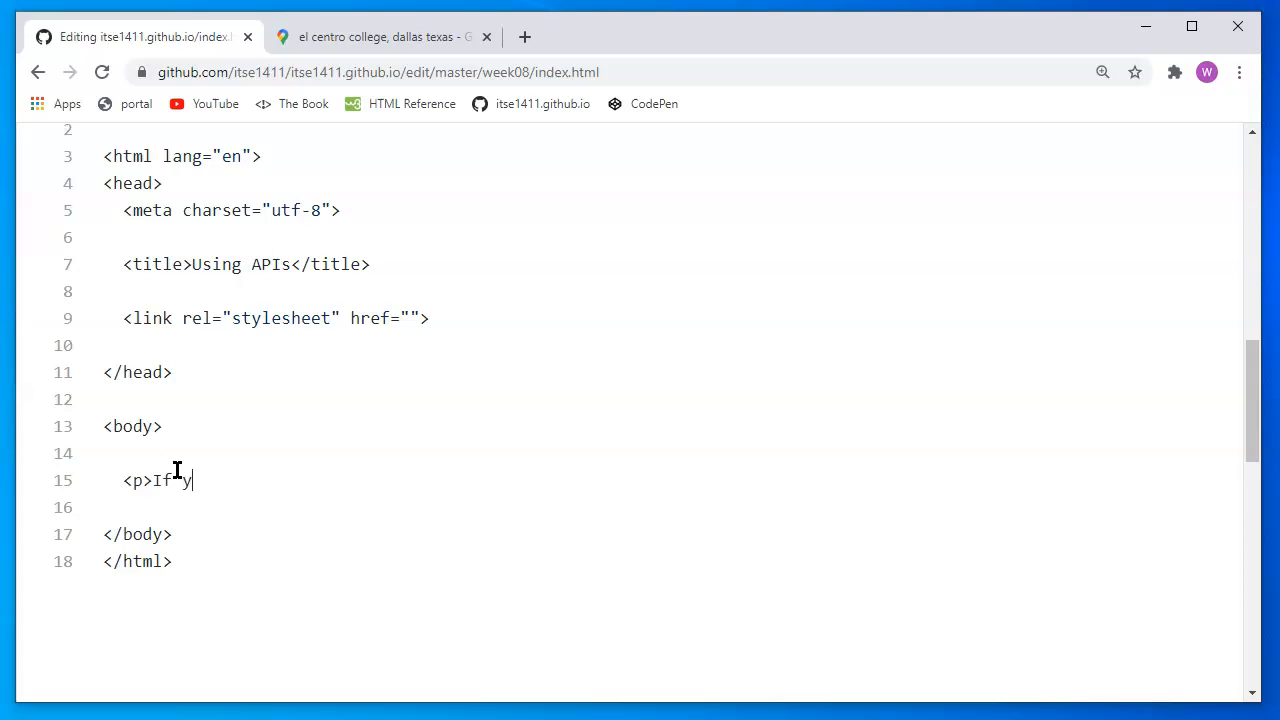
pyautogui.write("ou'd like to v")
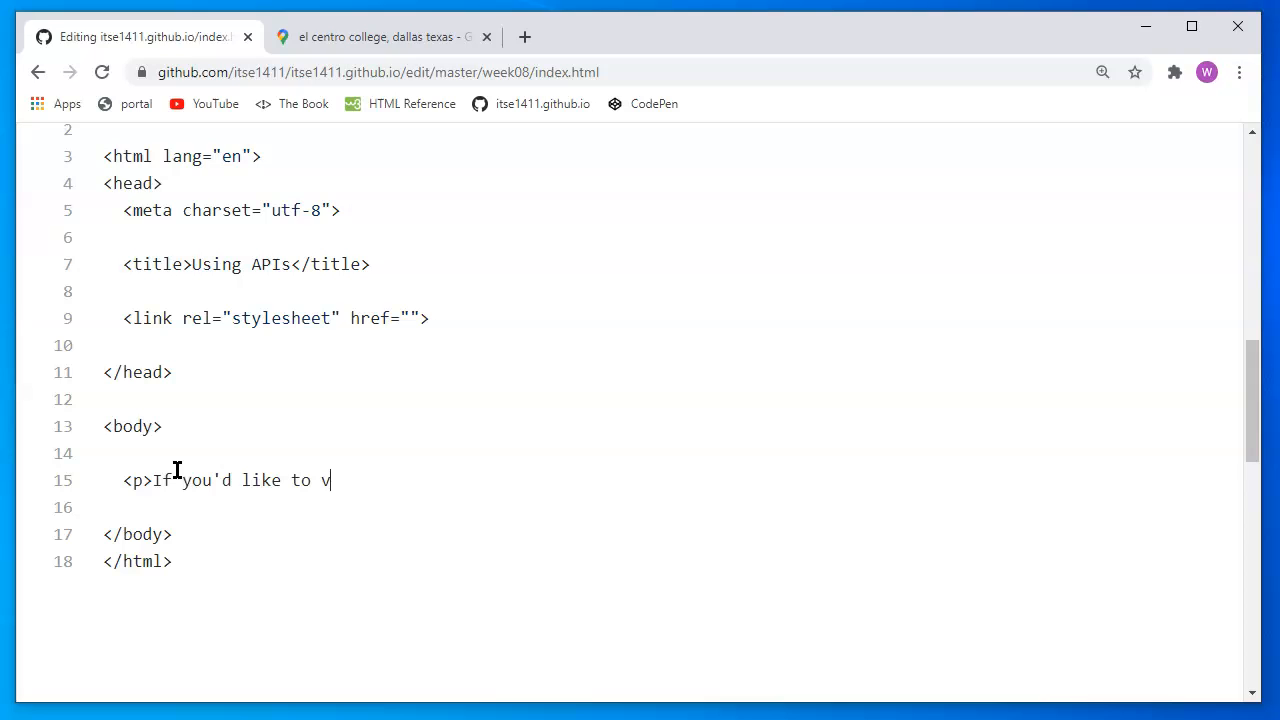
pyautogui.write('isit our dow')
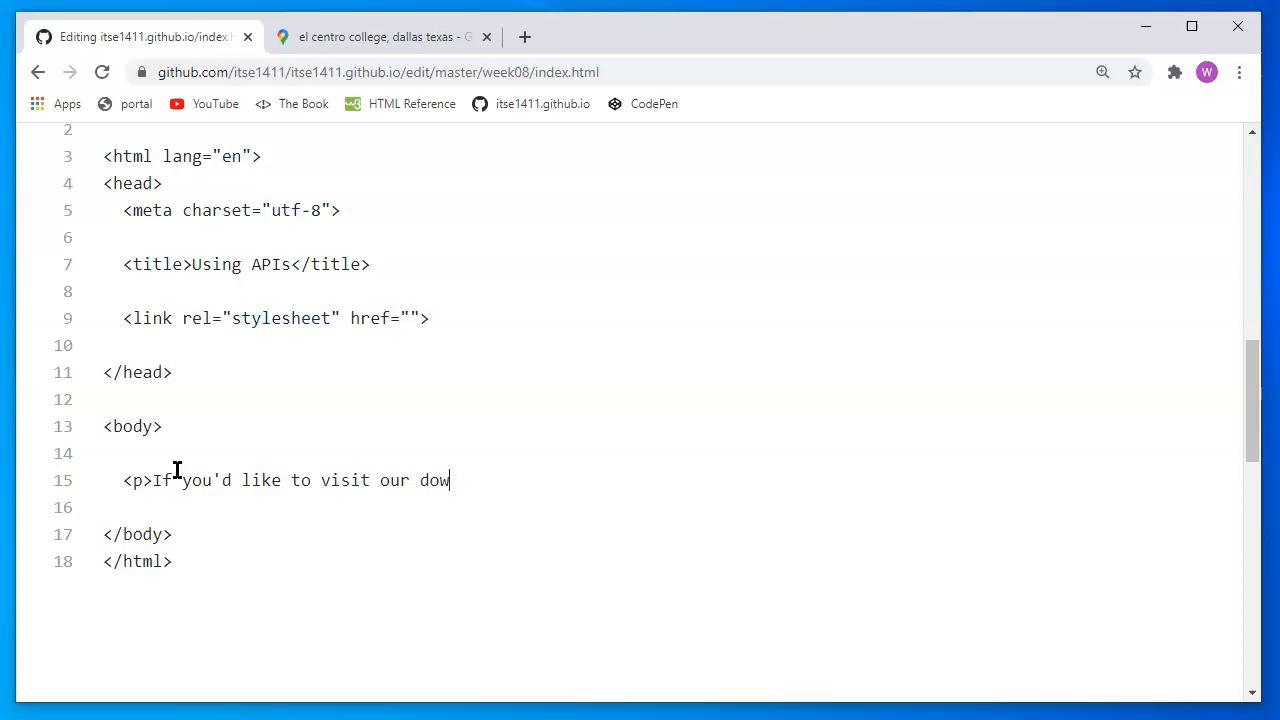
# Finish it with 'campus, here's a map you can follow:', close the tag, add blank lines
pyautogui.write('town')
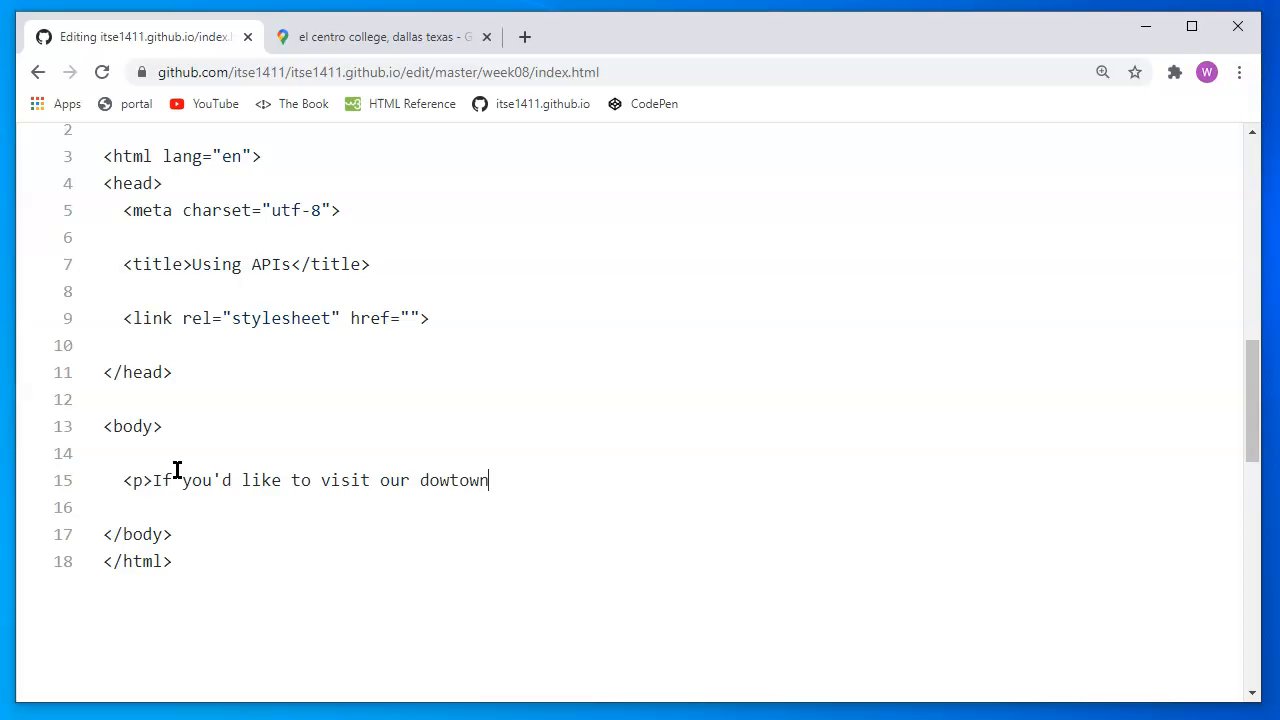
pyautogui.write('camp')
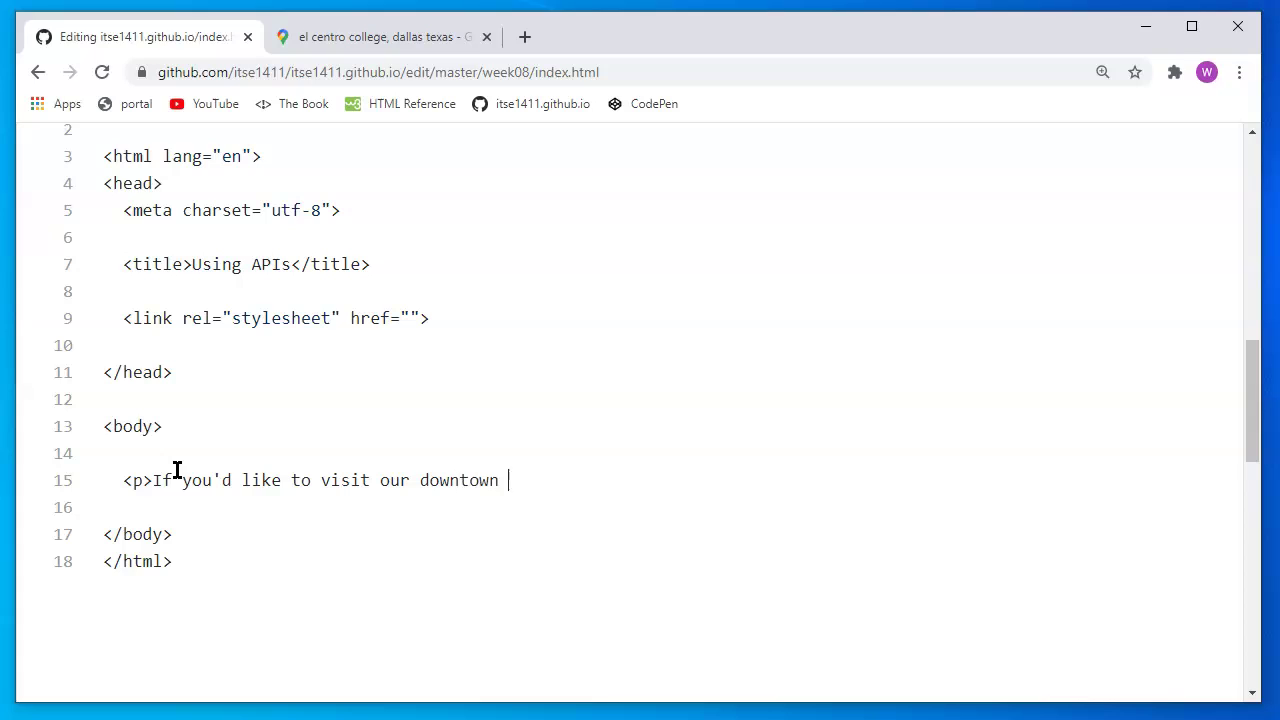
pyautogui.write("campus, here's")
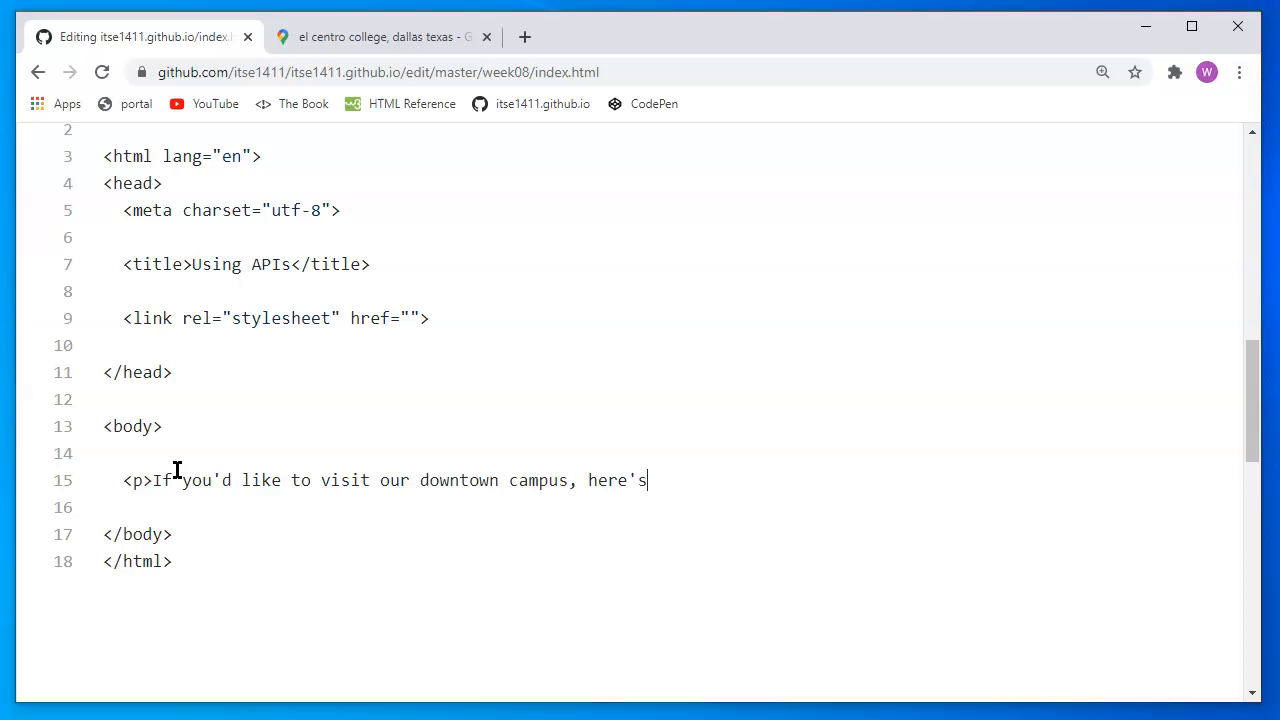
pyautogui.write('a map you can')
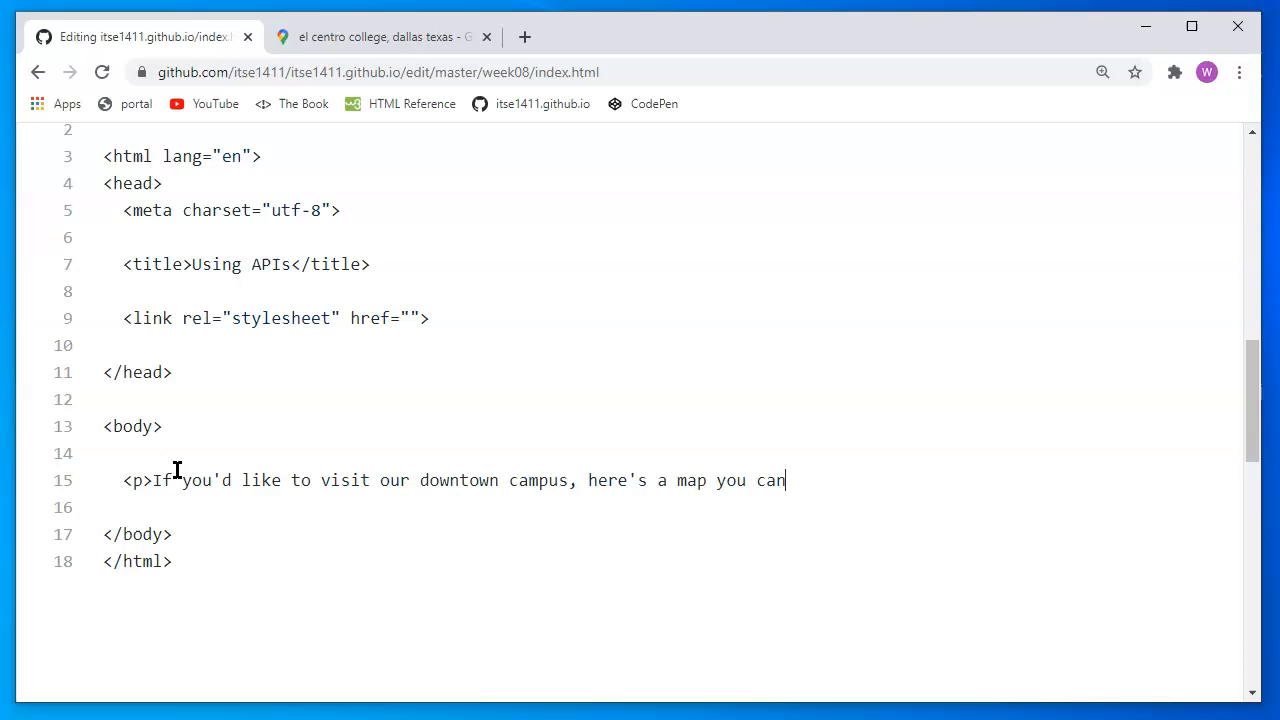
pyautogui.write('follow:')
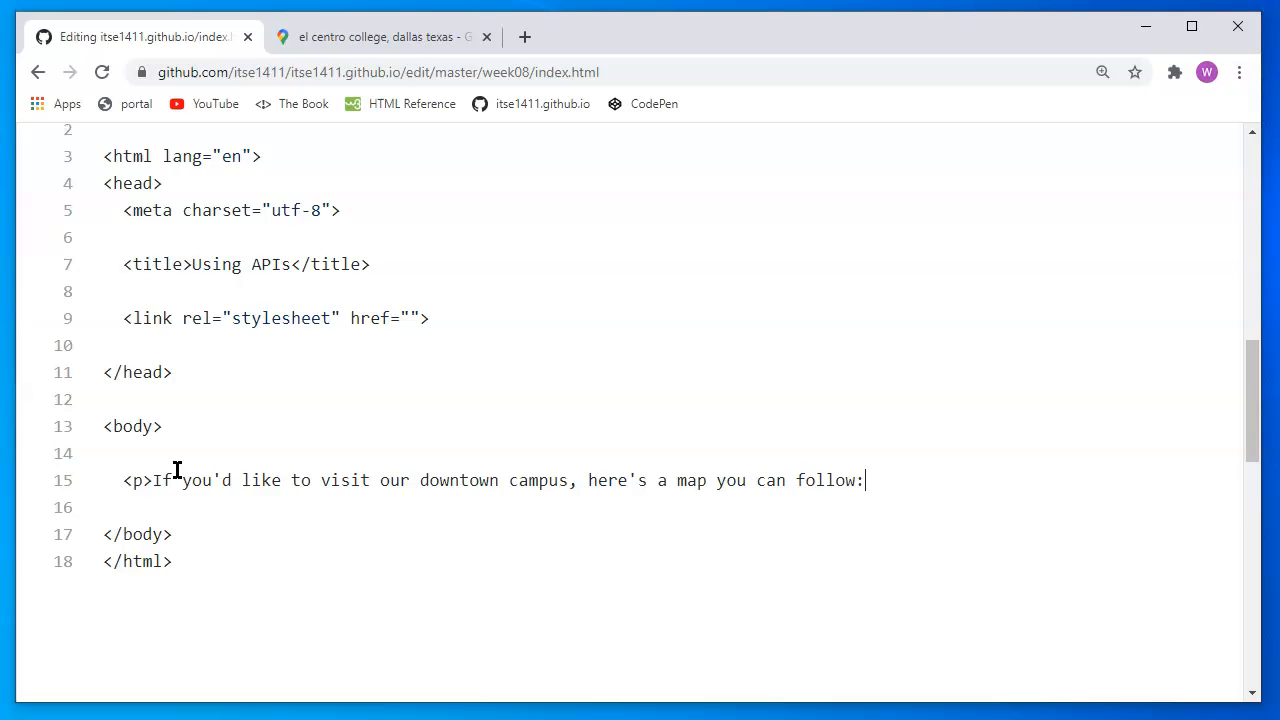
pyautogui.write('<p')
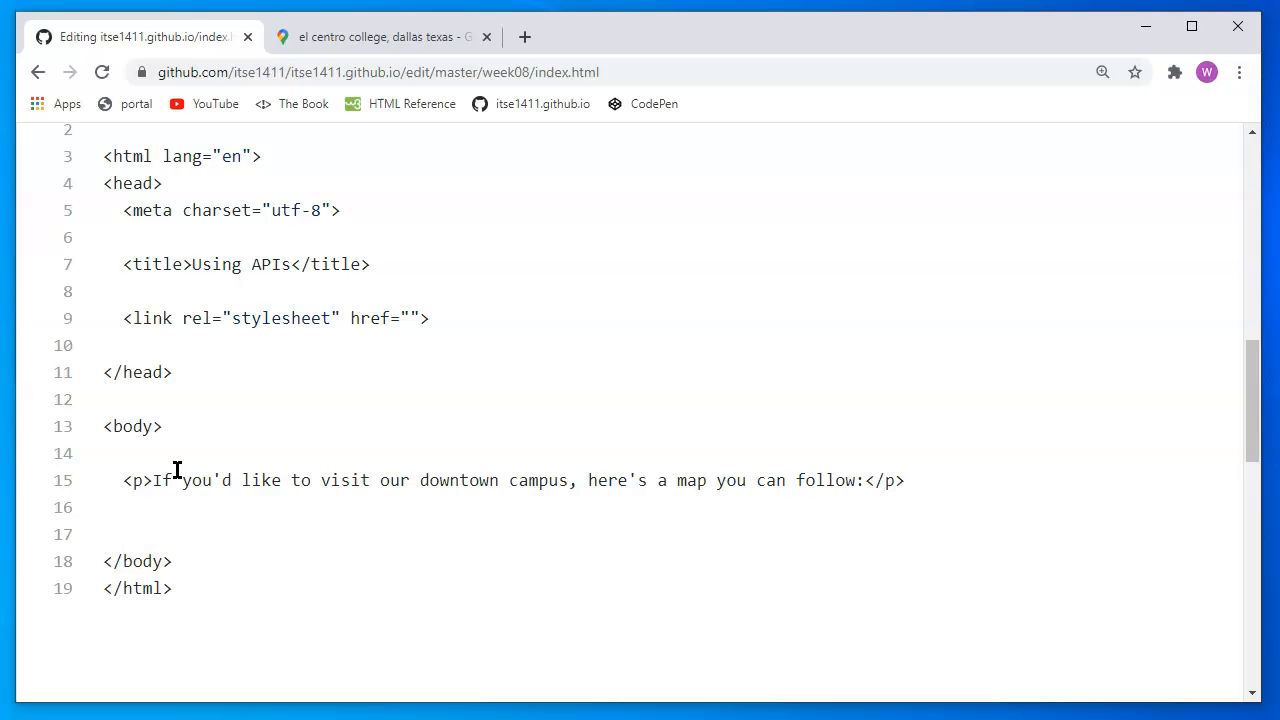
pyautogui.press('enter')
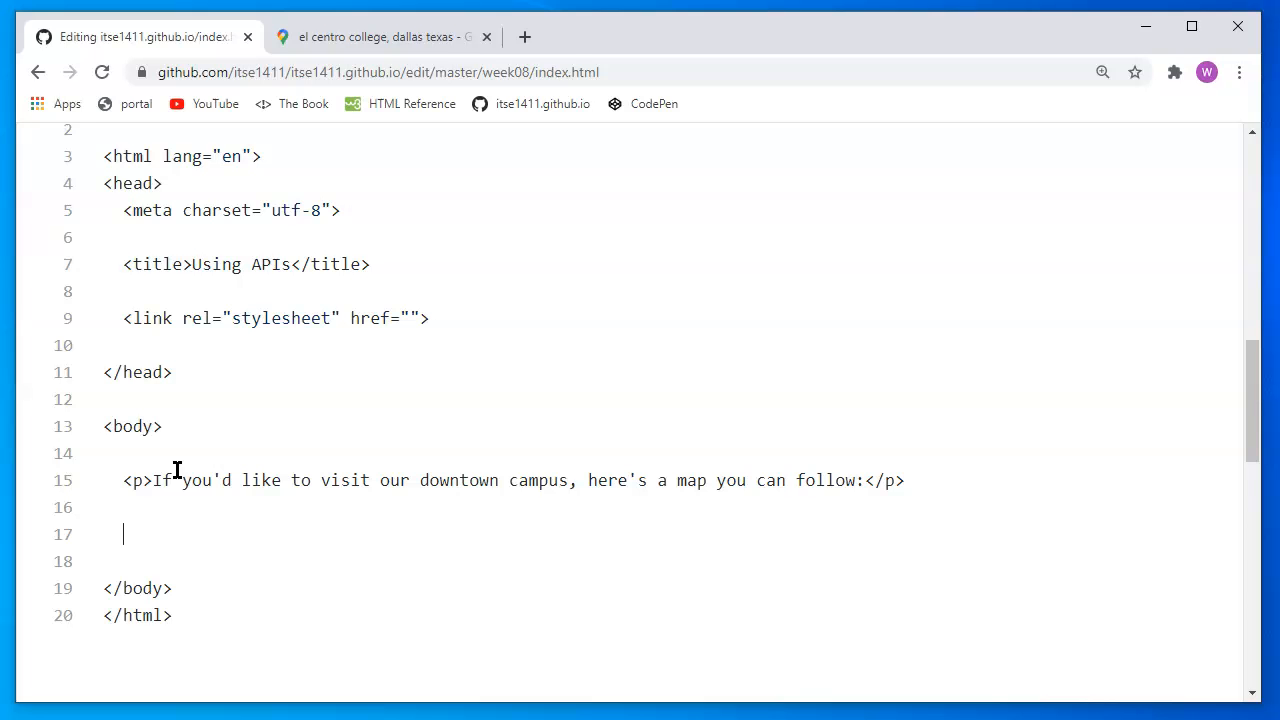
# Return to the El Centro Maps results and pan the map around downtown Dallas
pyautogui.click(380, 37)
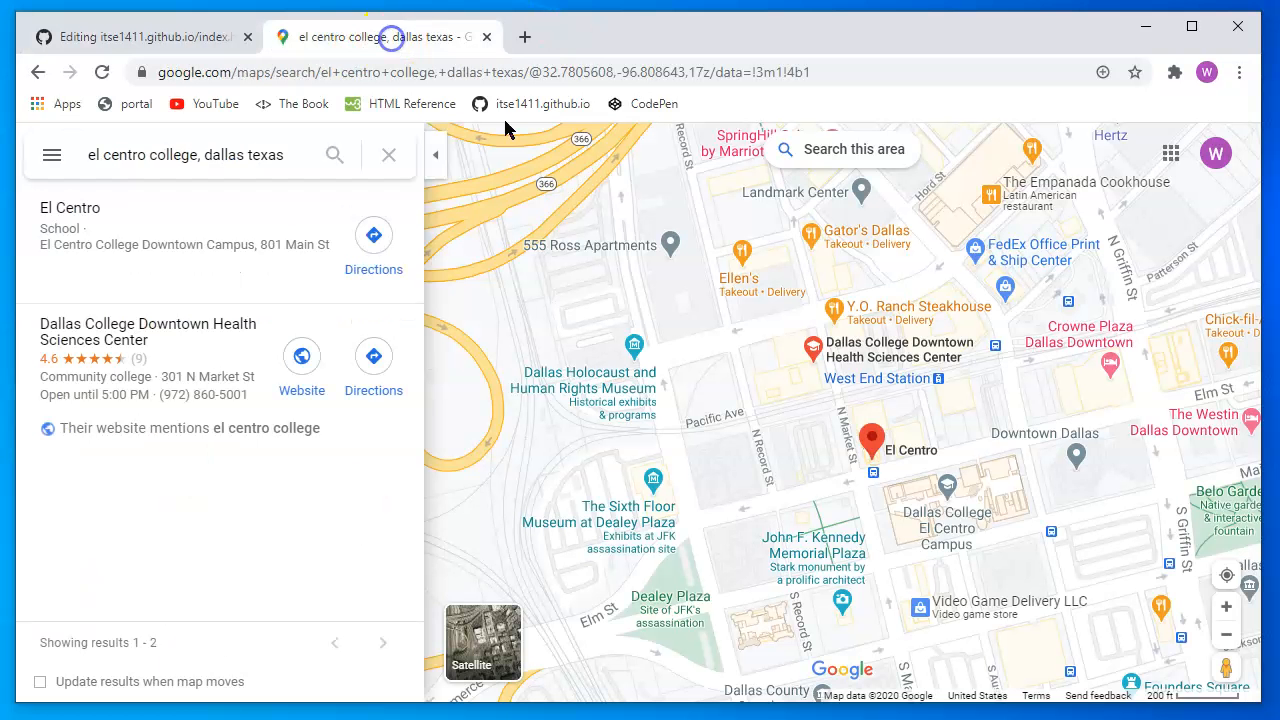
pyautogui.moveTo(1163, 347)
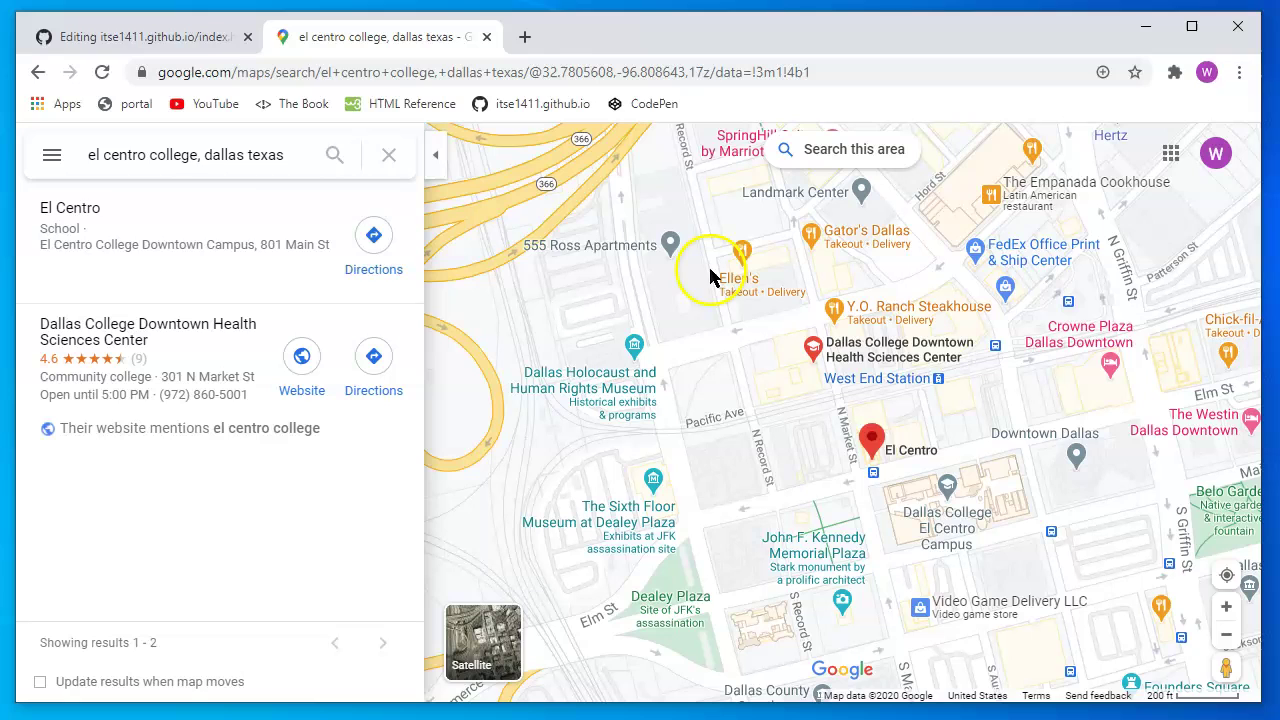
pyautogui.moveTo(215, 270)
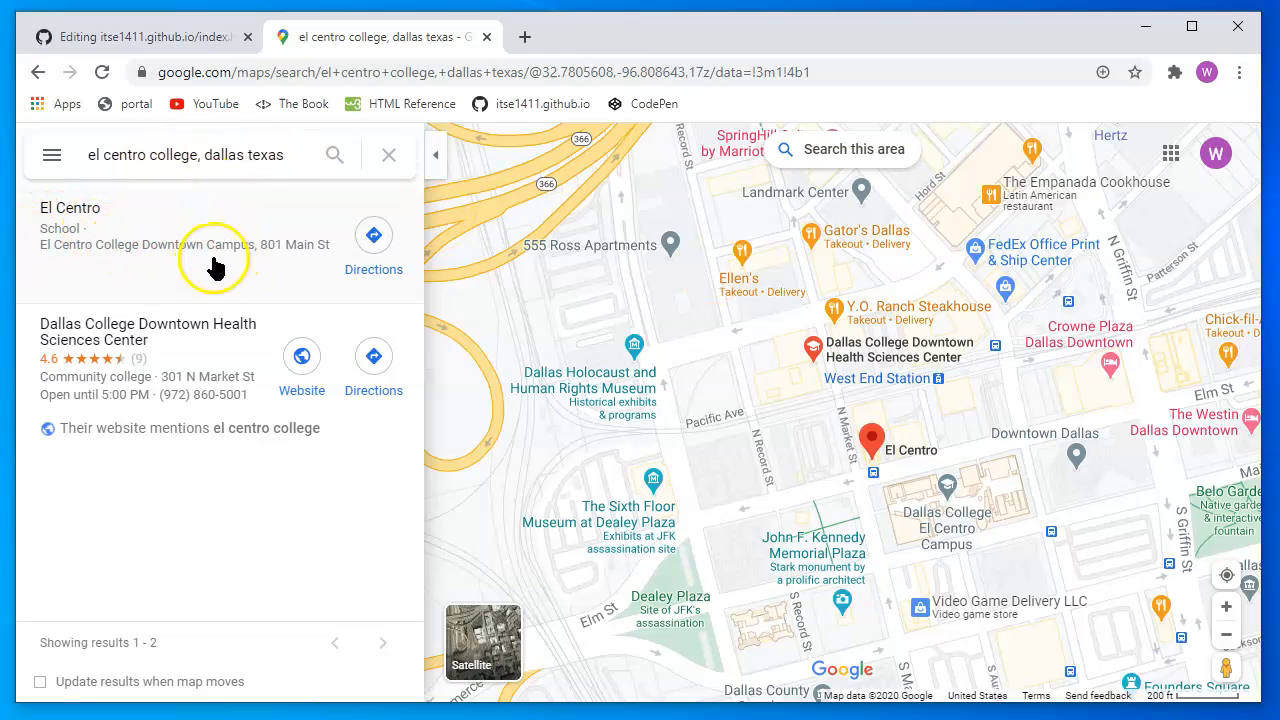
pyautogui.moveTo(1072, 290)
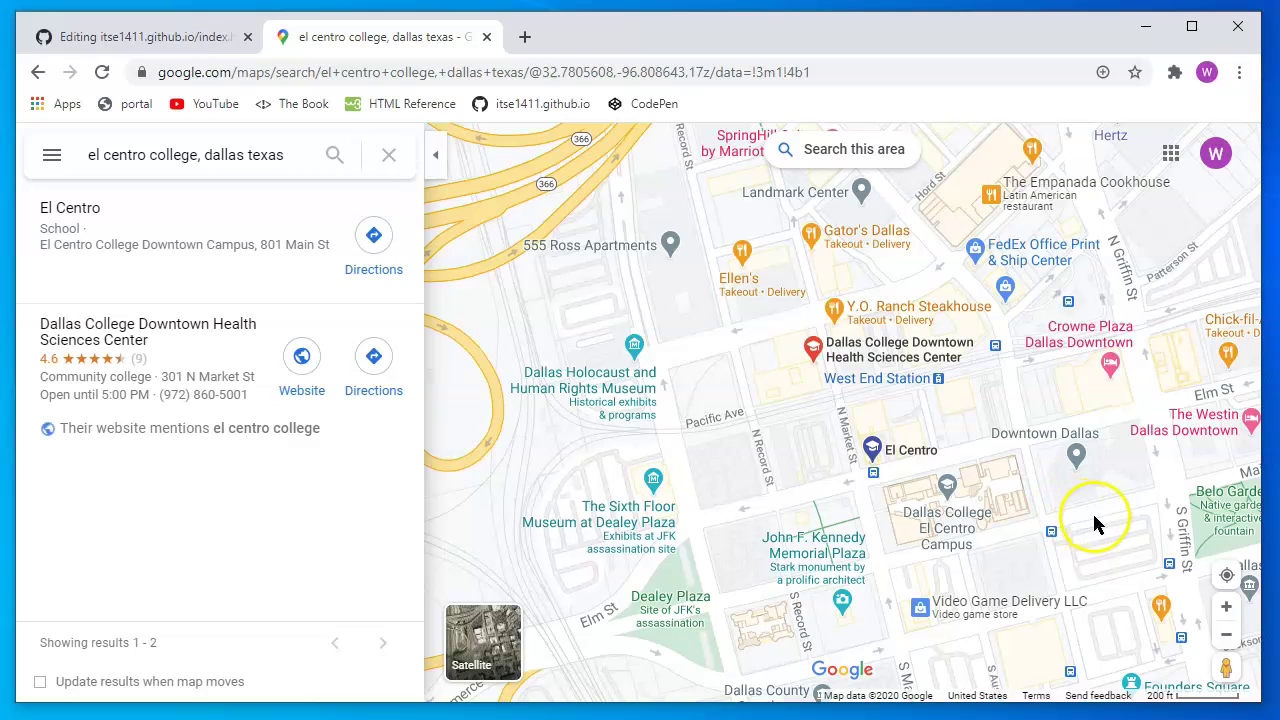
pyautogui.moveTo(965, 555)
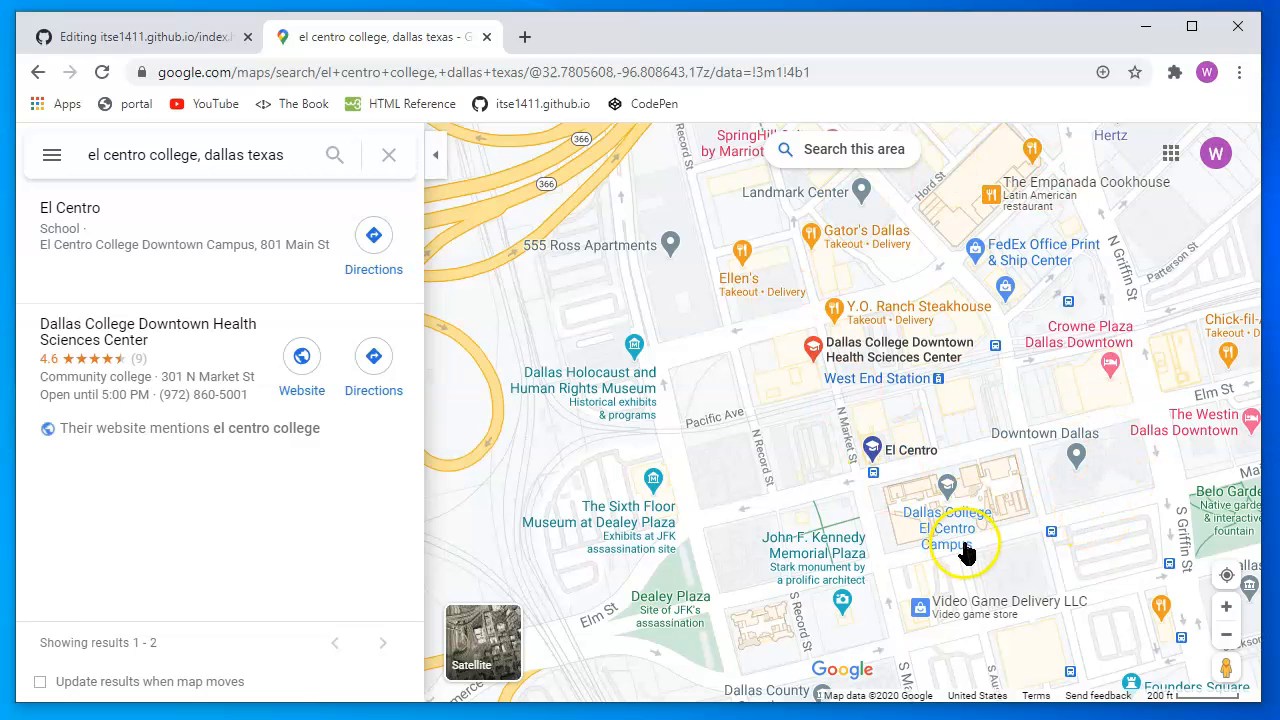
pyautogui.moveTo(735, 295)
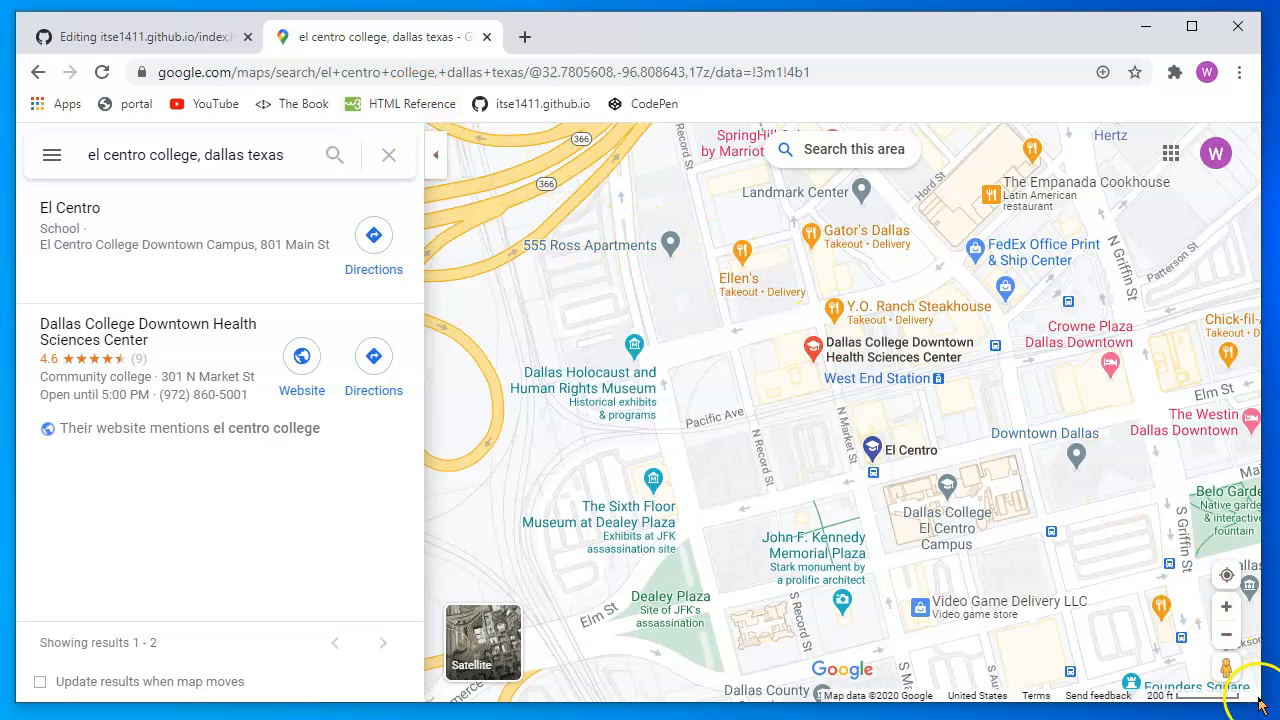
pyautogui.moveTo(275, 618)
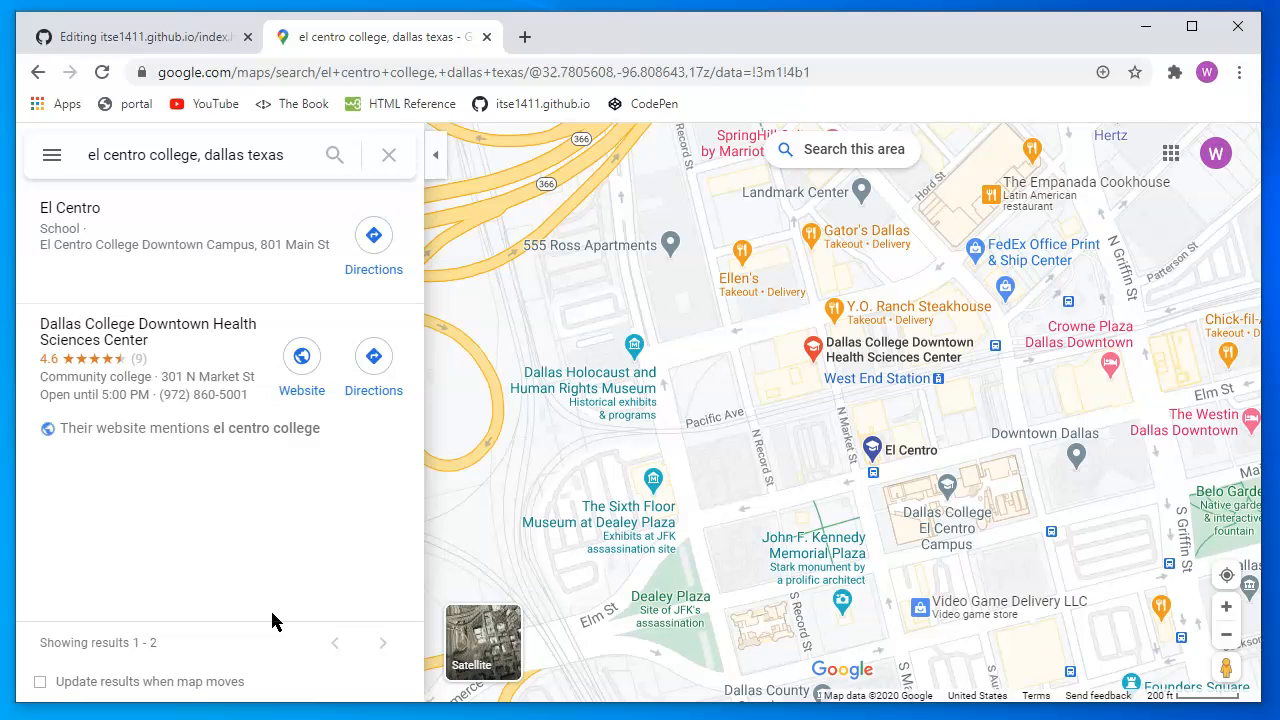
pyautogui.moveTo(390, 573)
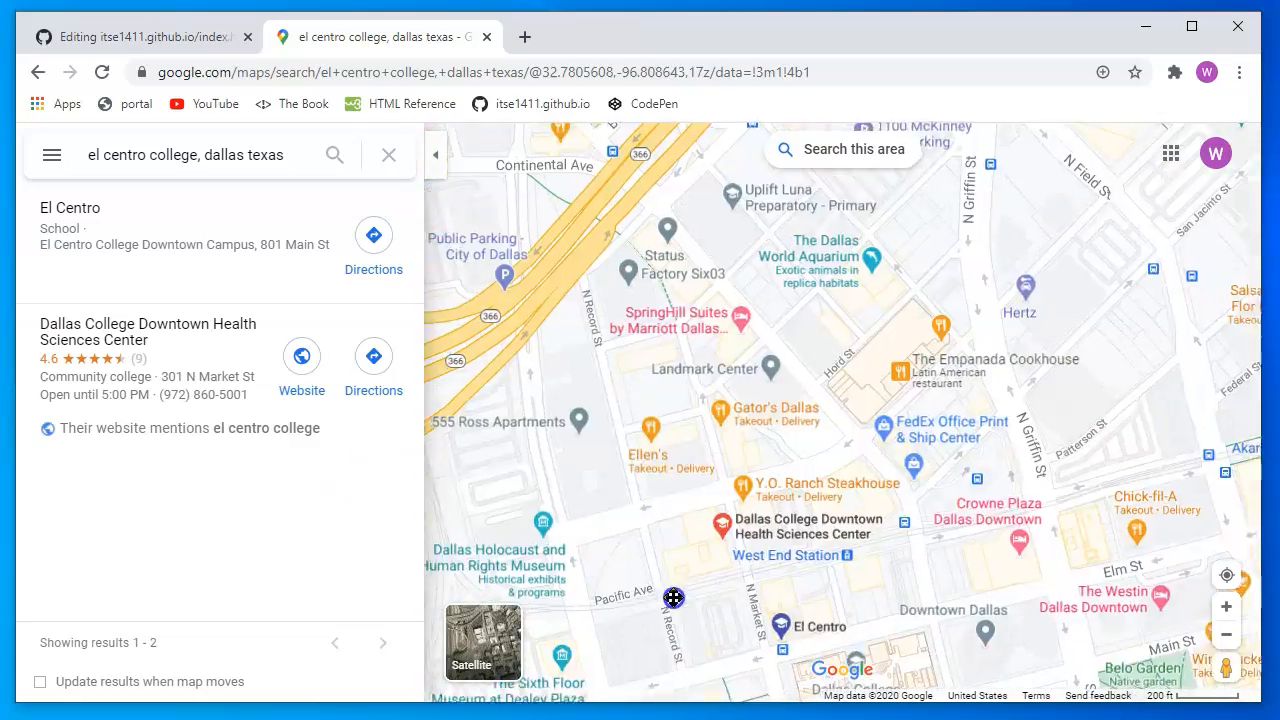
pyautogui.moveTo(670, 597); pyautogui.dragTo(800, 480)
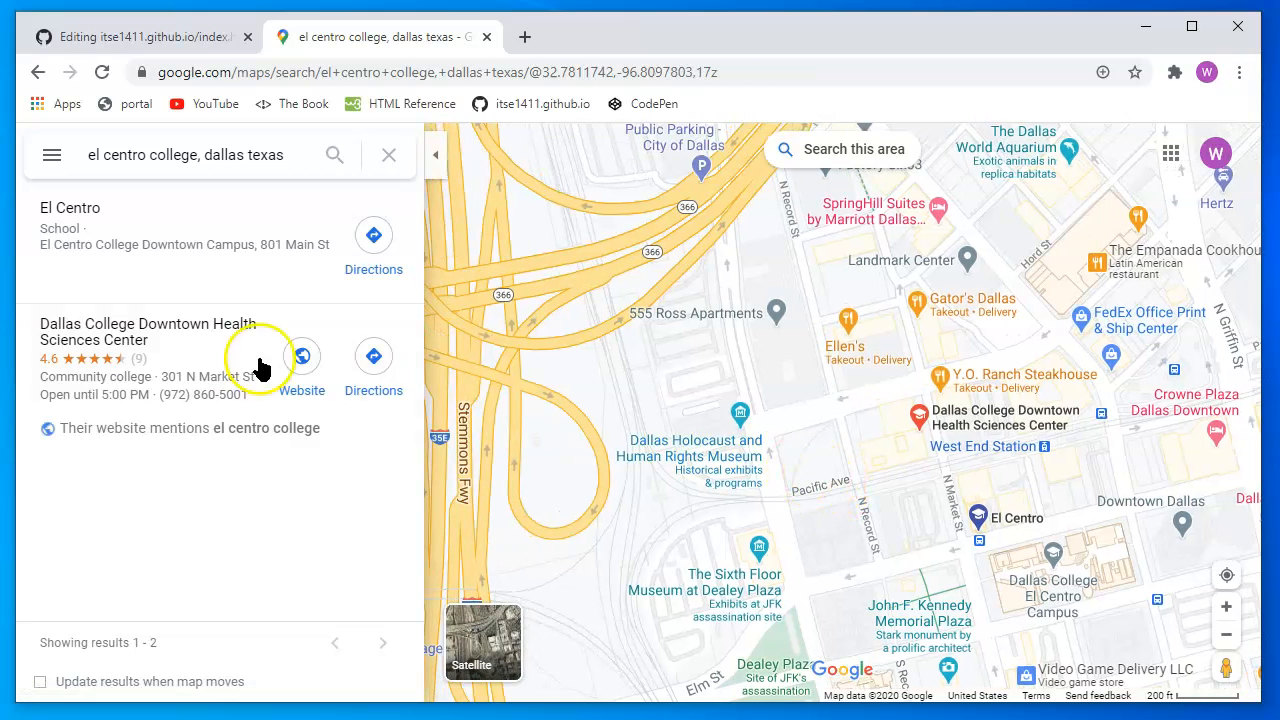
pyautogui.click(70, 208)
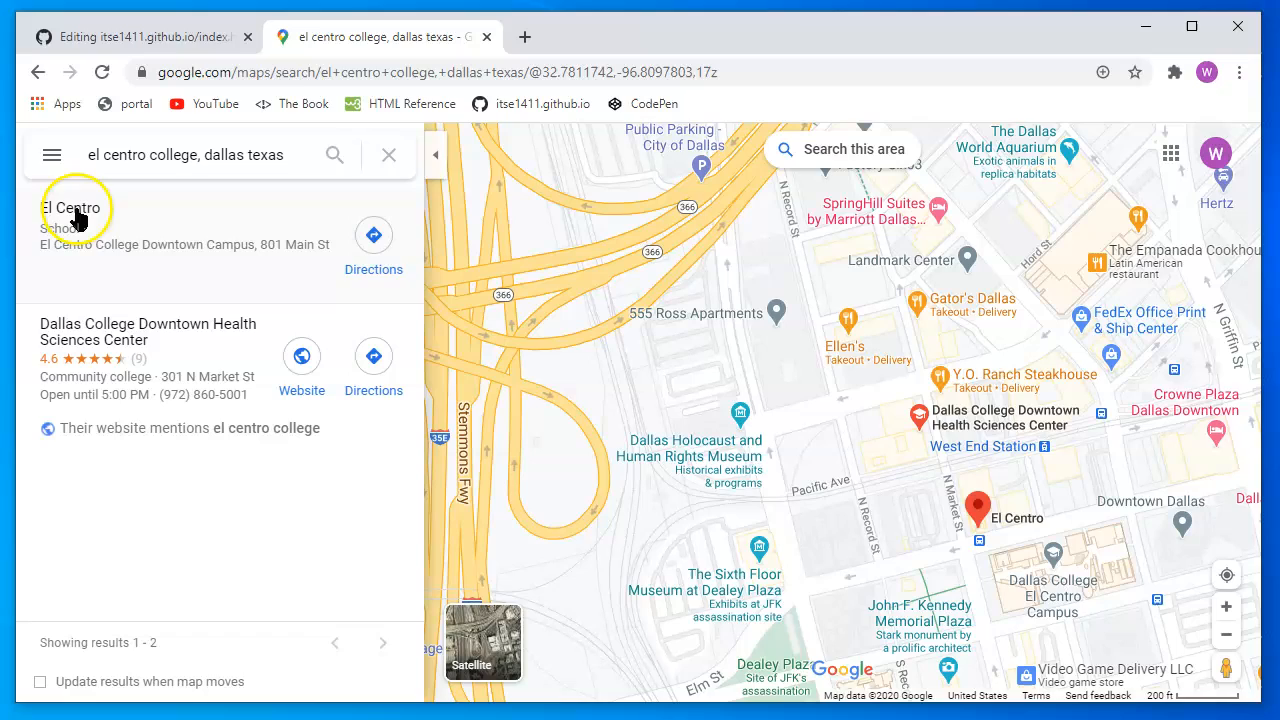
# Open El Centro's place panel showing its 801 Main St address
pyautogui.click(71, 208)
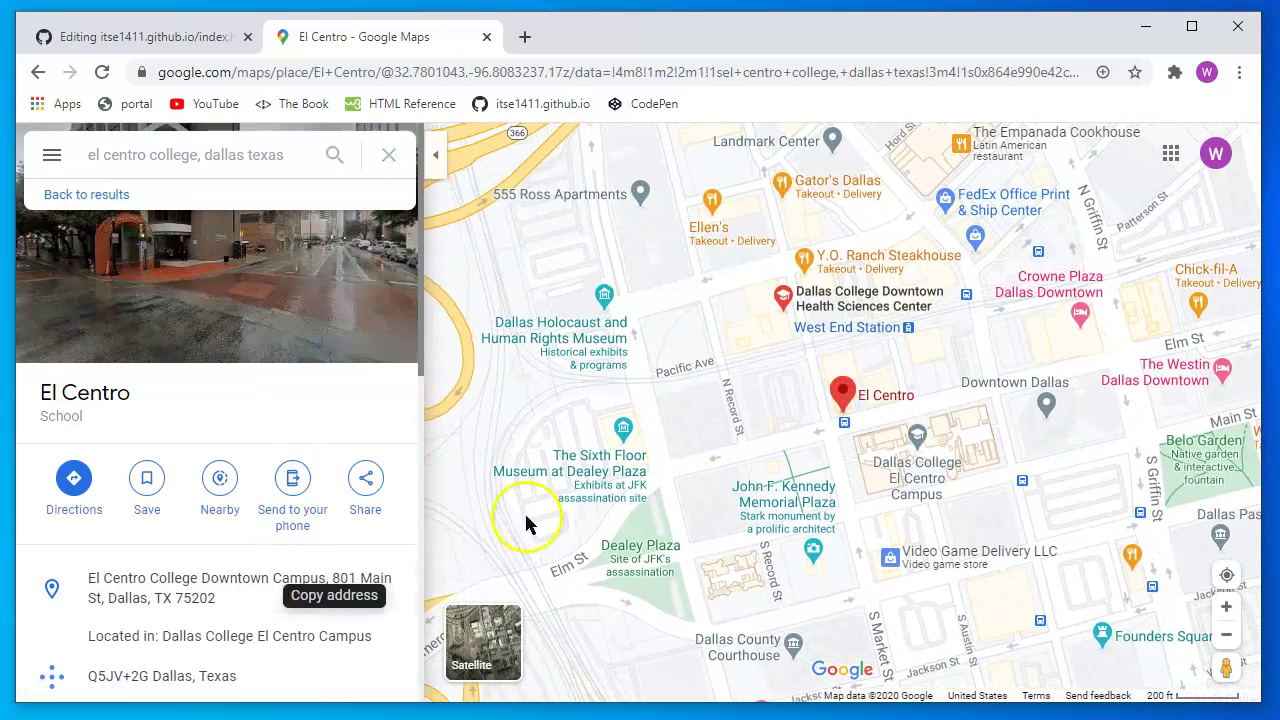
pyautogui.moveTo(200, 225)
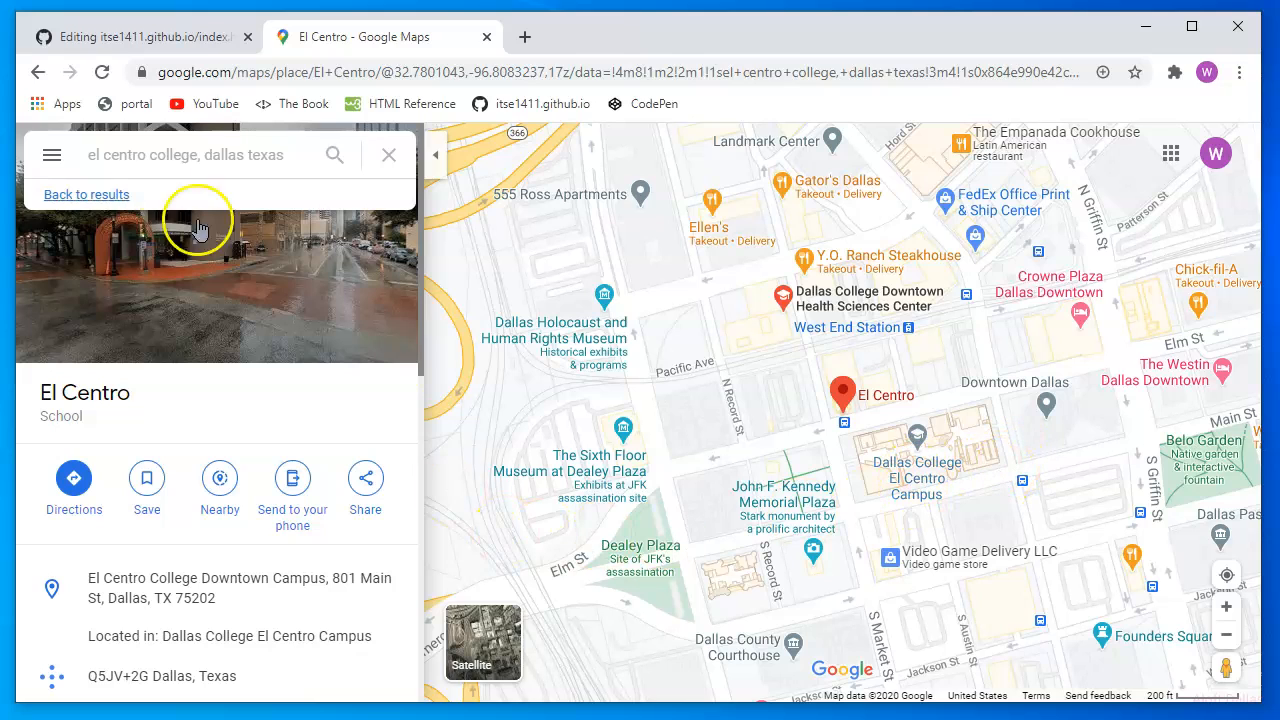
pyautogui.moveTo(160, 315)
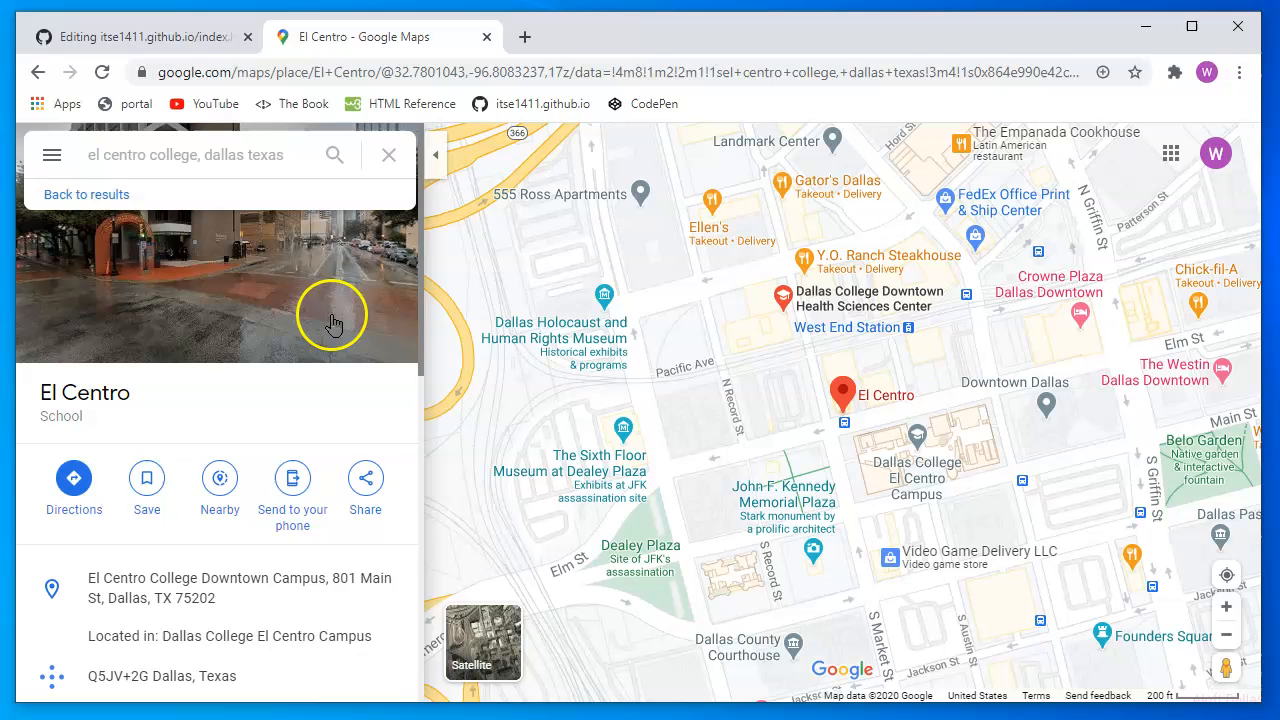
pyautogui.moveTo(146, 478)
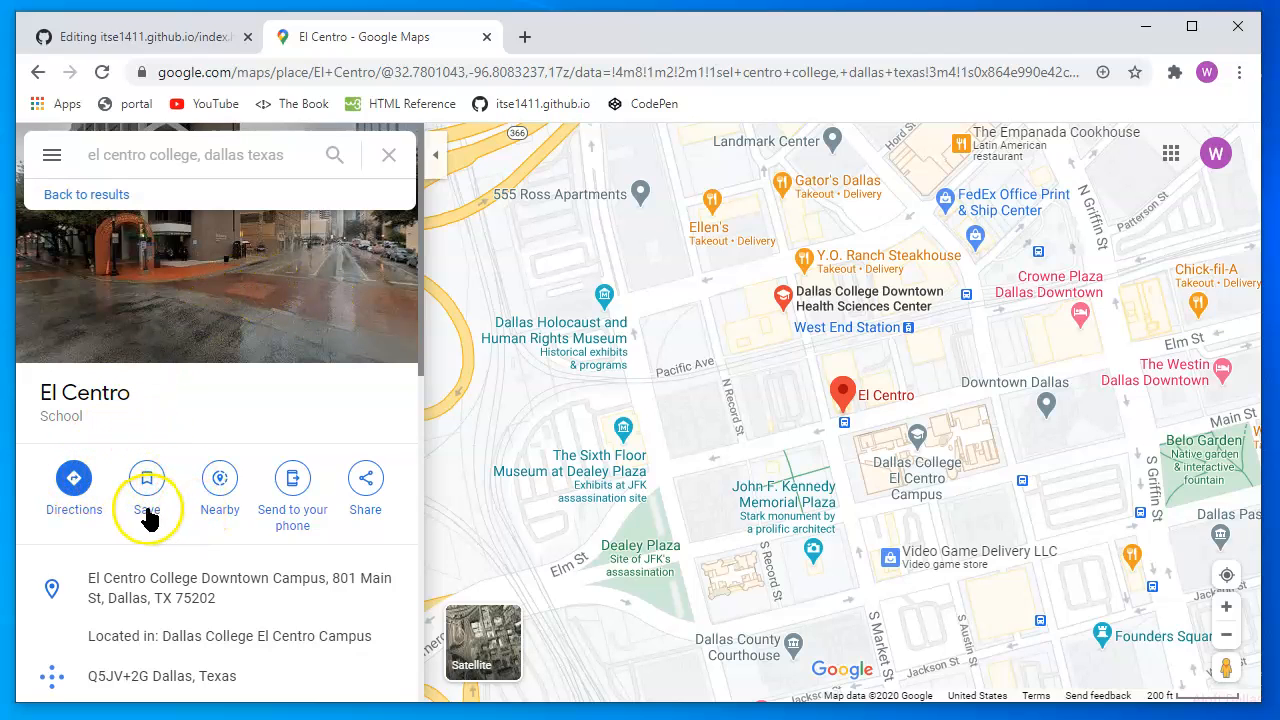
pyautogui.moveTo(274, 525)
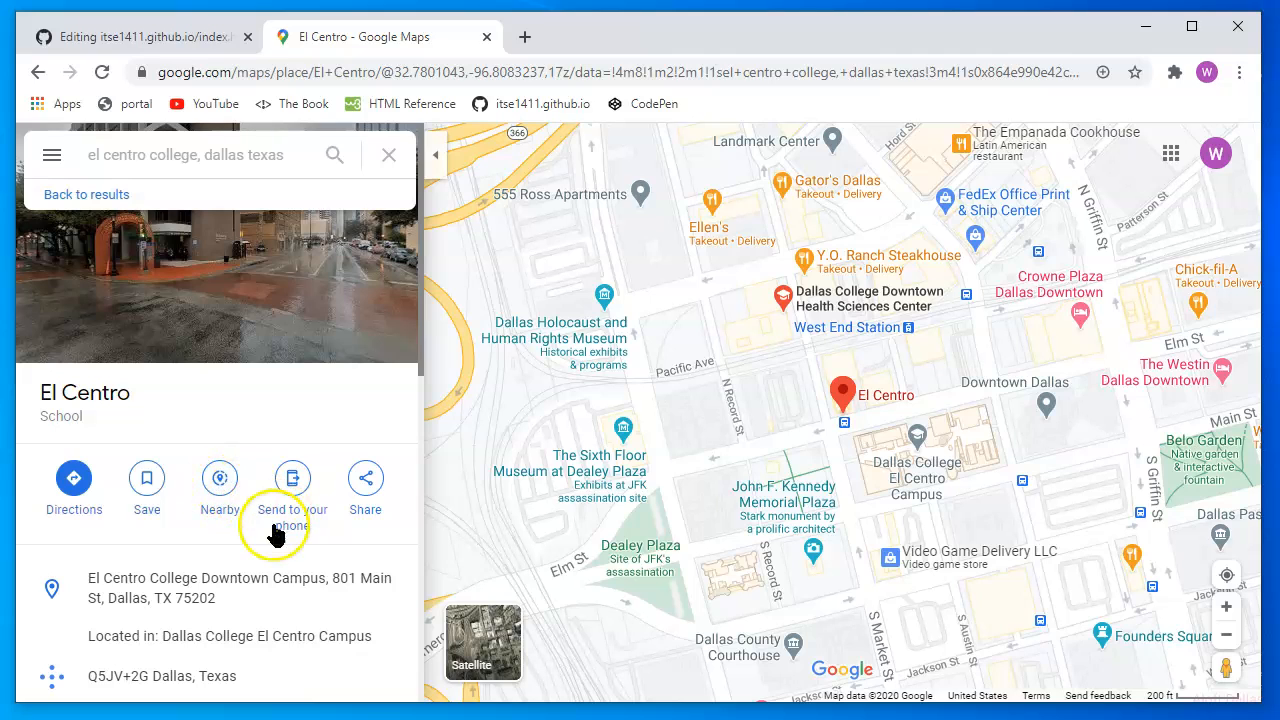
pyautogui.moveTo(219, 478)
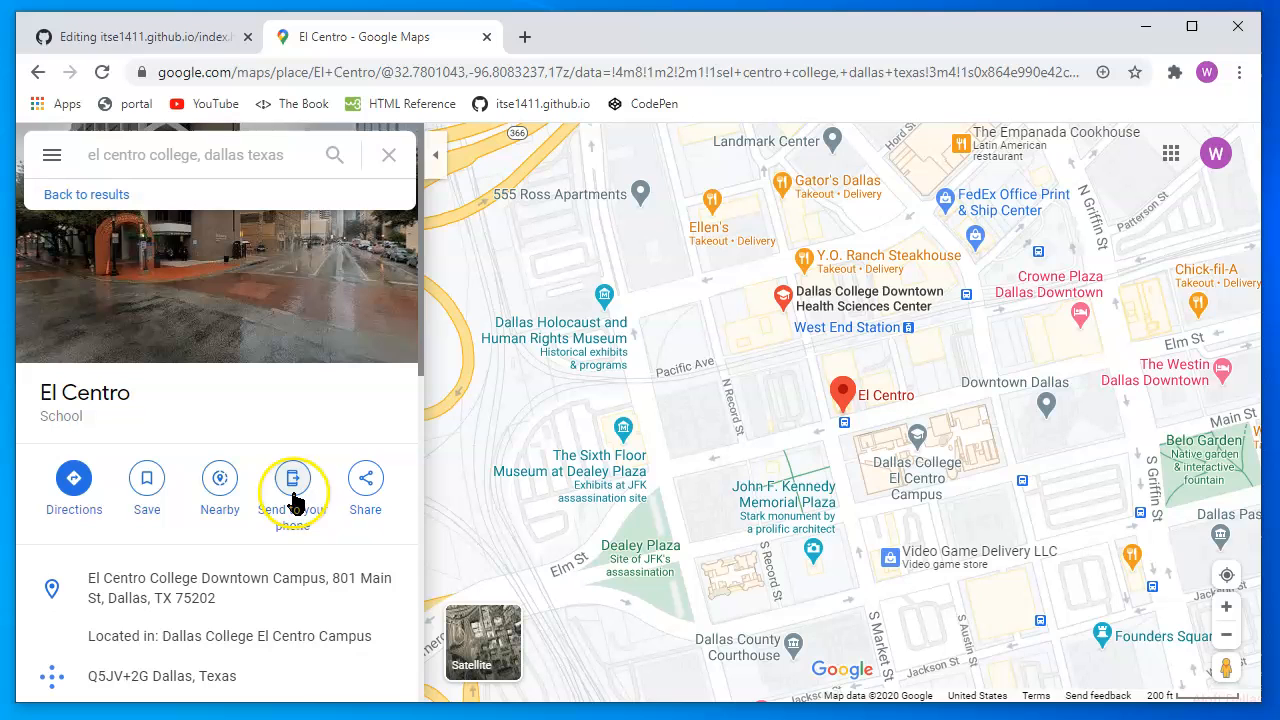
pyautogui.moveTo(360, 485)
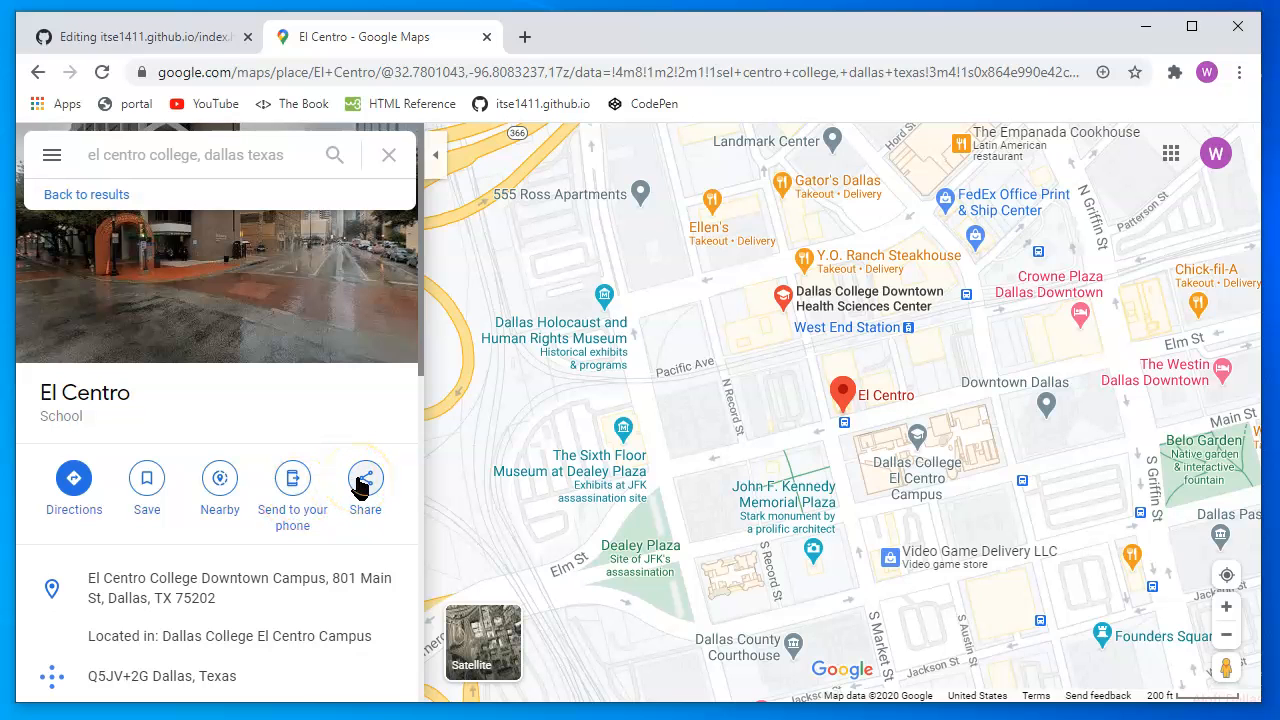
pyautogui.click(364, 478)
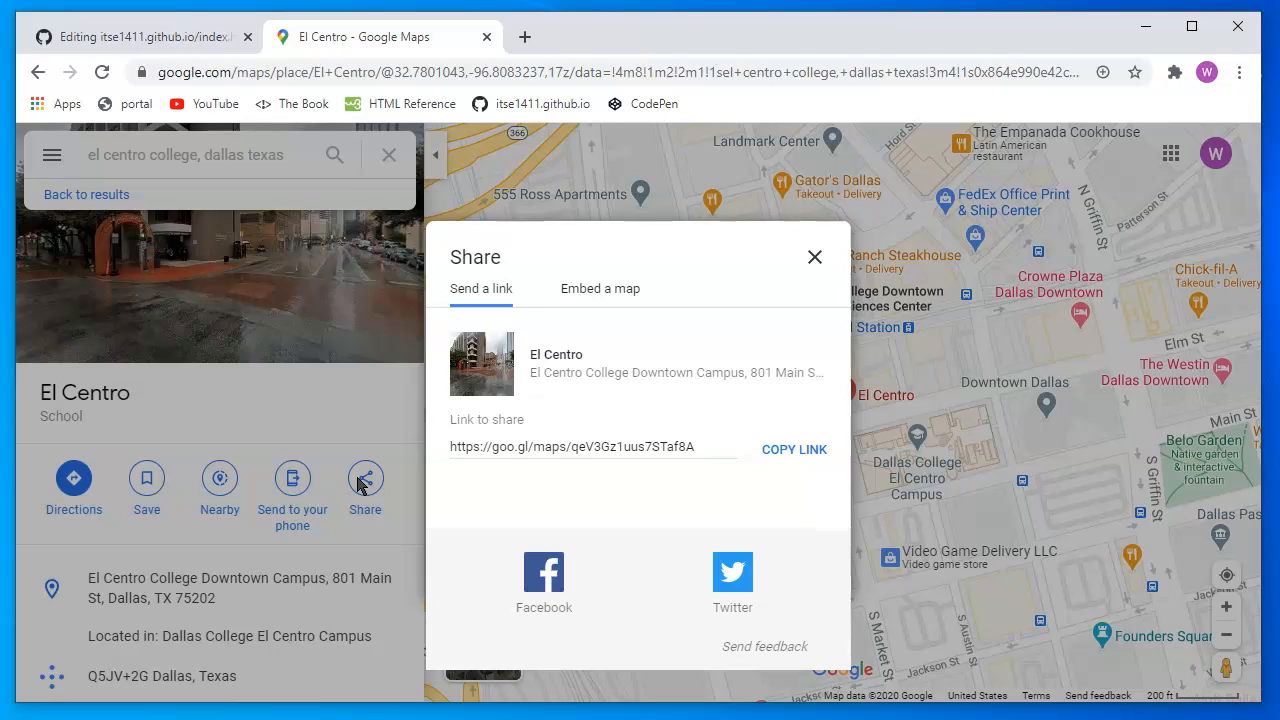
pyautogui.click(701, 447)
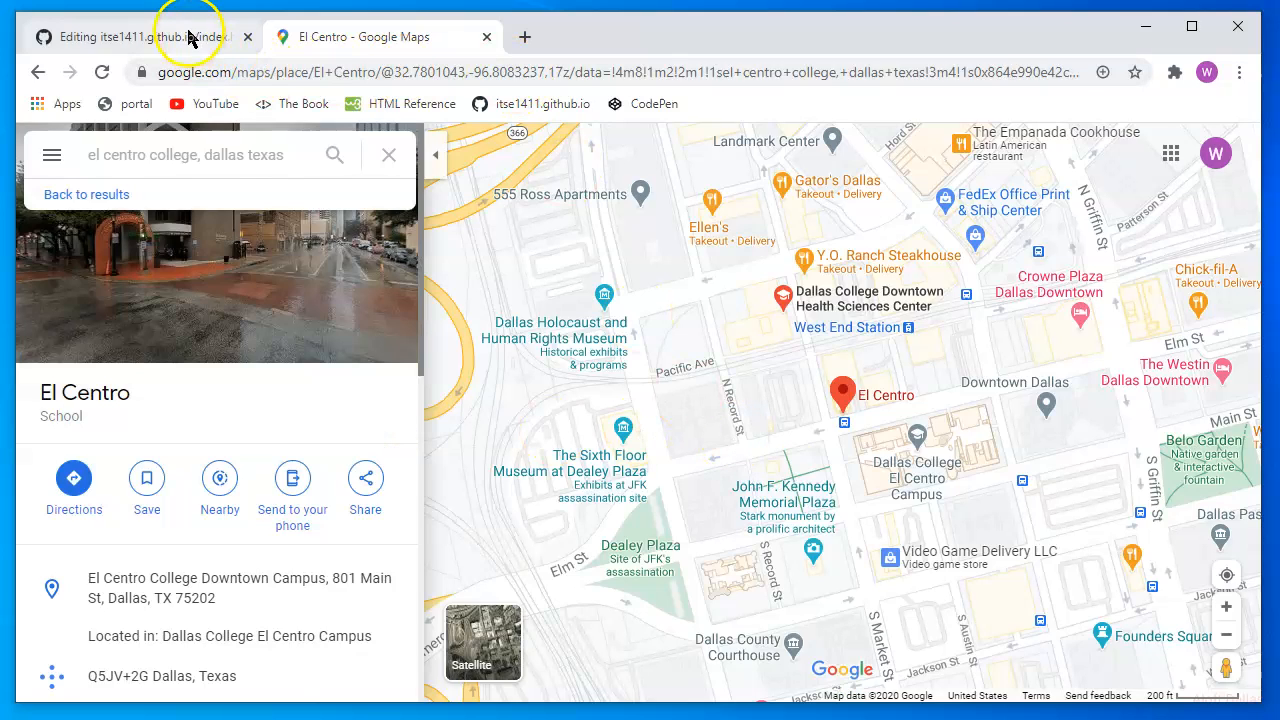
pyautogui.click(130, 37)
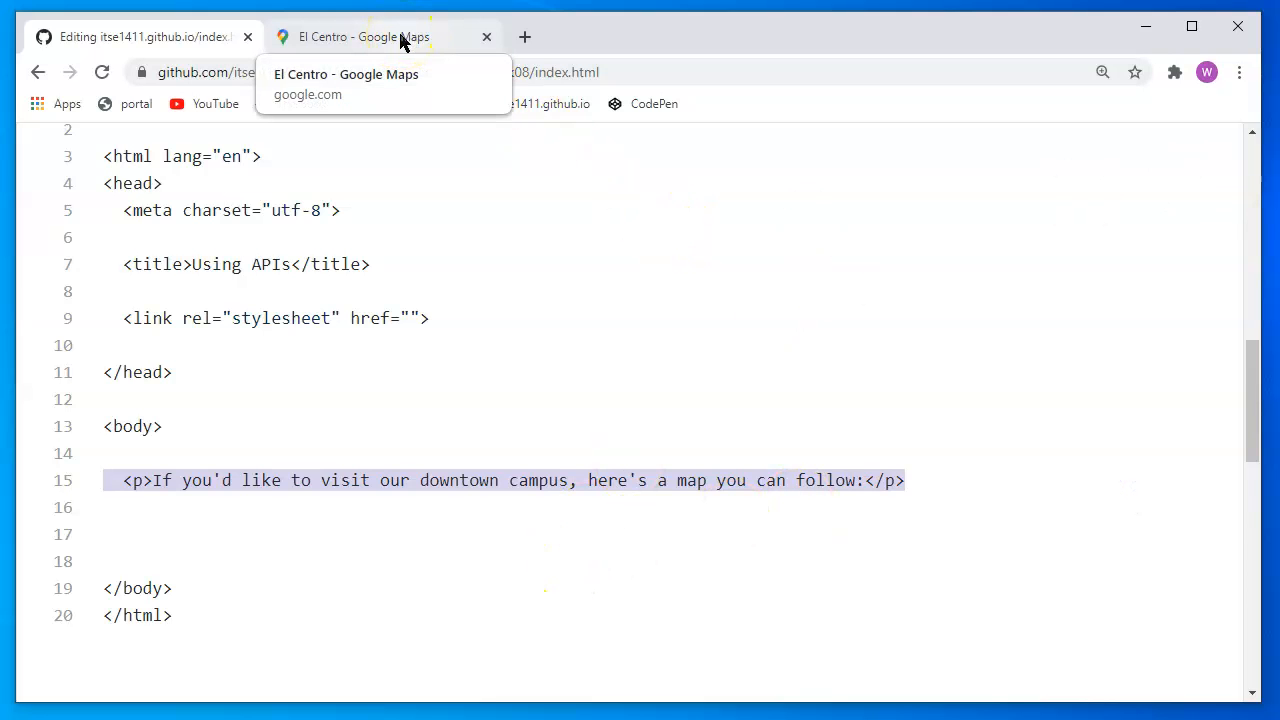
pyautogui.click(363, 37)
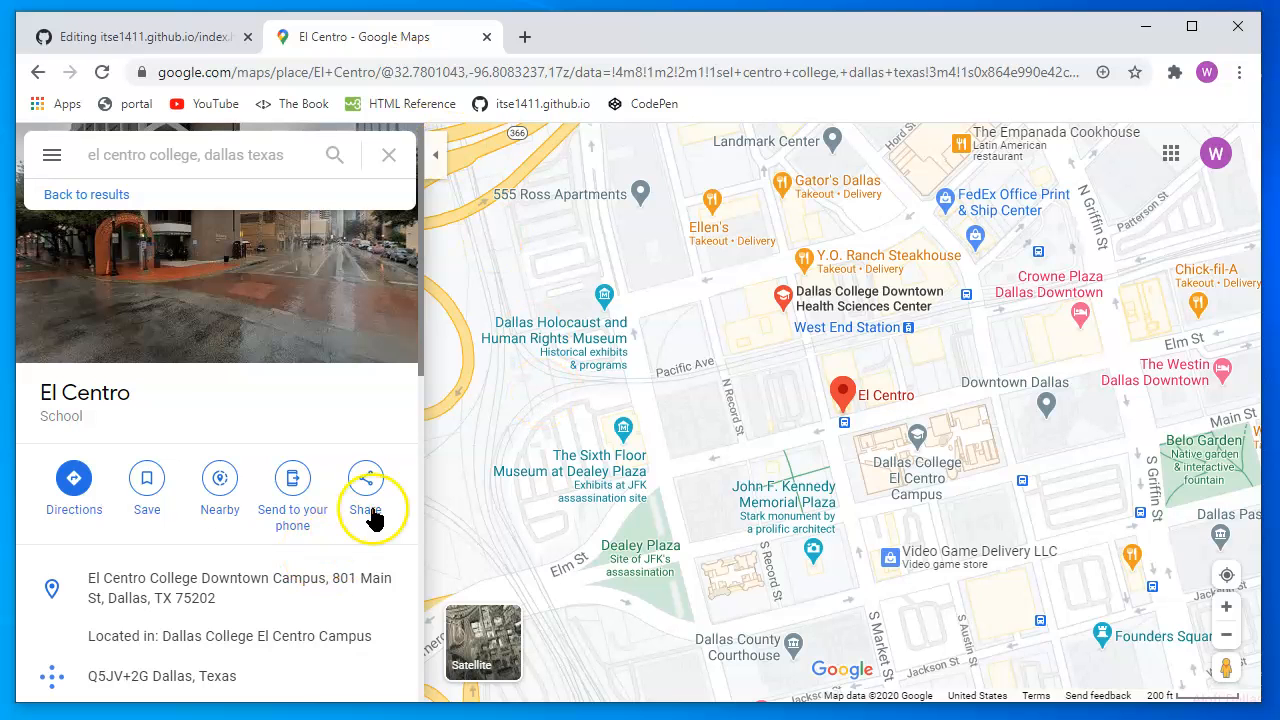
# Copy El Centro's 'Embed a map' iframe HTML and return to the GitHub editor
pyautogui.click(365, 478)
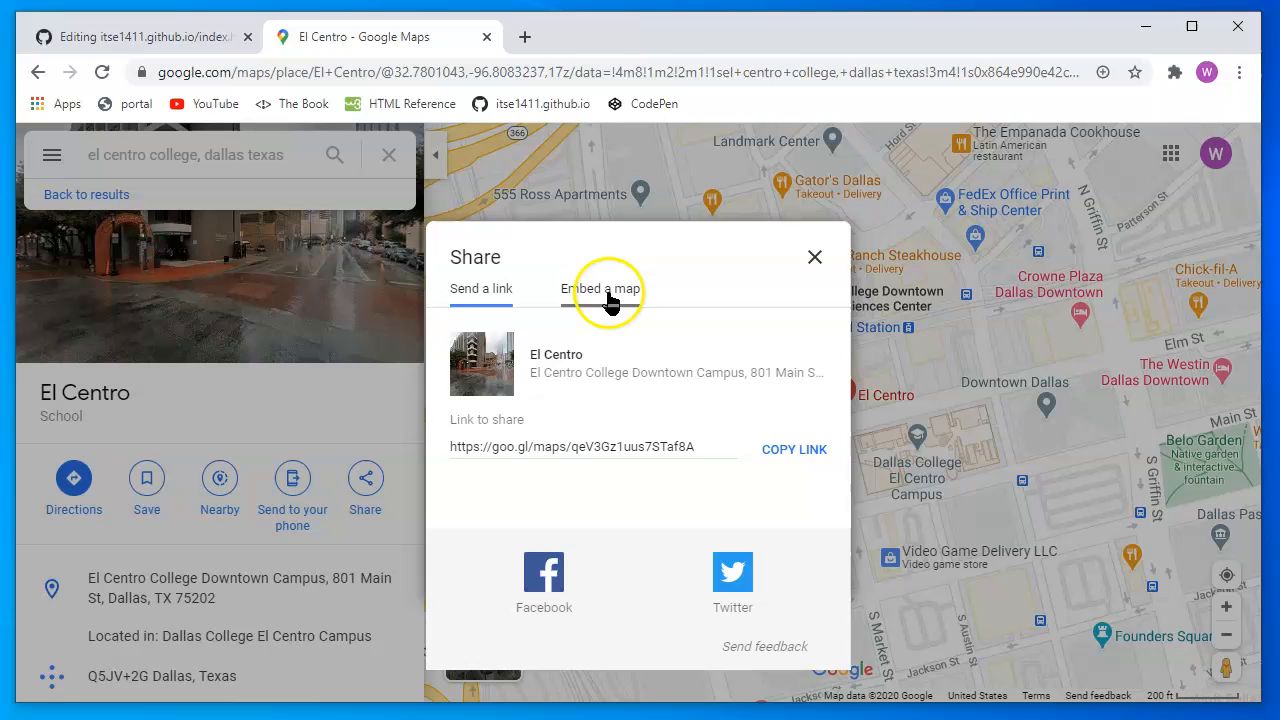
pyautogui.click(607, 288)
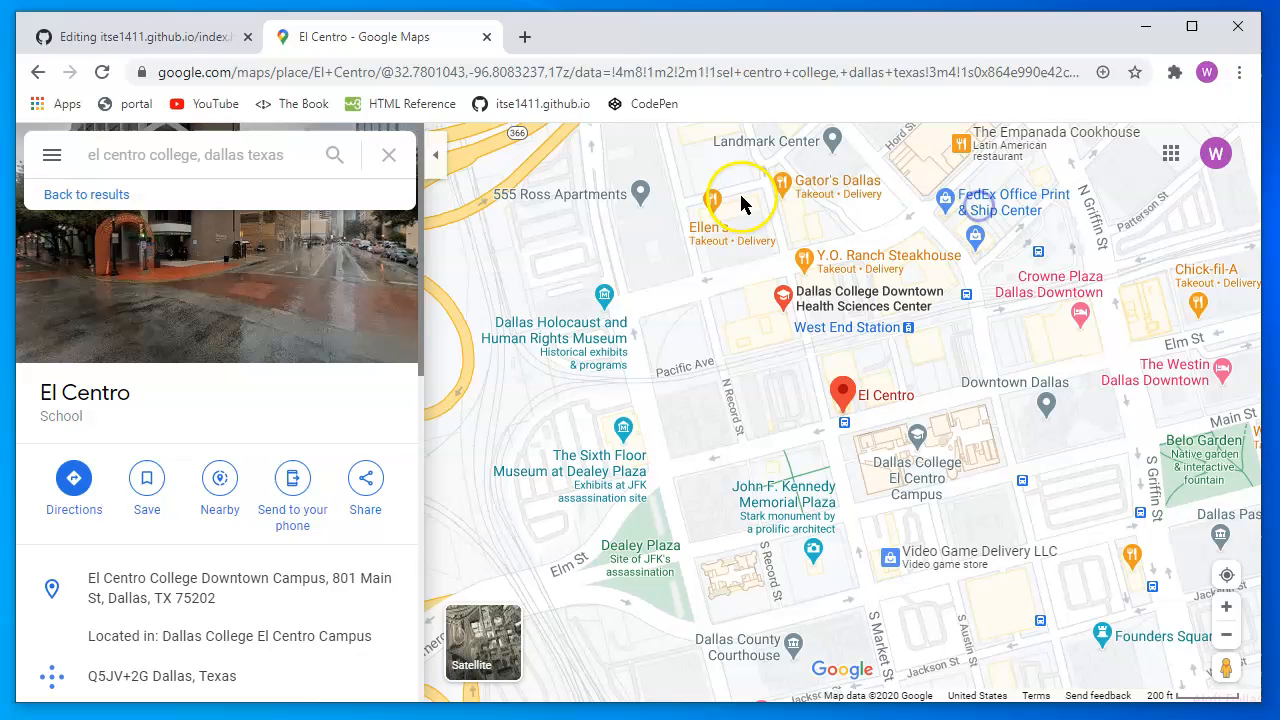
pyautogui.click(365, 478)
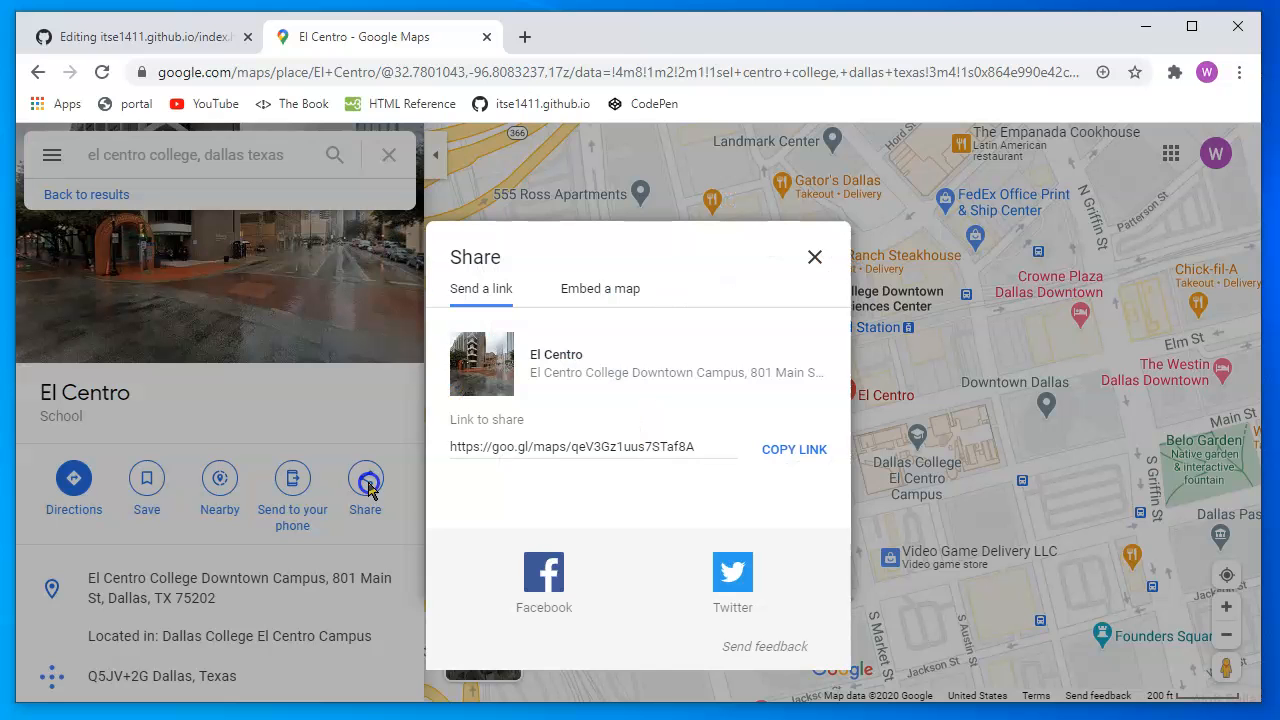
pyautogui.click(600, 288)
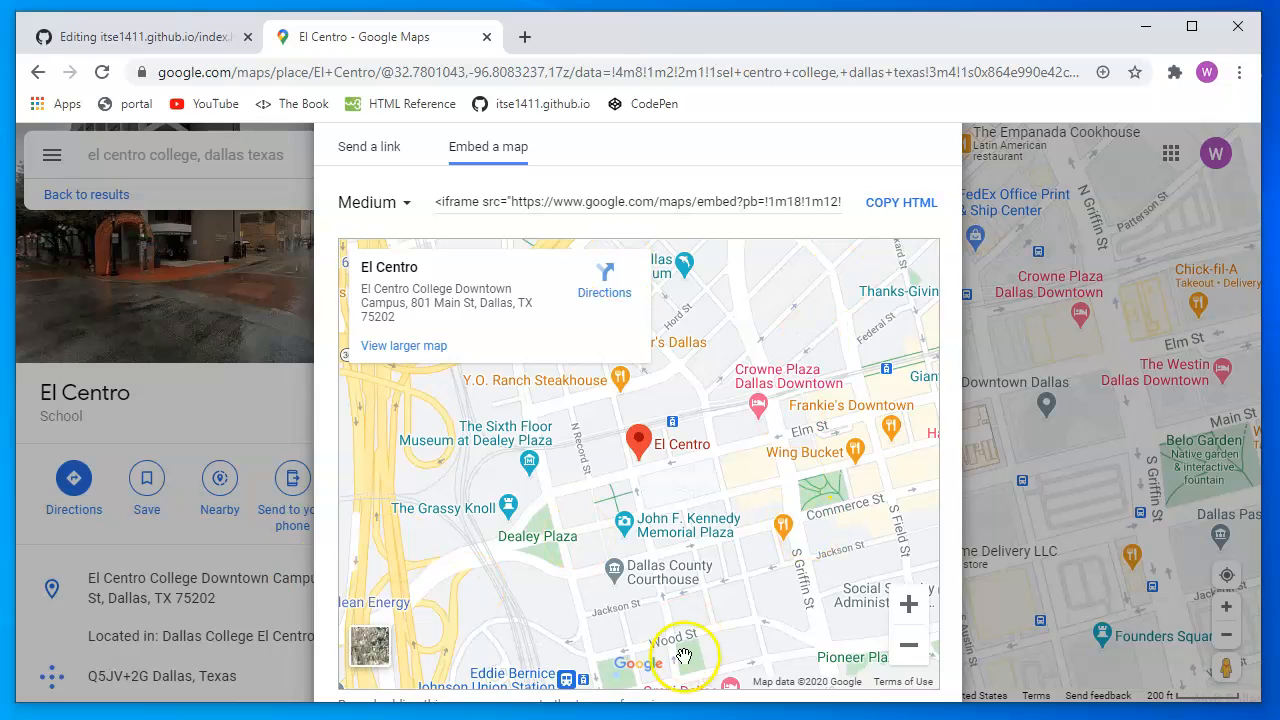
pyautogui.moveTo(685, 655)
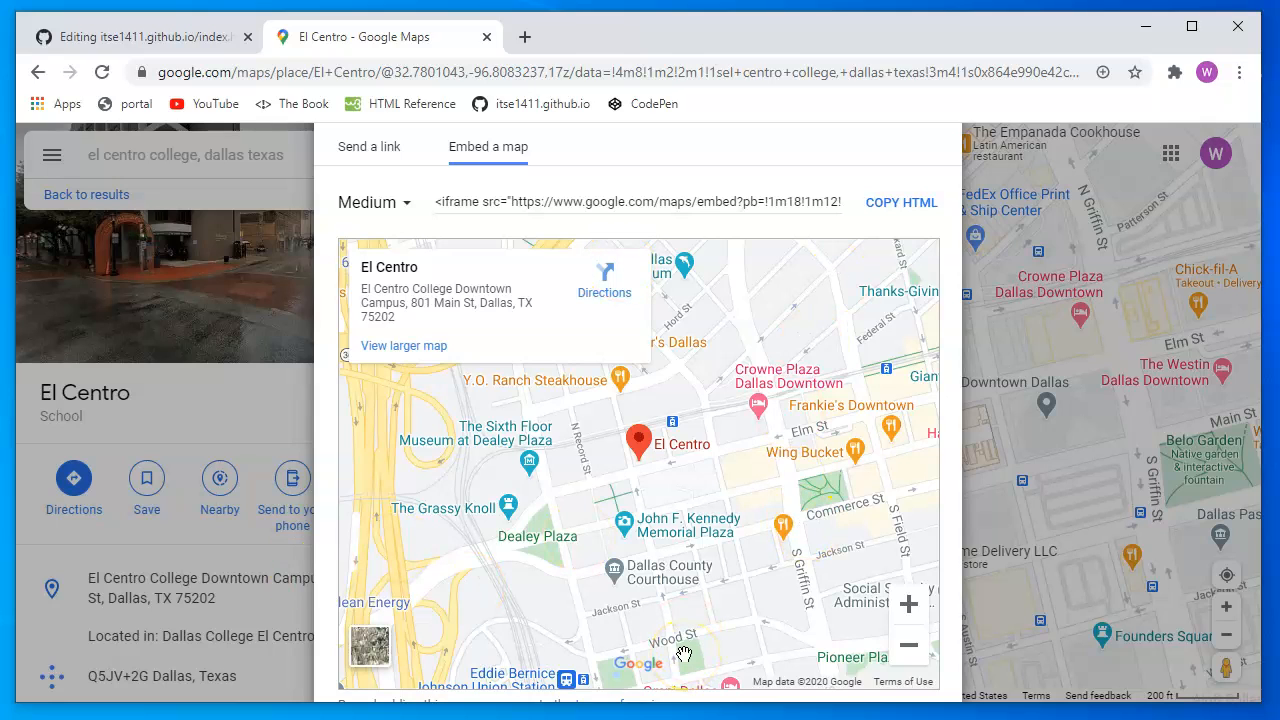
pyautogui.moveTo(620, 360)
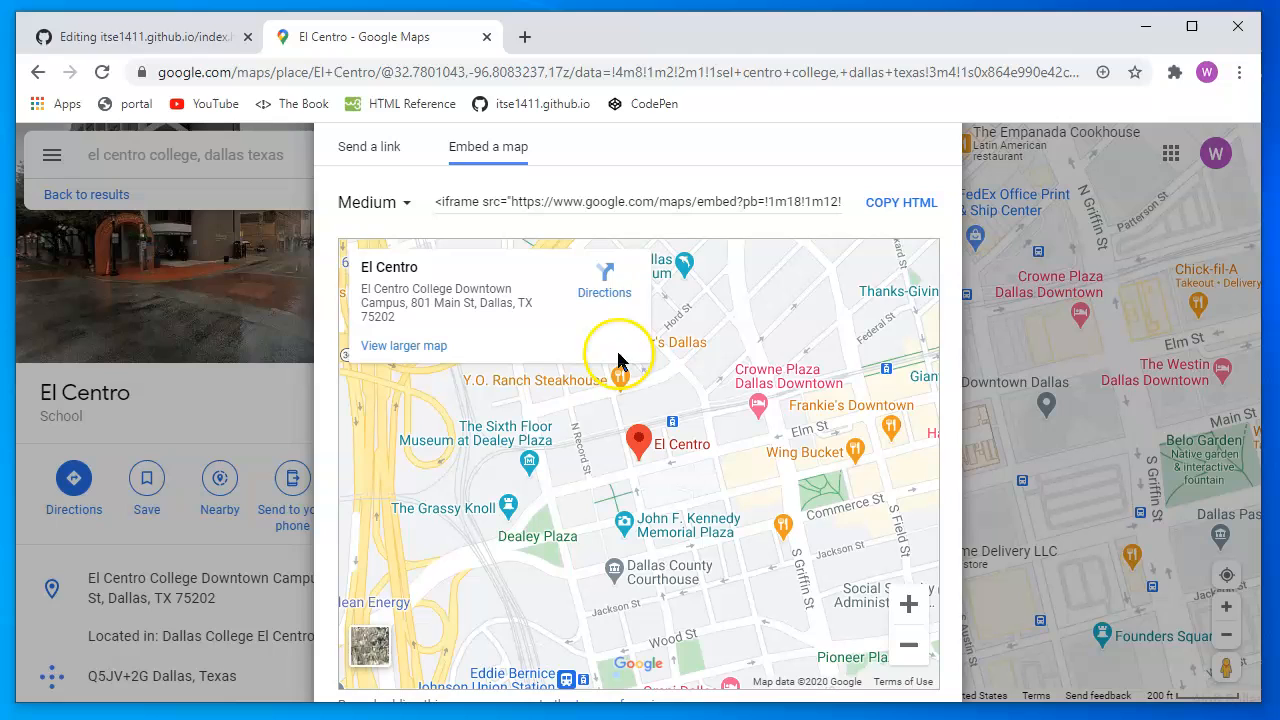
pyautogui.moveTo(597, 370)
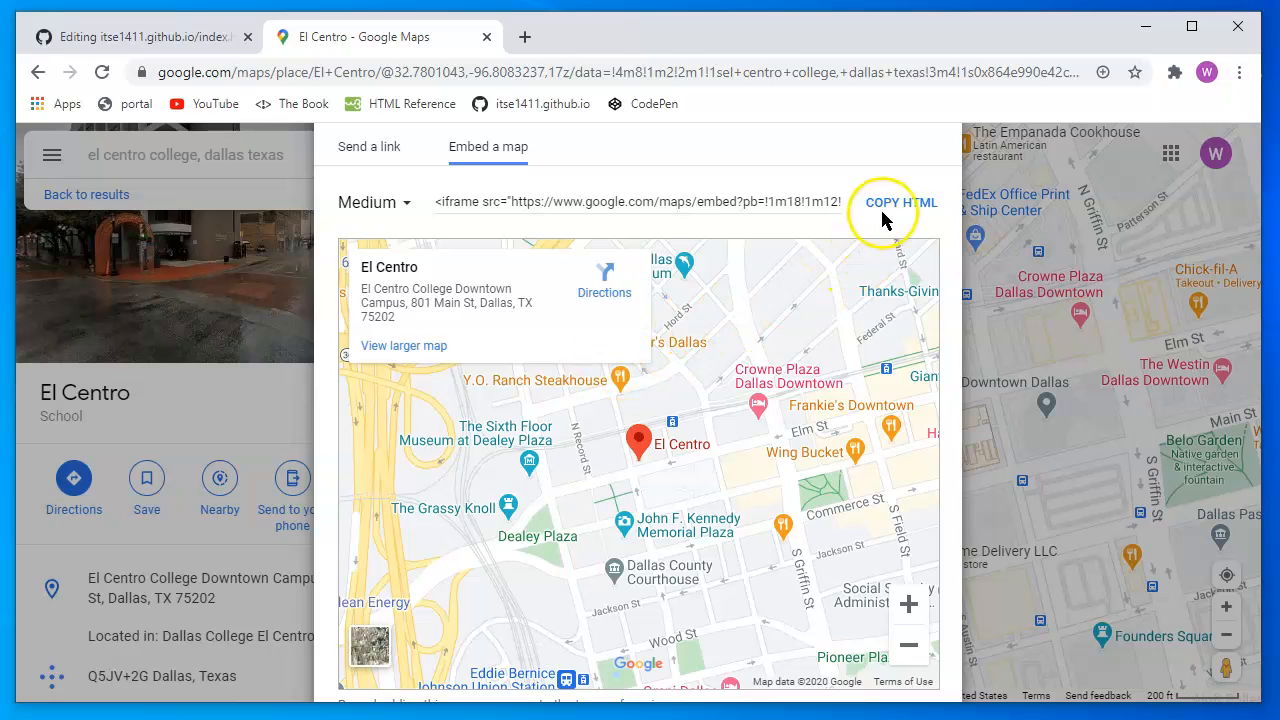
pyautogui.click(898, 202)
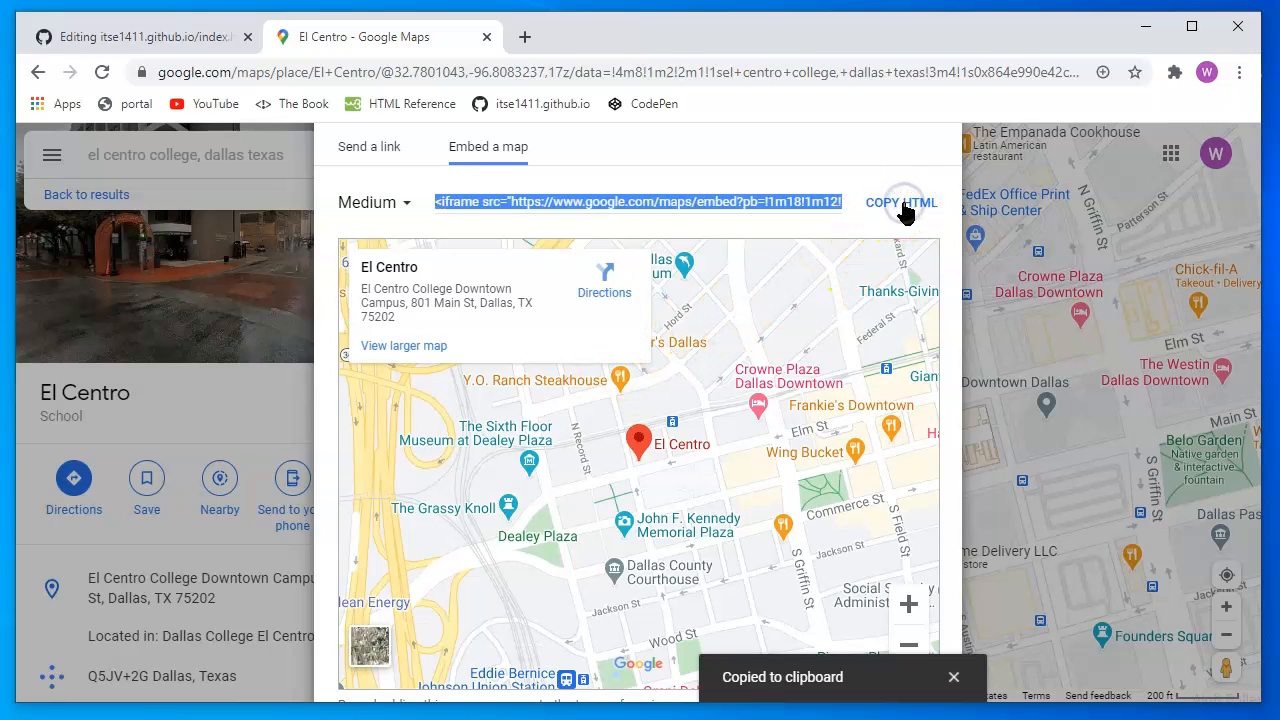
pyautogui.click(135, 37)
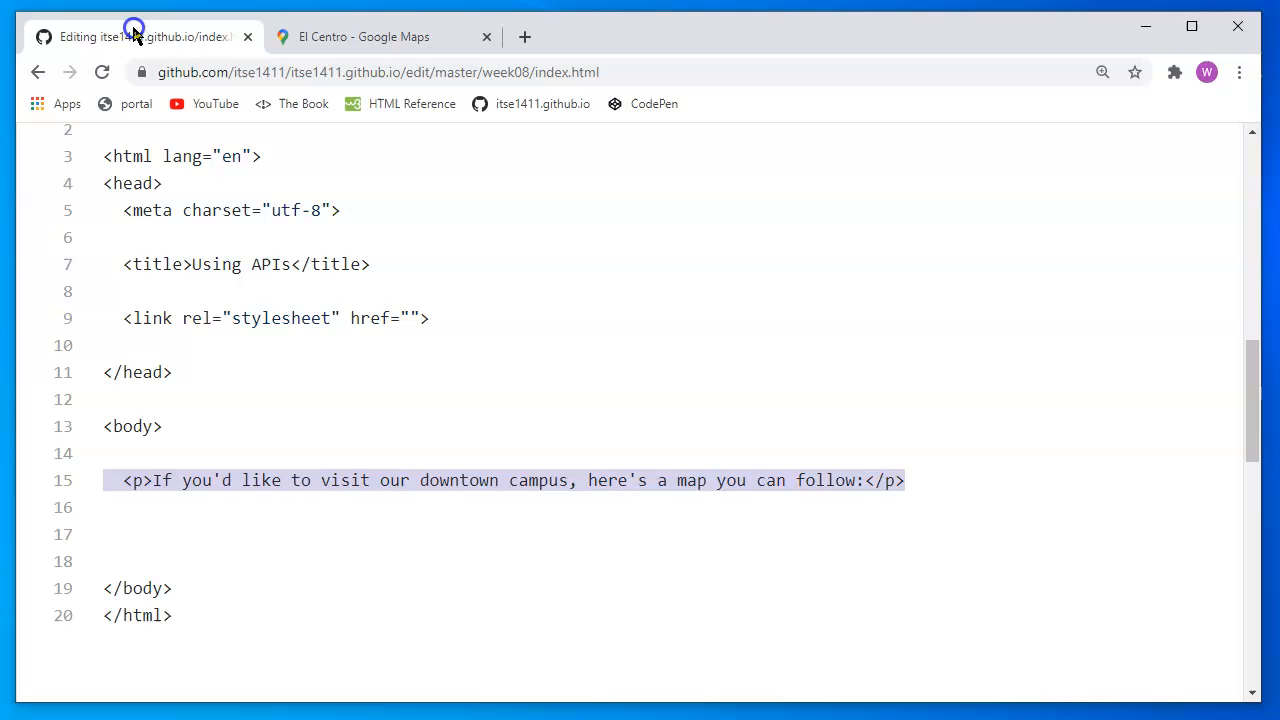
pyautogui.moveTo(265, 527)
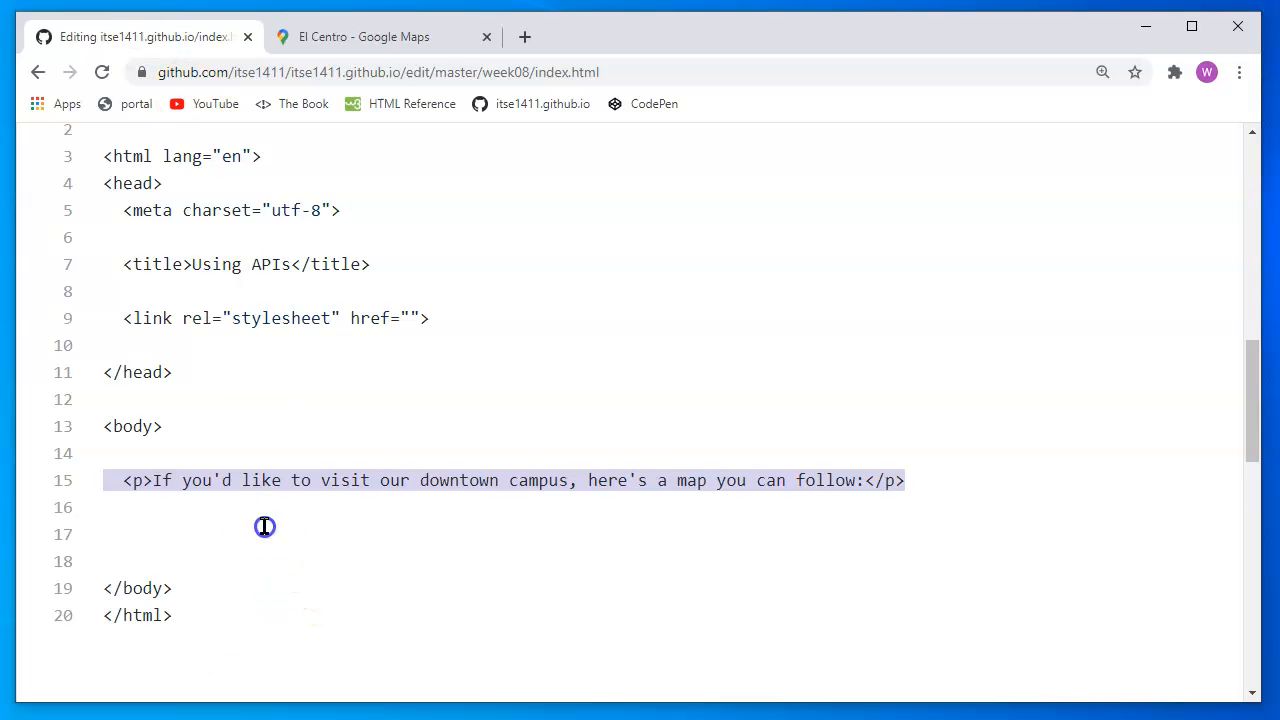
# Paste the El Centro map iframe below the paragraph and set the editor to Soft wrap
pyautogui.click(135, 506)
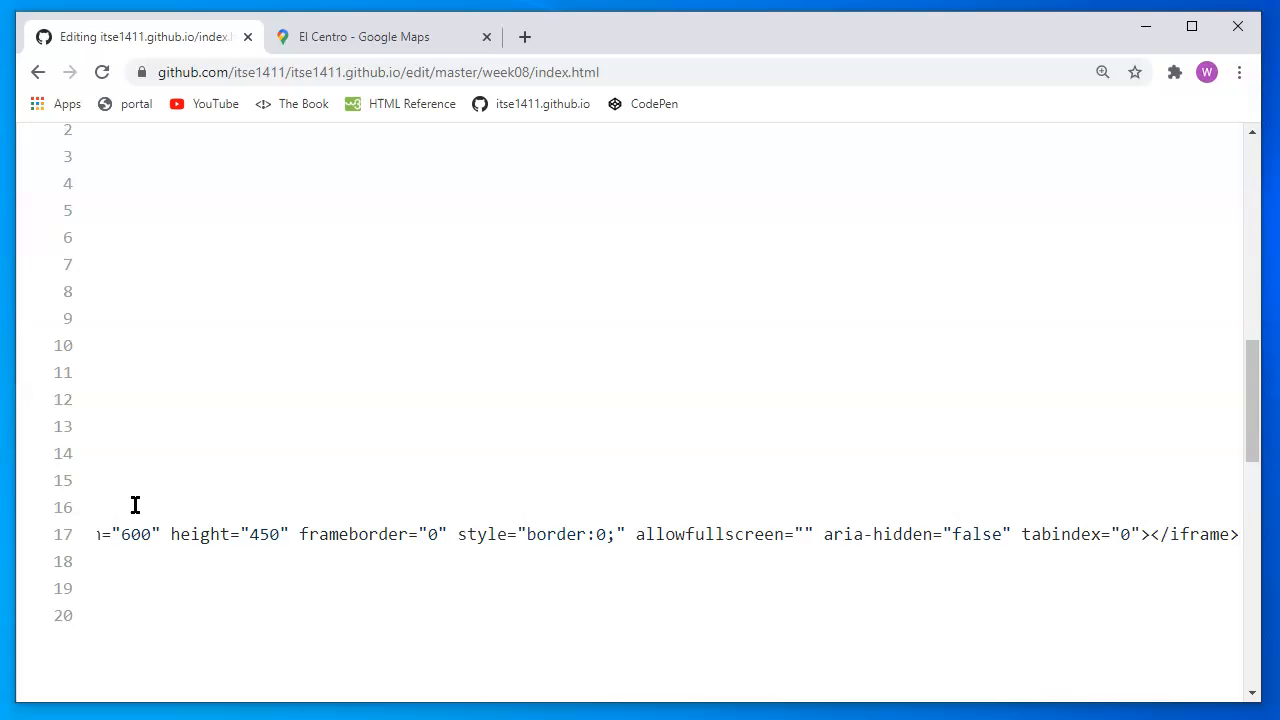
pyautogui.scroll(3)
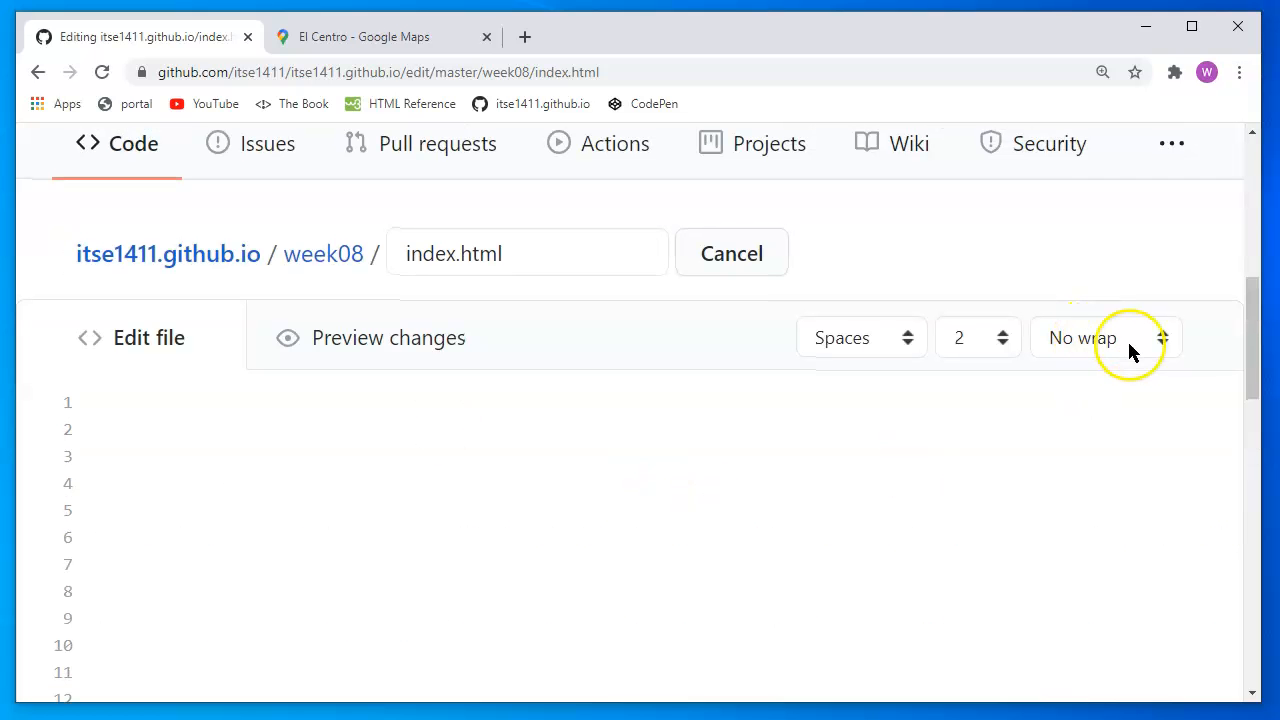
pyautogui.moveTo(1115, 345)
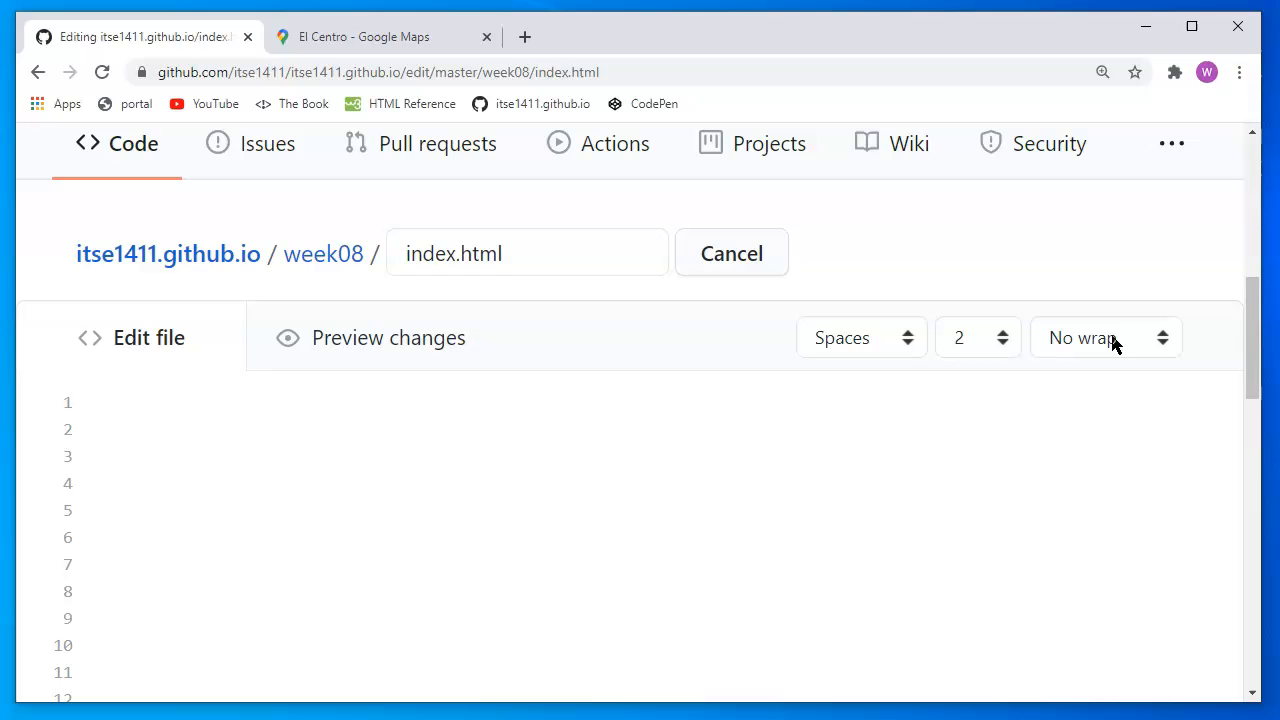
pyautogui.click(1105, 337)
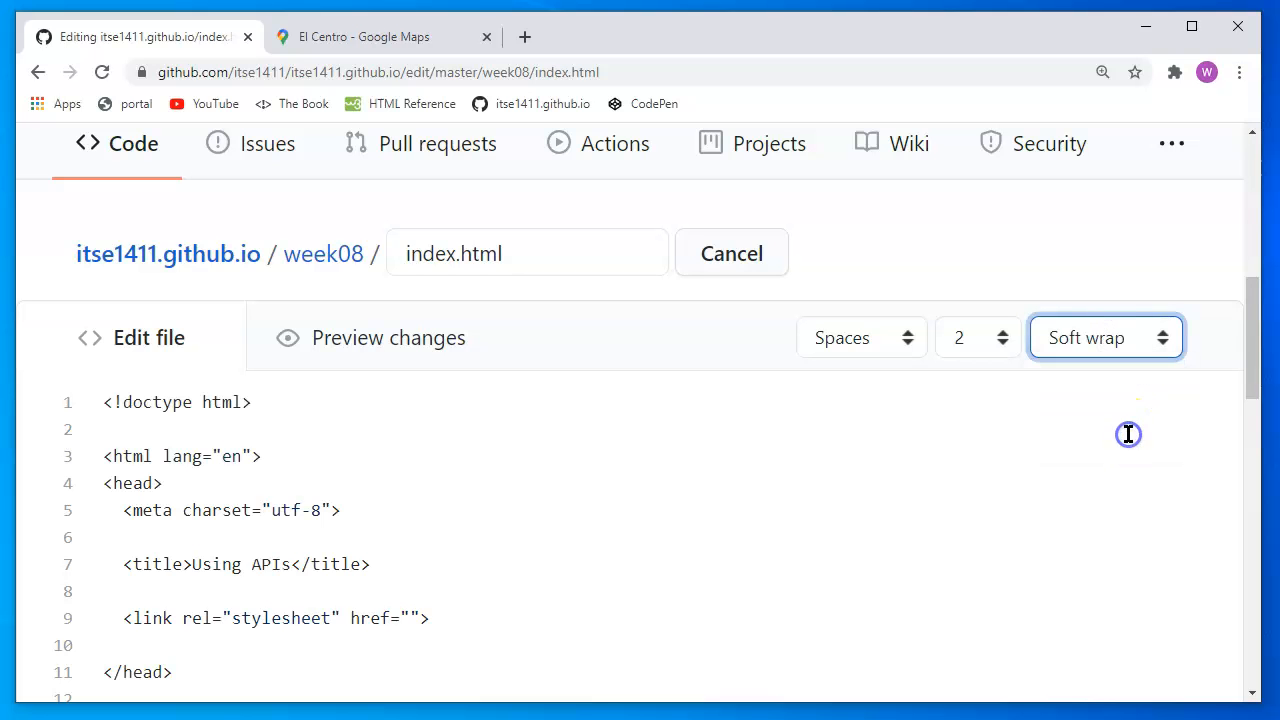
pyautogui.scroll(-3)
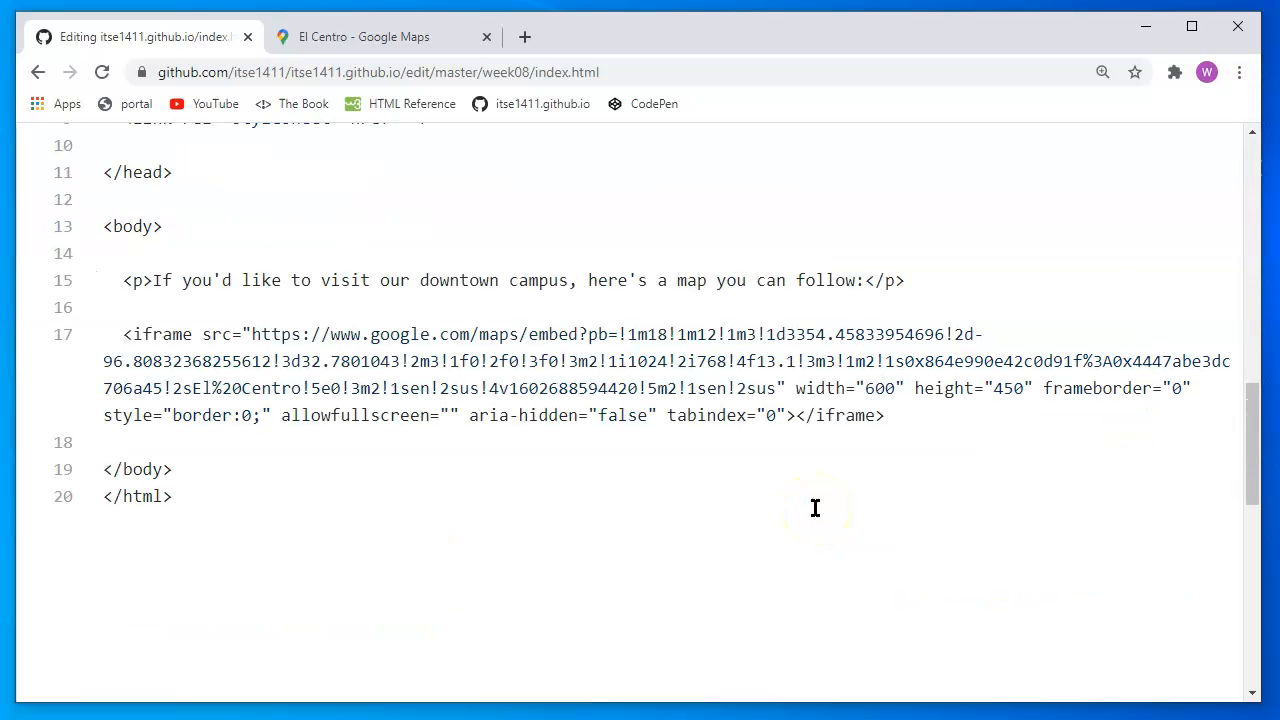
pyautogui.moveTo(301, 488)
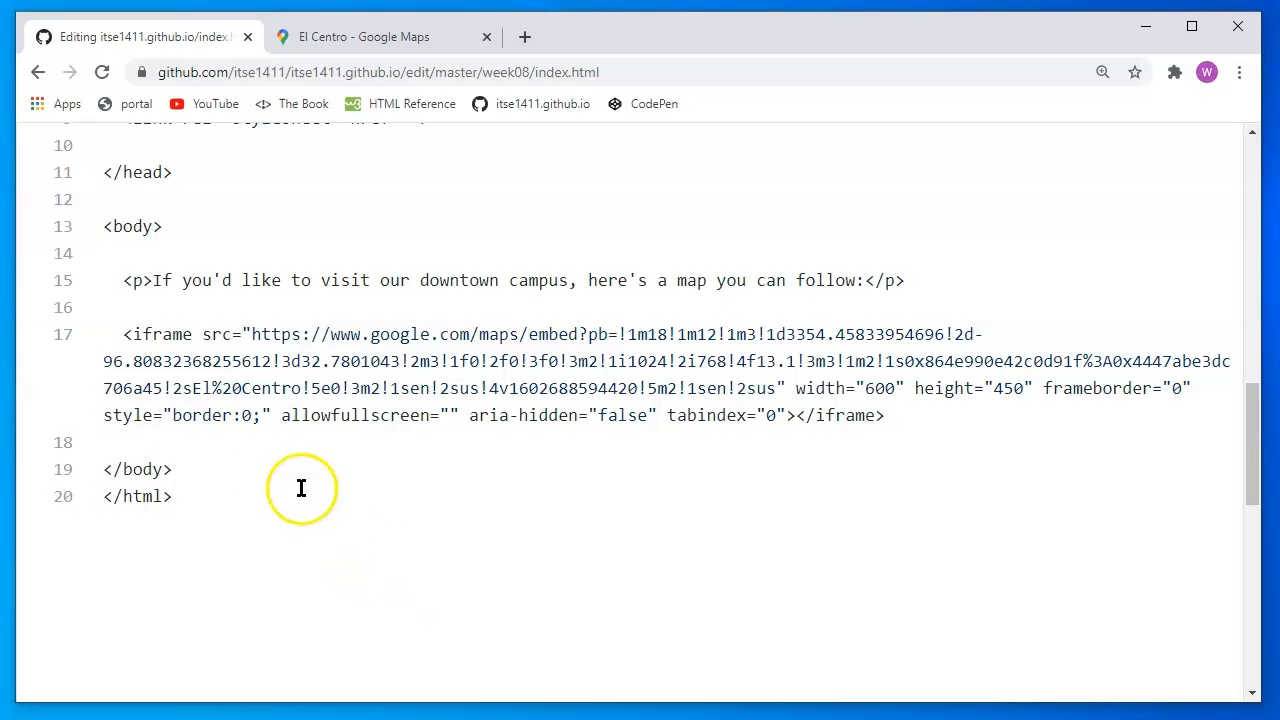
pyautogui.moveTo(125, 334)
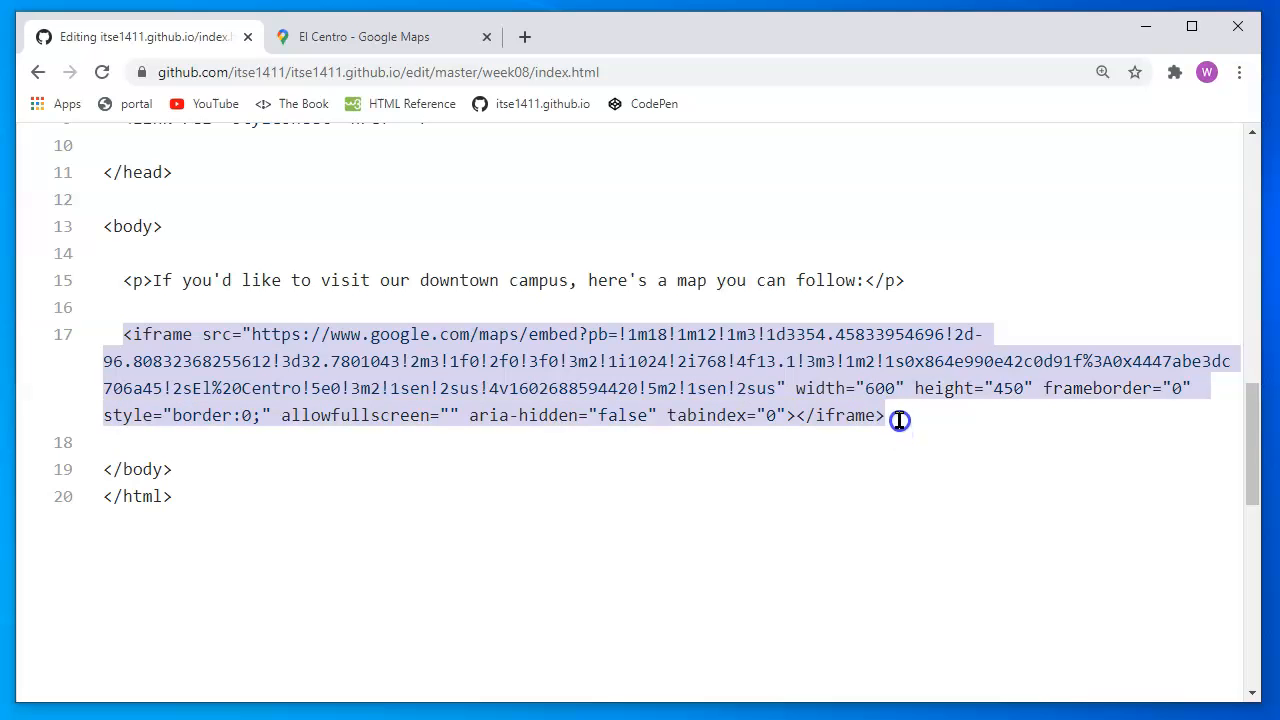
pyautogui.moveTo(310, 334)
pyautogui.write('6')
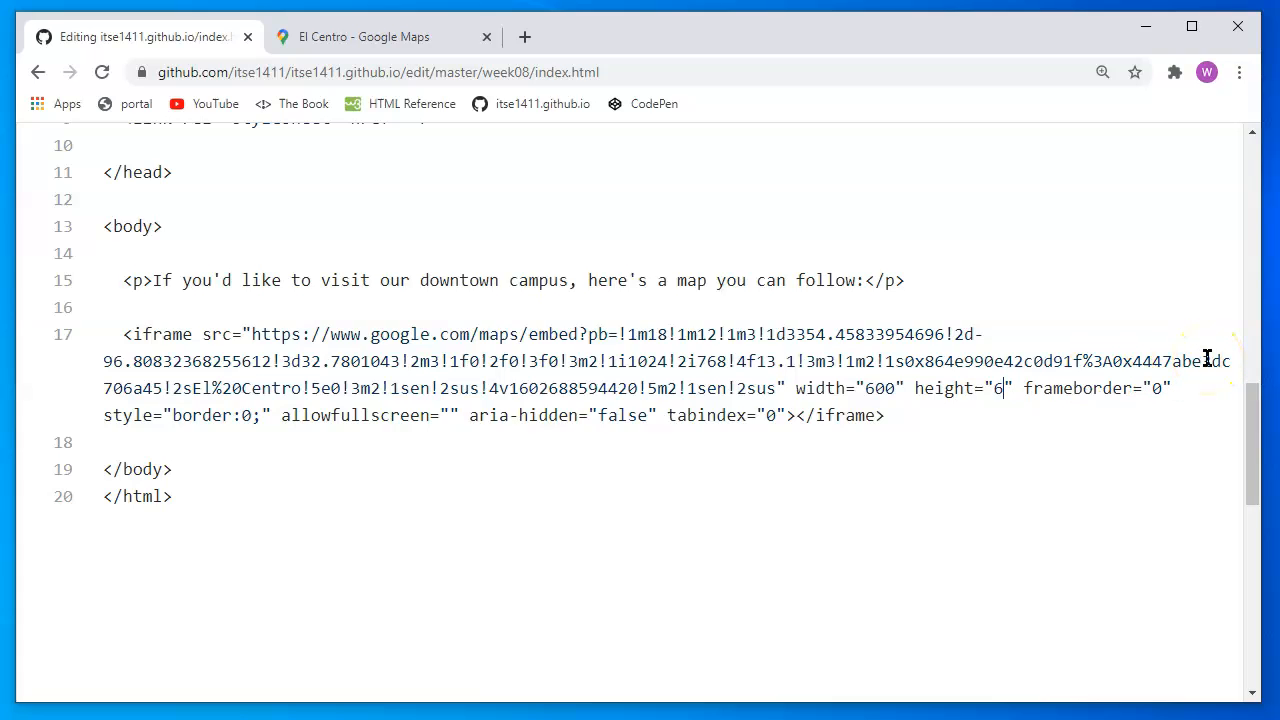
# Change the map iframe height from 450 to 600 and open a new browser tab
pyautogui.write('00')
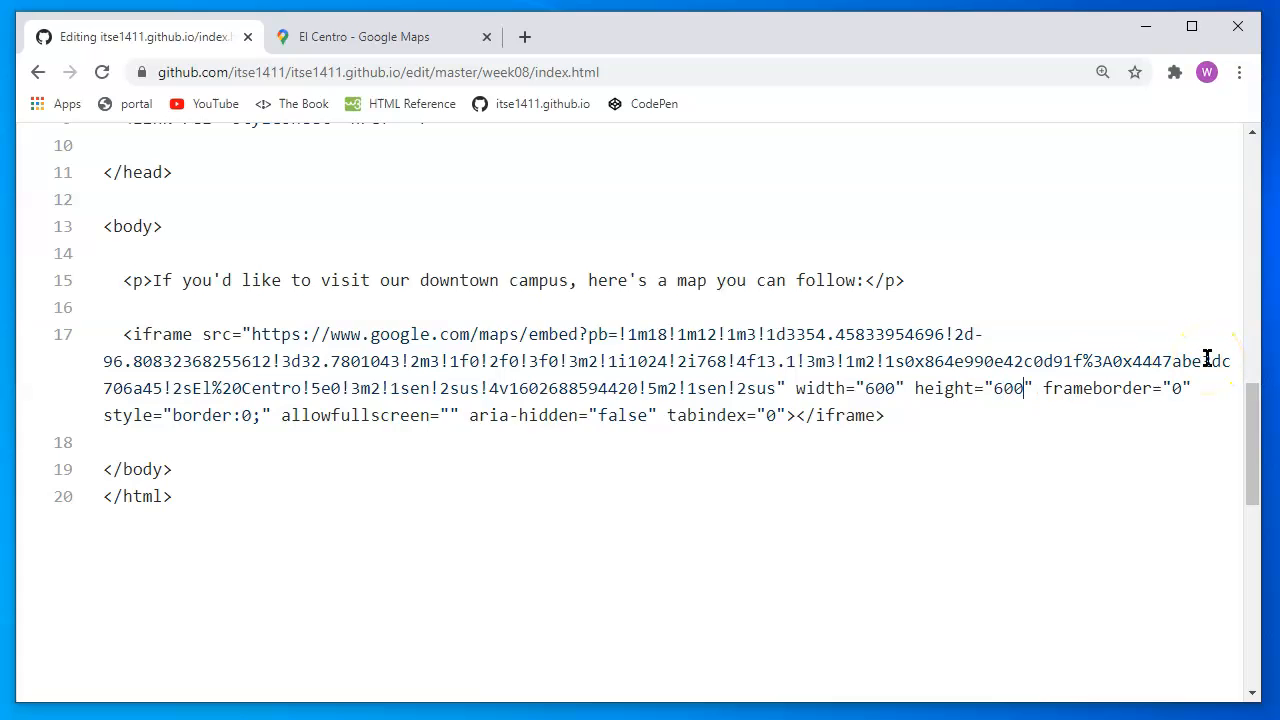
pyautogui.moveTo(1182, 385)
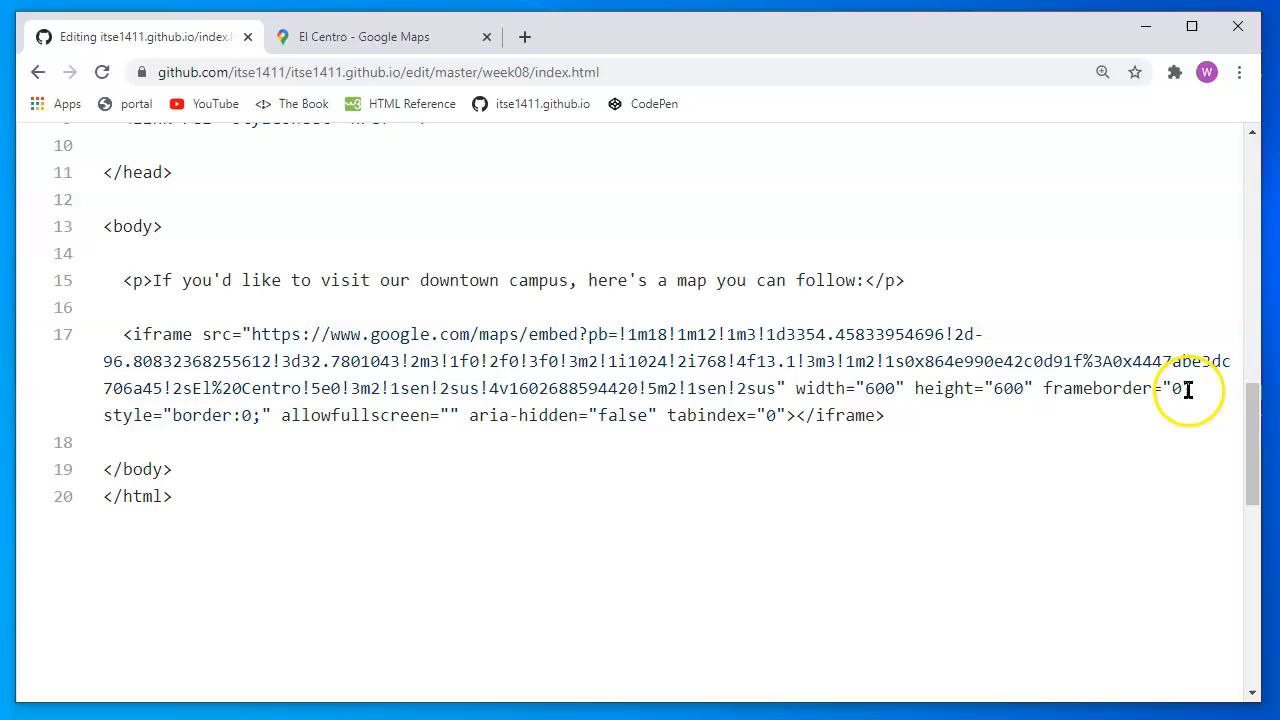
pyautogui.moveTo(834, 398)
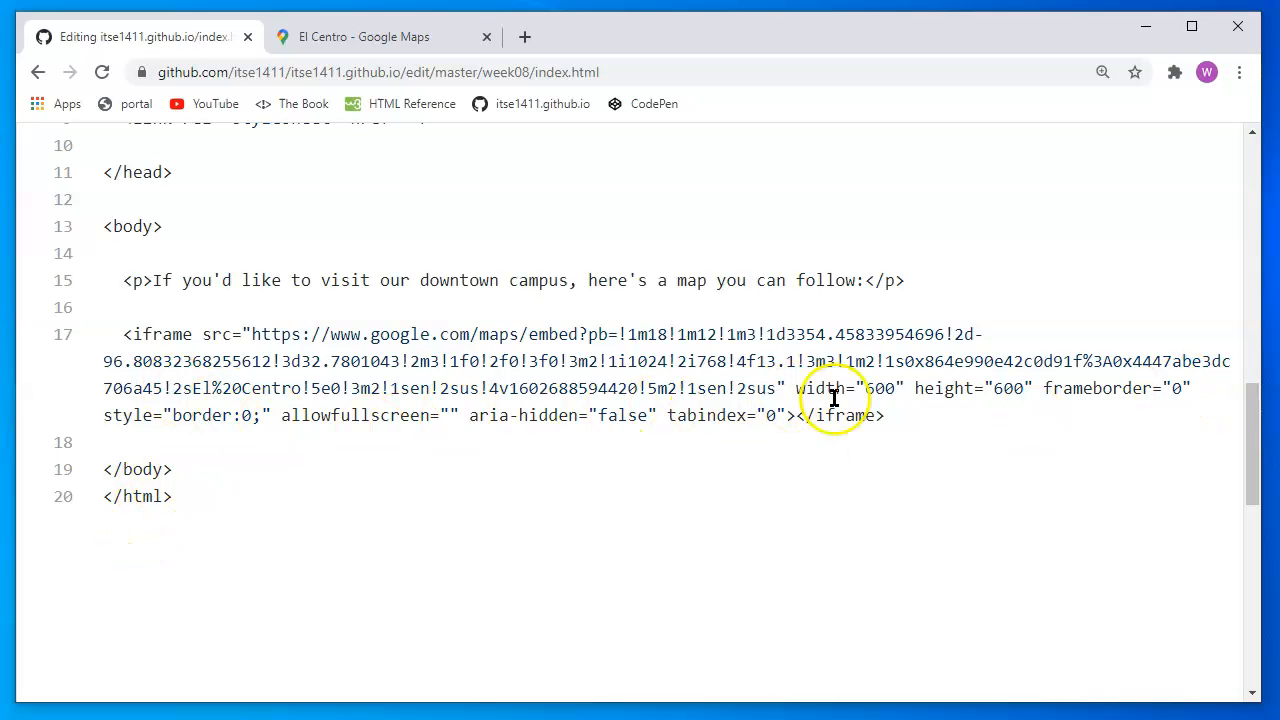
pyautogui.moveTo(390, 37)
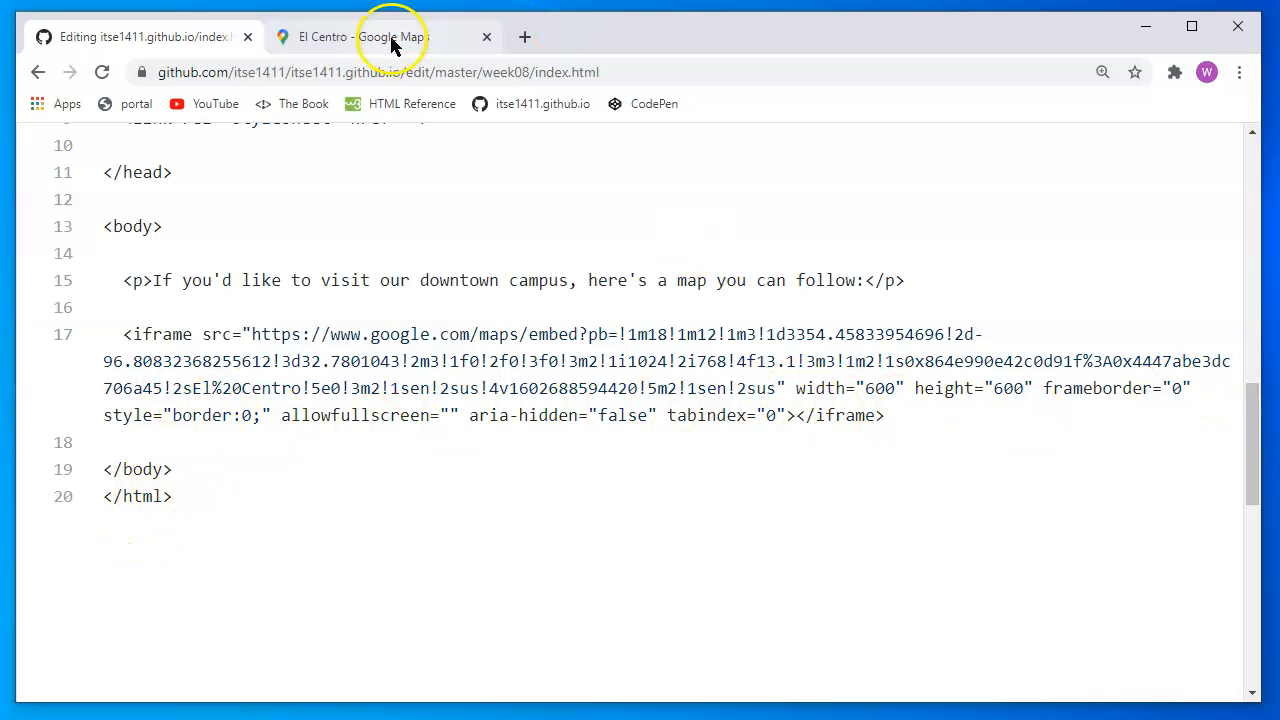
pyautogui.scroll(3)
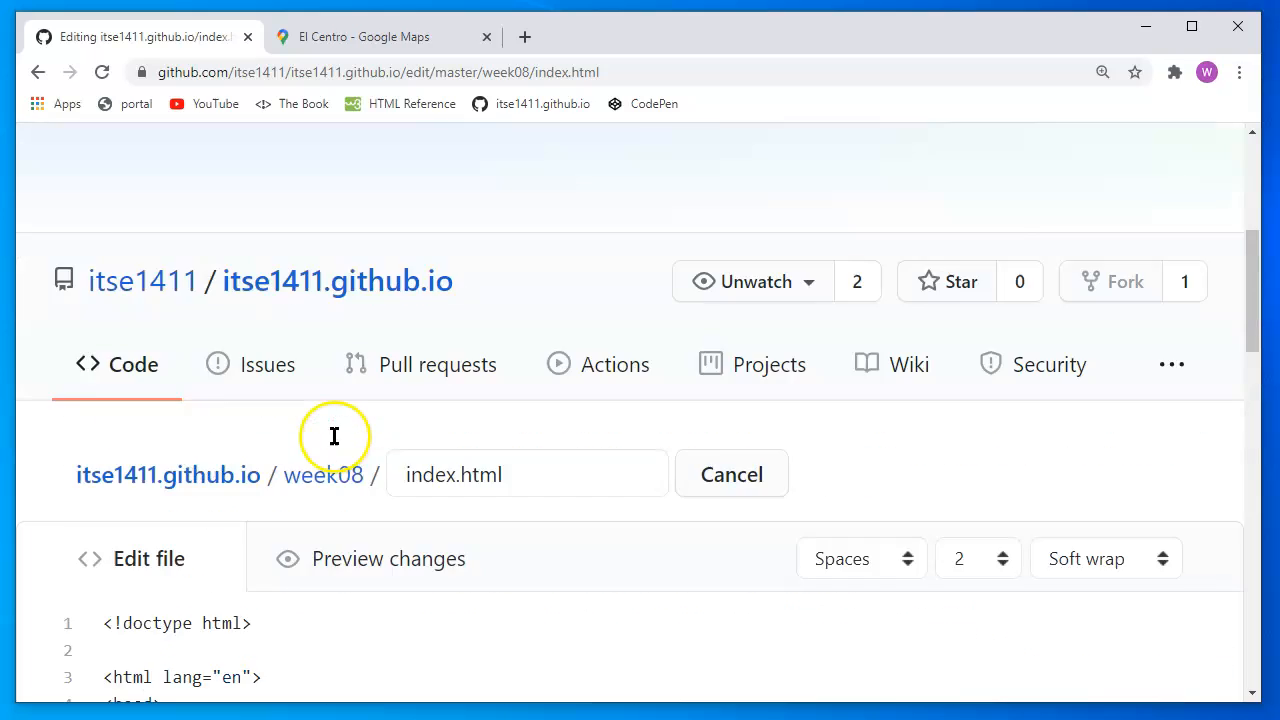
pyautogui.scroll(-3)
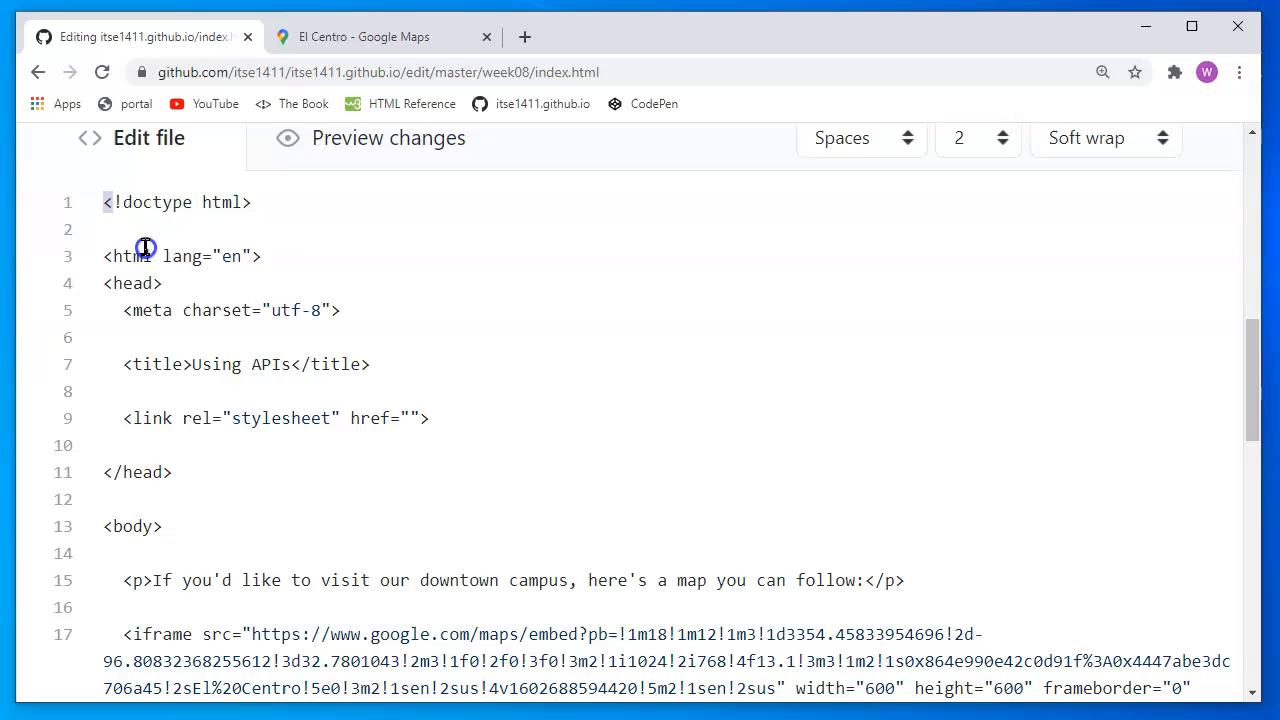
pyautogui.scroll(-3)
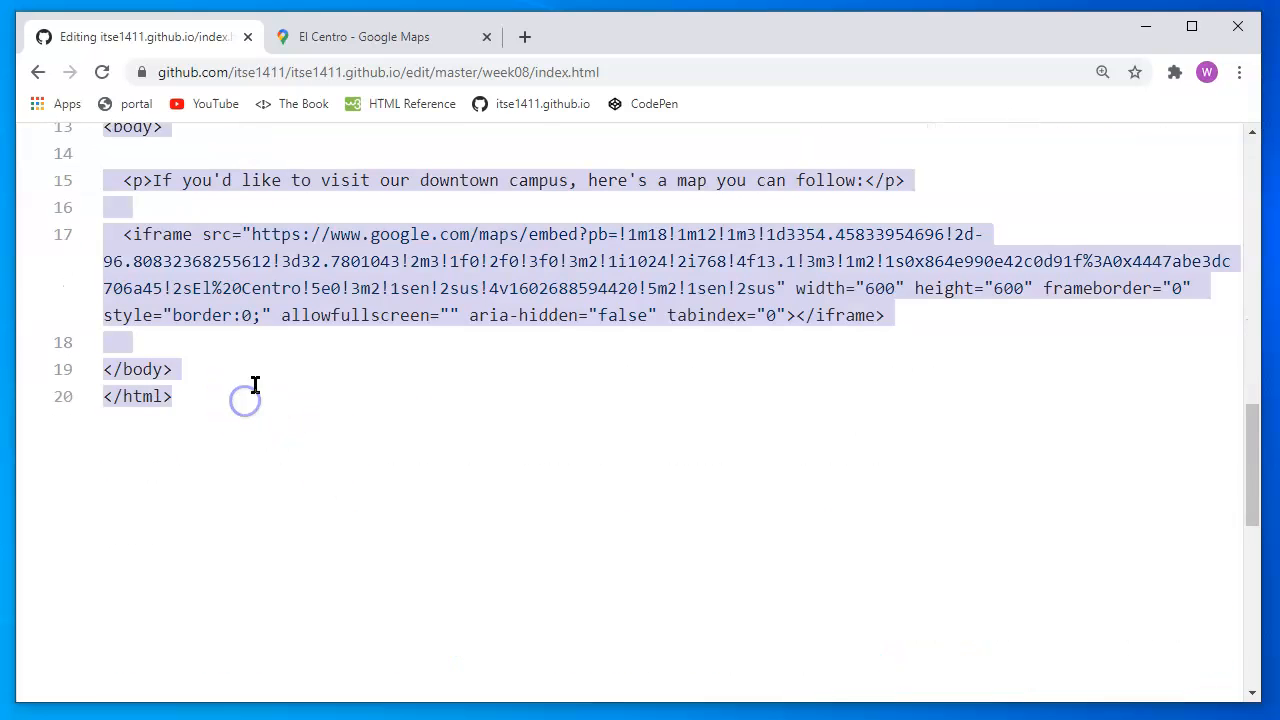
pyautogui.moveTo(393, 347)
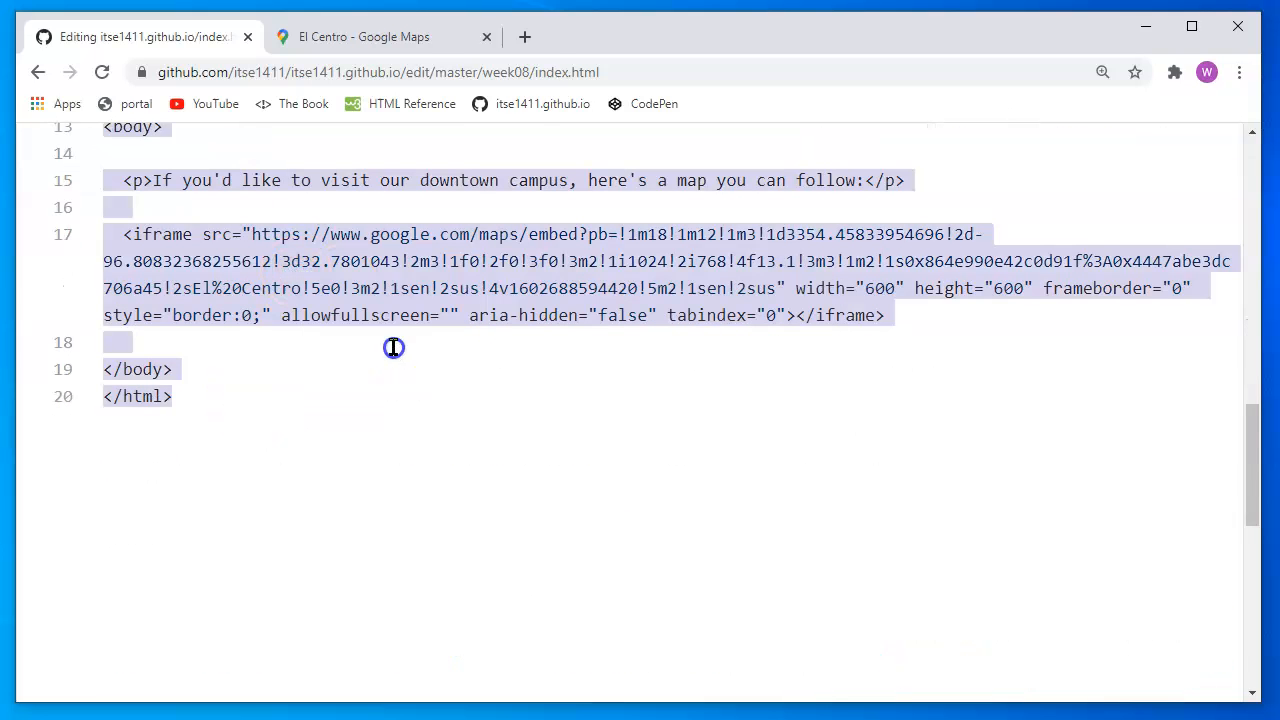
pyautogui.click(654, 104)
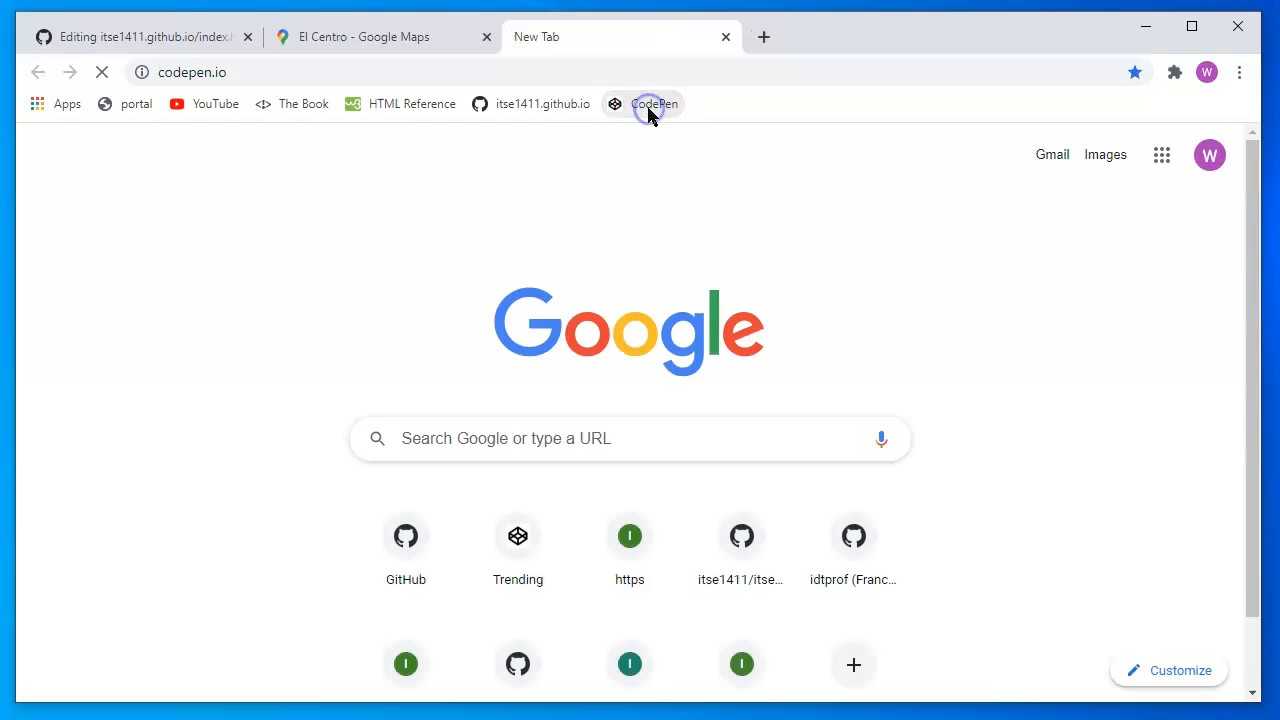
# Start a new CodePen pen and enlarge its HTML editor area
pyautogui.click(654, 104)
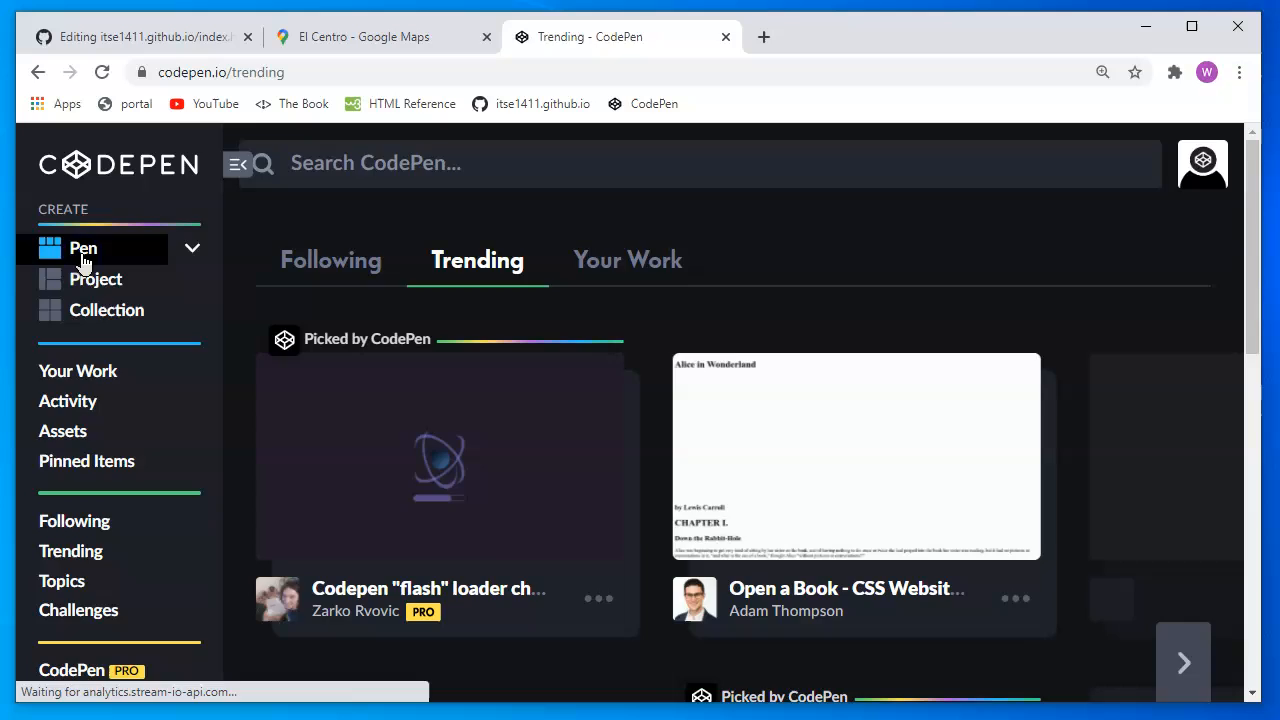
pyautogui.click(83, 248)
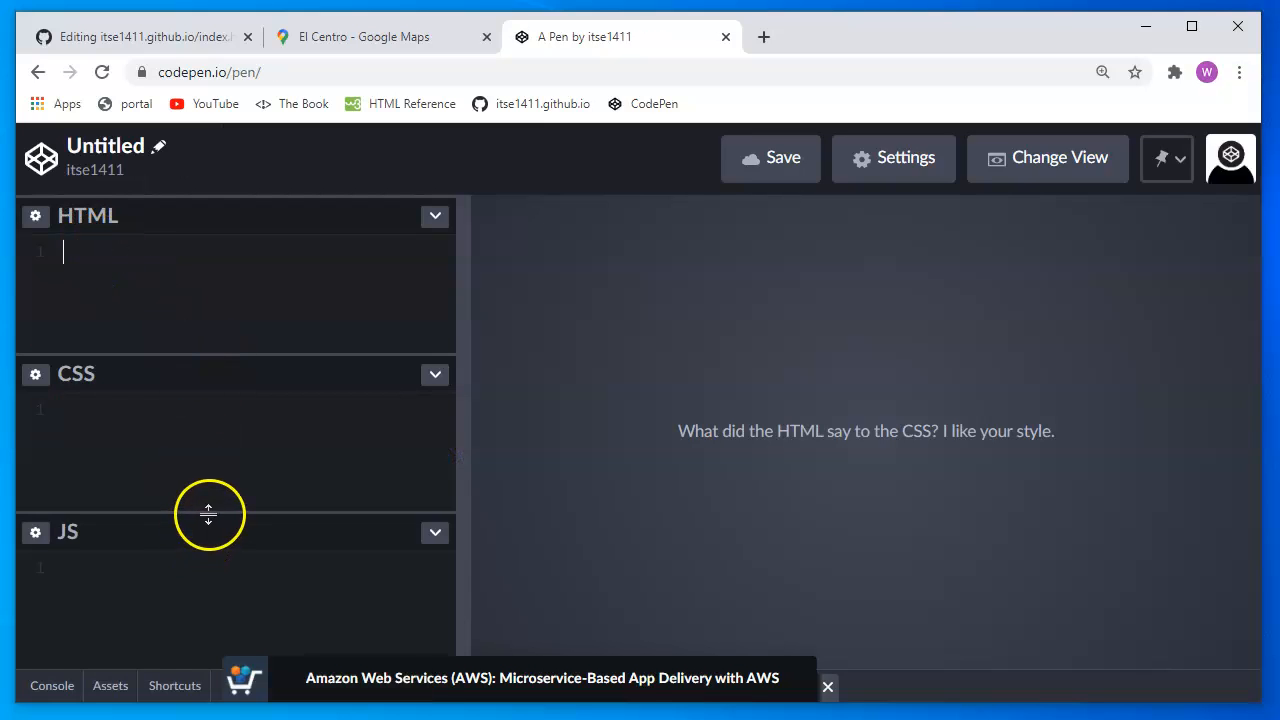
pyautogui.moveTo(208, 514); pyautogui.dragTo(190, 627)
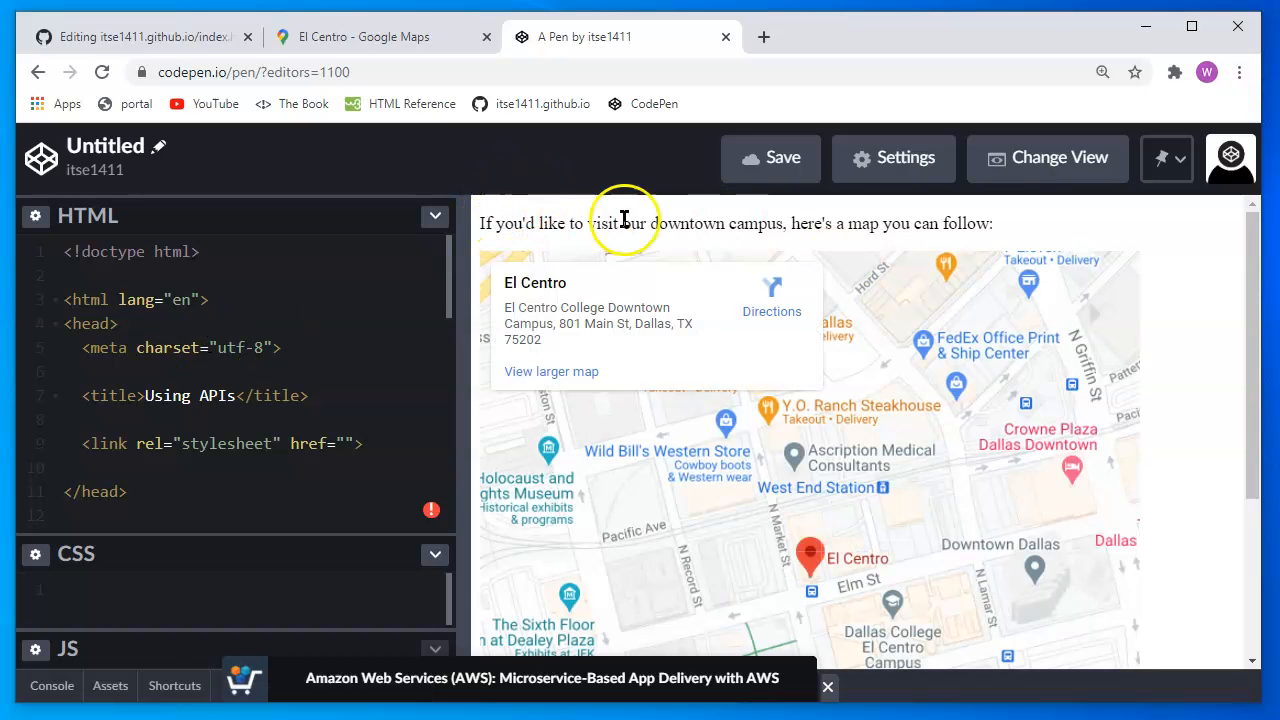
pyautogui.moveTo(1058, 218)
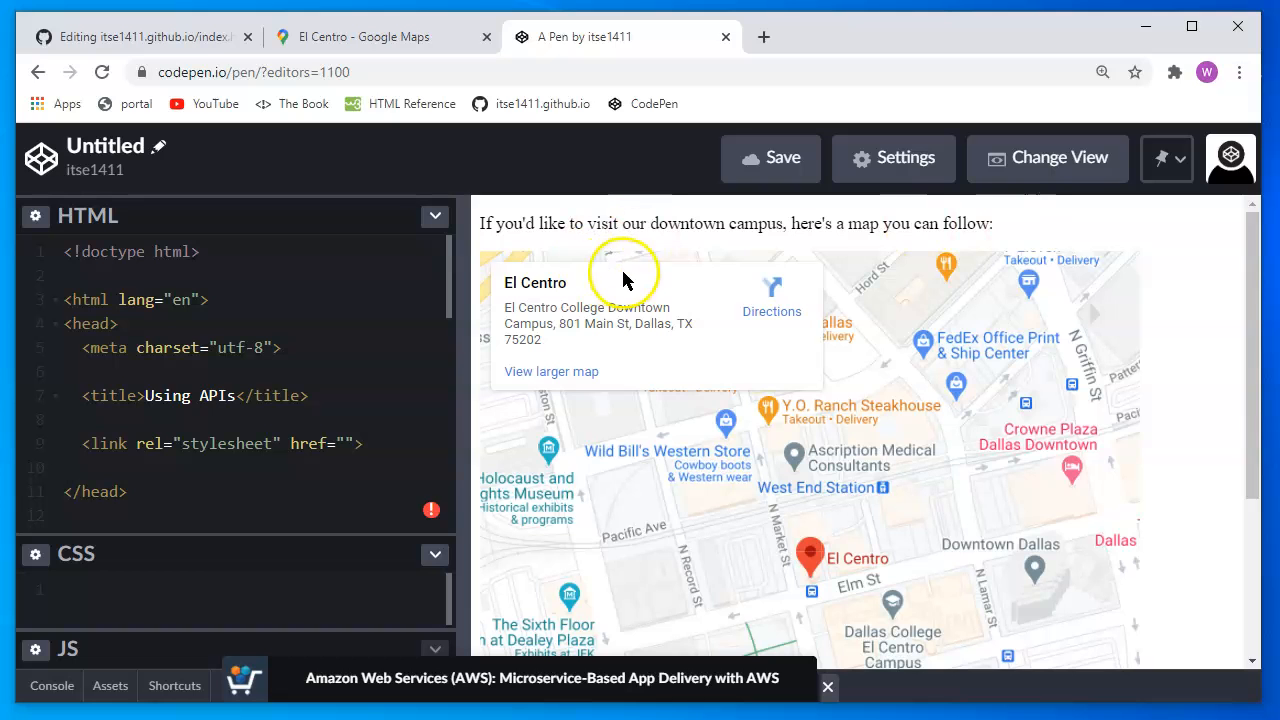
# Place the El Centro map iframe, sized 600 by 300, after the campus paragraph
pyautogui.scroll(-3)
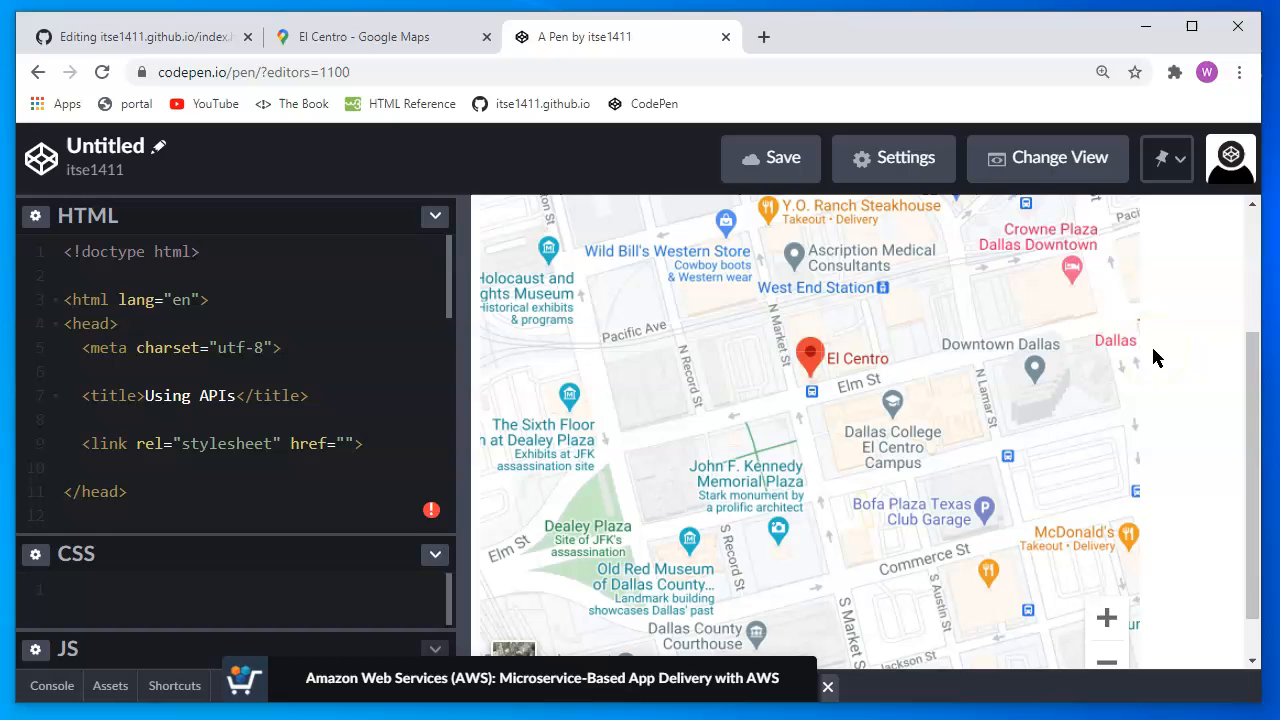
pyautogui.scroll(-3)
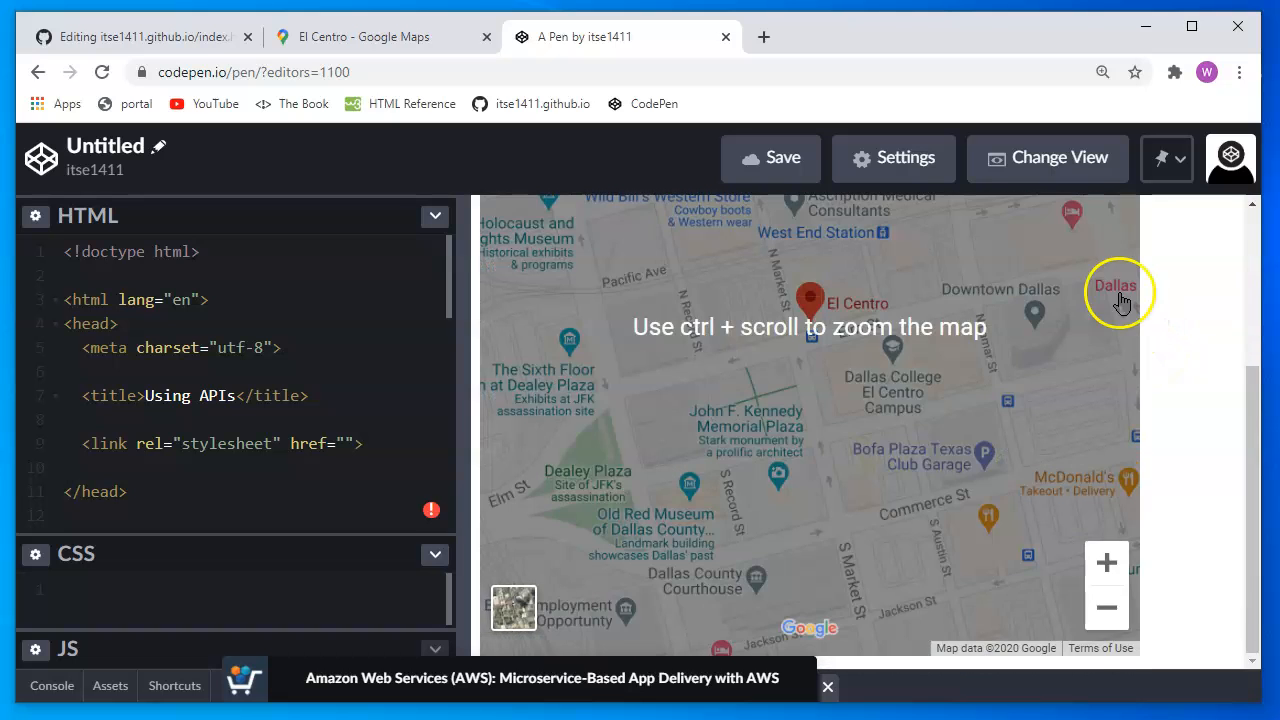
pyautogui.scroll(3)
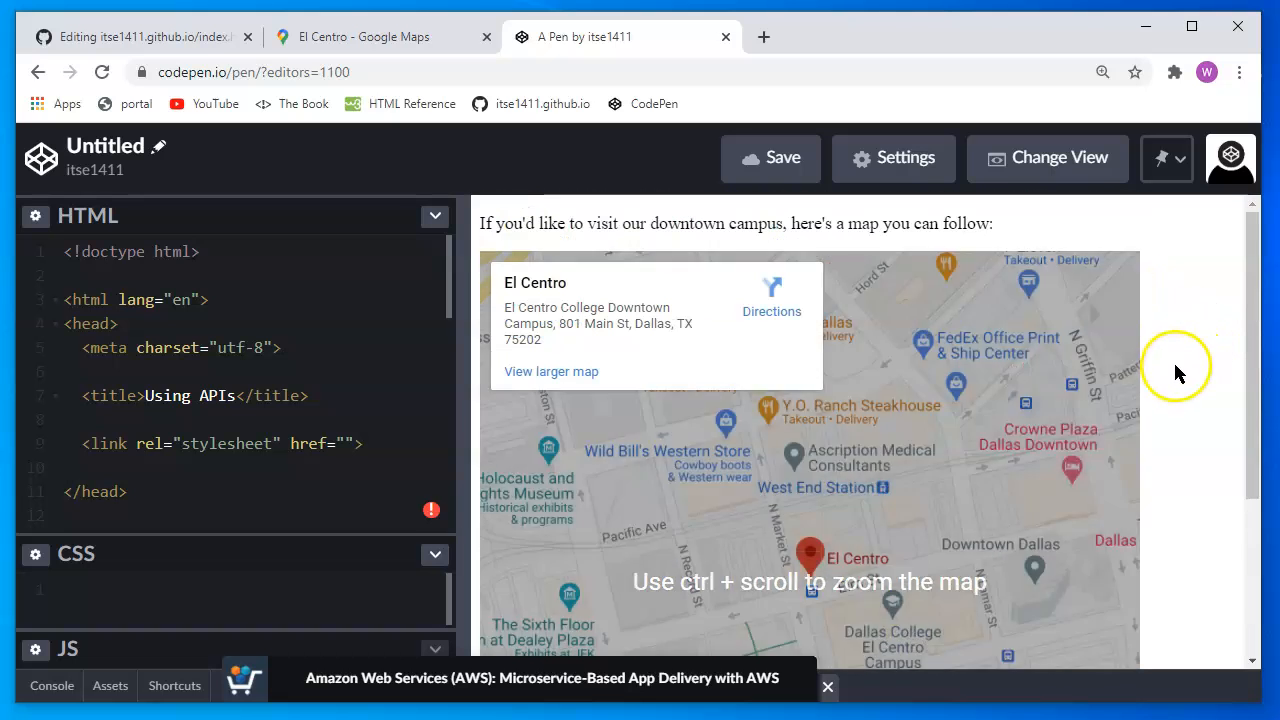
pyautogui.scroll(-3)
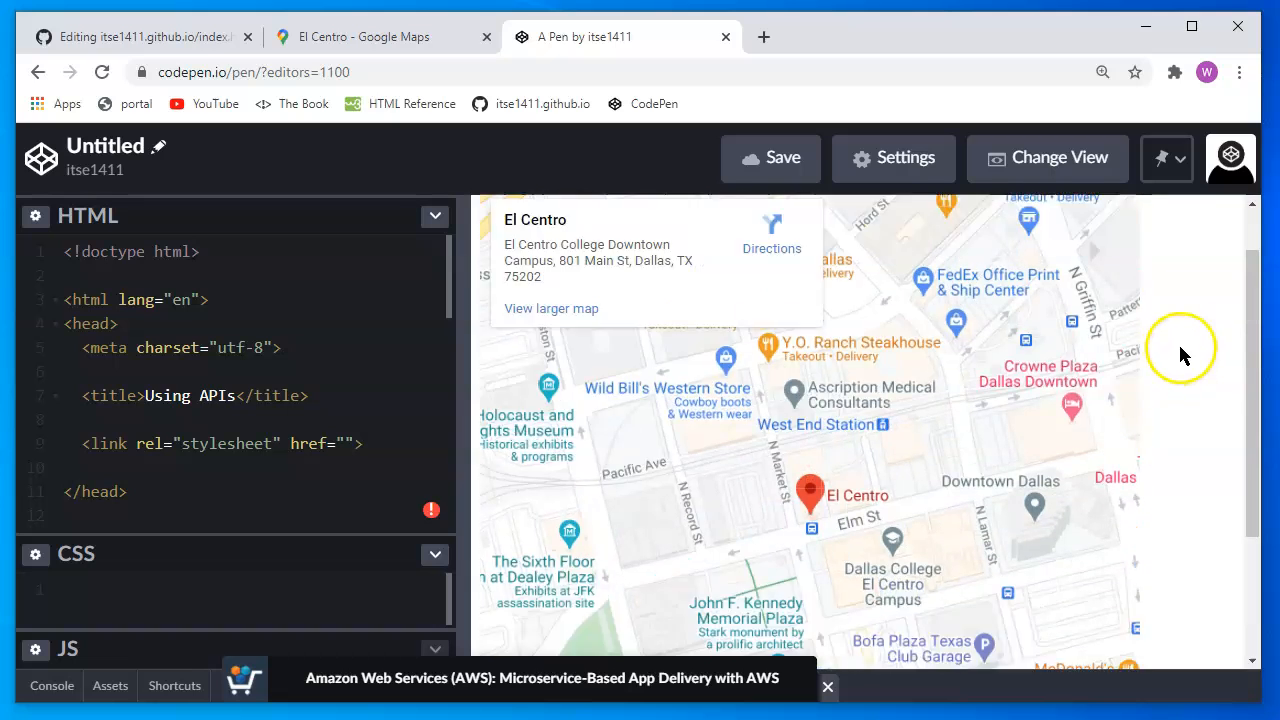
pyautogui.scroll(3)
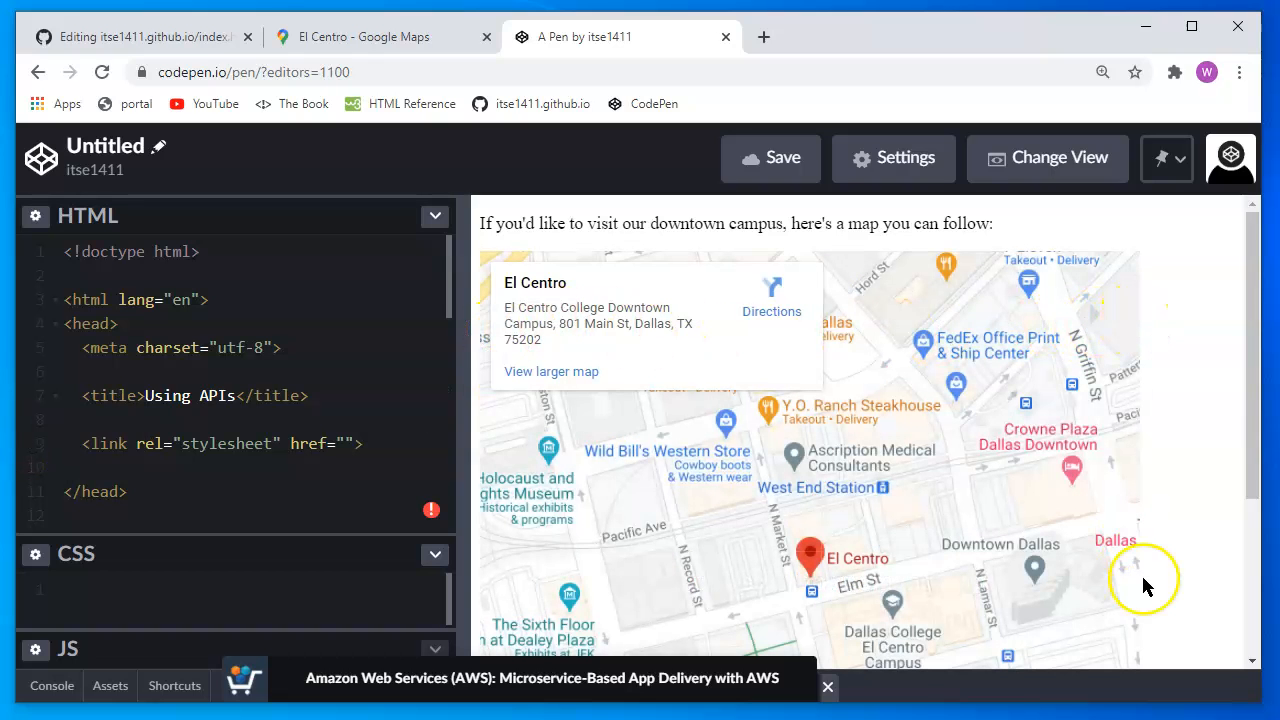
pyautogui.scroll(-3)
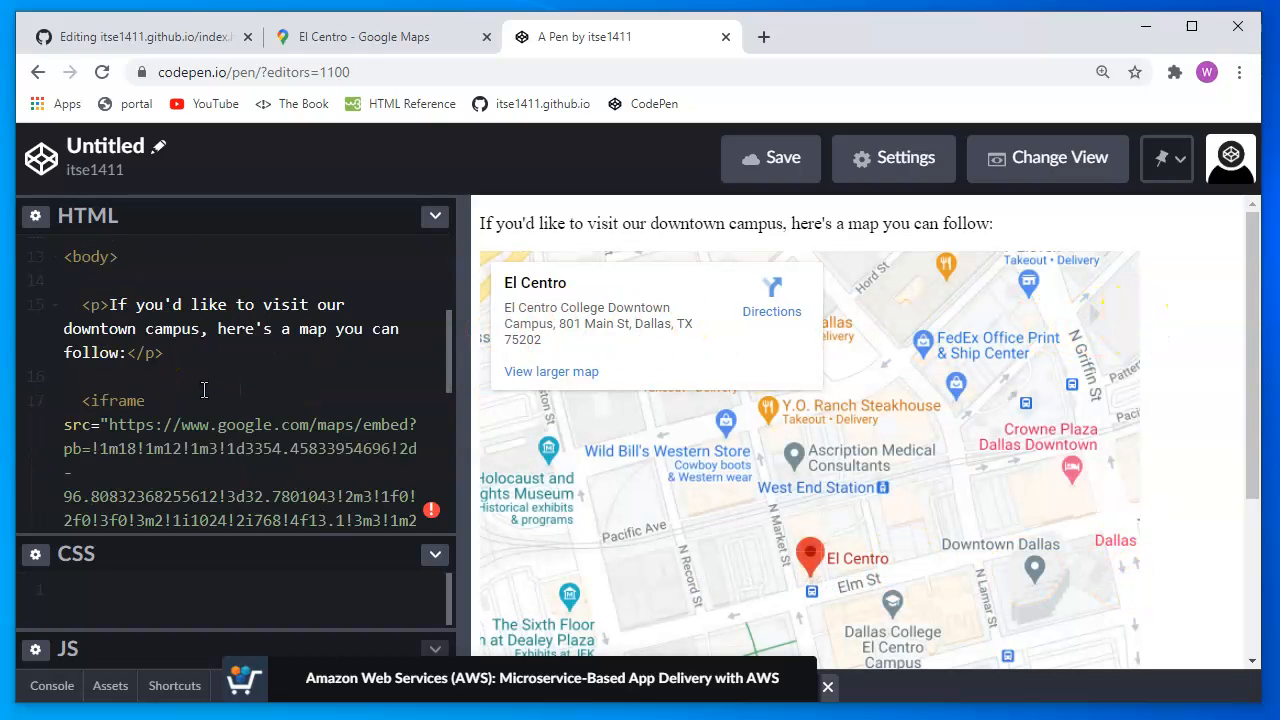
pyautogui.scroll(-3)
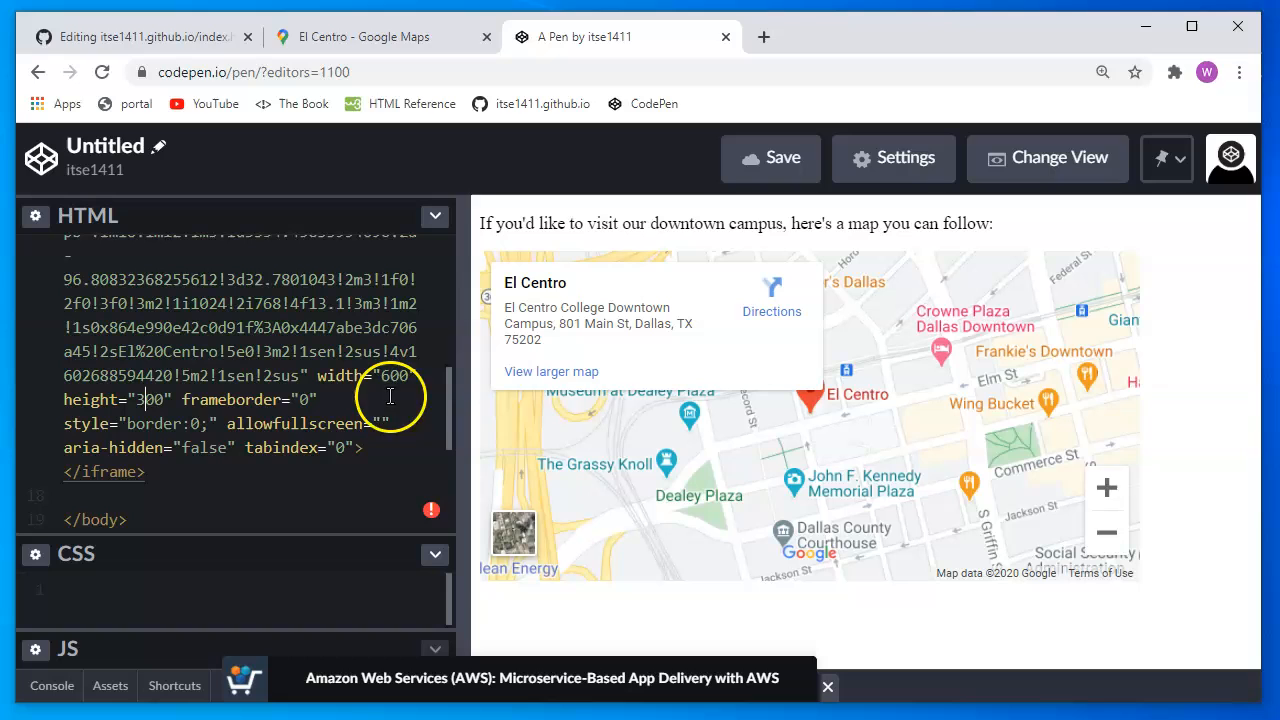
pyautogui.moveTo(967, 489)
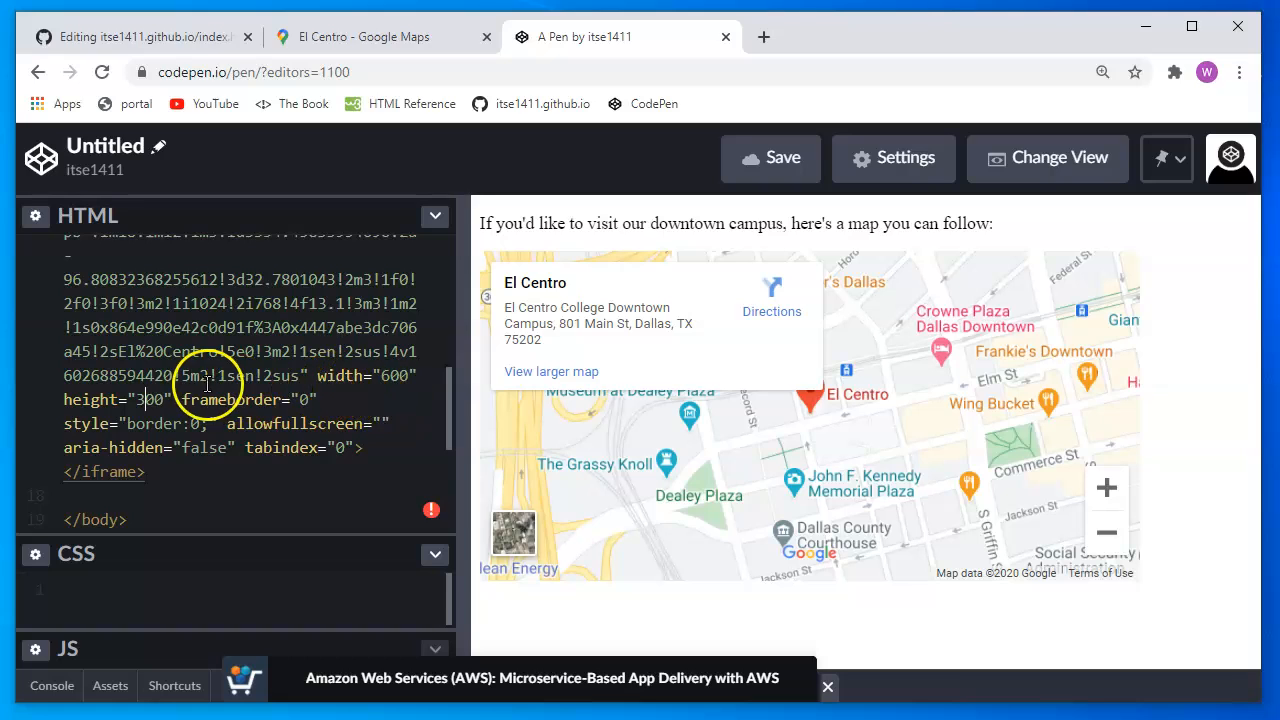
pyautogui.click(143, 463)
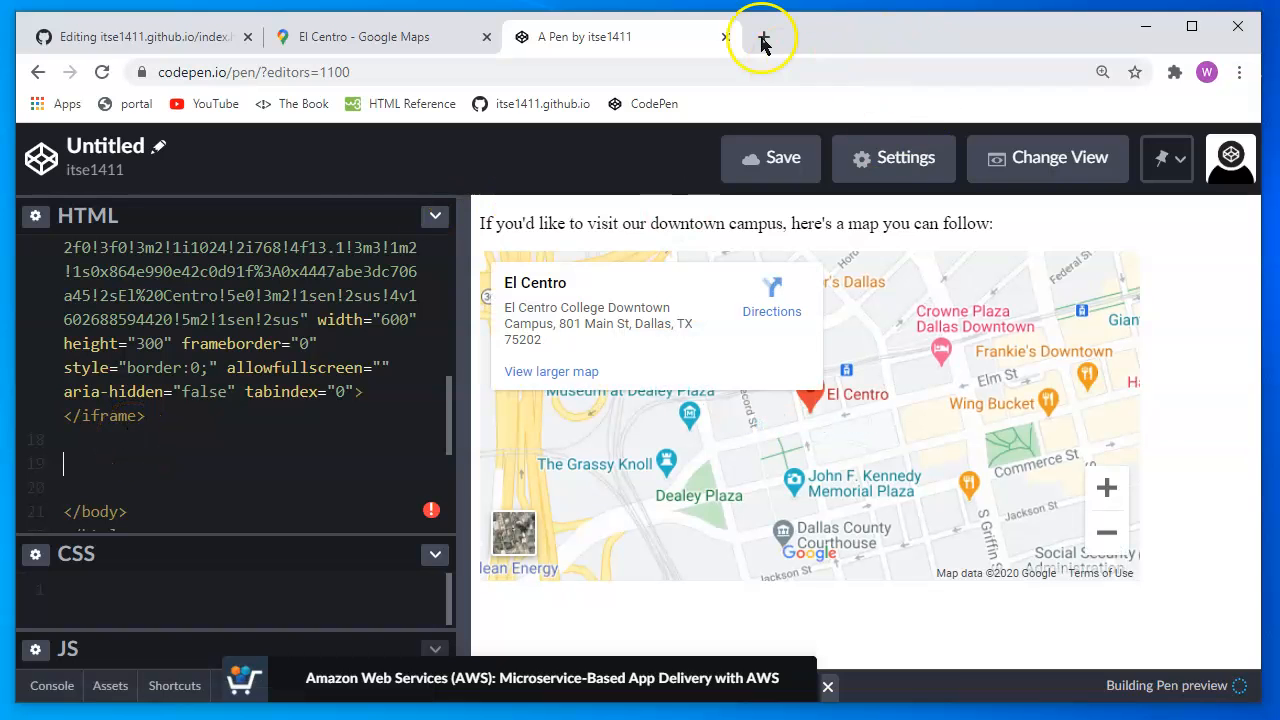
# Load open.spotify.com in a new tab, then return to the El Centro map tab
pyautogui.click(762, 37)
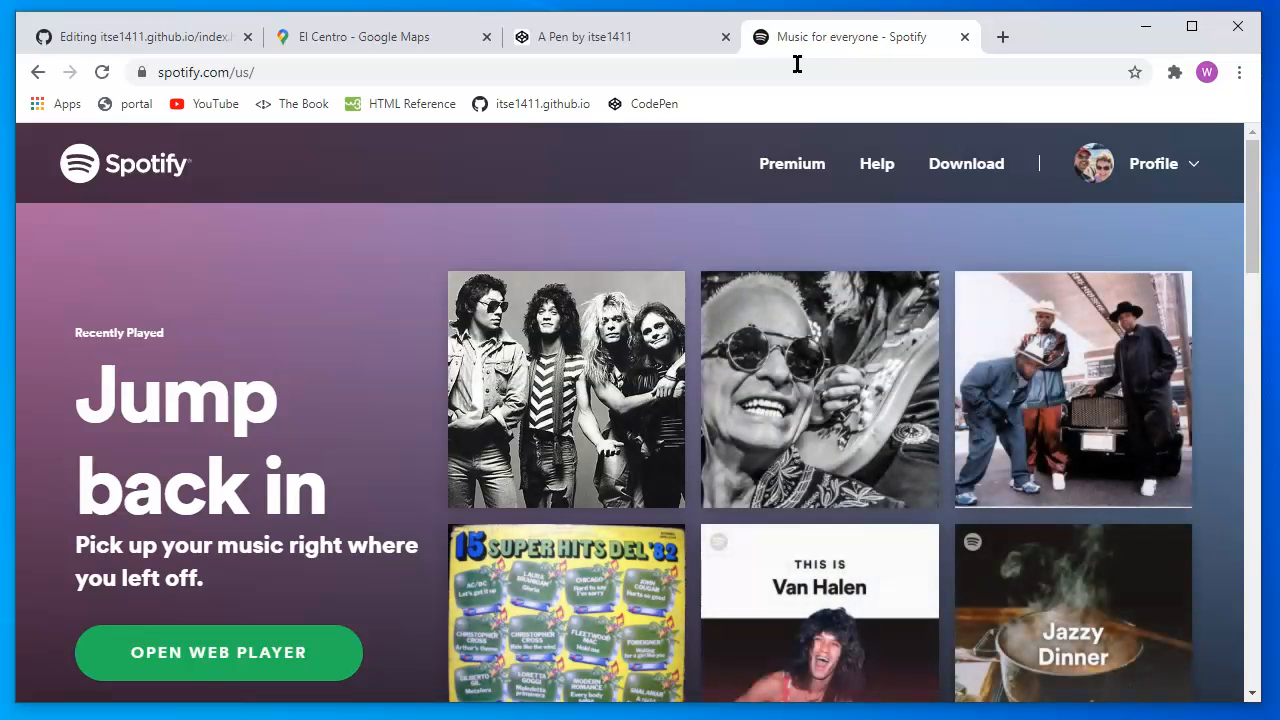
pyautogui.moveTo(730, 165)
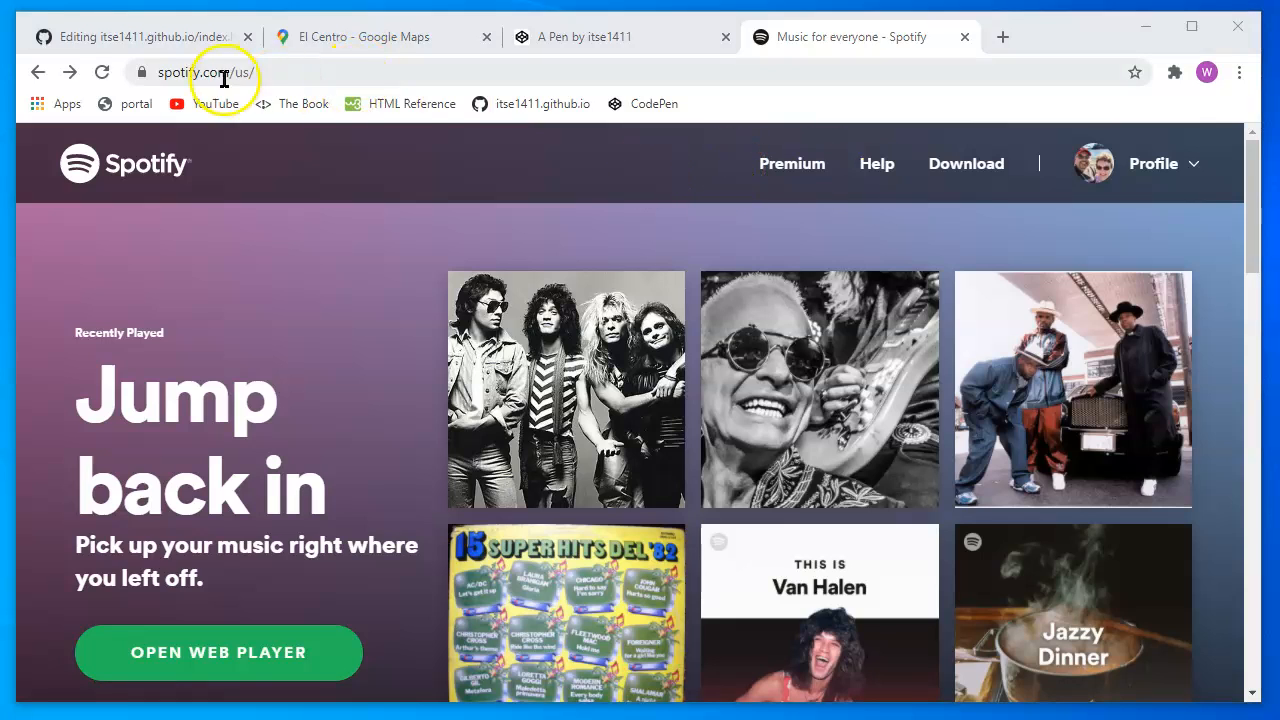
pyautogui.click(230, 72)
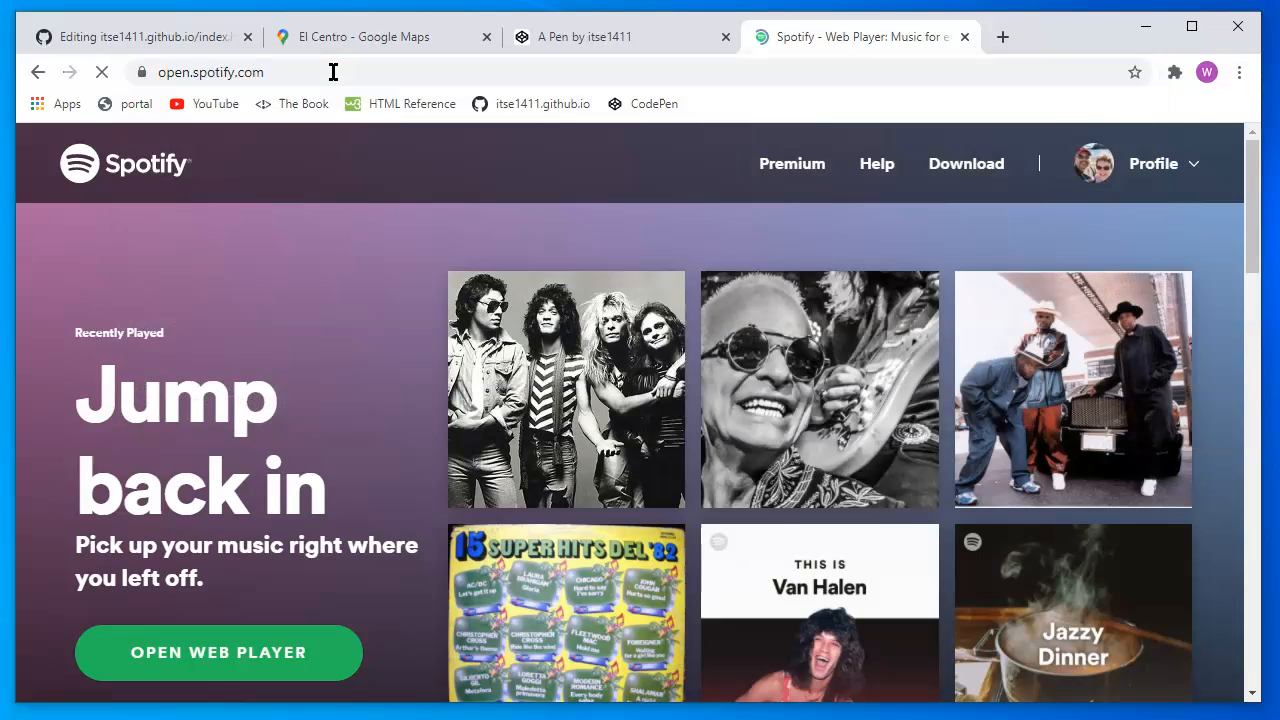
pyautogui.click(218, 652)
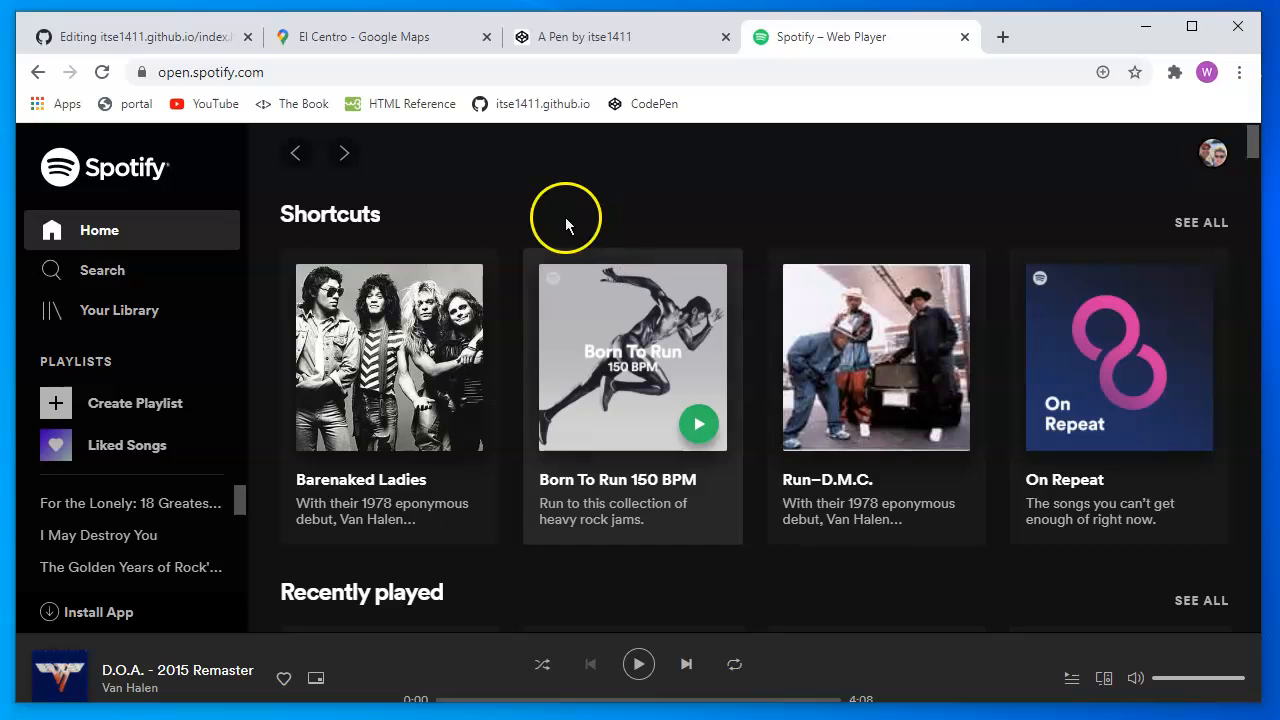
pyautogui.moveTo(308, 235)
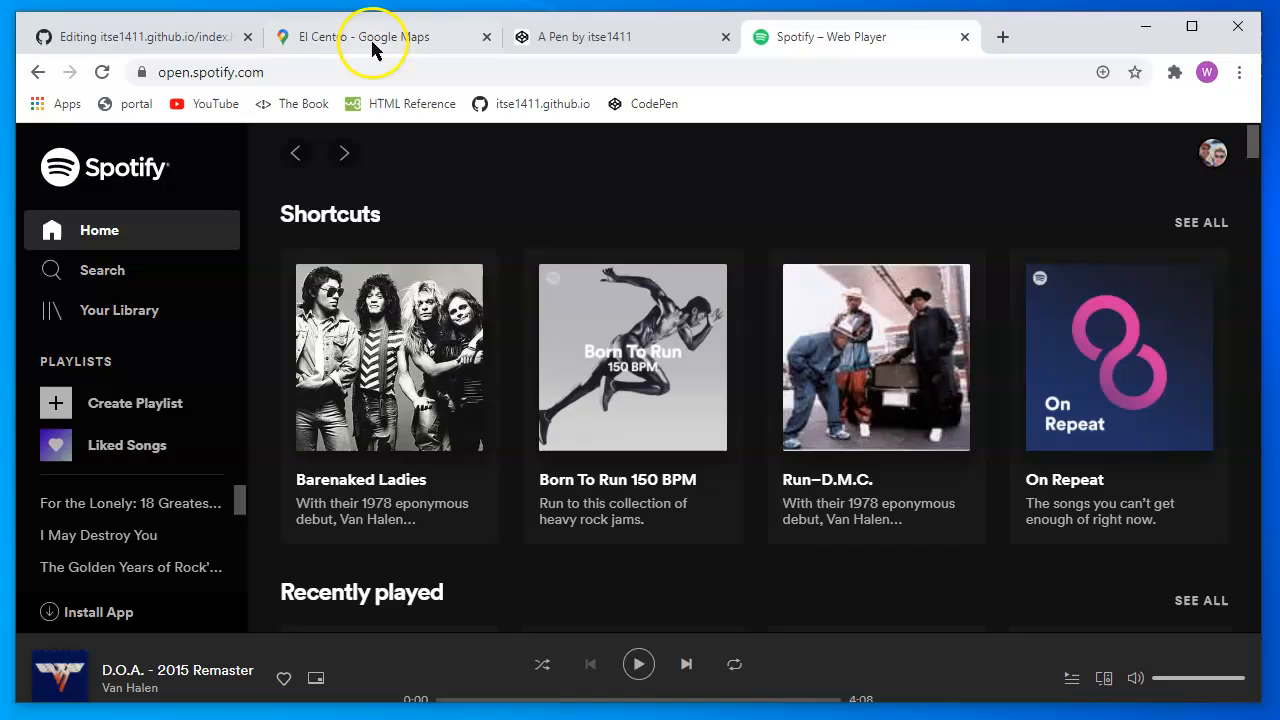
pyautogui.click(353, 37)
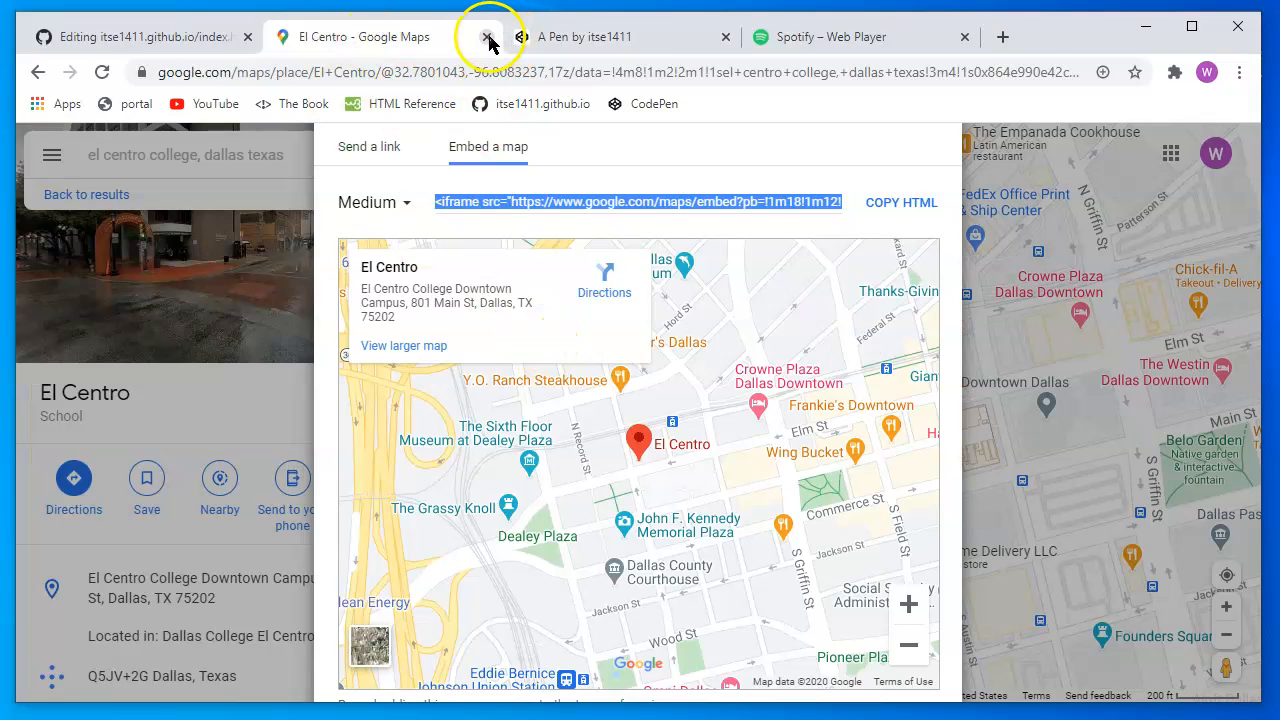
# Close the Maps tab and add a paragraph suggesting listening to Van Halen
pyautogui.click(483, 37)
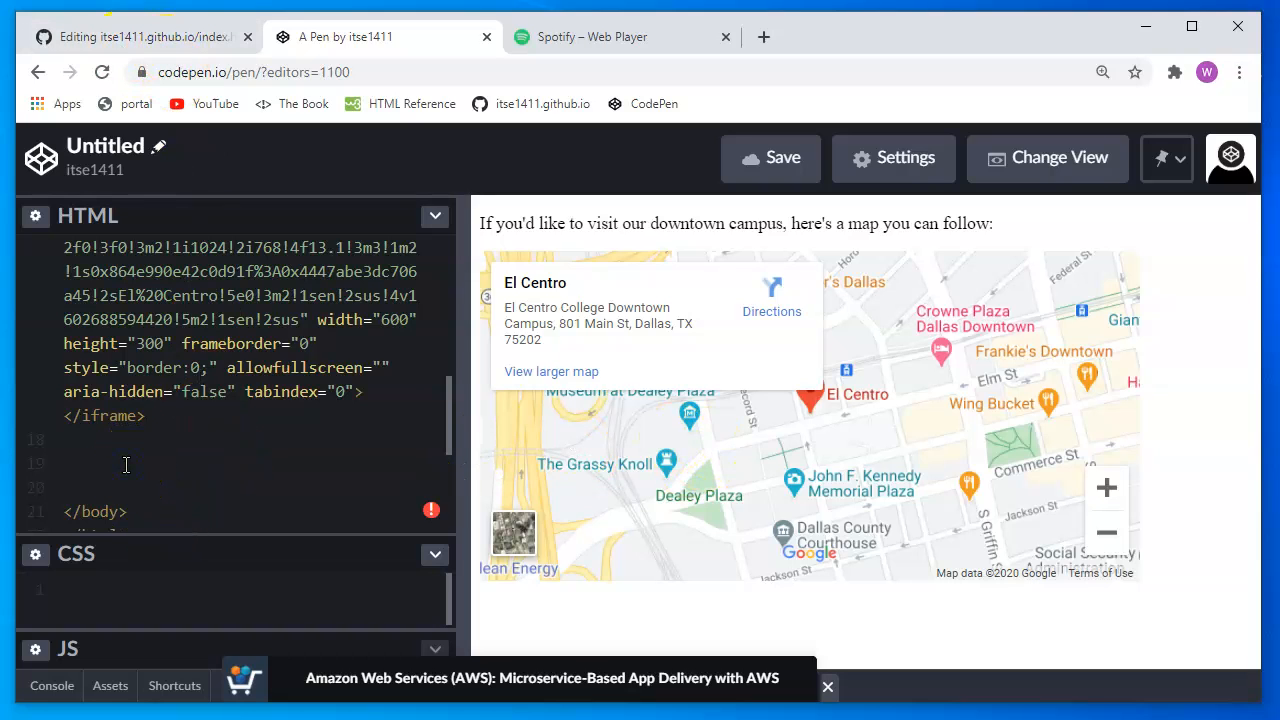
pyautogui.write('<p>')
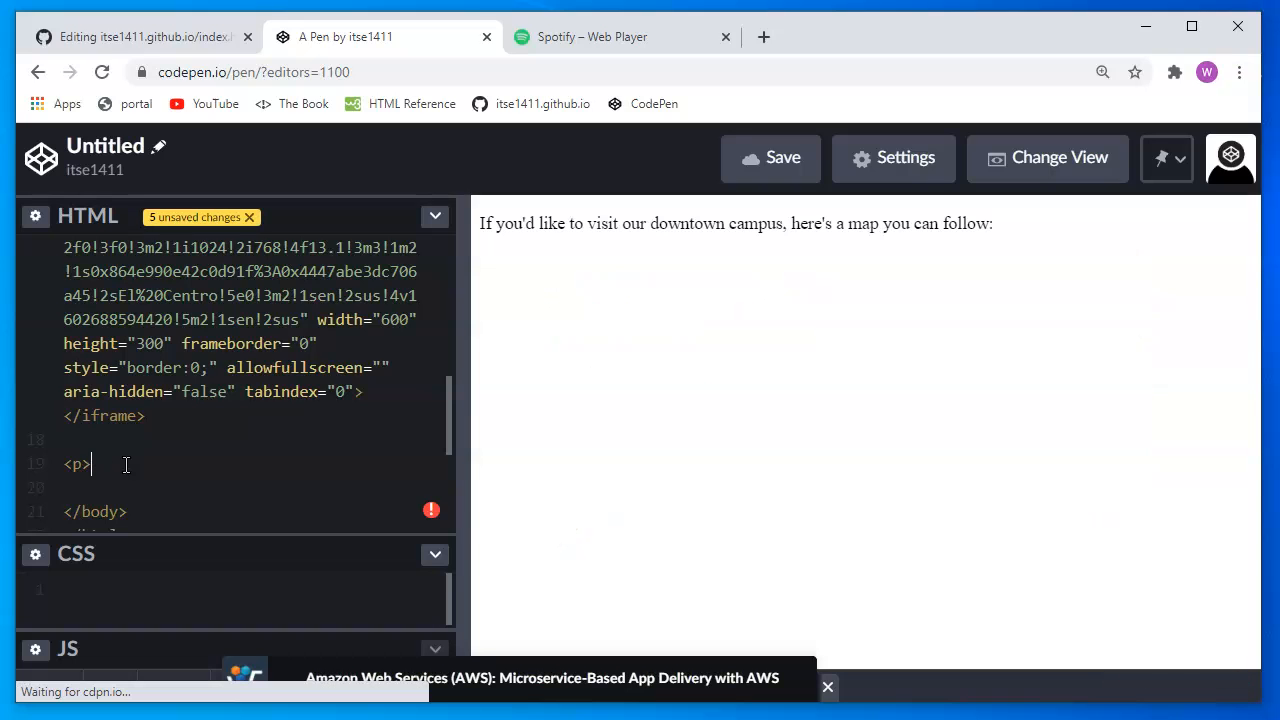
pyautogui.write('Why not listen to some')
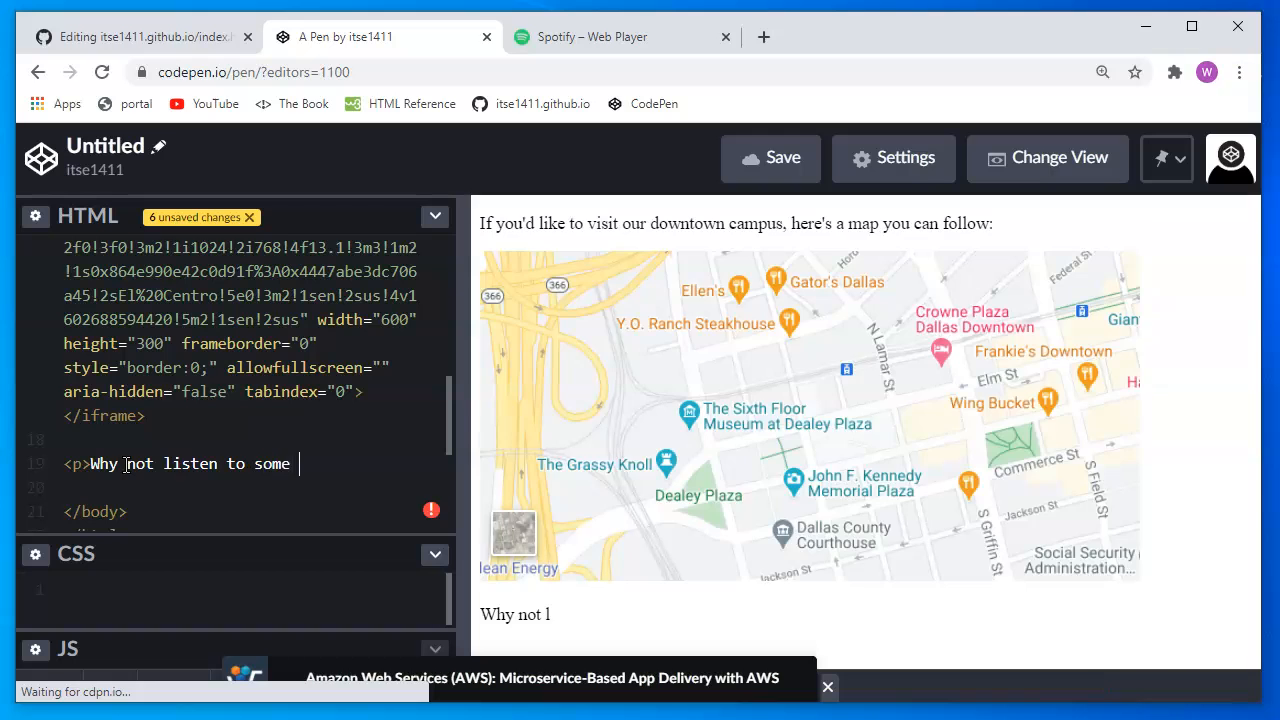
pyautogui.write('Van Halen as')
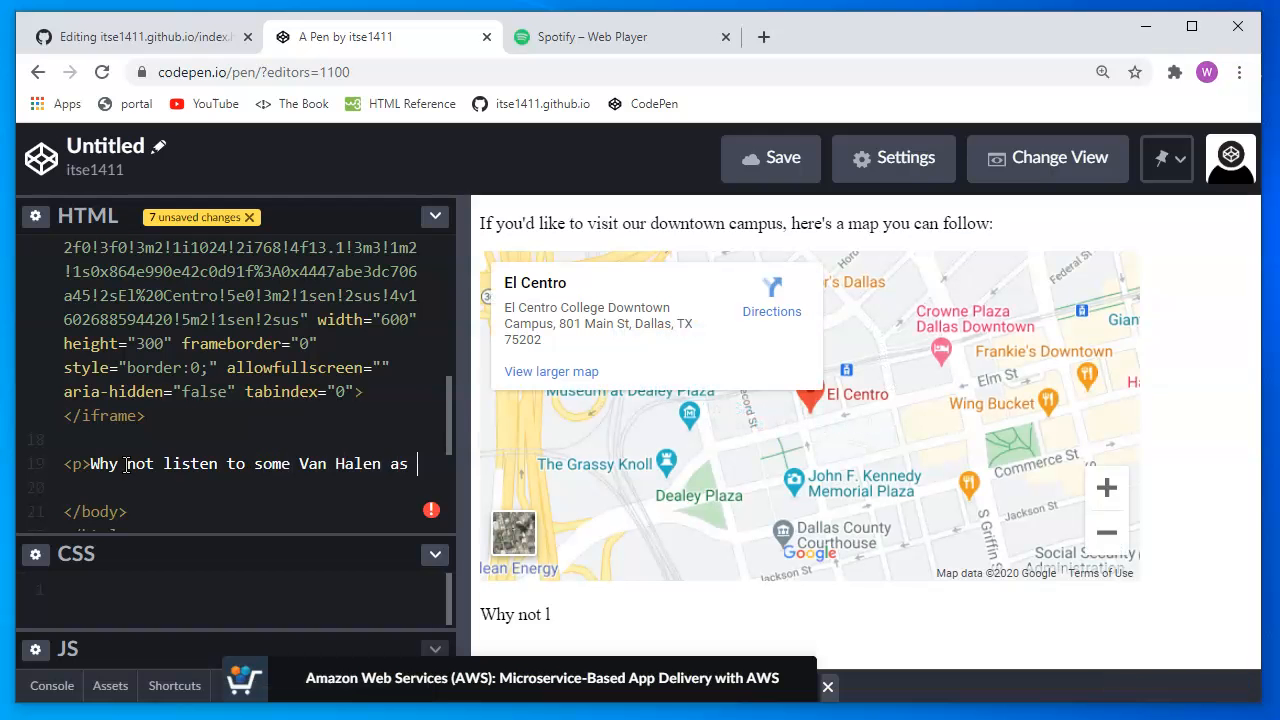
pyautogui.write('you d')
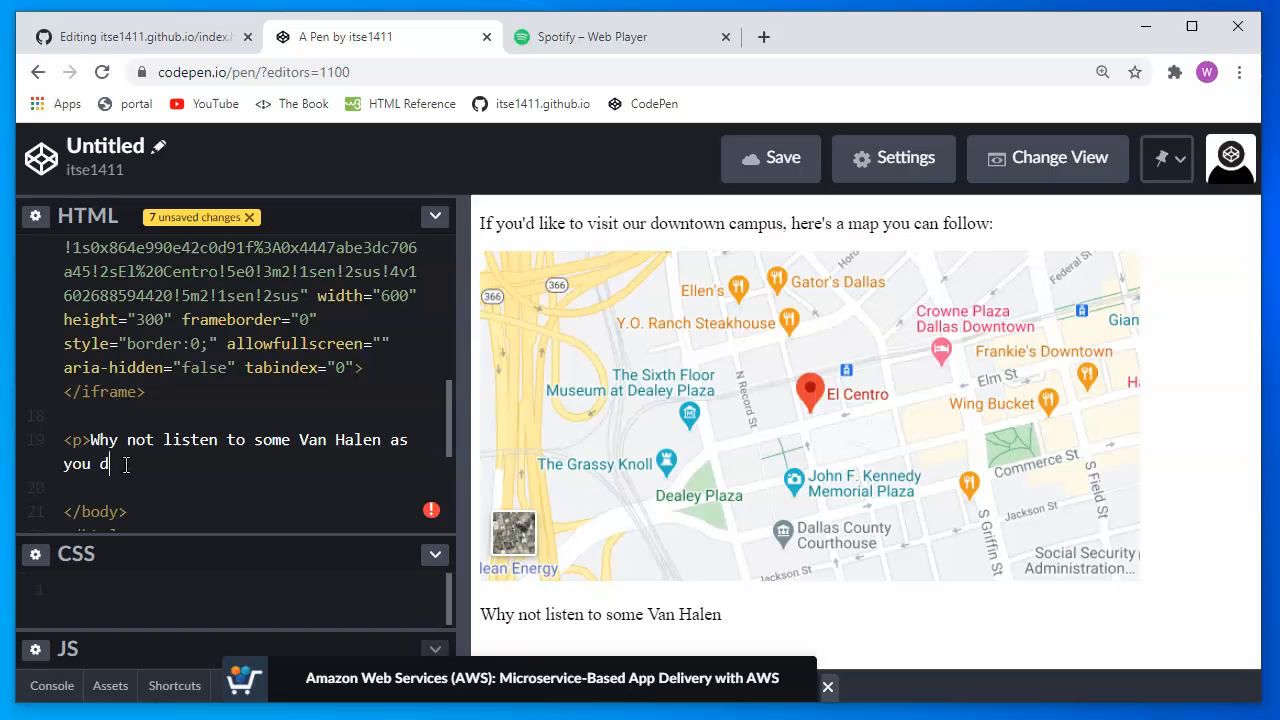
pyautogui.write('make your way here:')
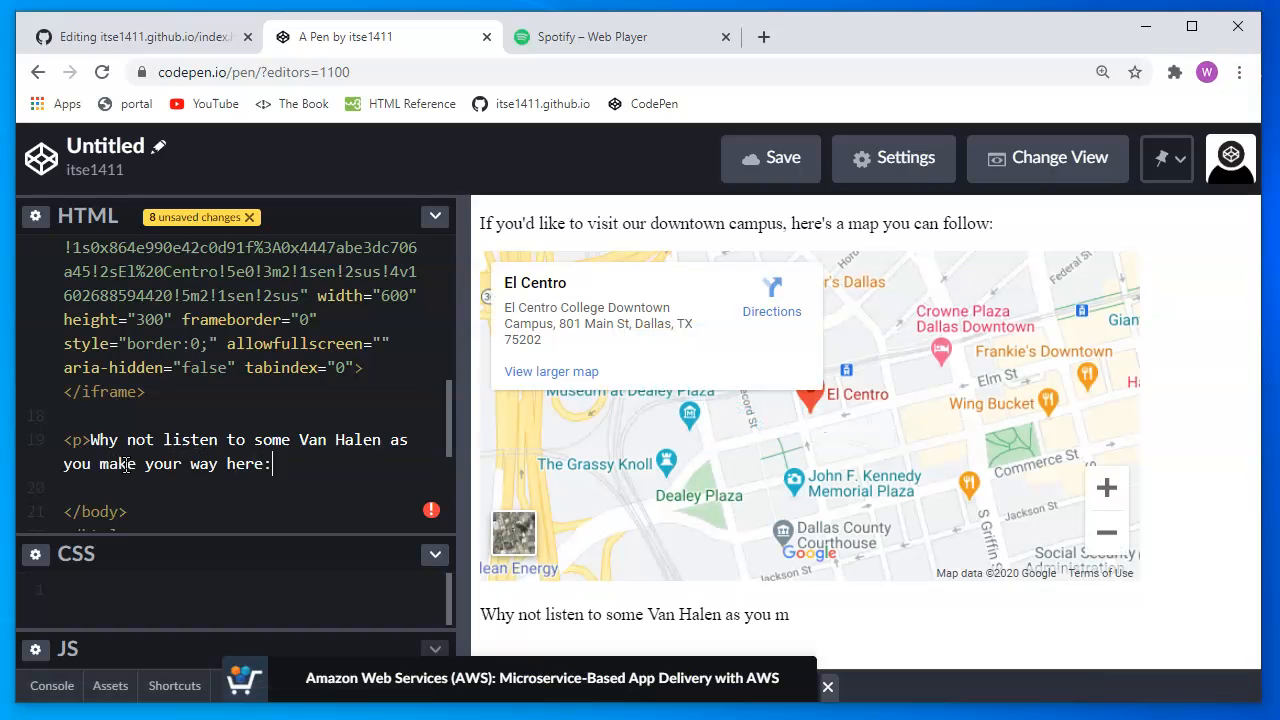
pyautogui.write('</p>')
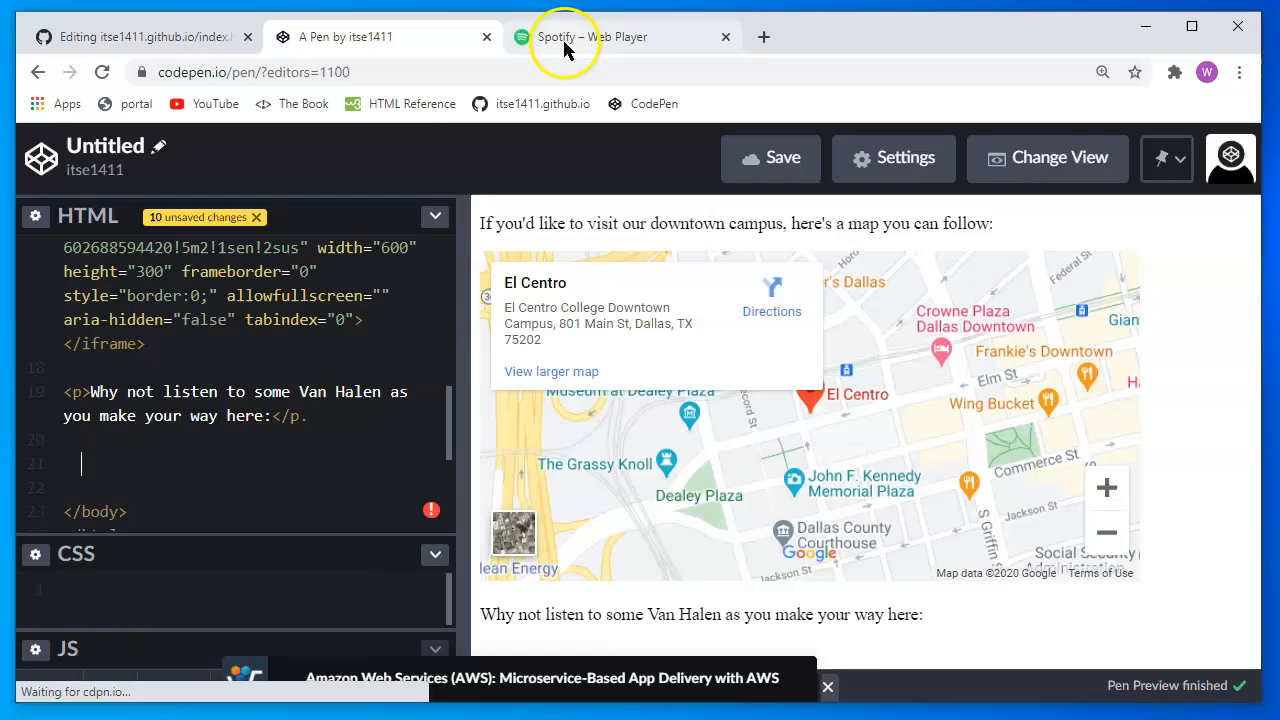
pyautogui.click(565, 37)
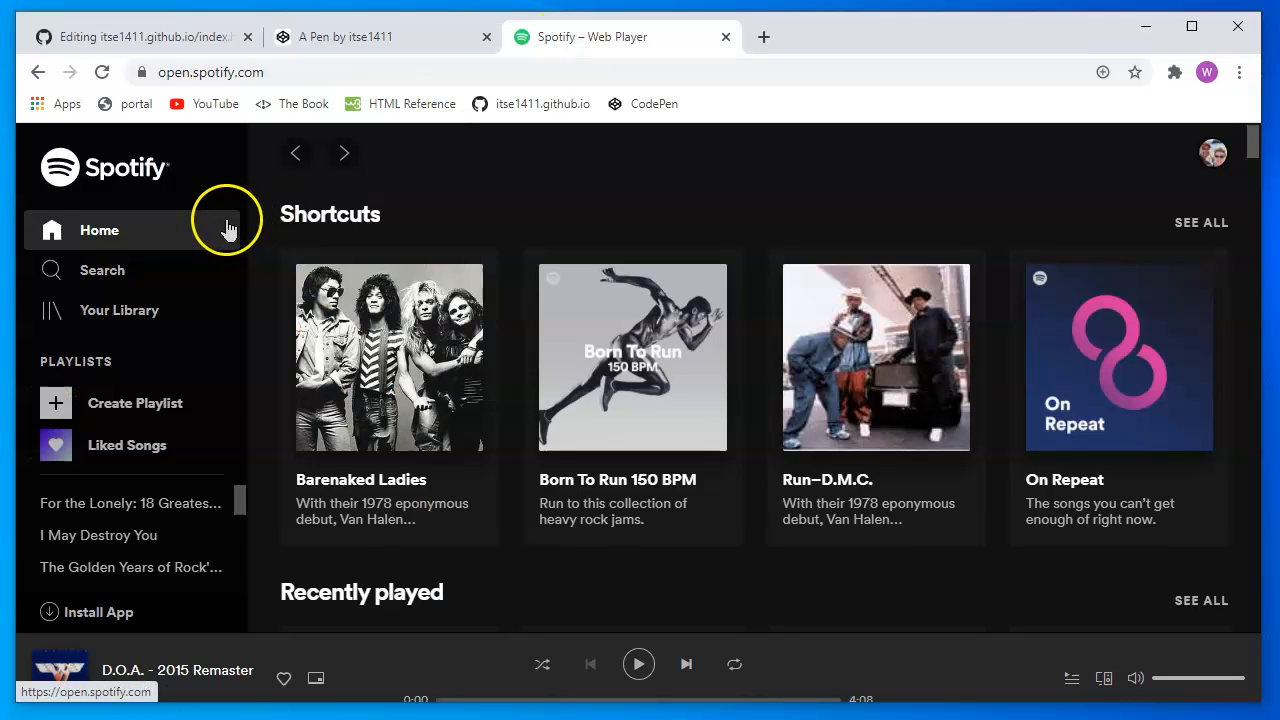
pyautogui.moveTo(768, 22)
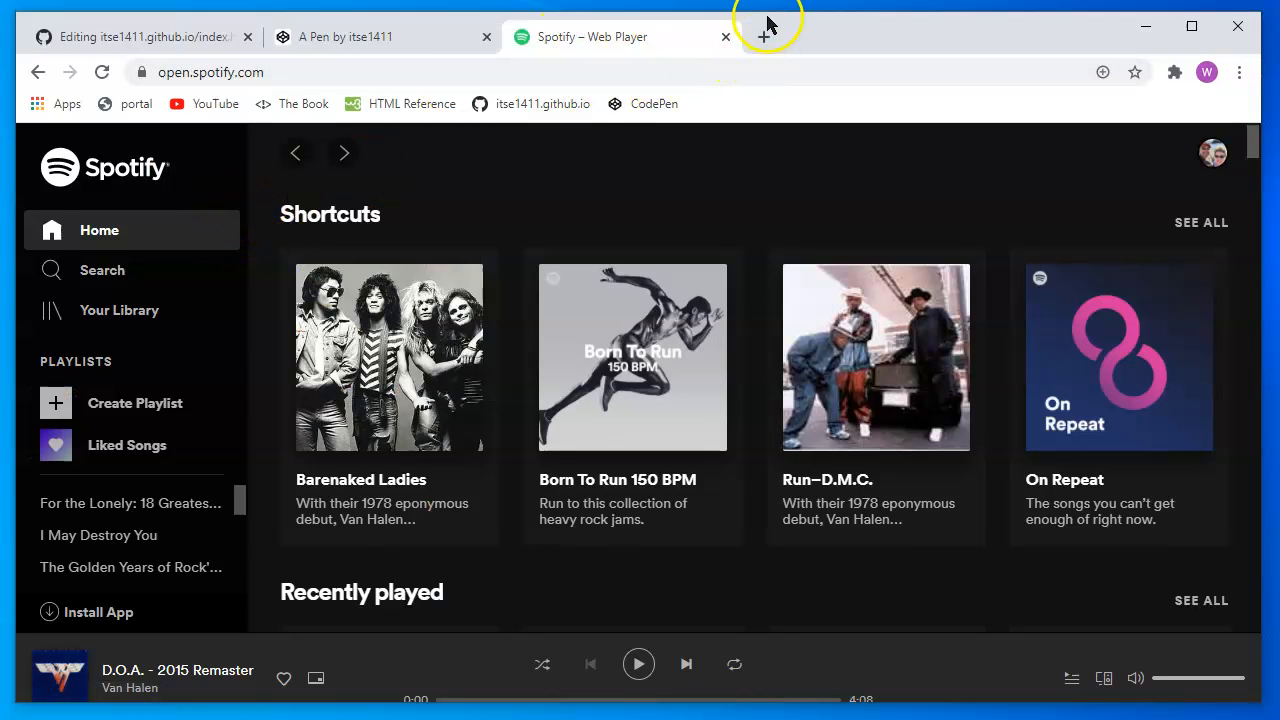
# Search Google for 'embed spotify playlist' in a new tab and scroll the results
pyautogui.click(765, 22)
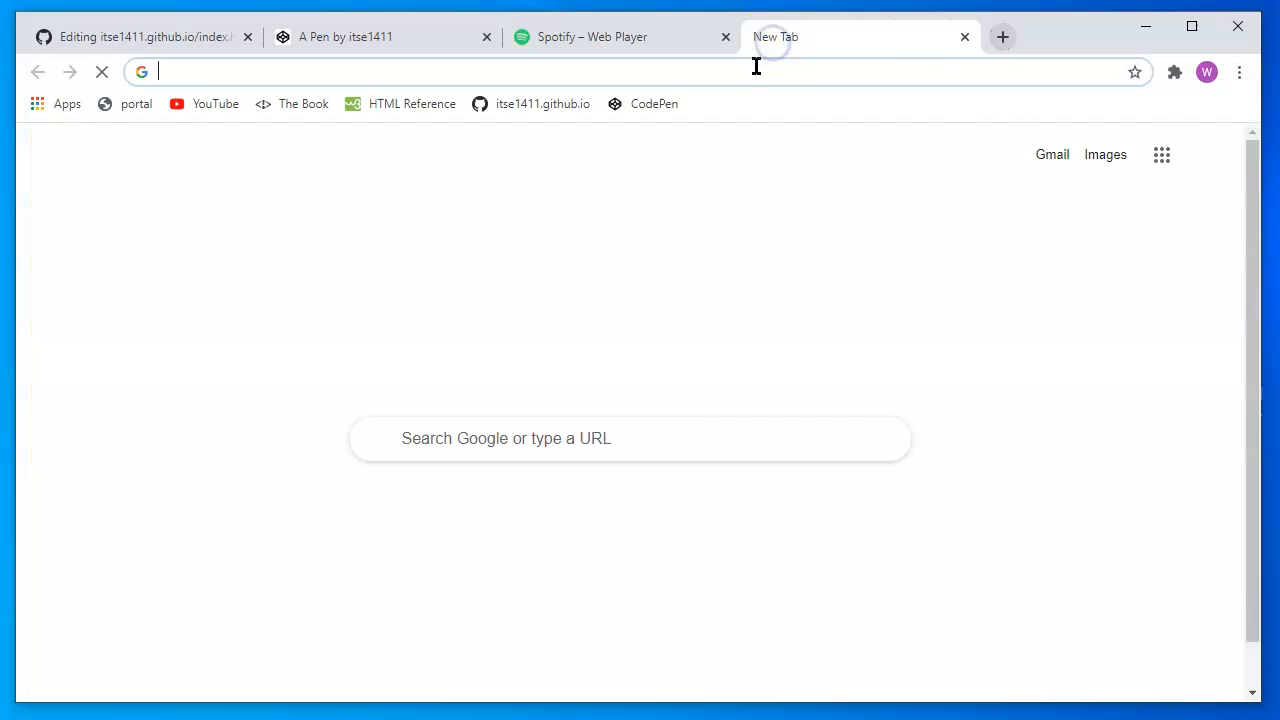
pyautogui.click(630, 71)
pyautogui.write('embed')
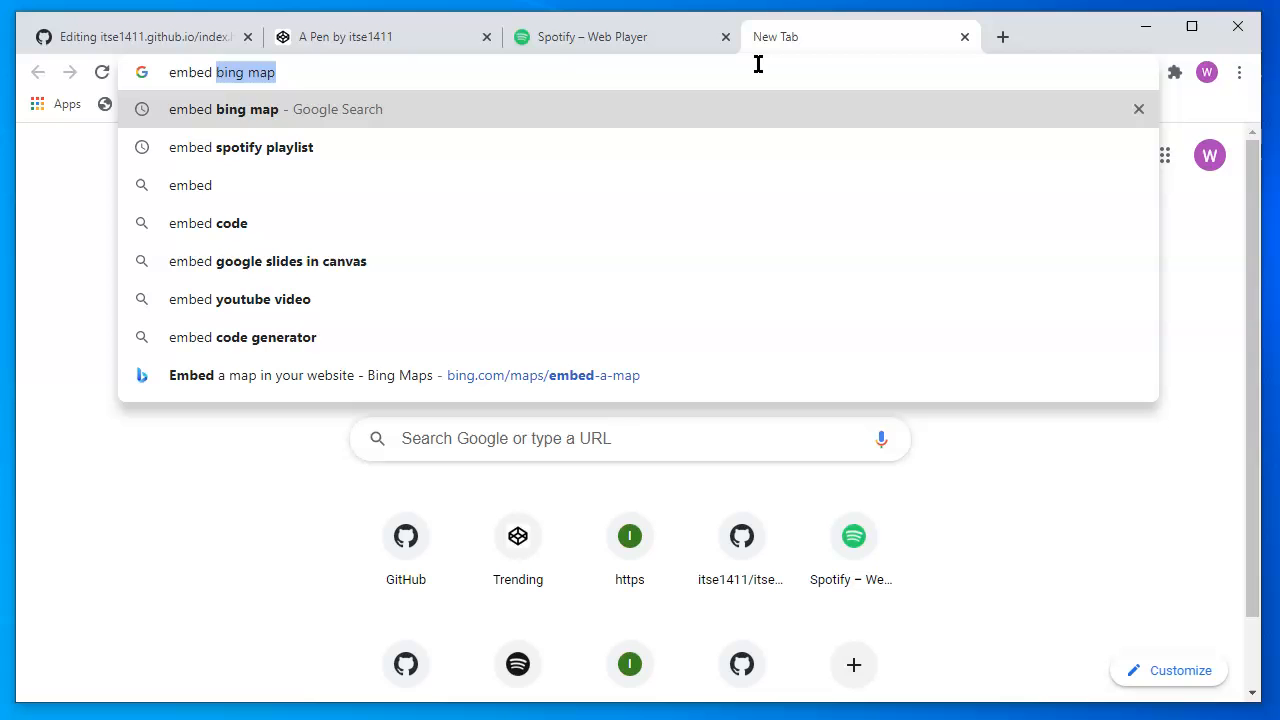
pyautogui.click(241, 147)
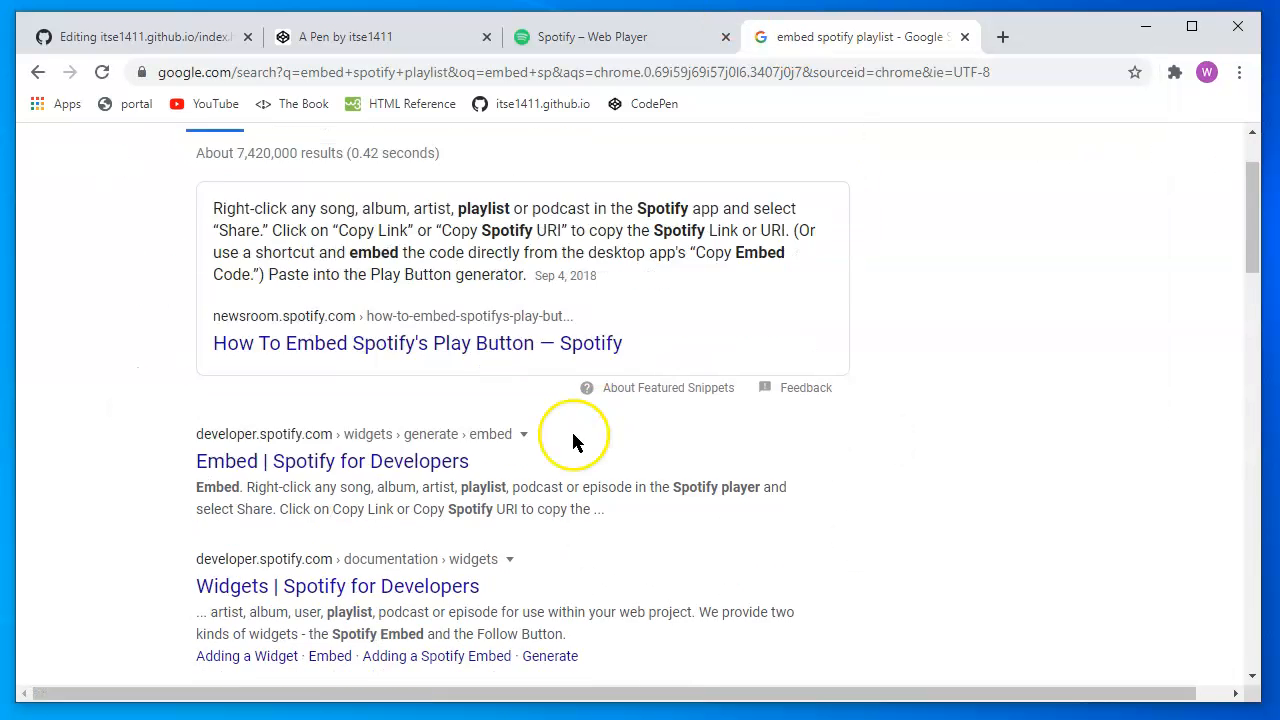
pyautogui.scroll(-3)
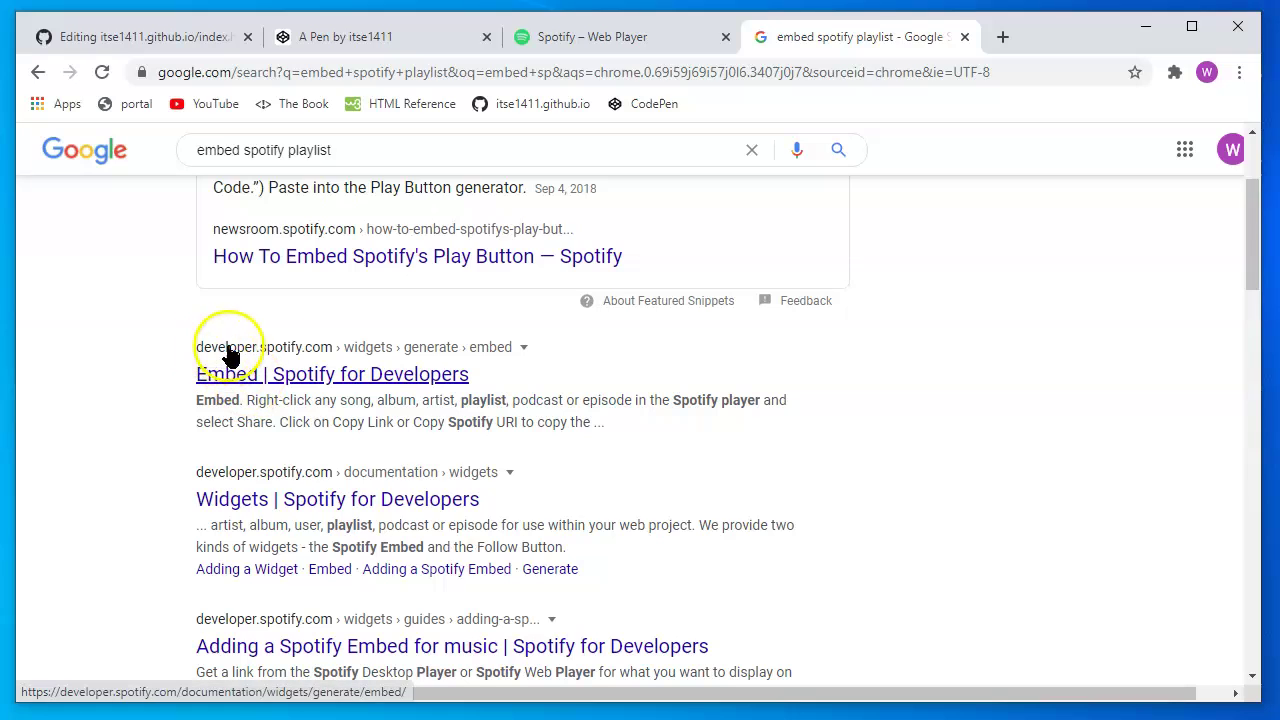
pyautogui.moveTo(378, 362)
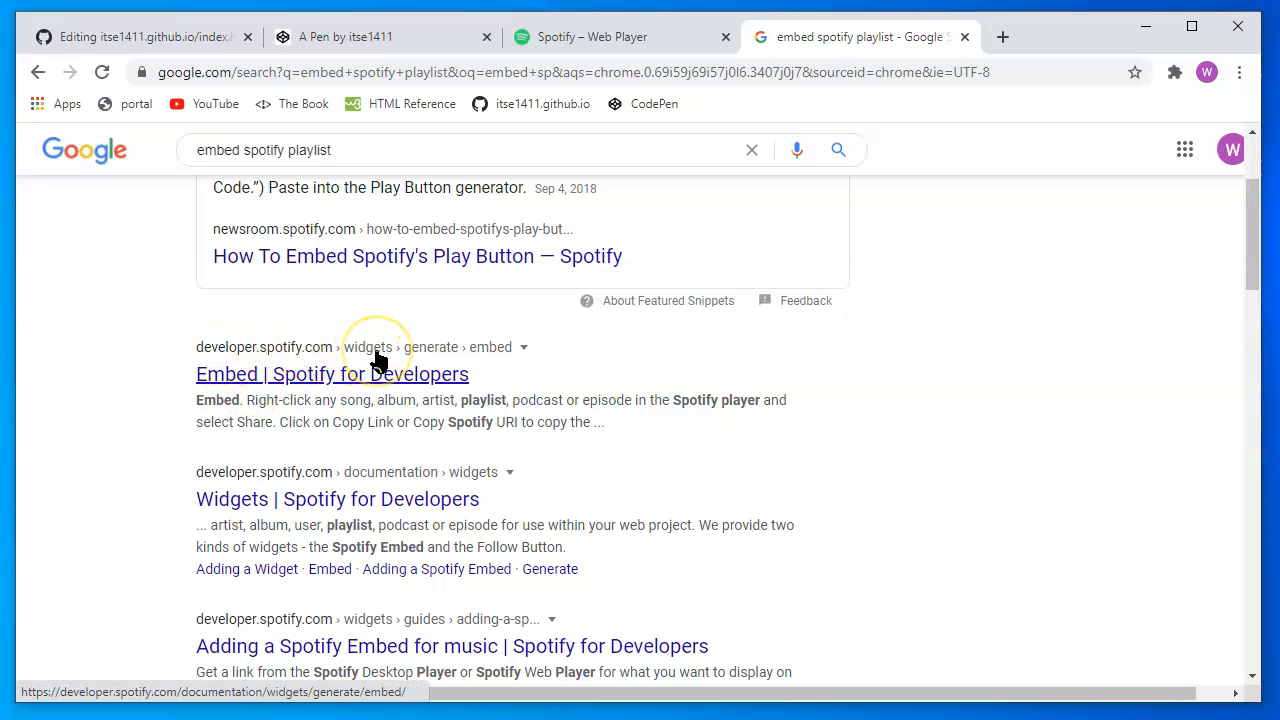
pyautogui.moveTo(331, 385)
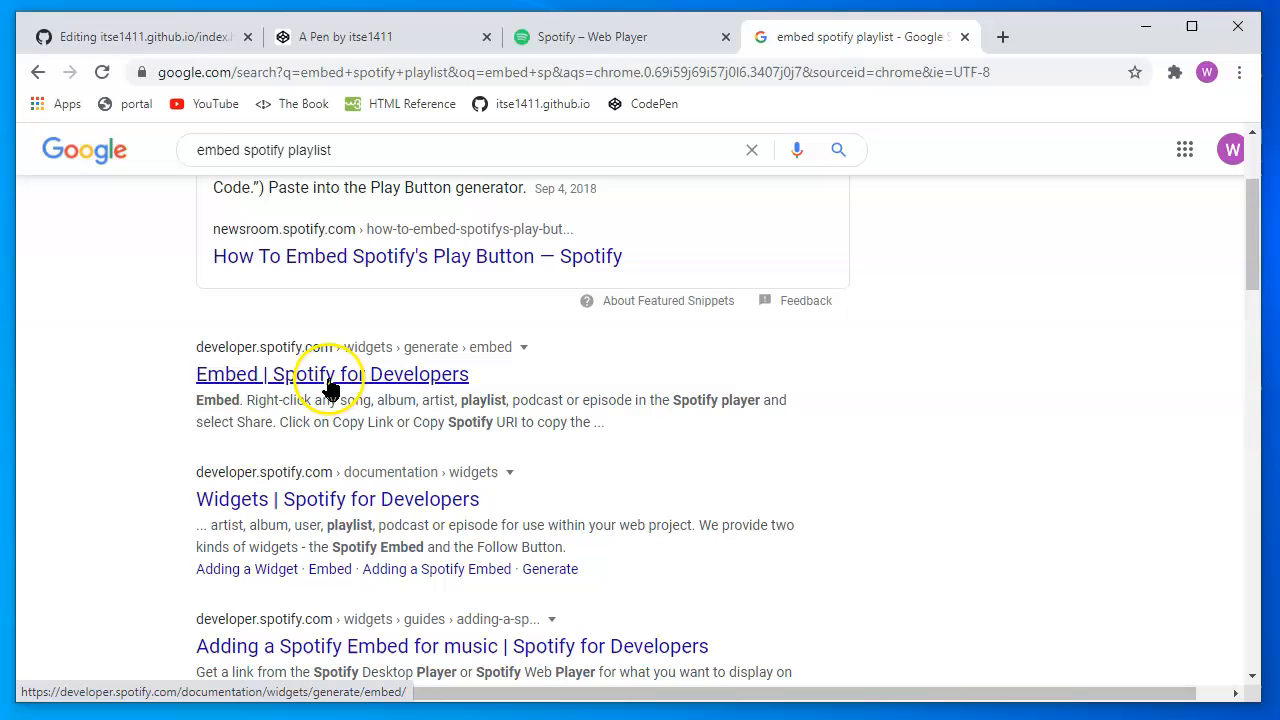
pyautogui.click(332, 374)
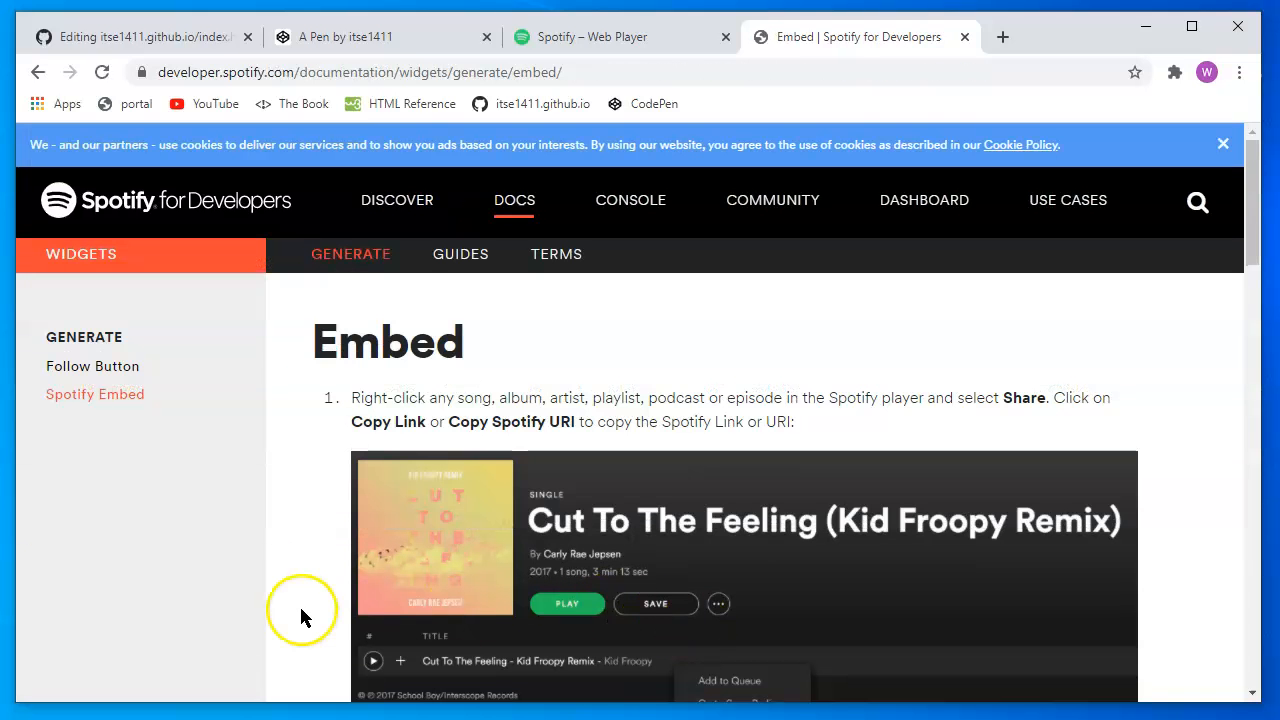
pyautogui.moveTo(305, 615)
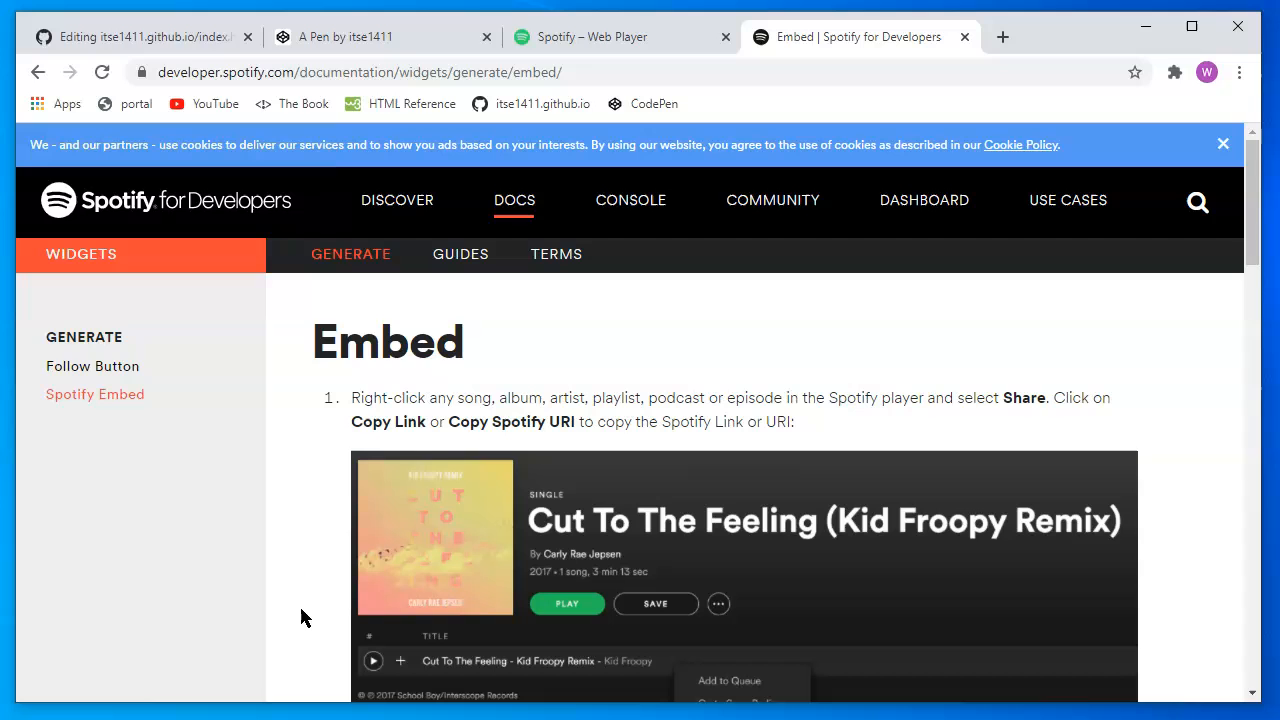
pyautogui.moveTo(447, 502)
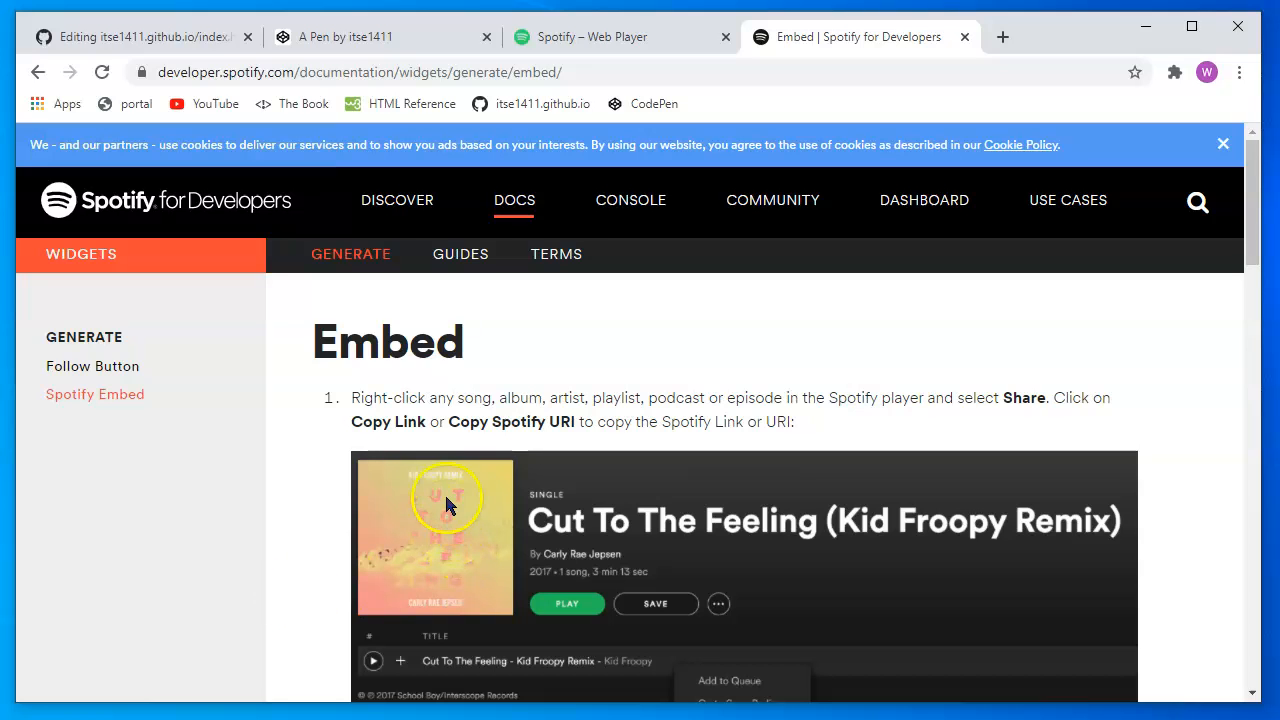
pyautogui.scroll(-3)
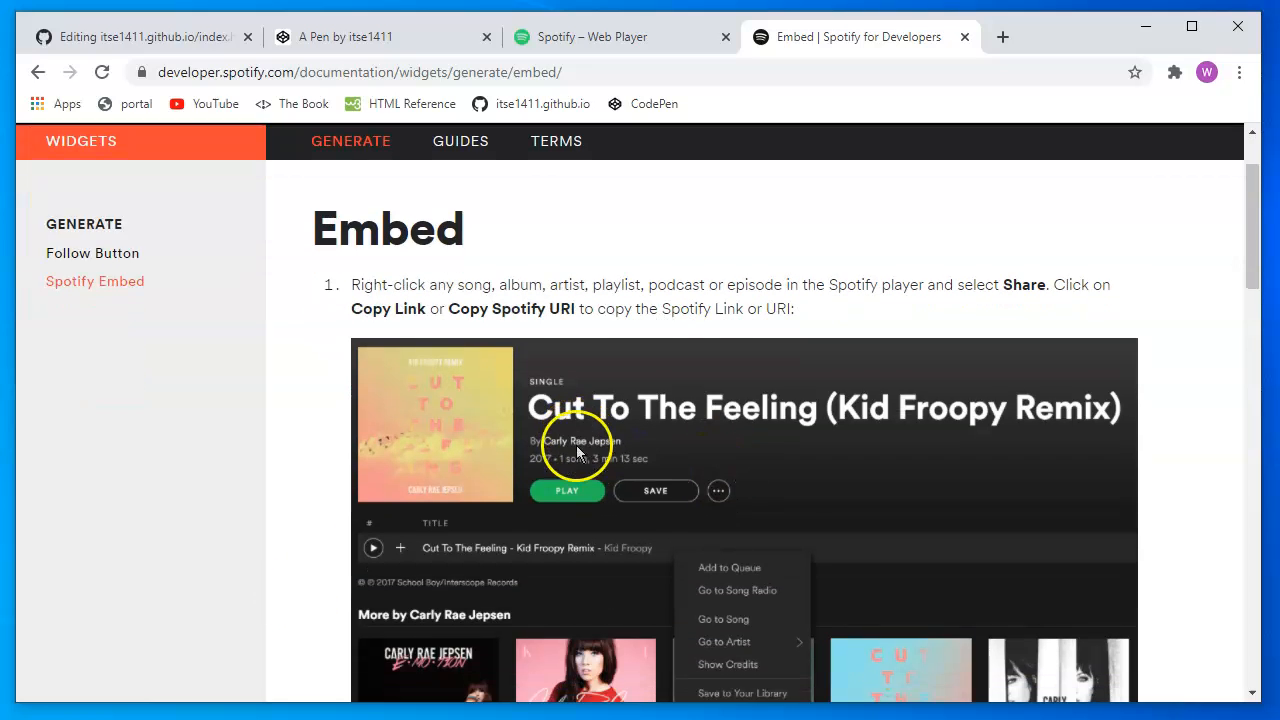
pyautogui.scroll(-3)
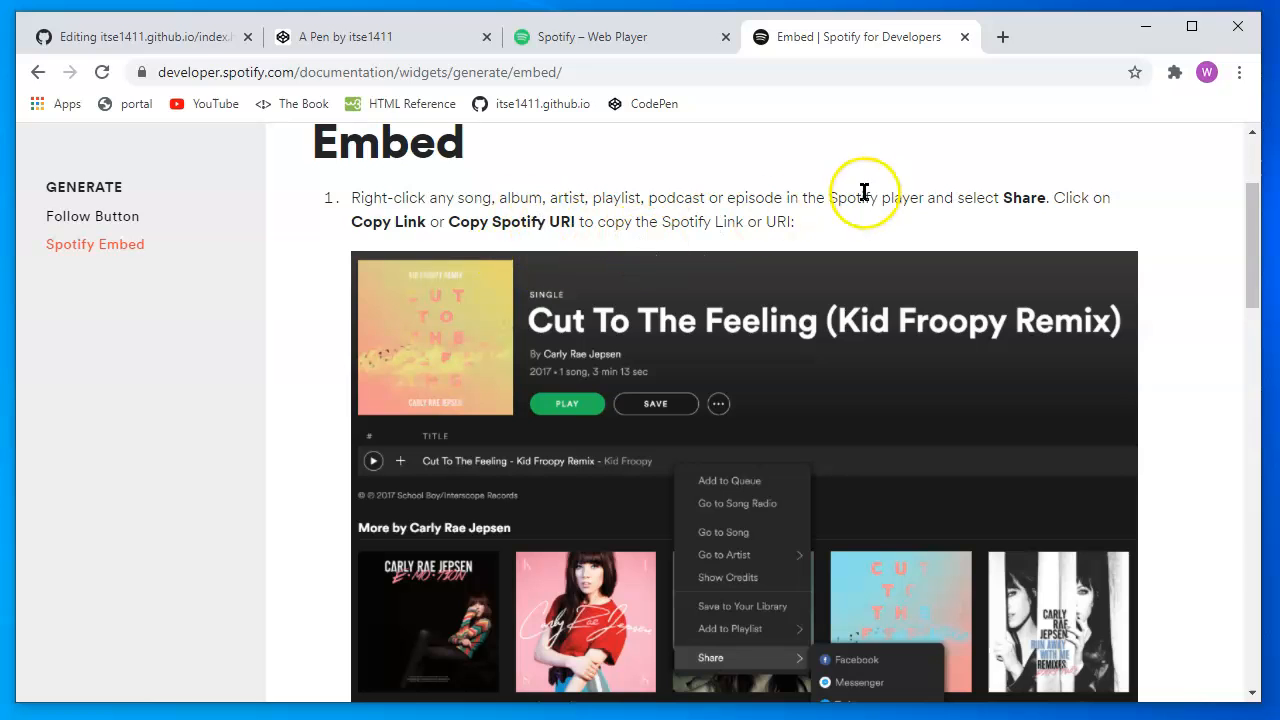
pyautogui.scroll(-3)
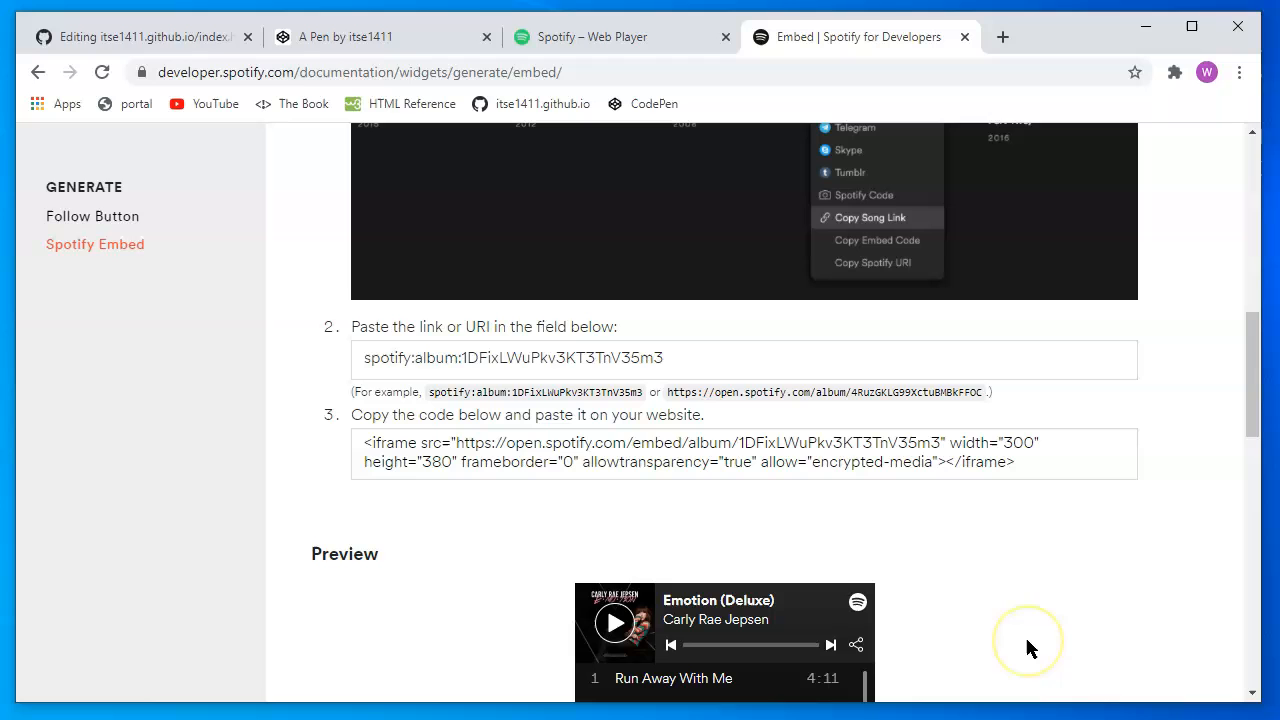
pyautogui.scroll(-3)
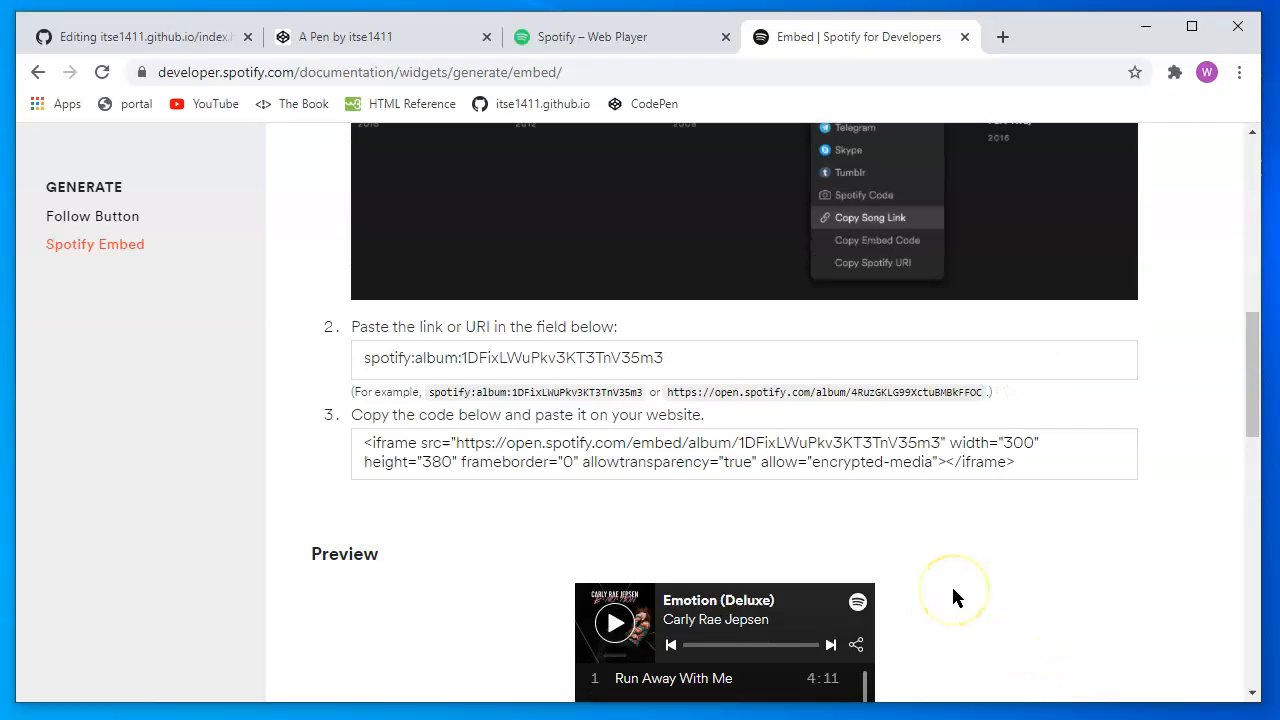
pyautogui.scroll(3)
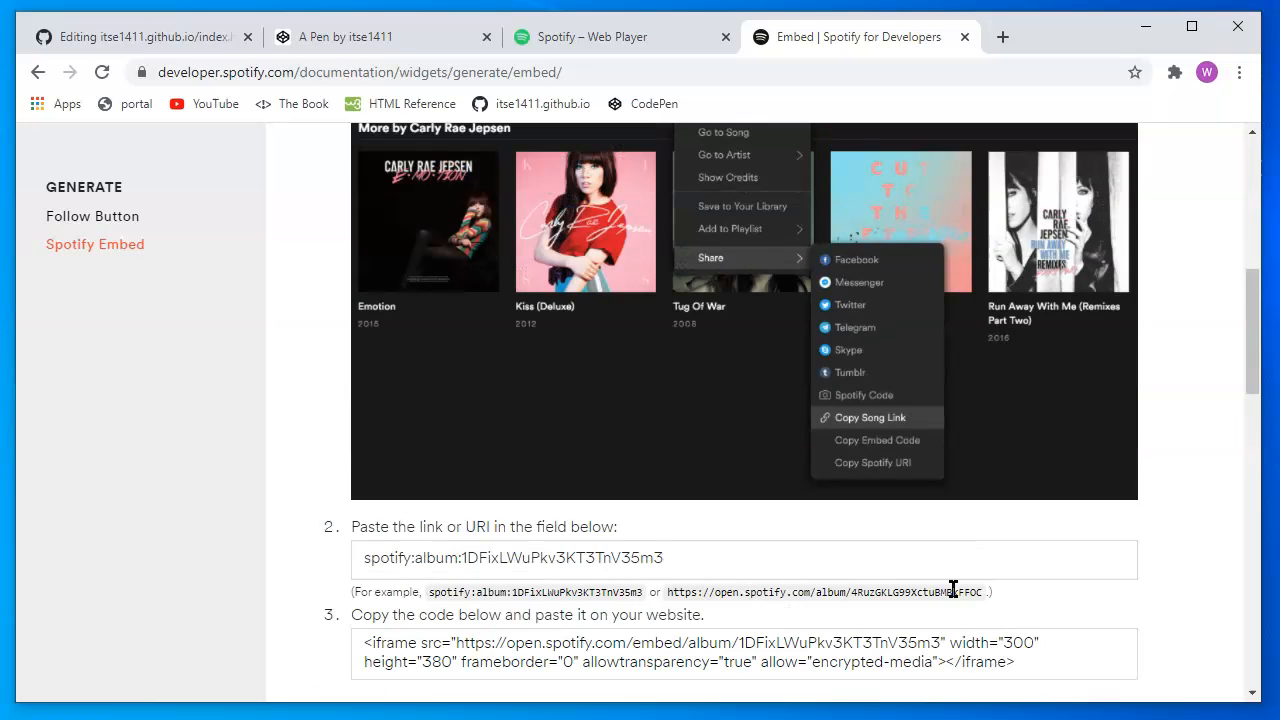
pyautogui.moveTo(650, 37)
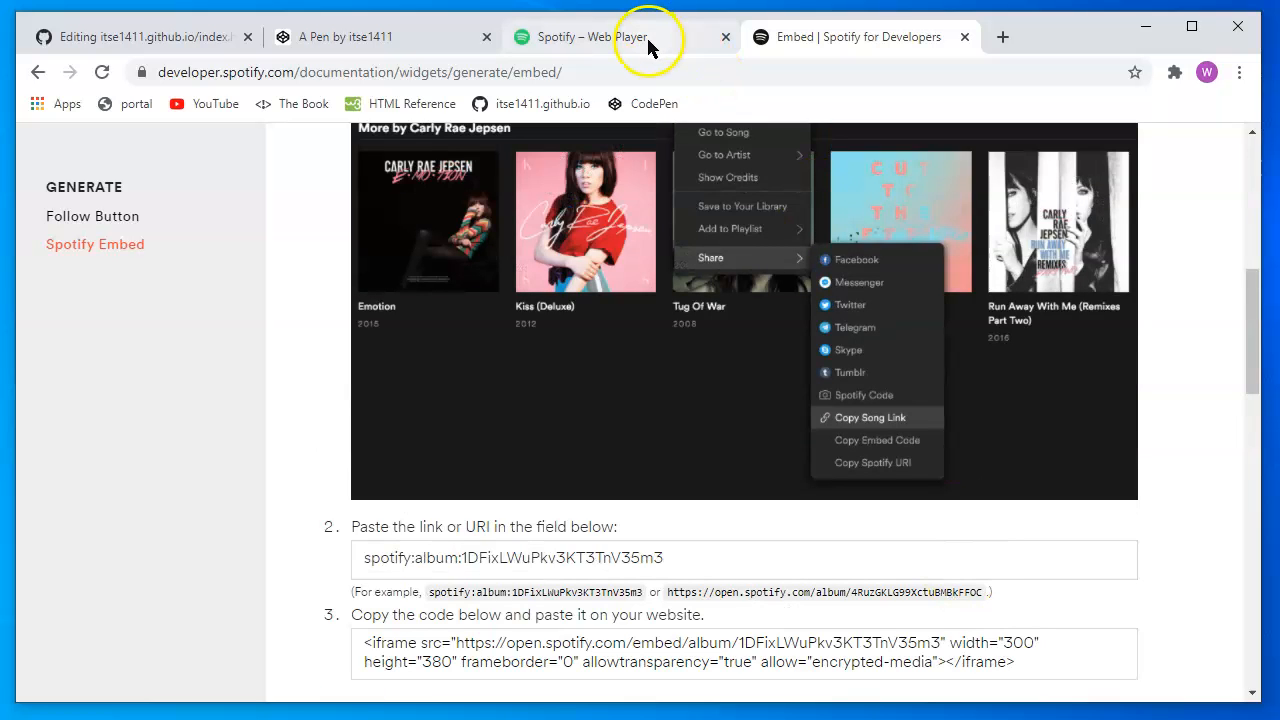
# Open Your Library in the Spotify web player and browse the saved playlists
pyautogui.click(590, 37)
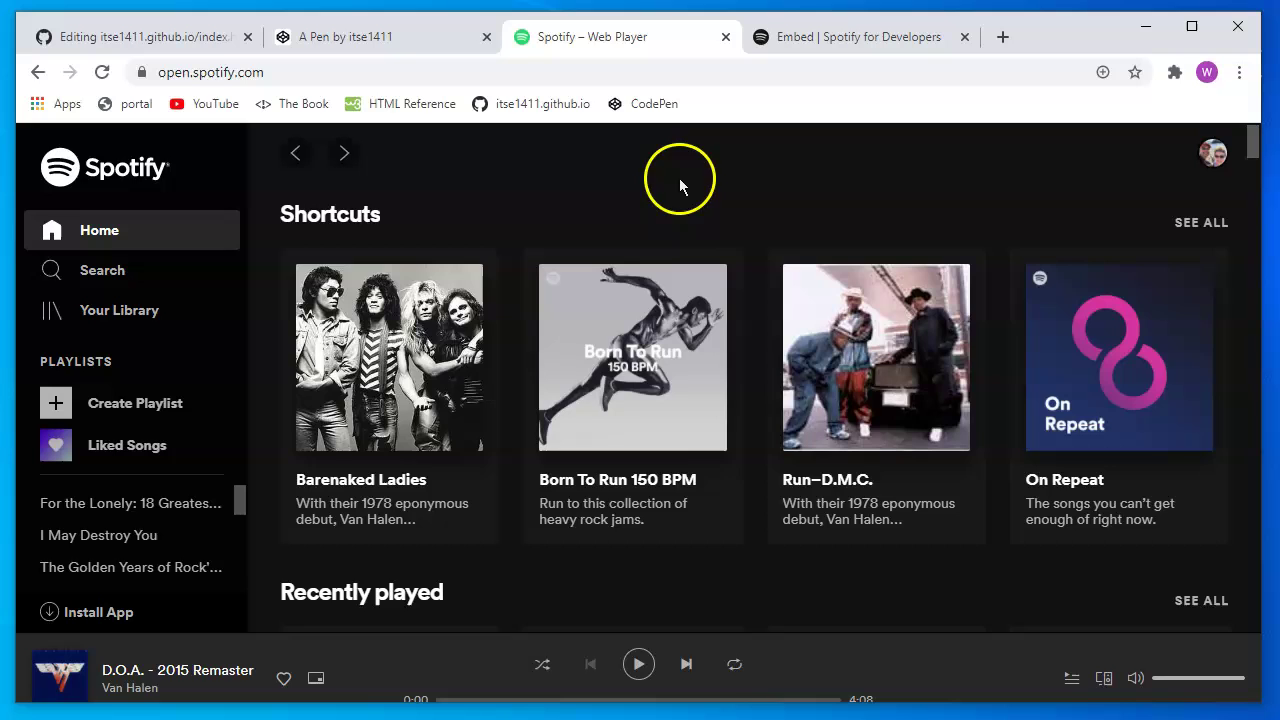
pyautogui.scroll(-3)
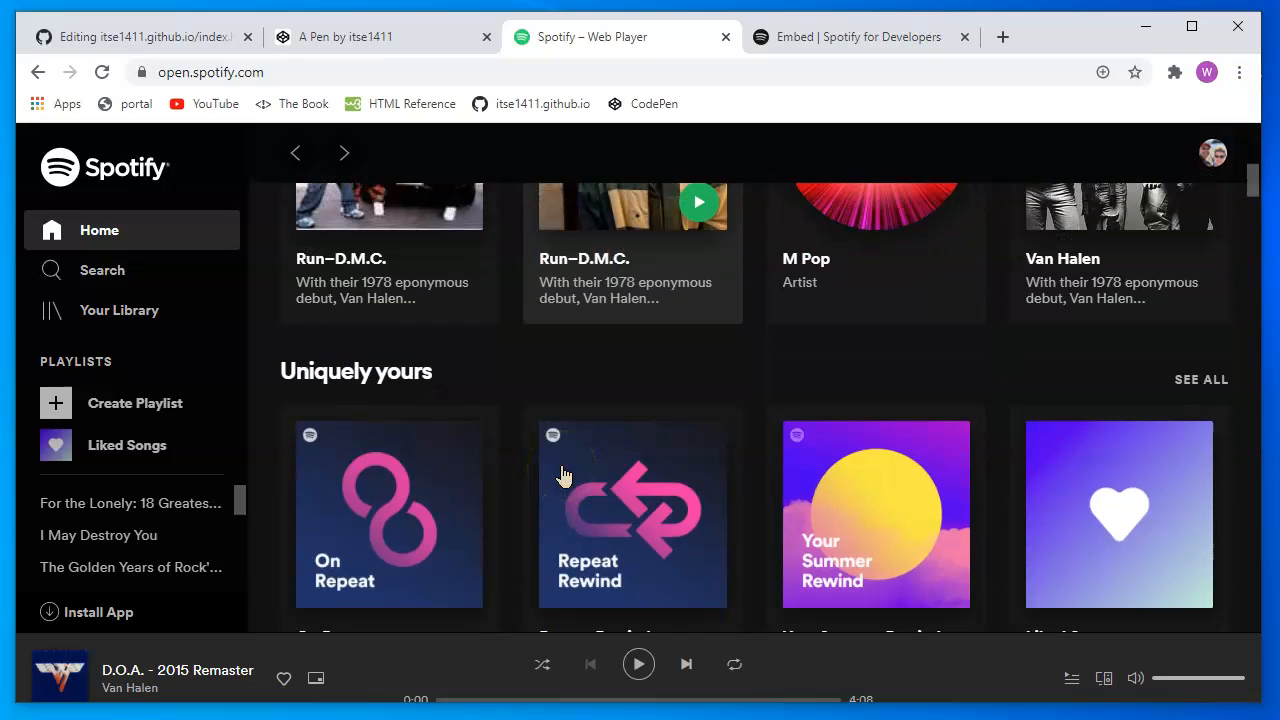
pyautogui.scroll(3)
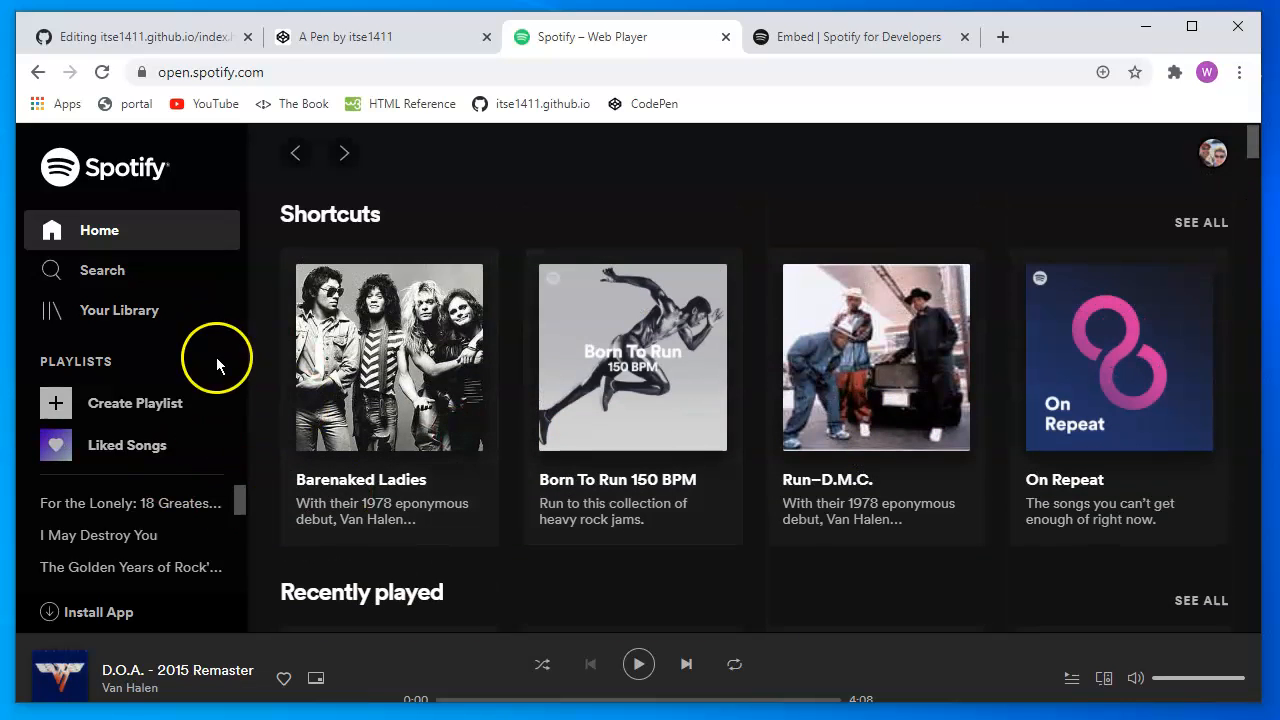
pyautogui.moveTo(130, 310)
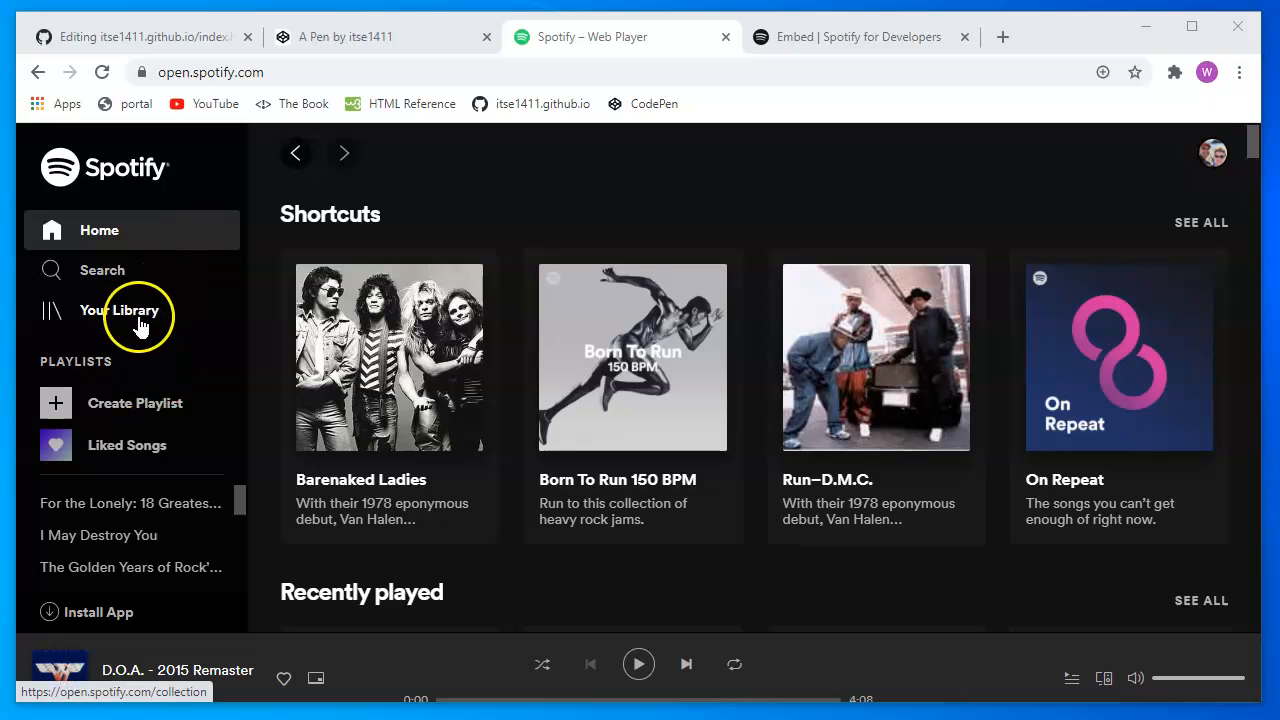
pyautogui.click(120, 310)
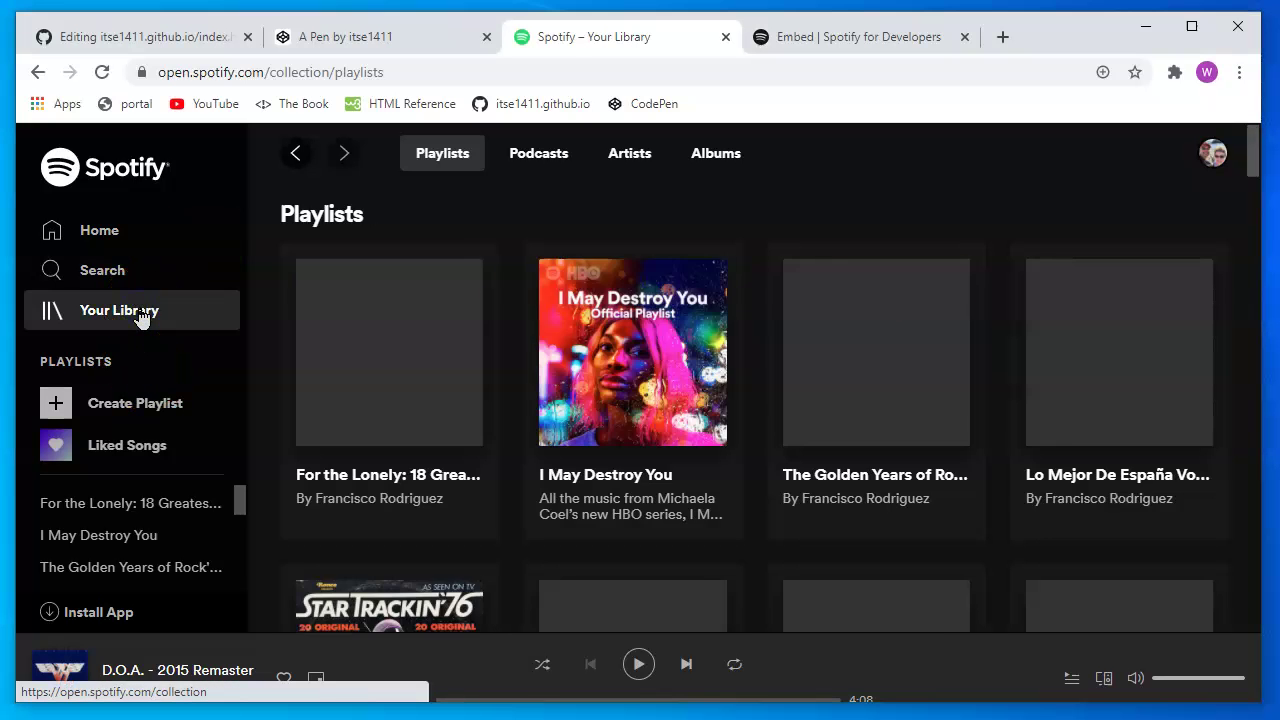
pyautogui.scroll(-3)
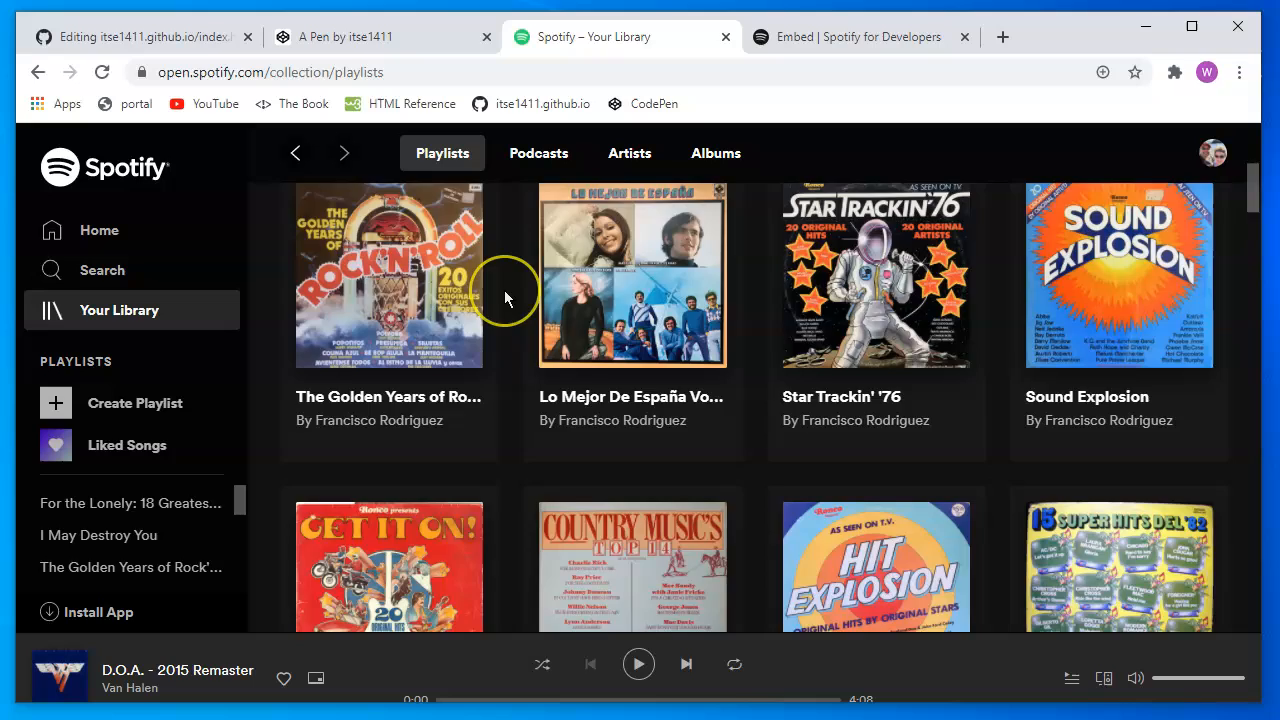
pyautogui.scroll(-3)
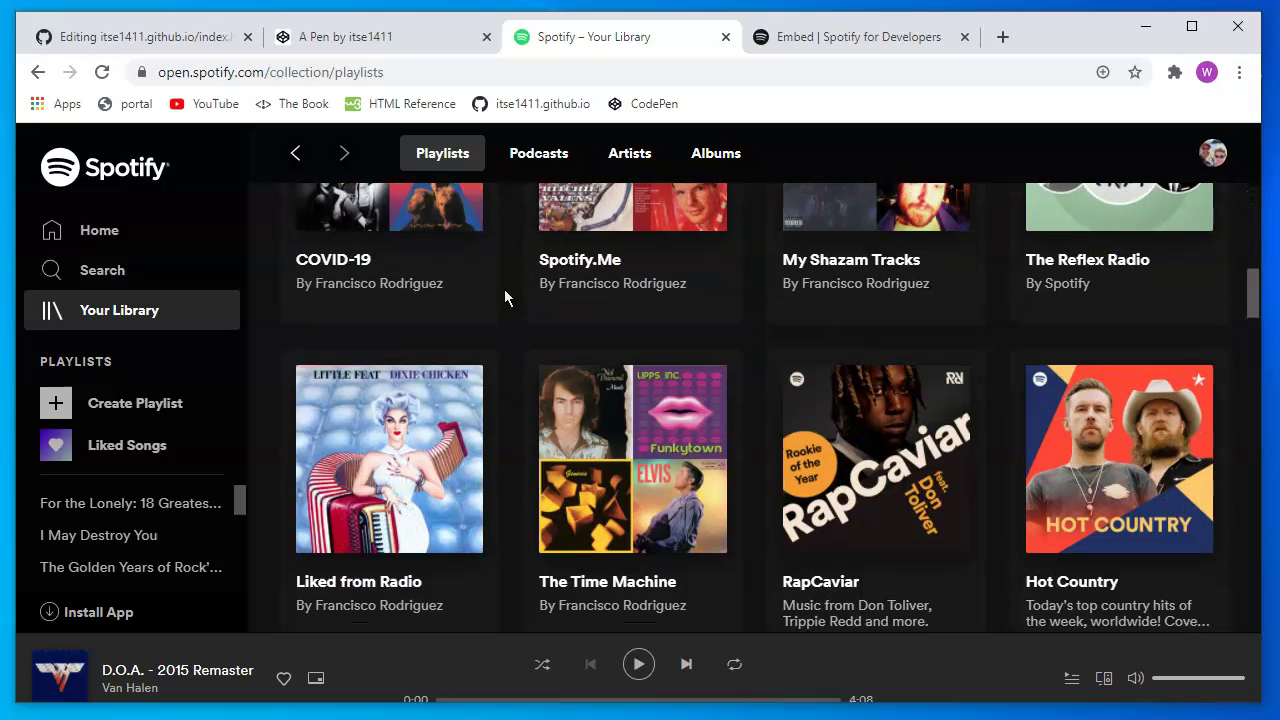
pyautogui.scroll(-3)
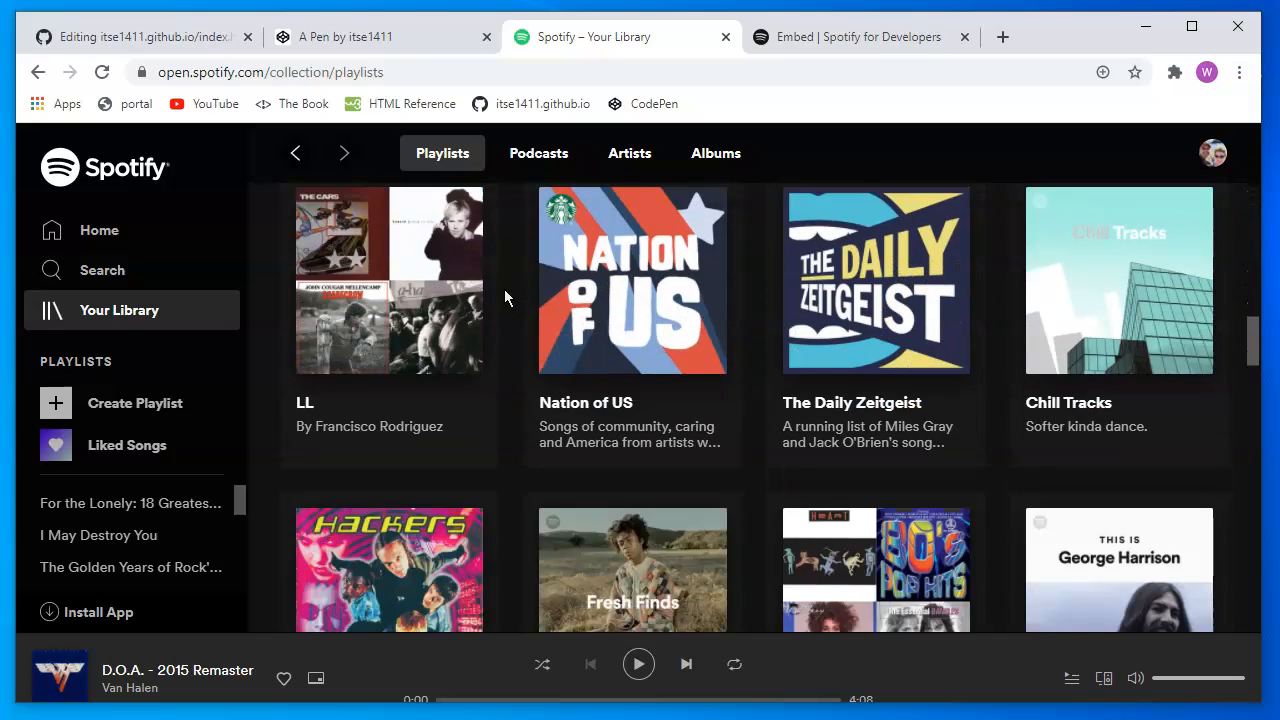
pyautogui.scroll(-3)
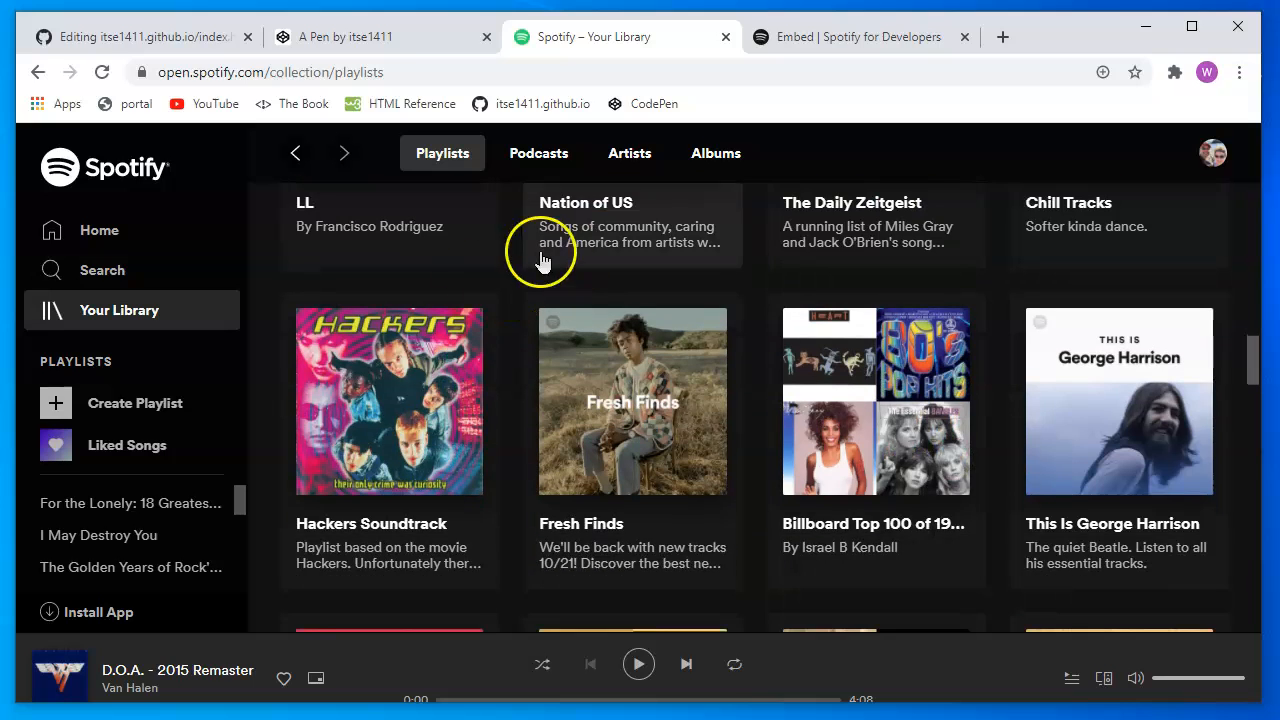
pyautogui.moveTo(460, 345)
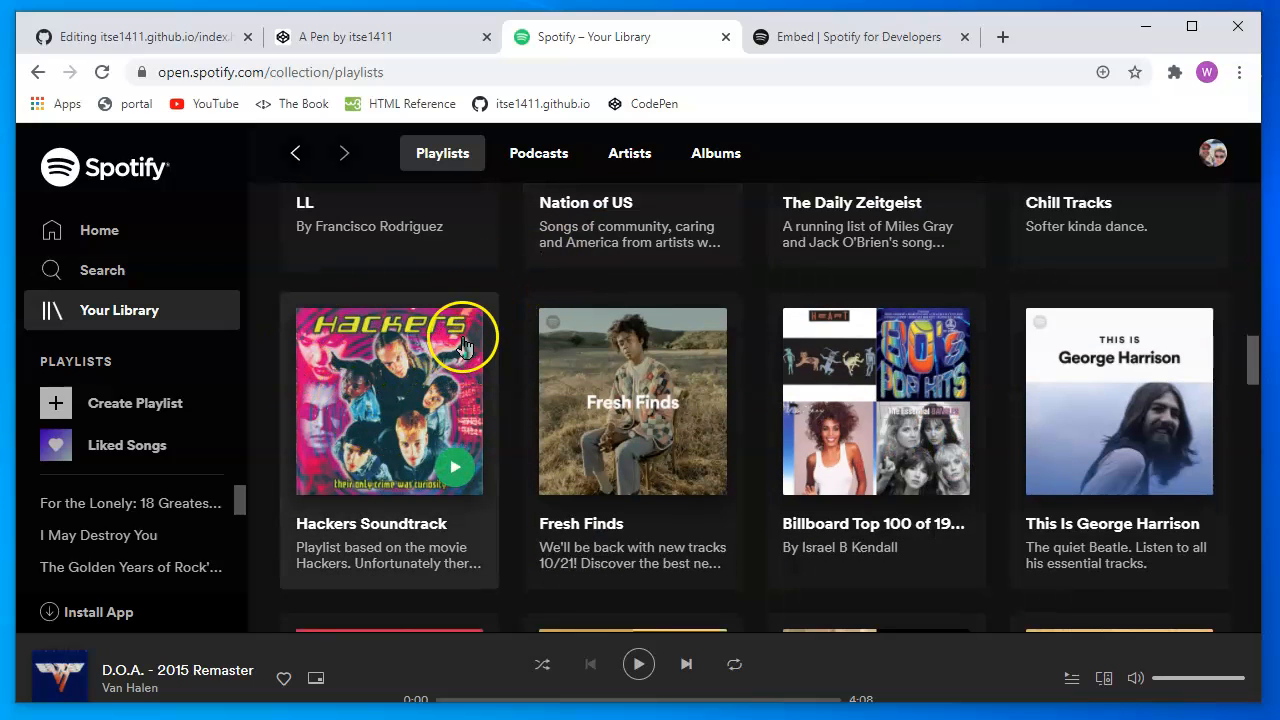
pyautogui.moveTo(460, 370)
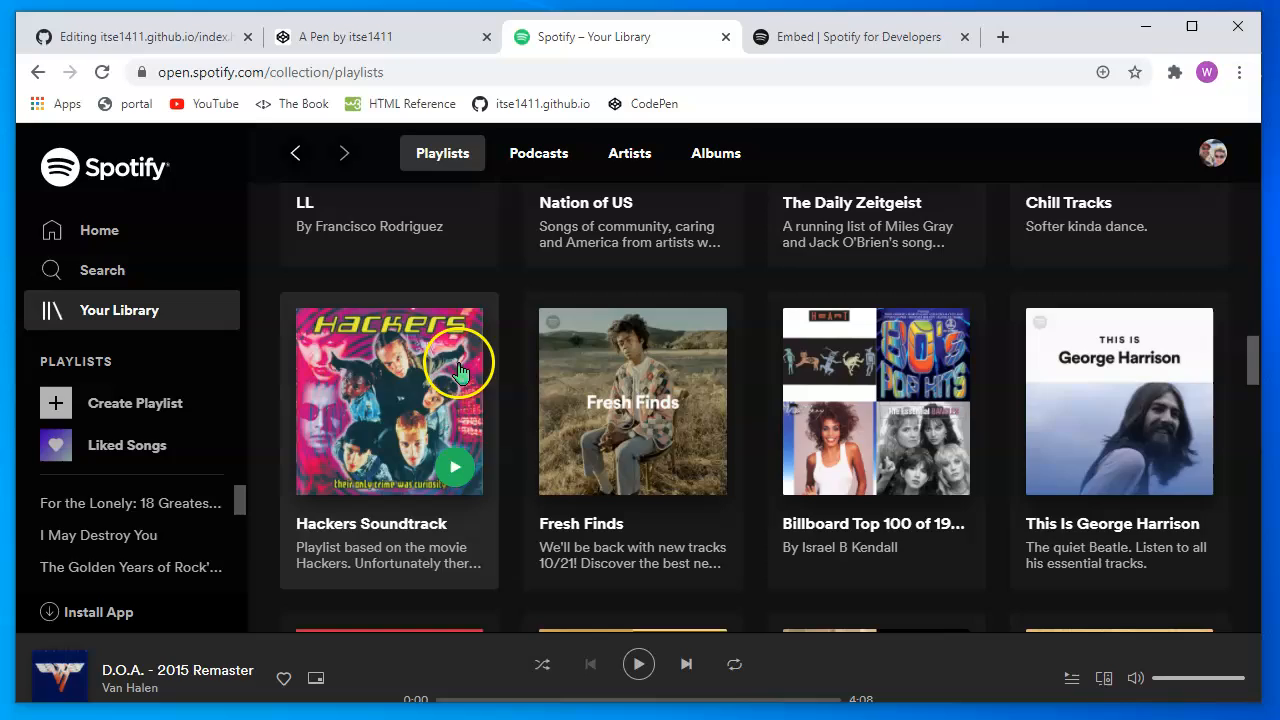
# Copy the Hackers Soundtrack playlist link and return to the pen
pyautogui.click(389, 401)
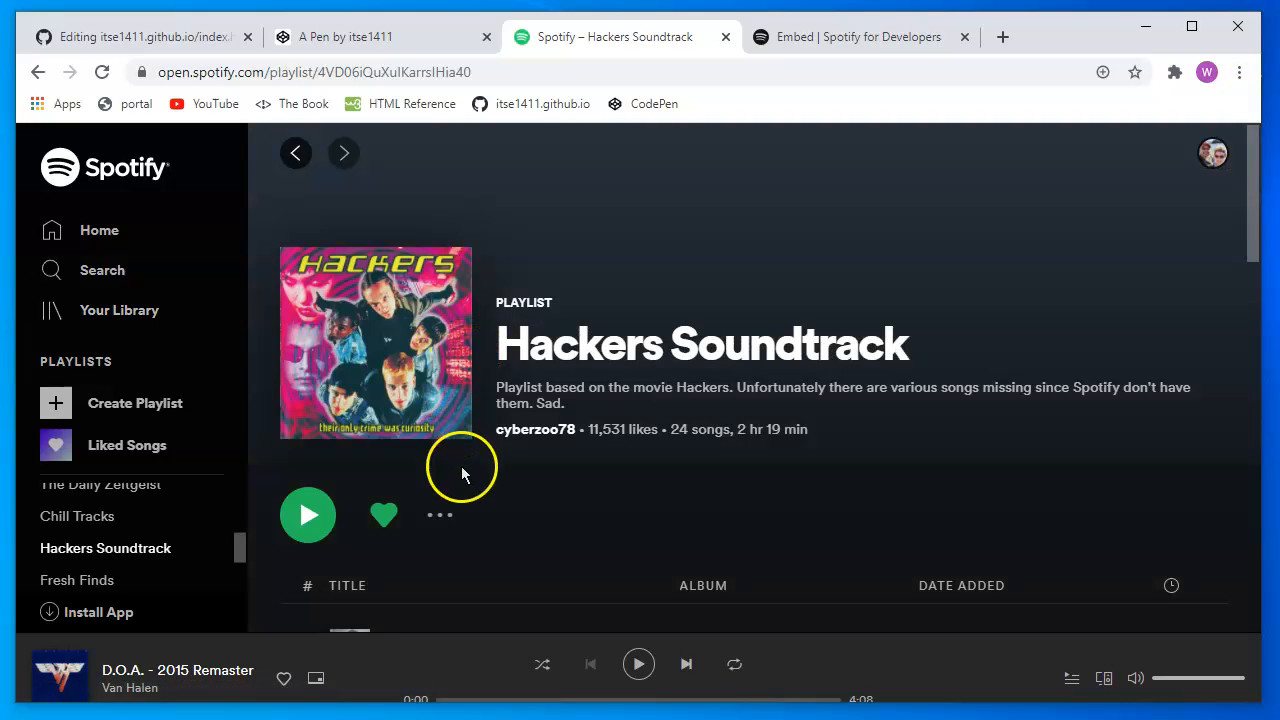
pyautogui.moveTo(438, 515)
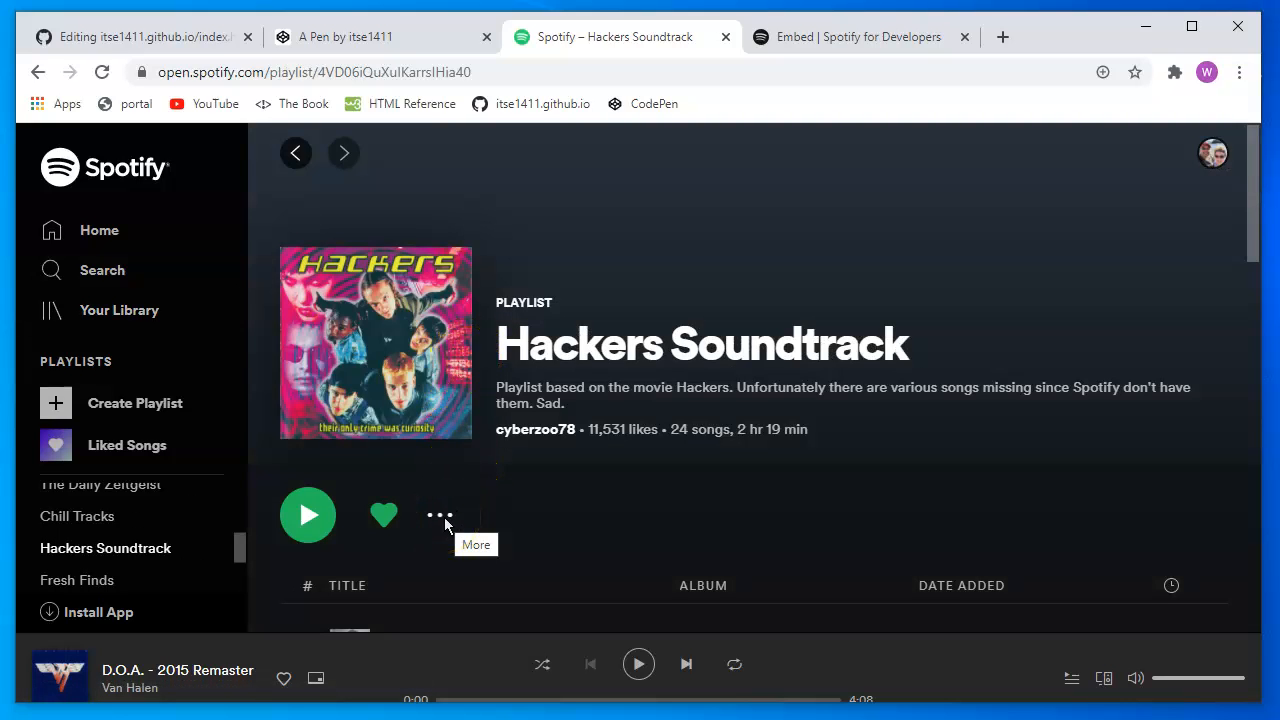
pyautogui.click(439, 515)
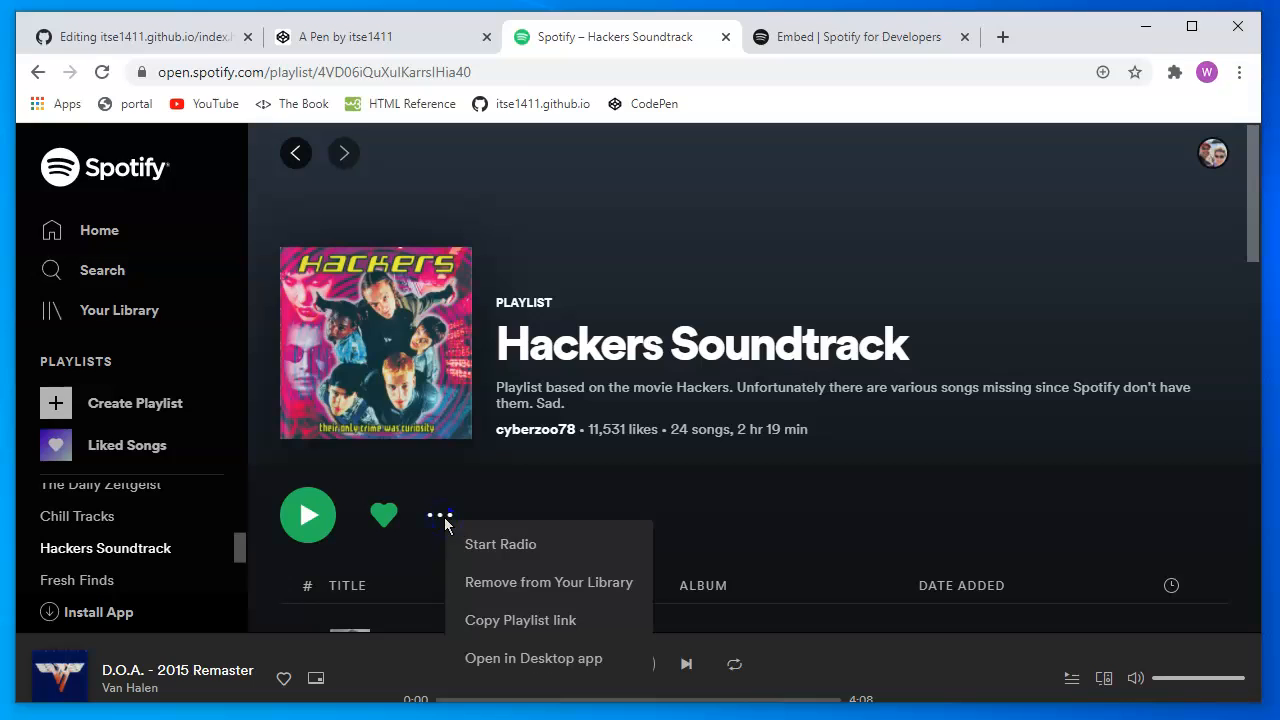
pyautogui.moveTo(600, 620)
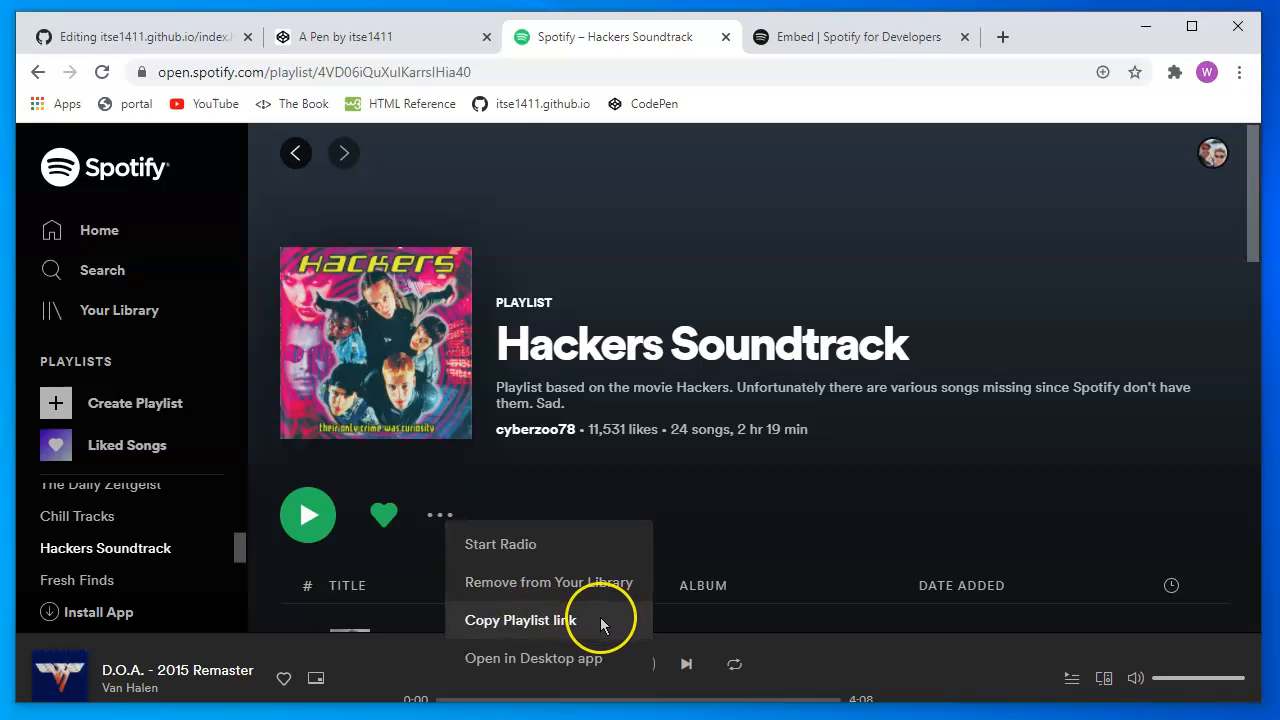
pyautogui.moveTo(576, 620)
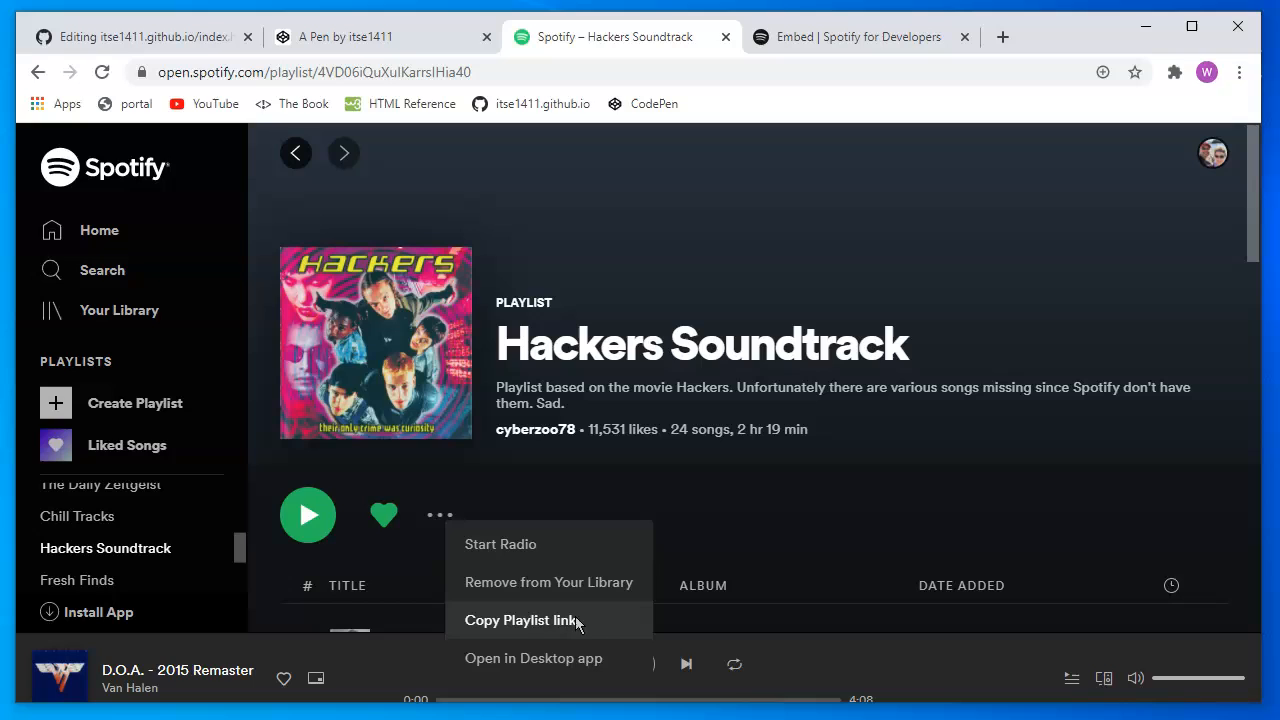
pyautogui.click(521, 620)
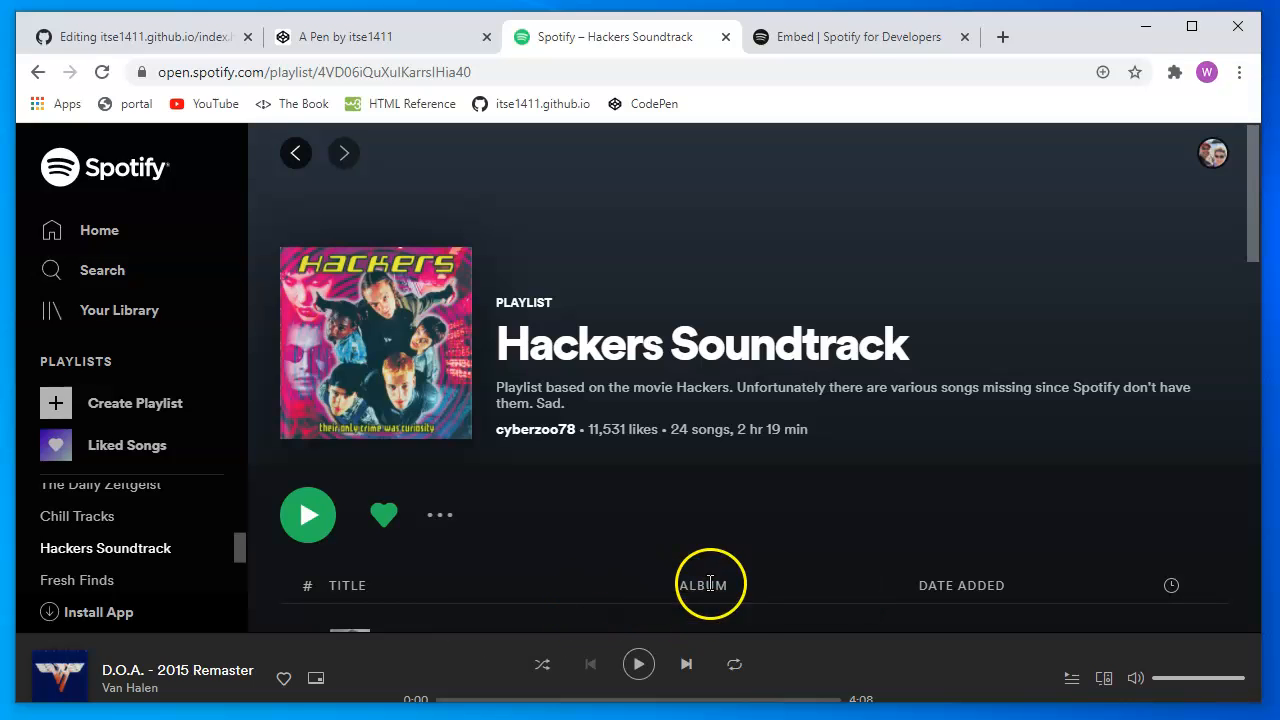
pyautogui.click(345, 37)
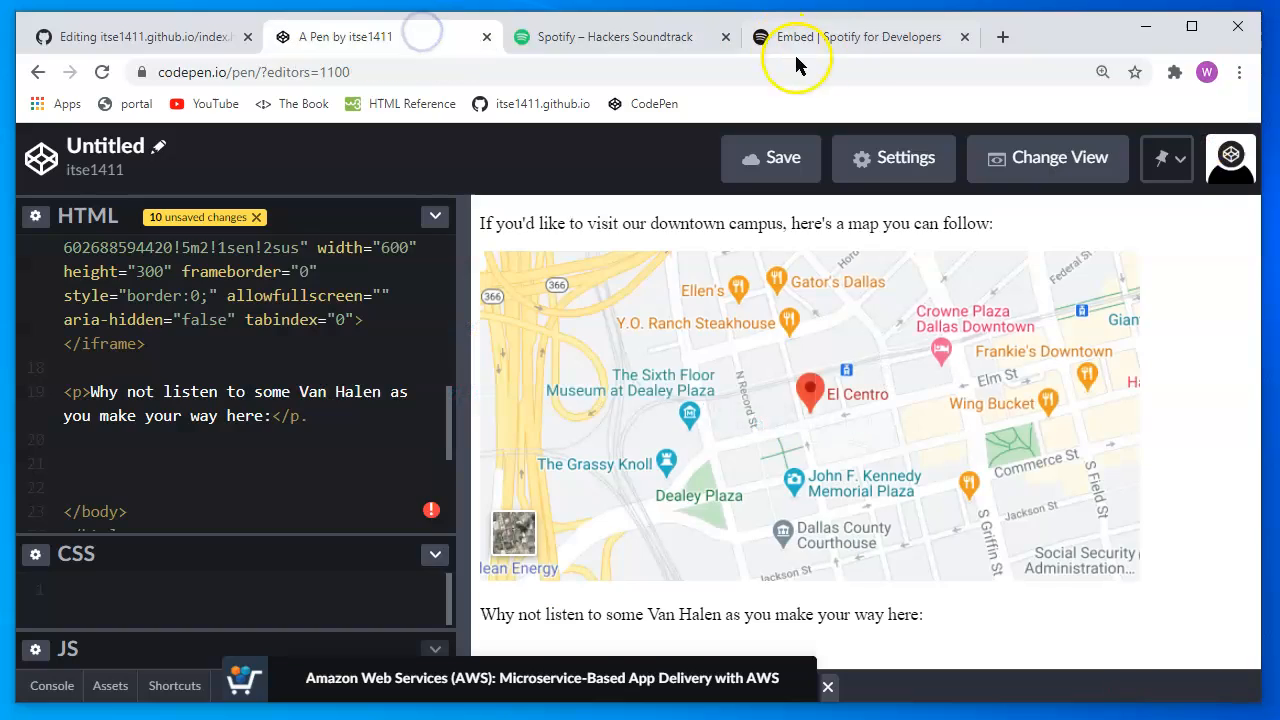
# Paste the Hackers Soundtrack playlist URL into the embed generator and copy the iframe
pyautogui.click(855, 37)
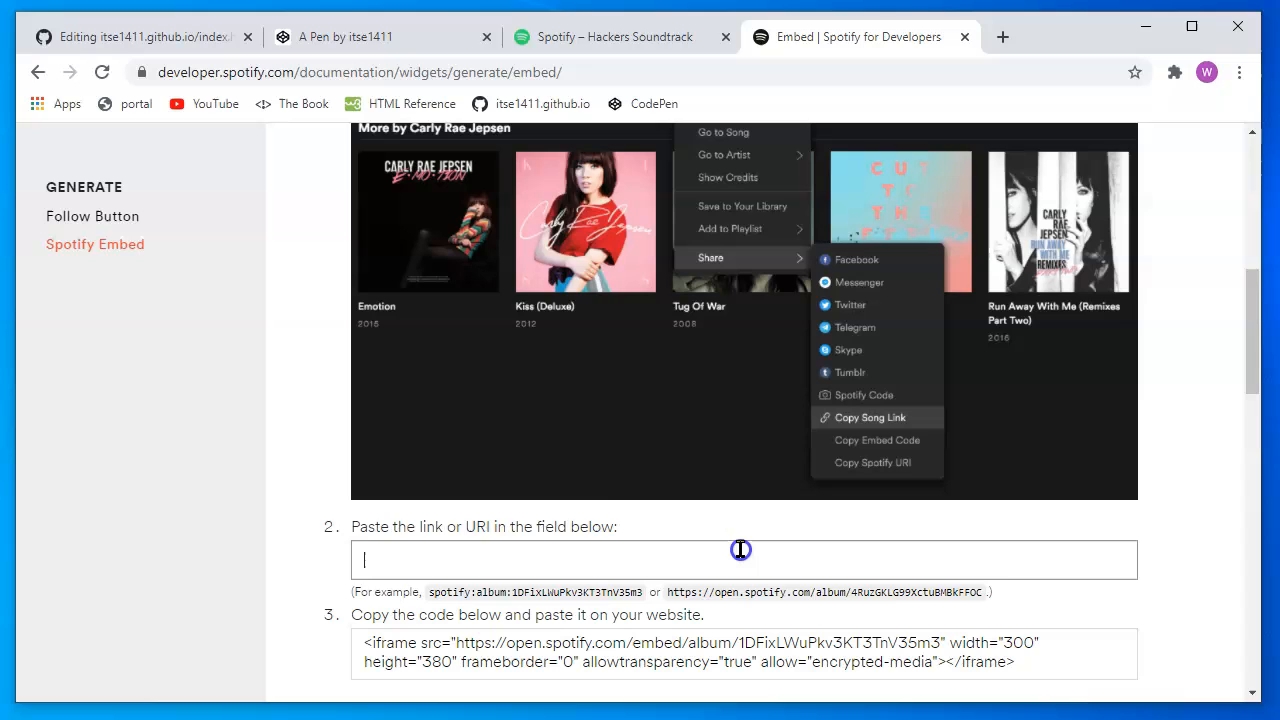
pyautogui.moveTo(495, 560)
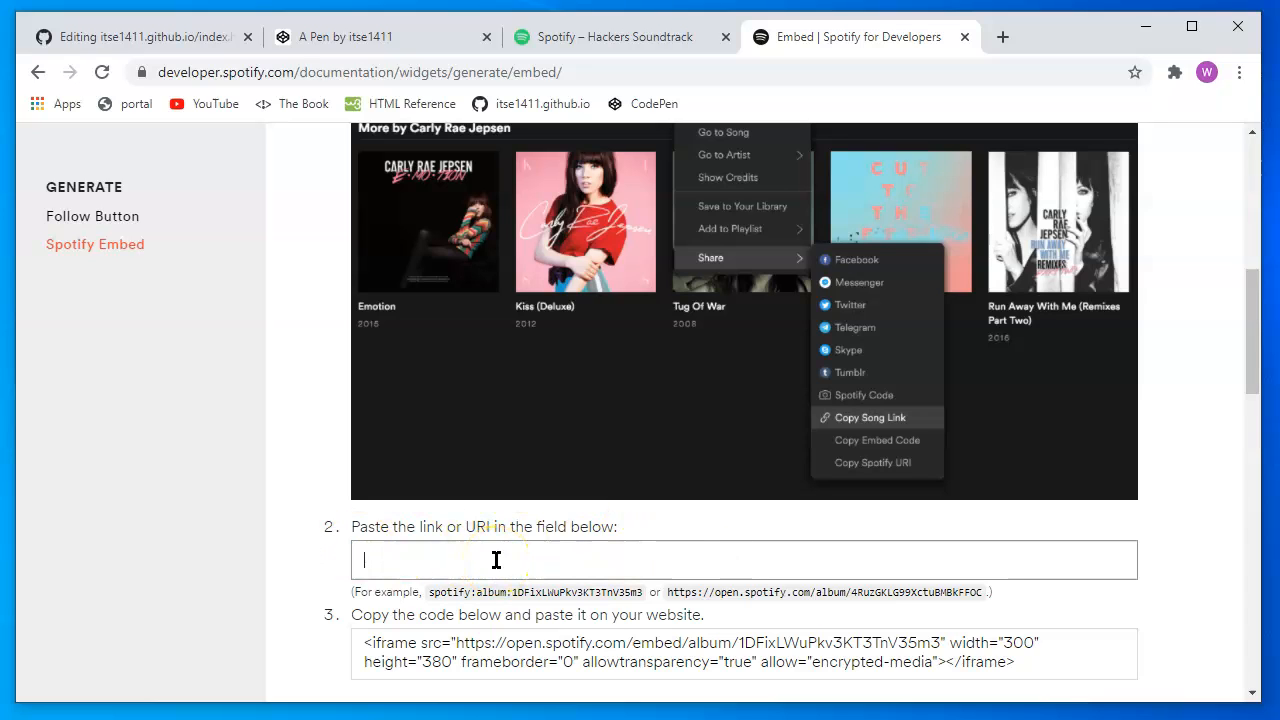
pyautogui.write('https://open.spotify.com/playlist/4VD06iQuXuIKarrsIHia40?si=OzMc13AXSPyokgDkFXX8-A')
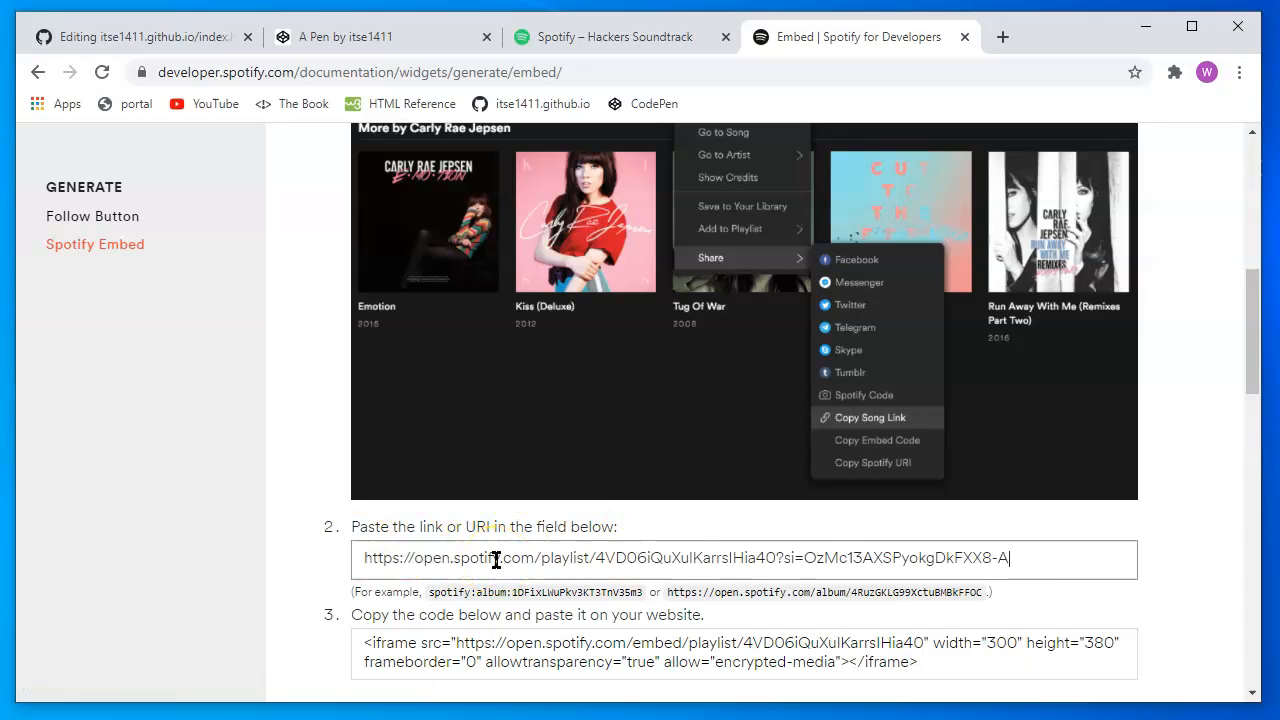
pyautogui.click(363, 643)
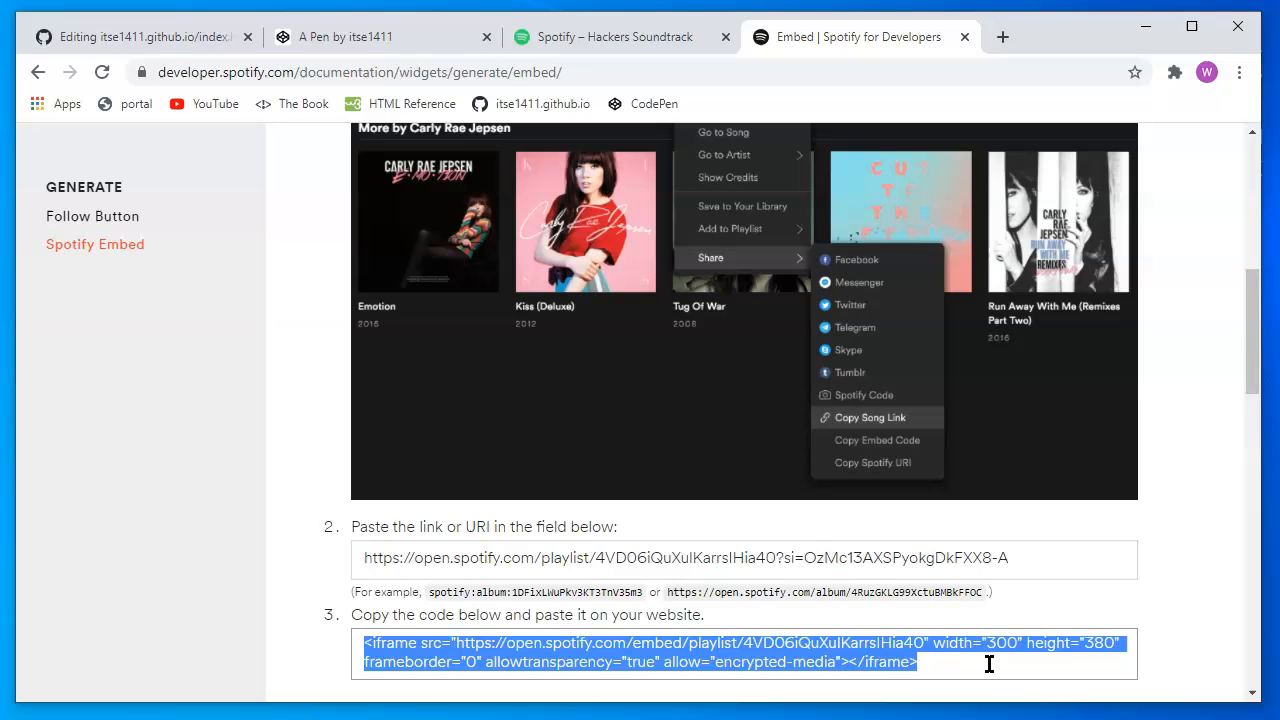
pyautogui.click(380, 37)
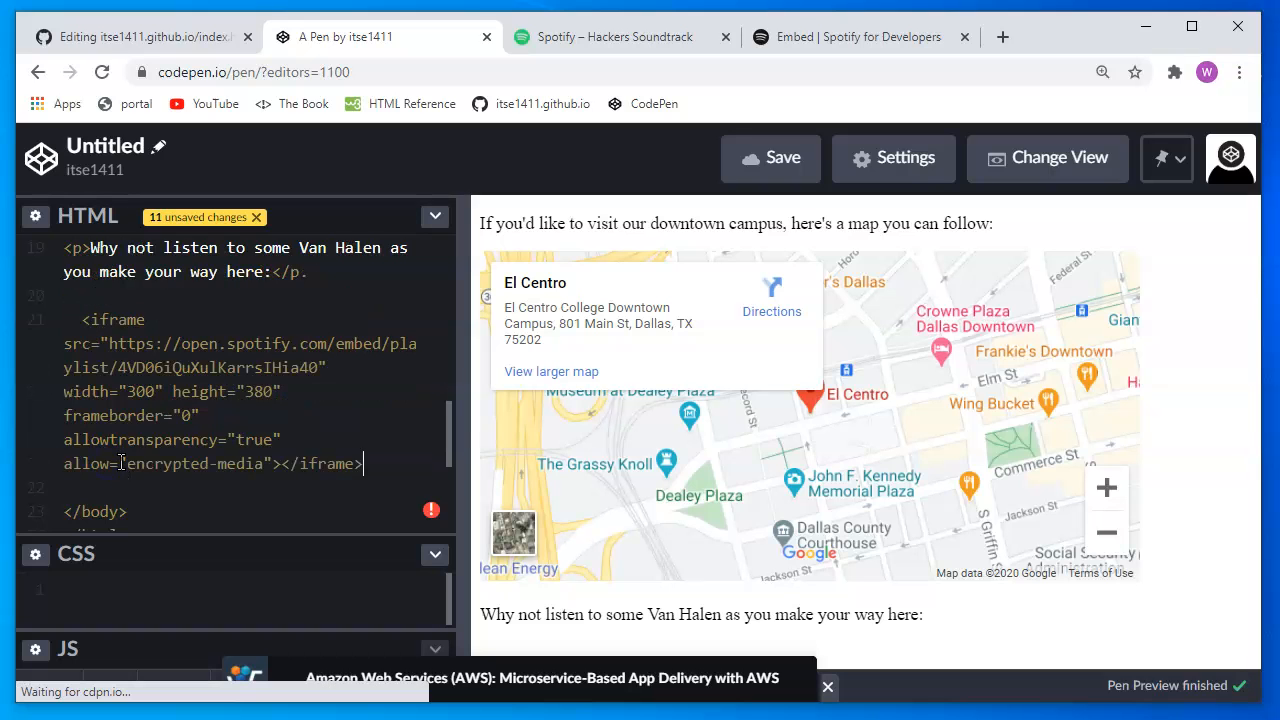
pyautogui.moveTo(478, 277)
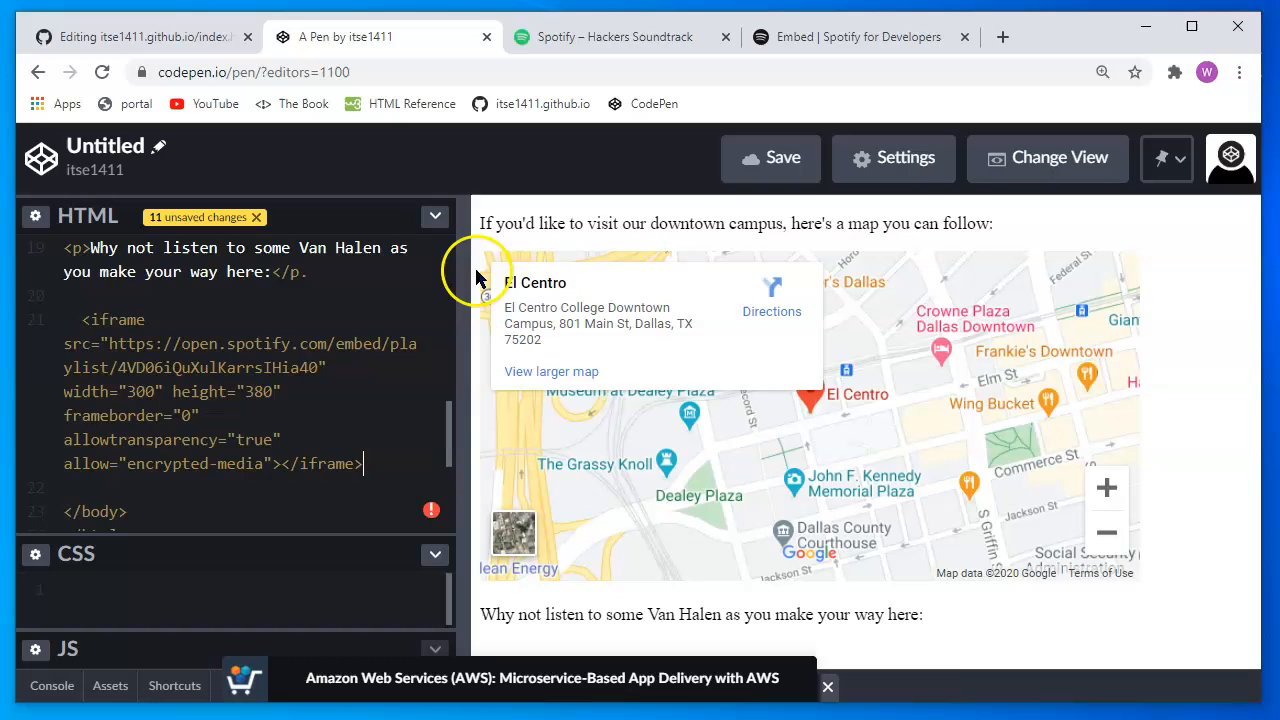
pyautogui.moveTo(767, 614)
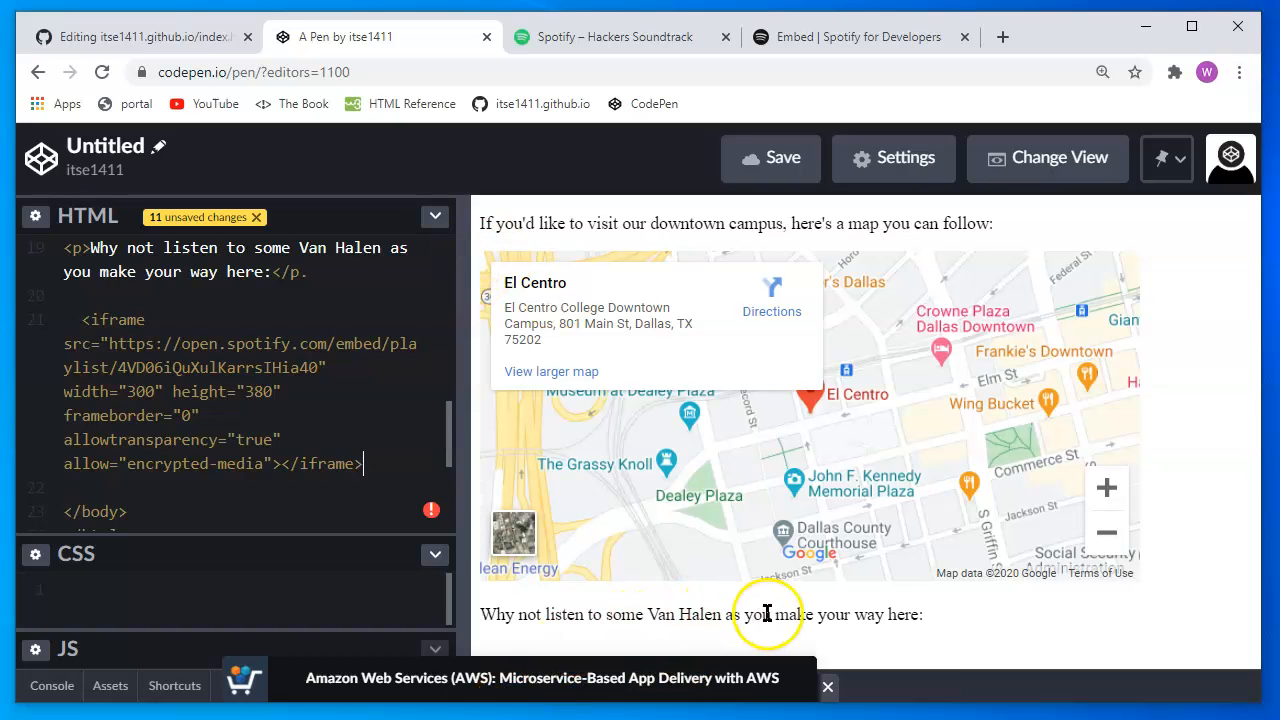
pyautogui.moveTo(867, 557)
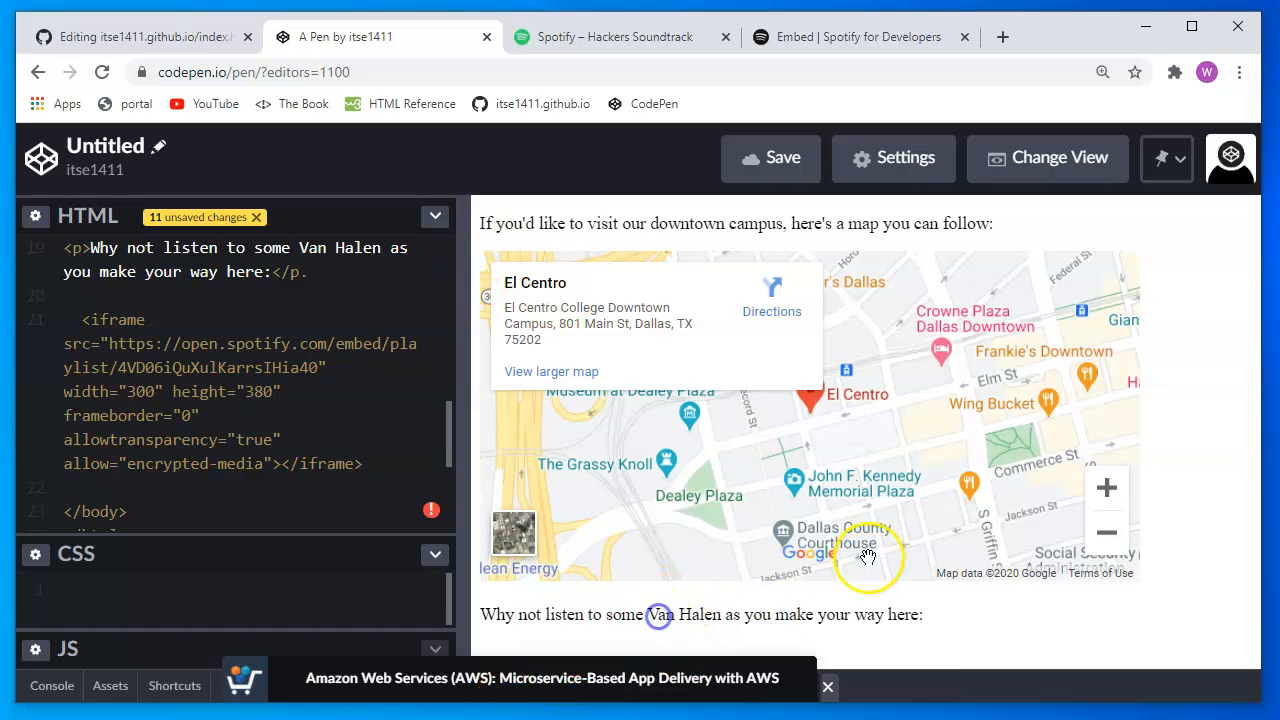
# Reword the paragraph to mention the Hackers soundtrack and paste the player embed below
pyautogui.scroll(-3)
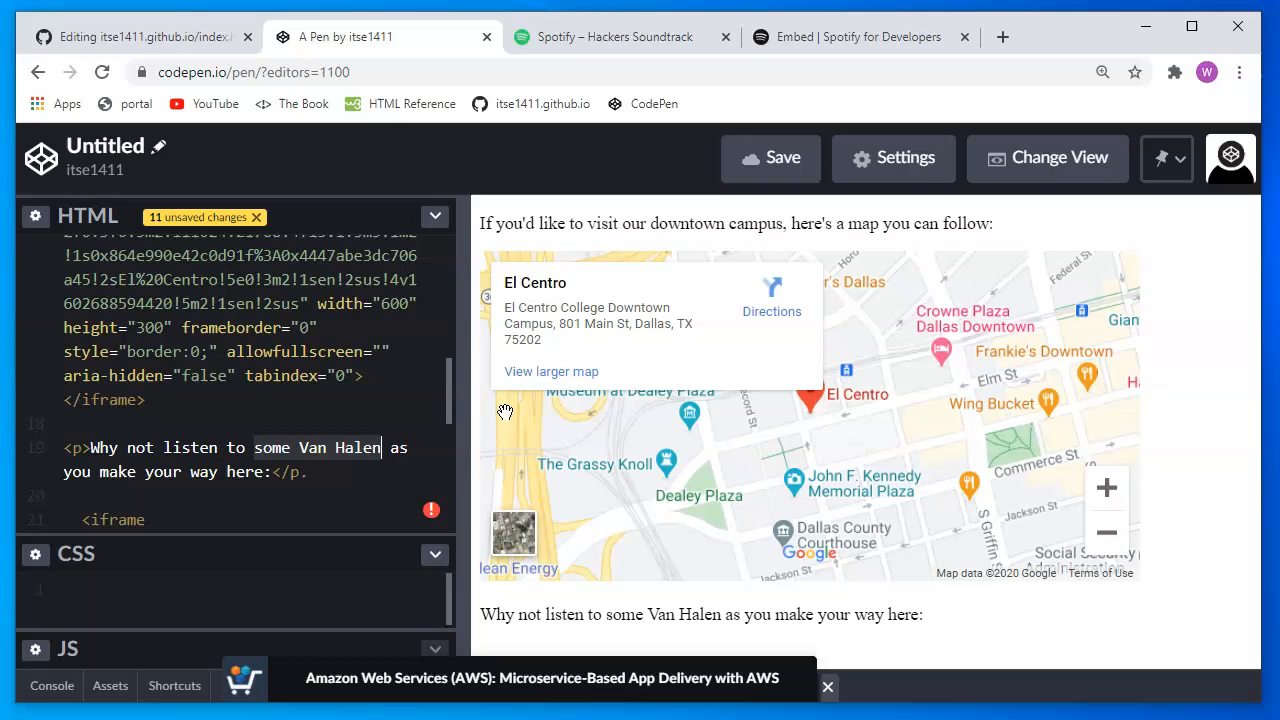
pyautogui.write('the Hackers')
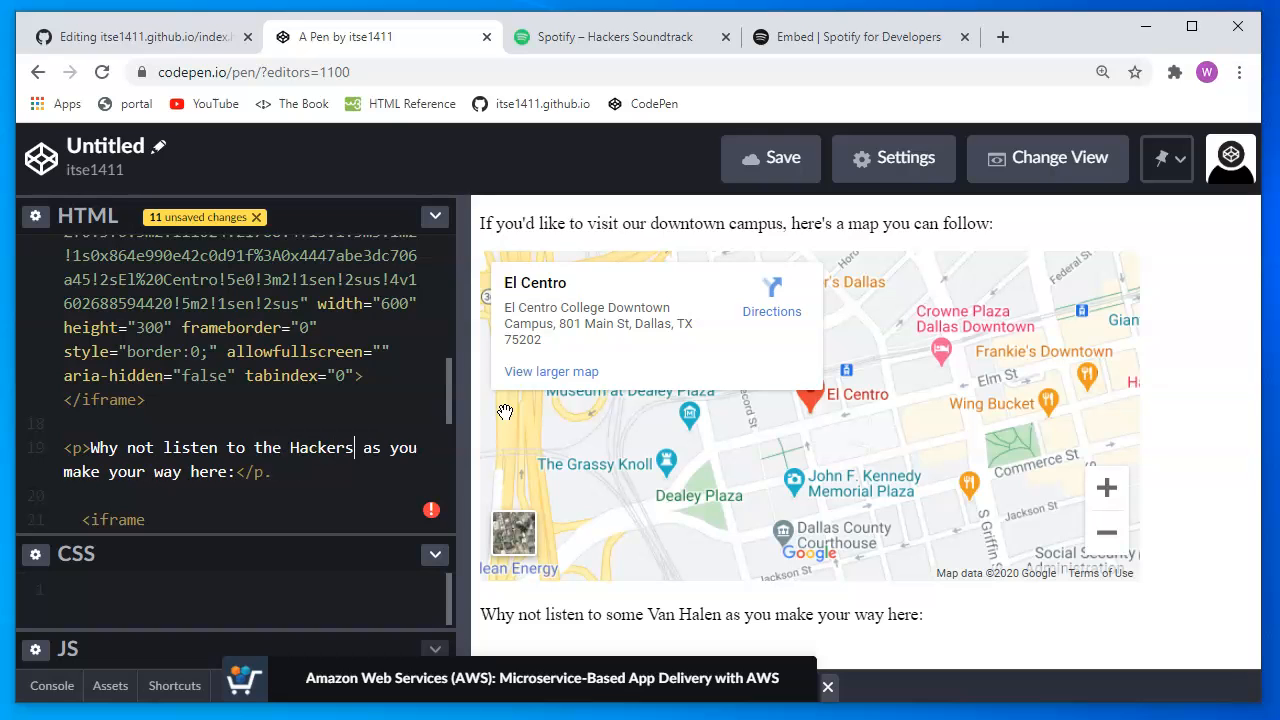
pyautogui.write('soundtrack')
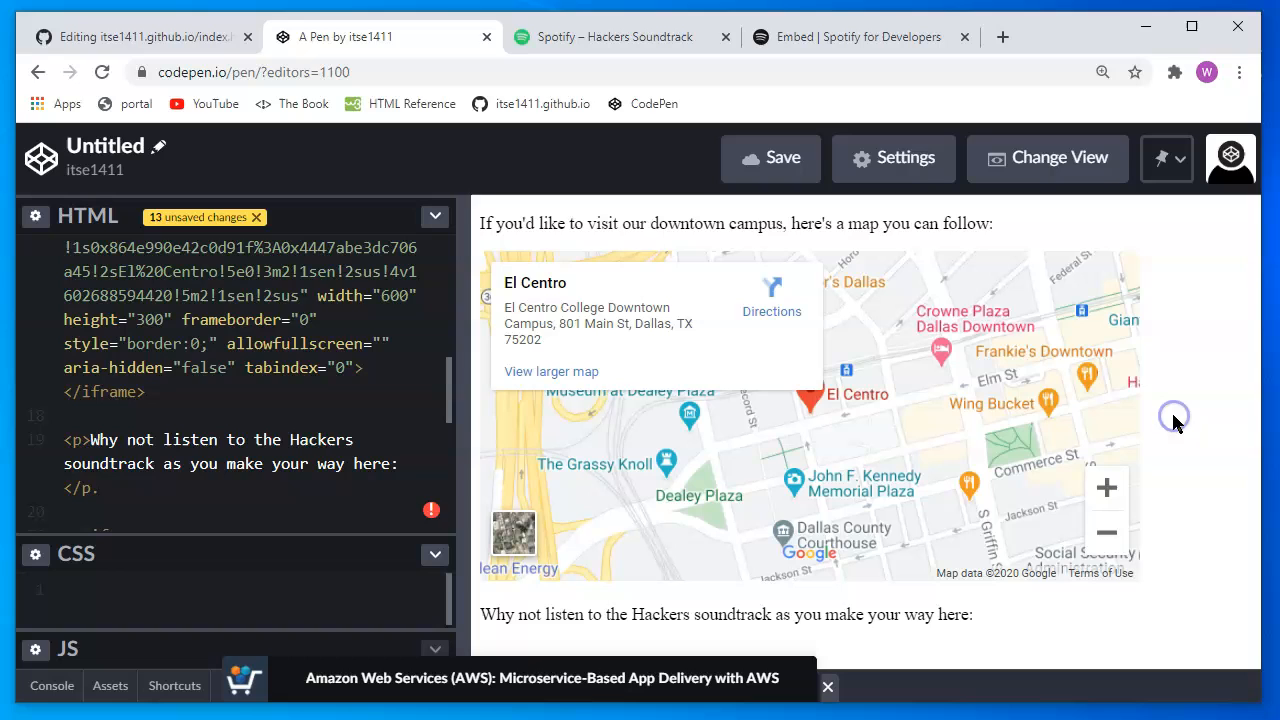
pyautogui.moveTo(10, 540)
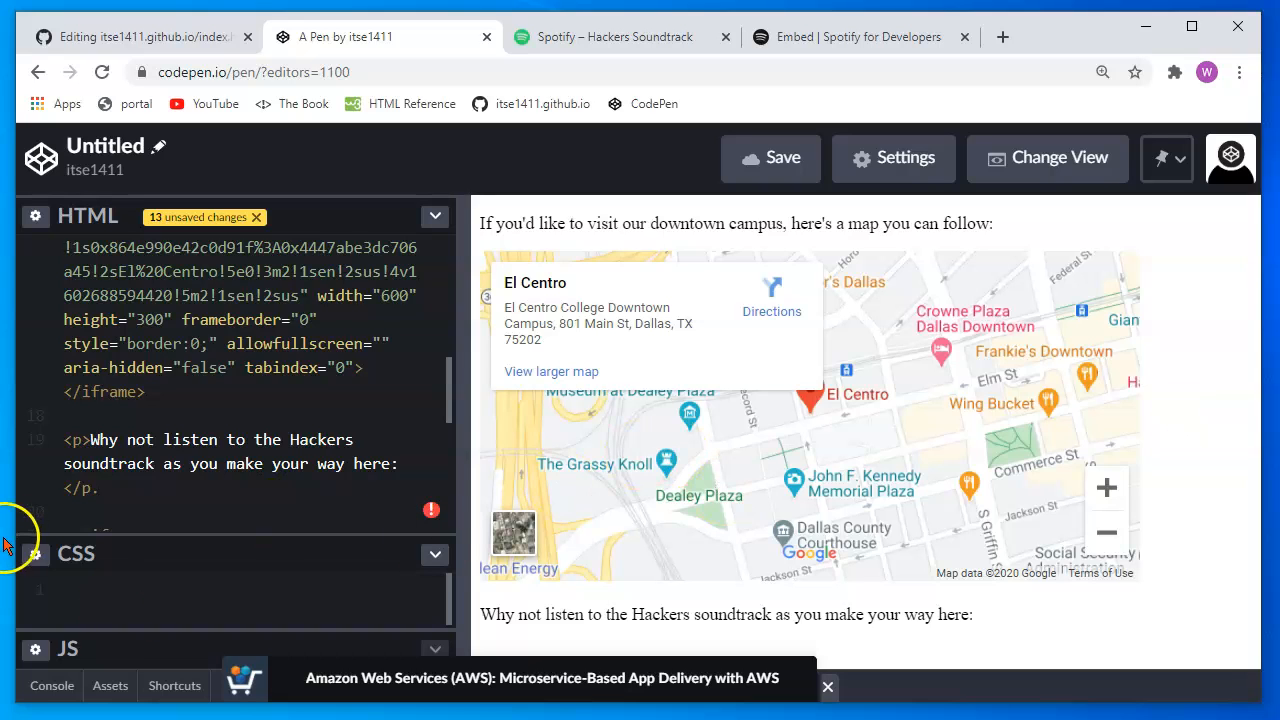
pyautogui.moveTo(920, 625)
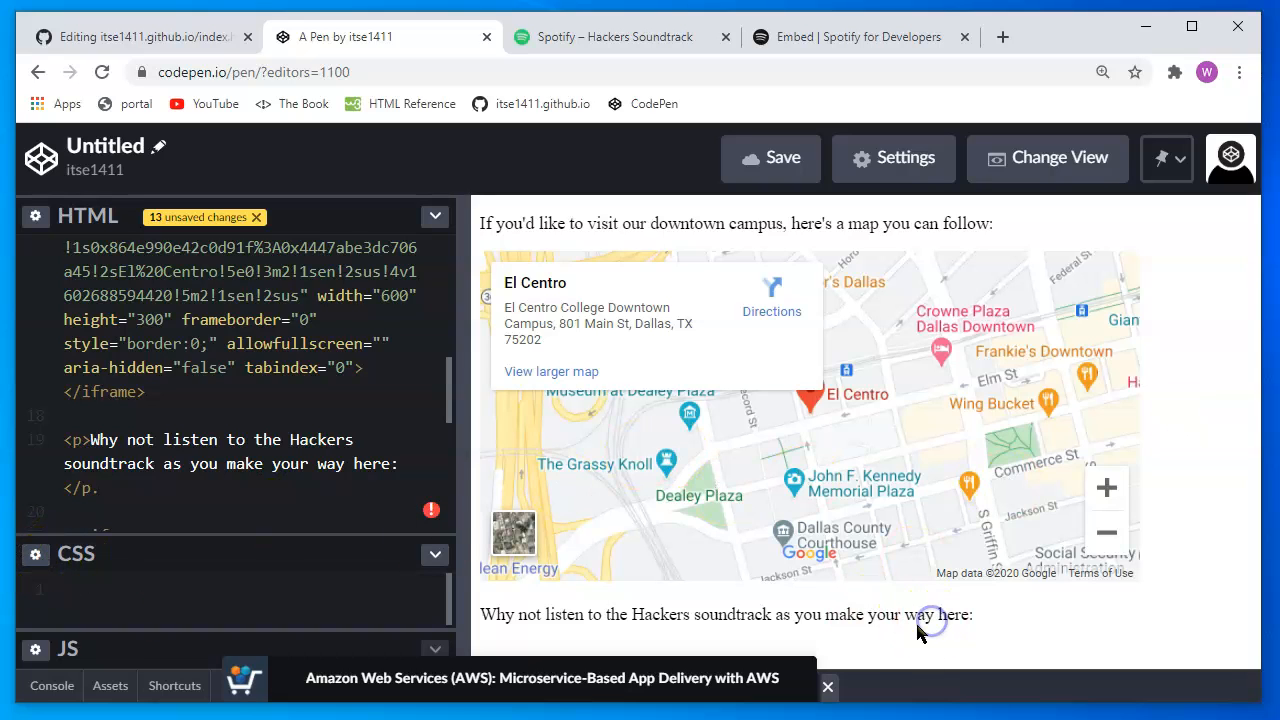
pyautogui.scroll(-3)
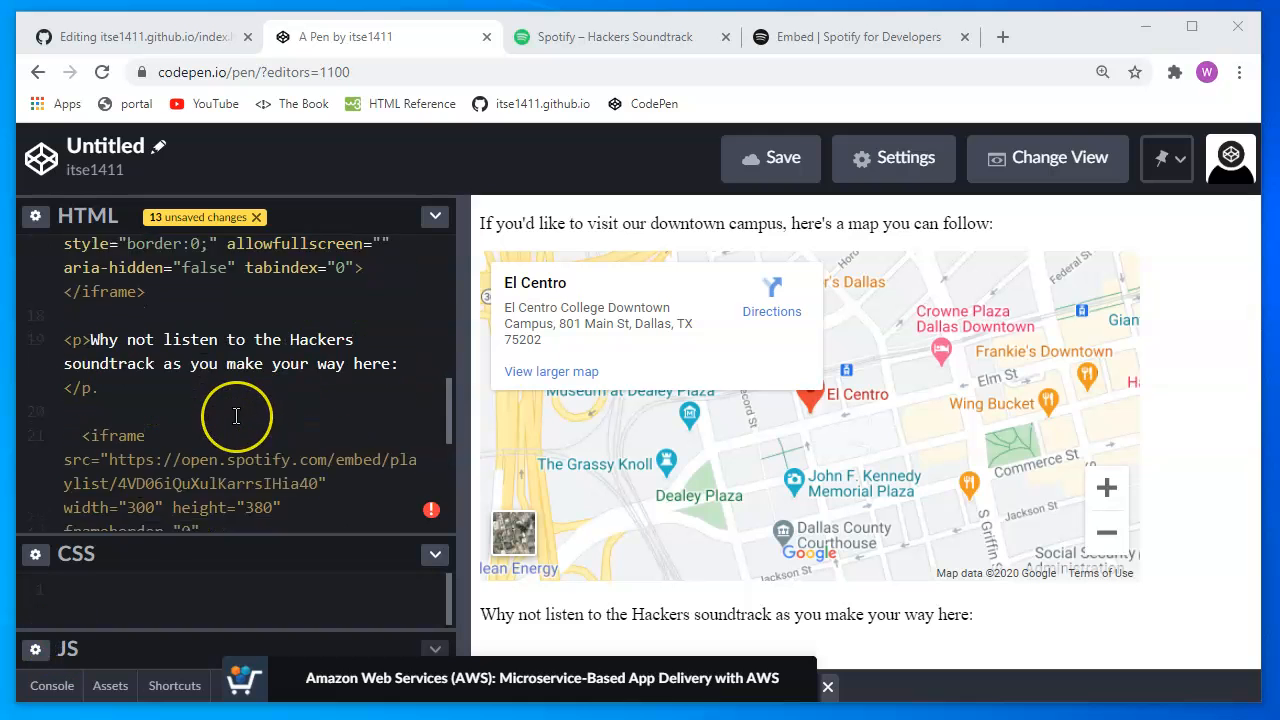
pyautogui.scroll(-3)
pyautogui.write('>')
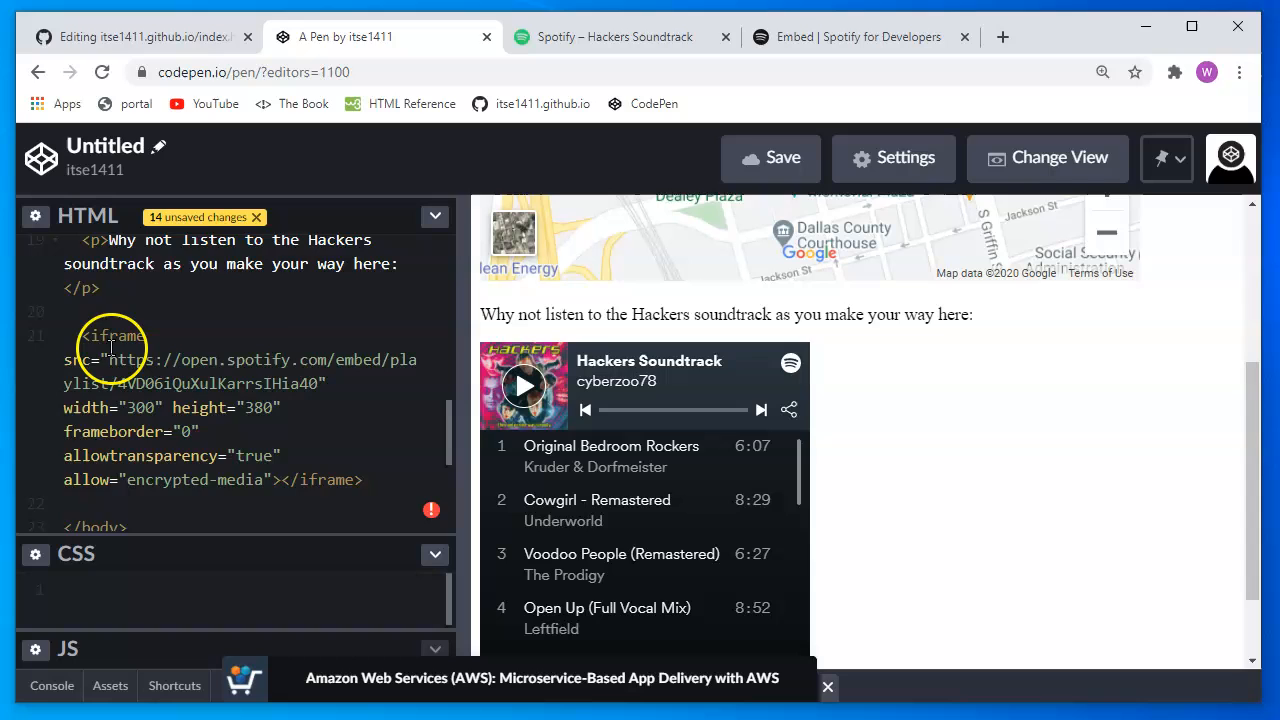
# Scroll the preview to confirm the El Centro map and 24-track Hackers Soundtrack player display
pyautogui.scroll(-3)
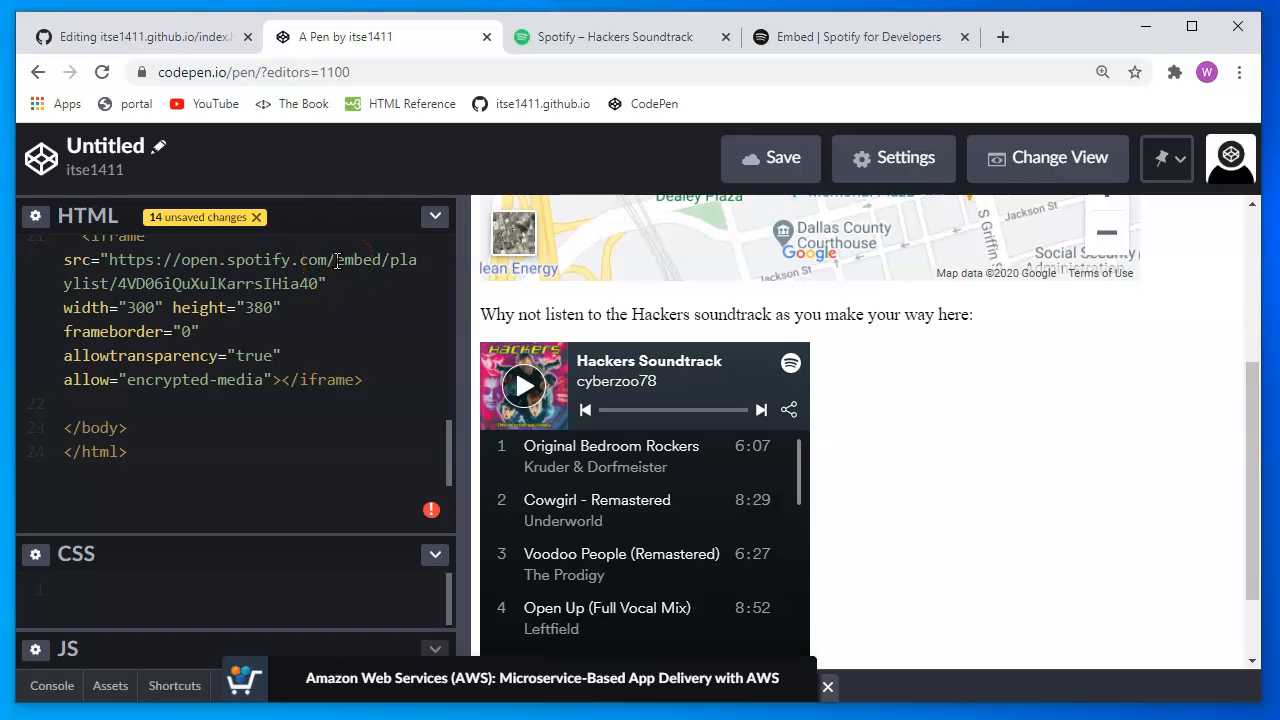
pyautogui.moveTo(742, 232)
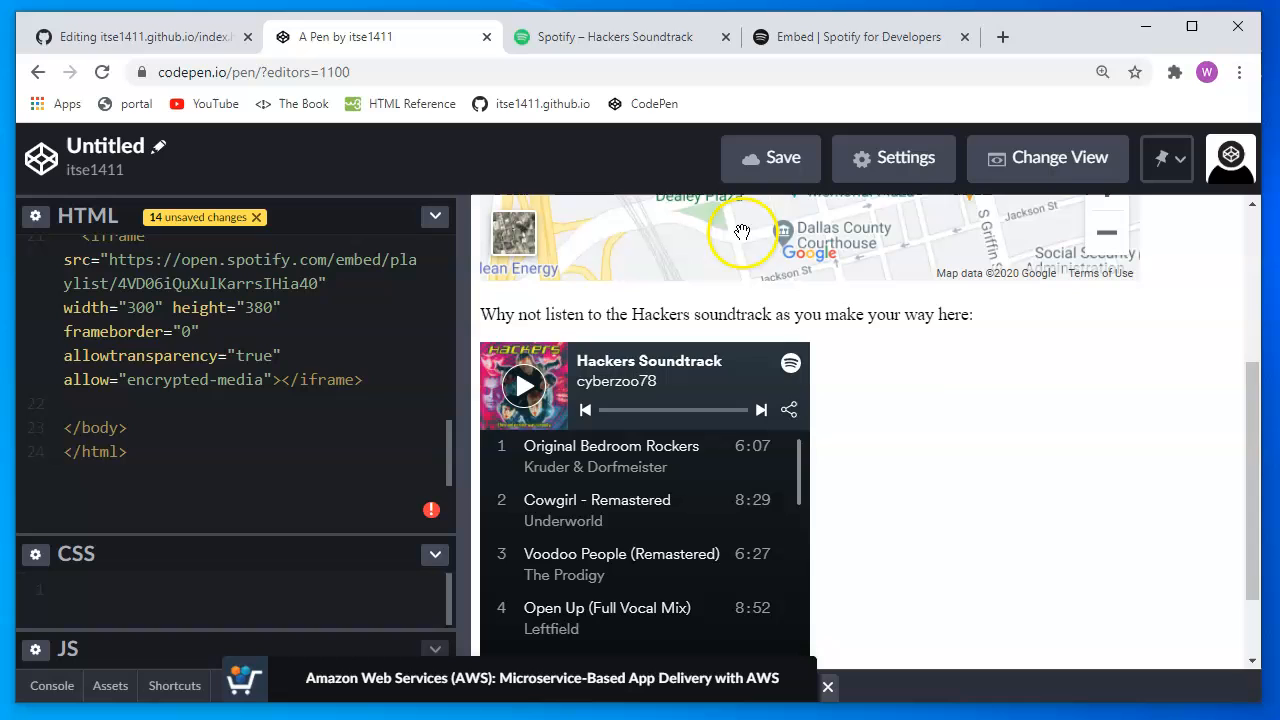
pyautogui.moveTo(967, 407)
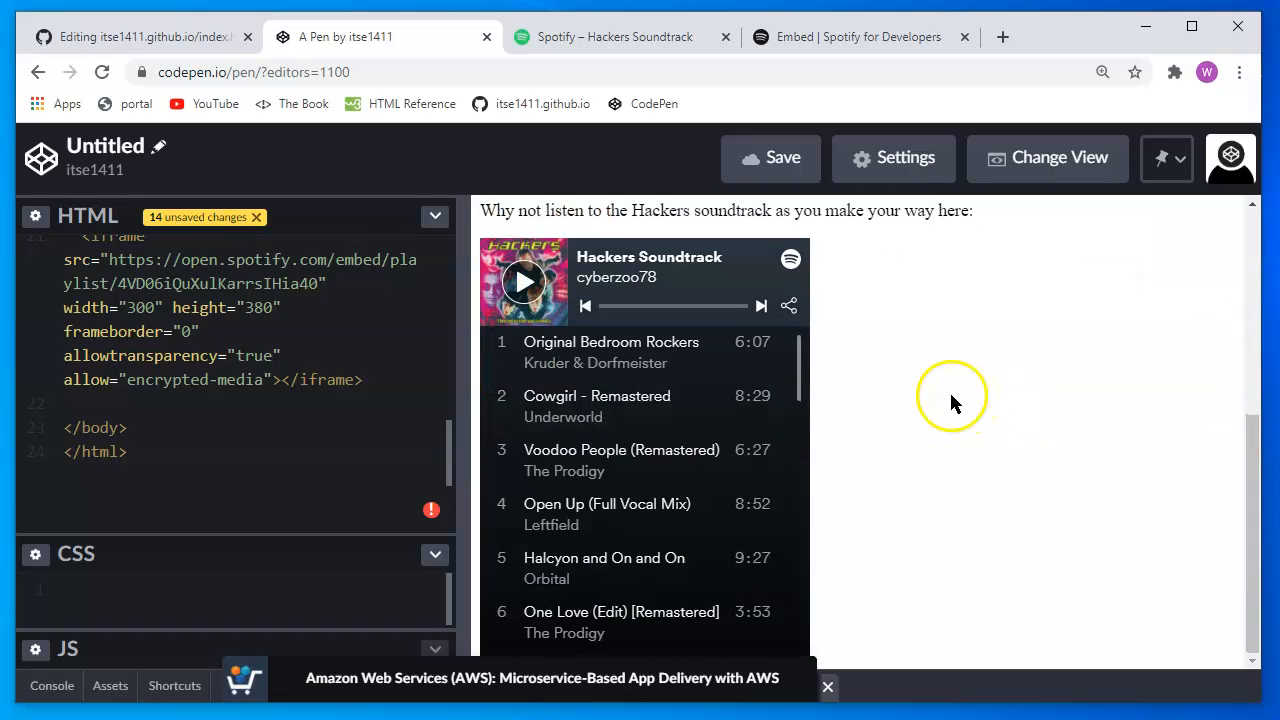
pyautogui.scroll(-3)
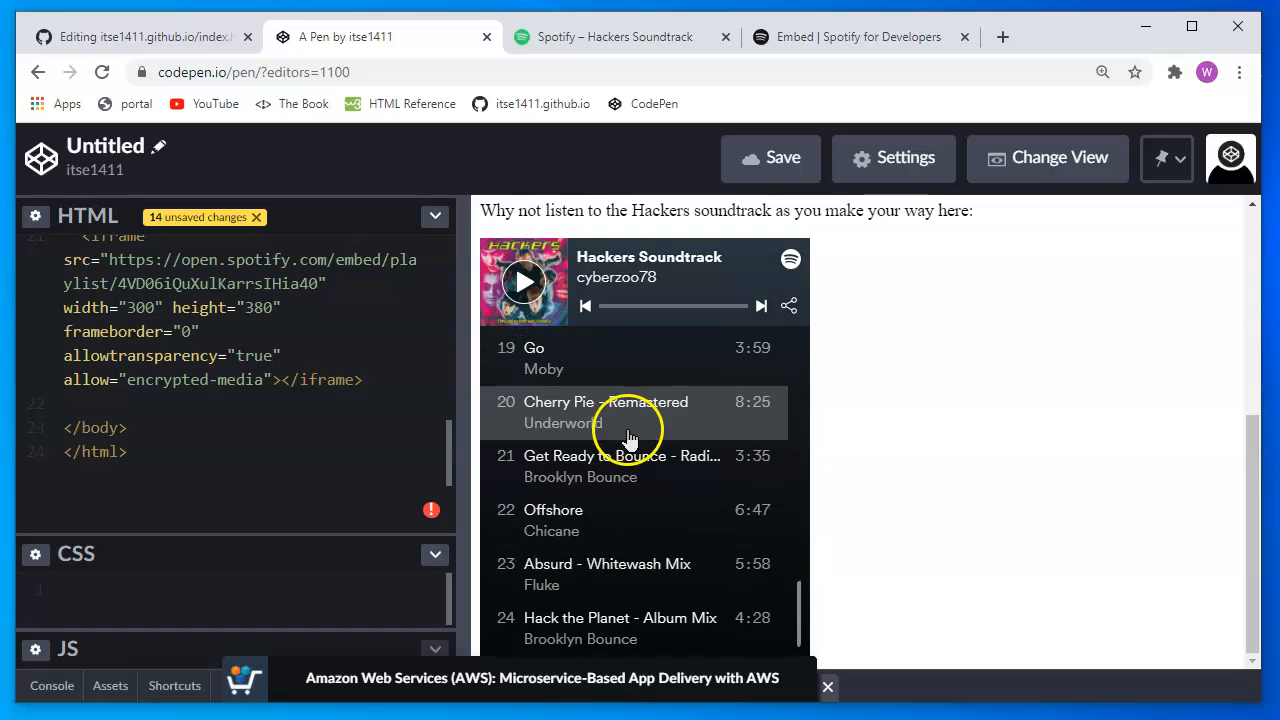
pyautogui.scroll(3)
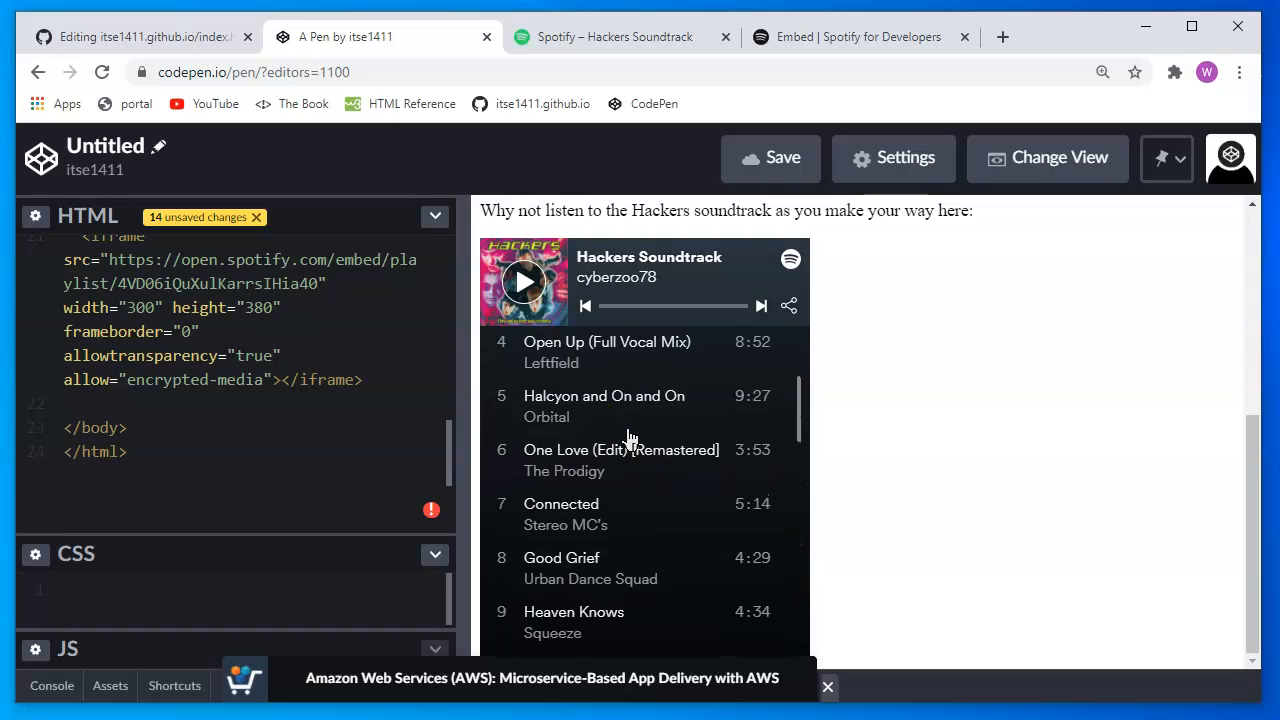
pyautogui.scroll(3)
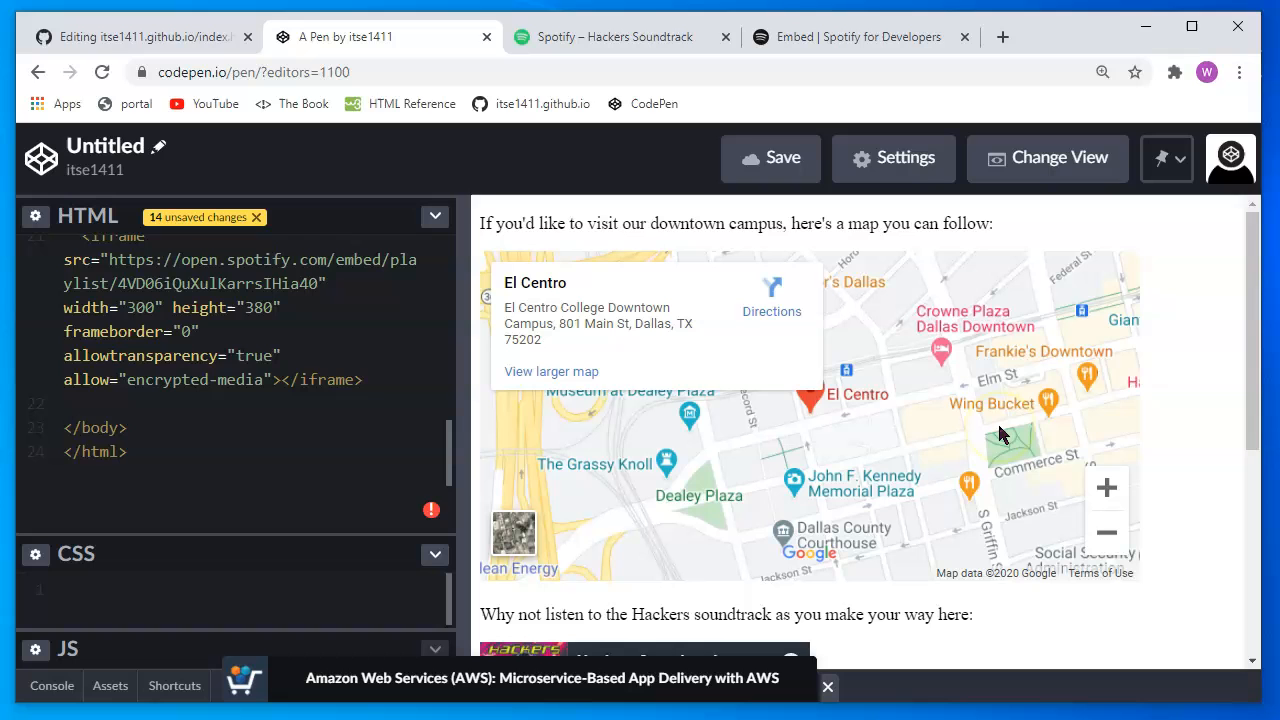
pyautogui.moveTo(921, 395)
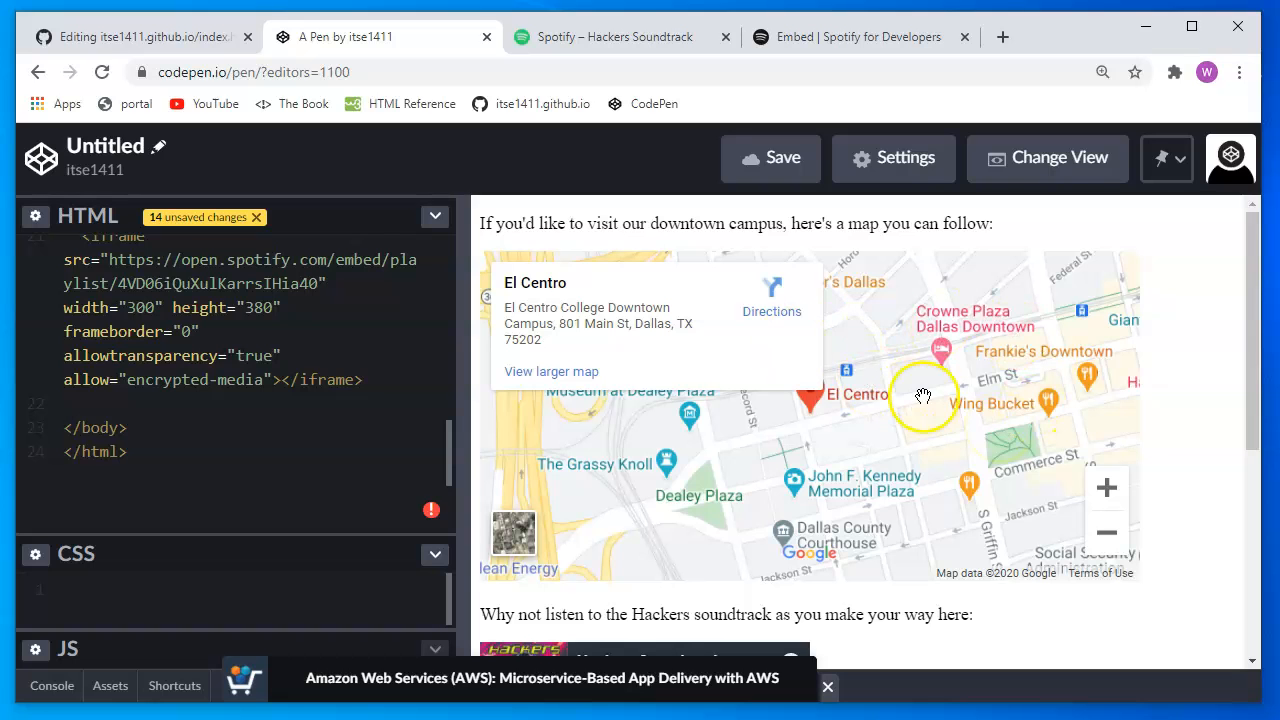
pyautogui.scroll(-3)
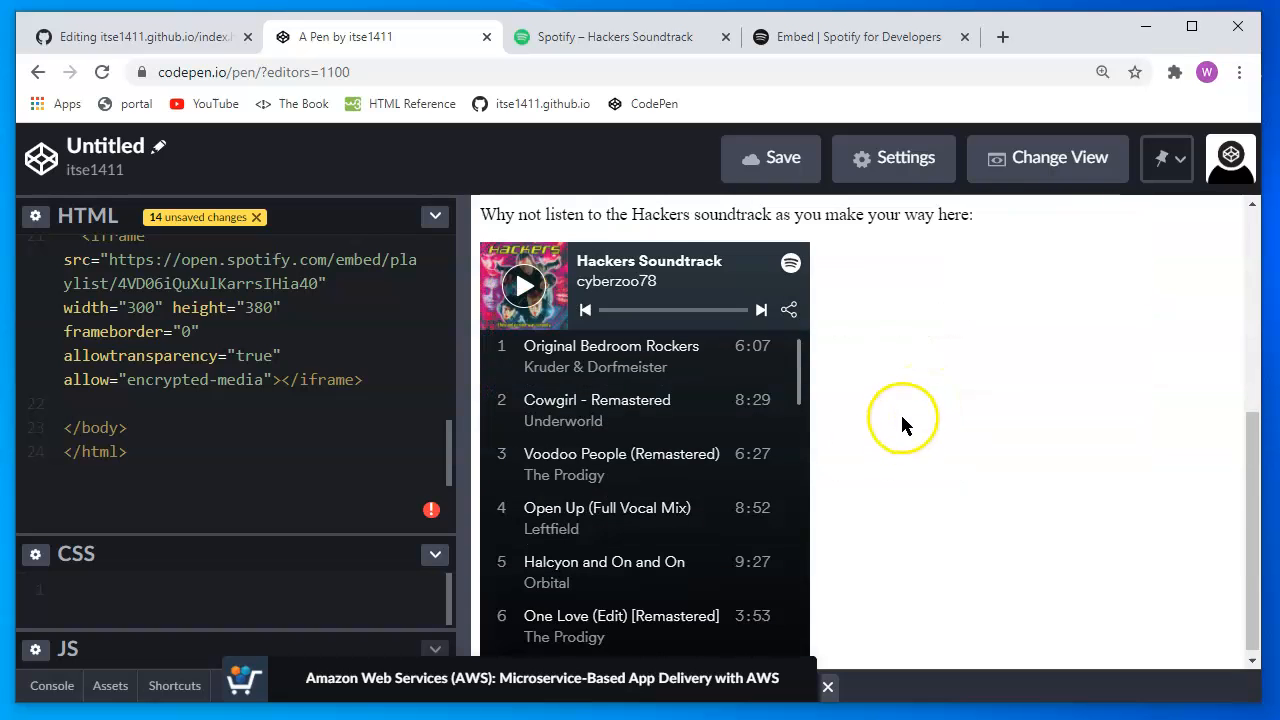
pyautogui.moveTo(258, 415)
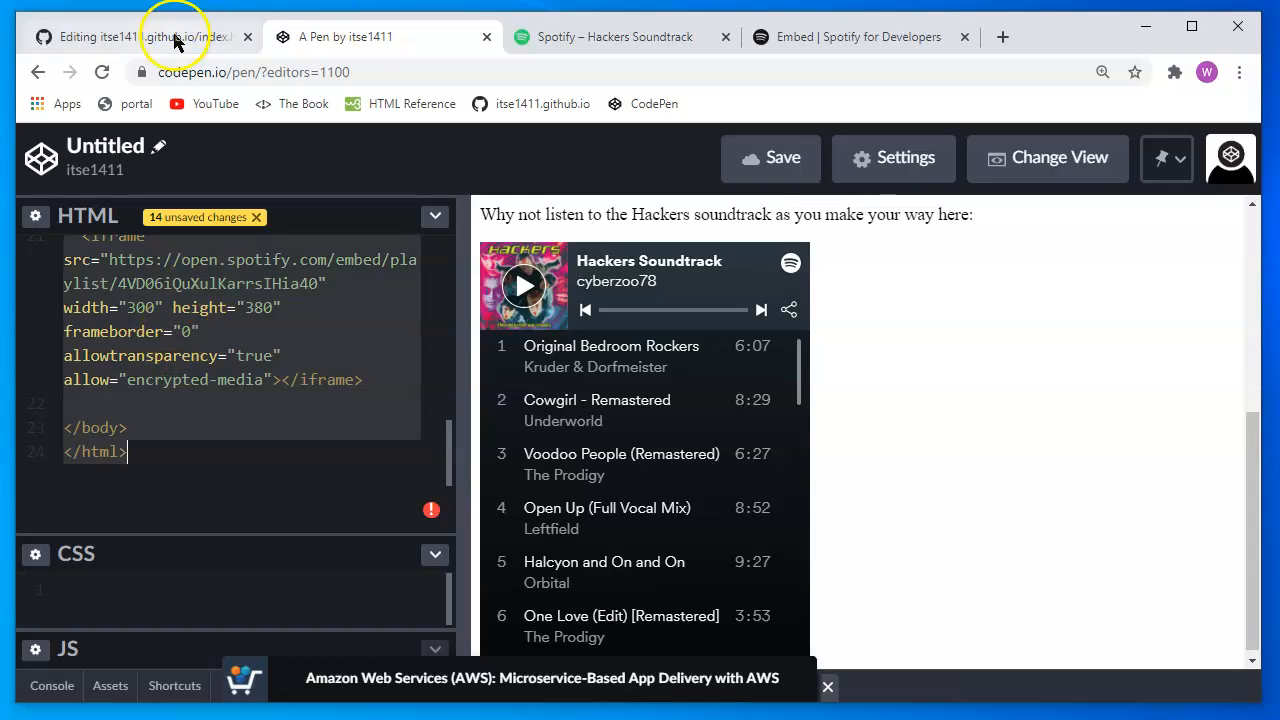
# Return to the GitHub editor tab and commit week08/index.html to master
pyautogui.click(140, 37)
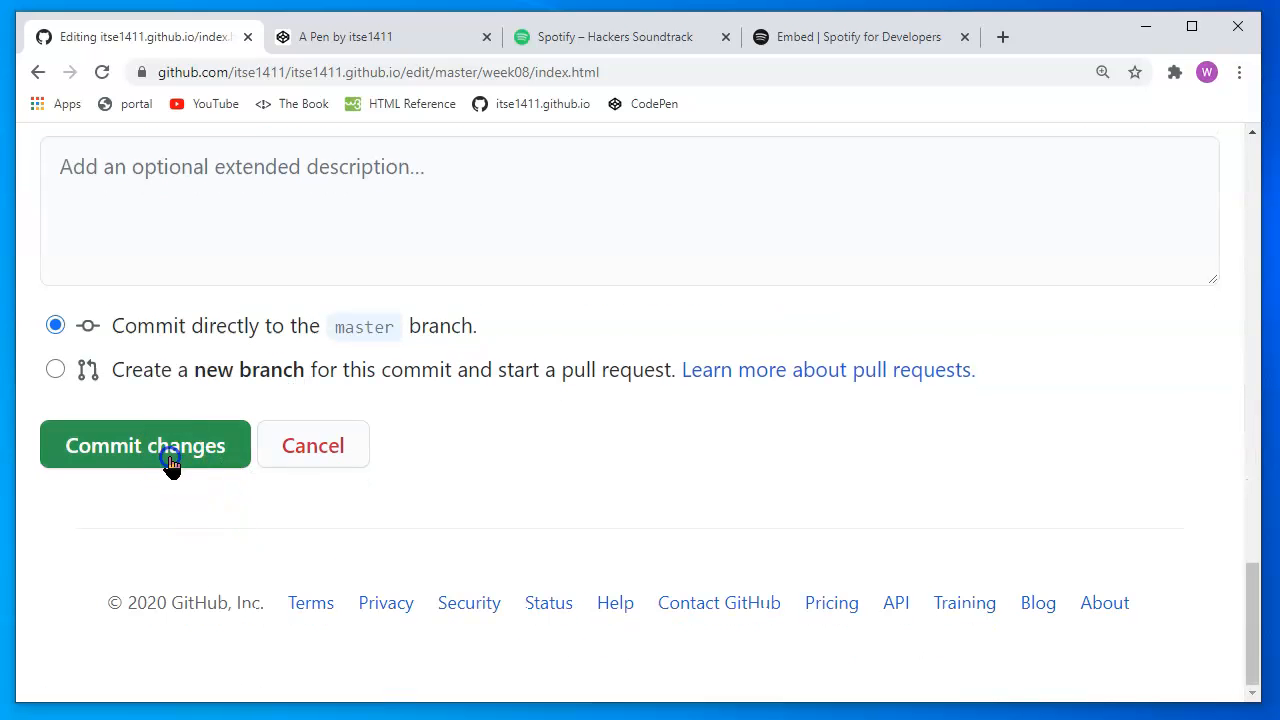
pyautogui.click(145, 445)
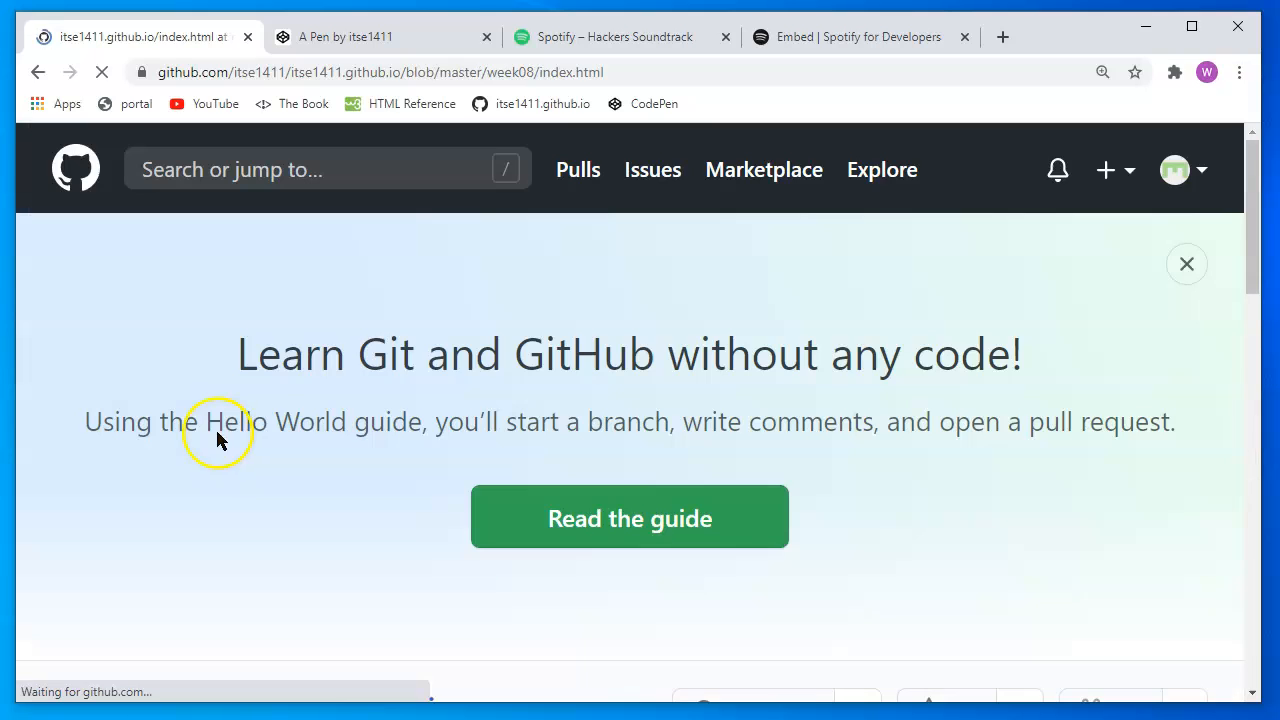
pyautogui.moveTo(585, 315)
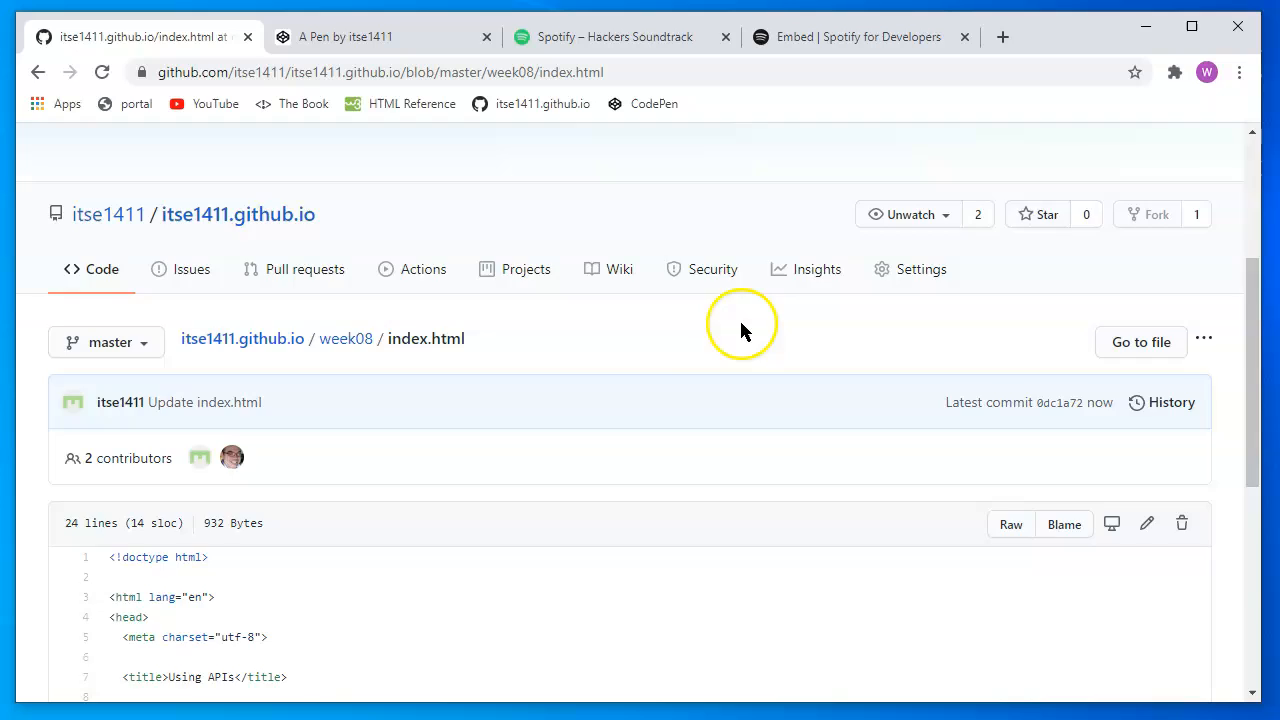
pyautogui.scroll(-3)
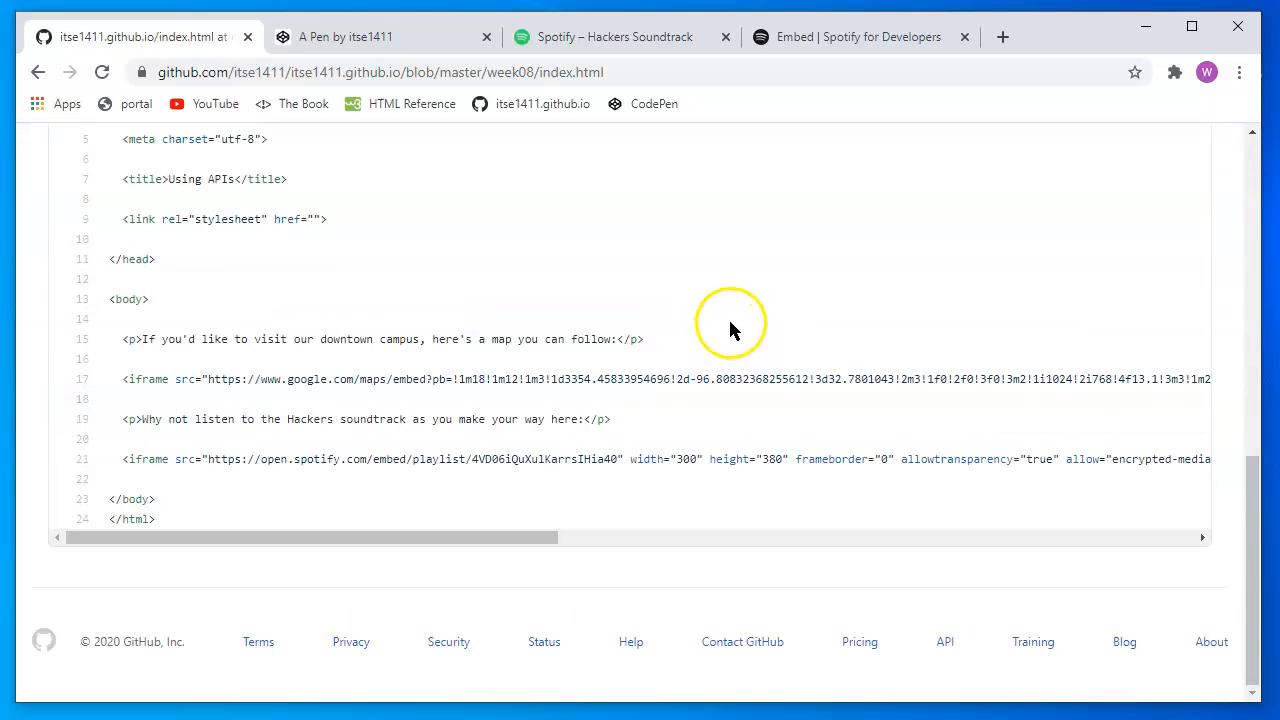
pyautogui.moveTo(535, 538)
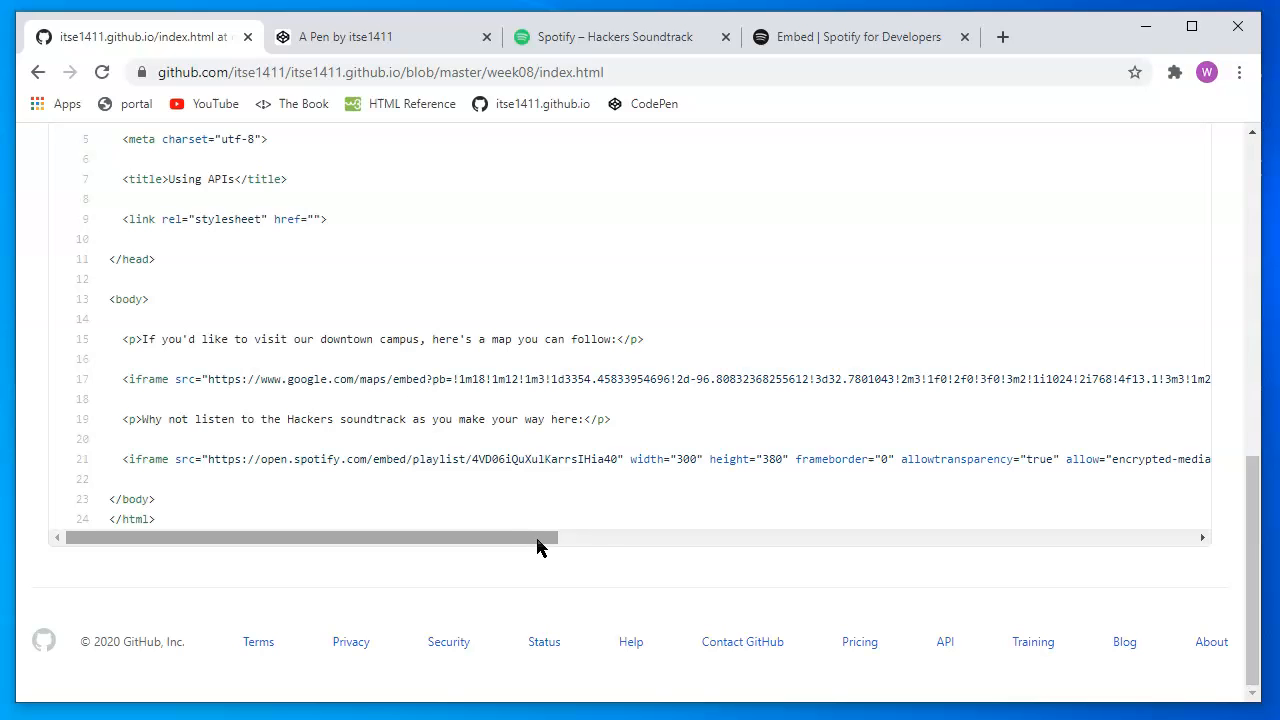
pyautogui.moveTo(585, 543)
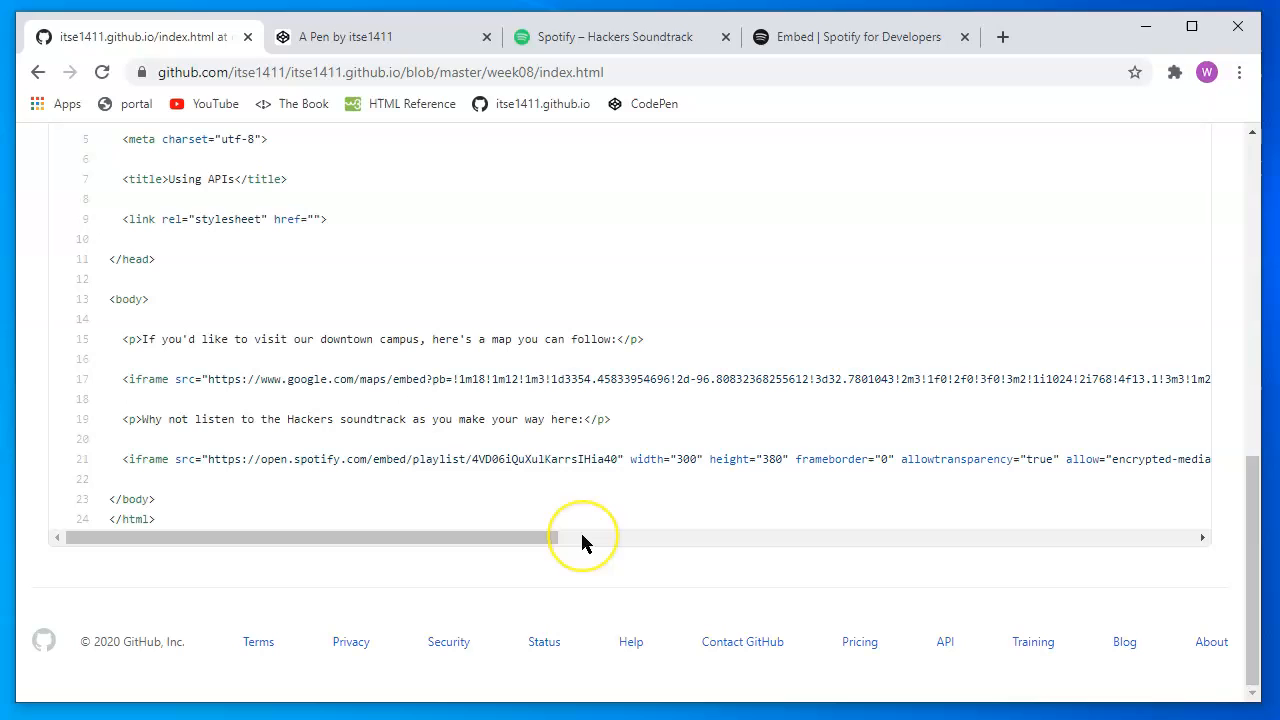
pyautogui.moveTo(585, 538)
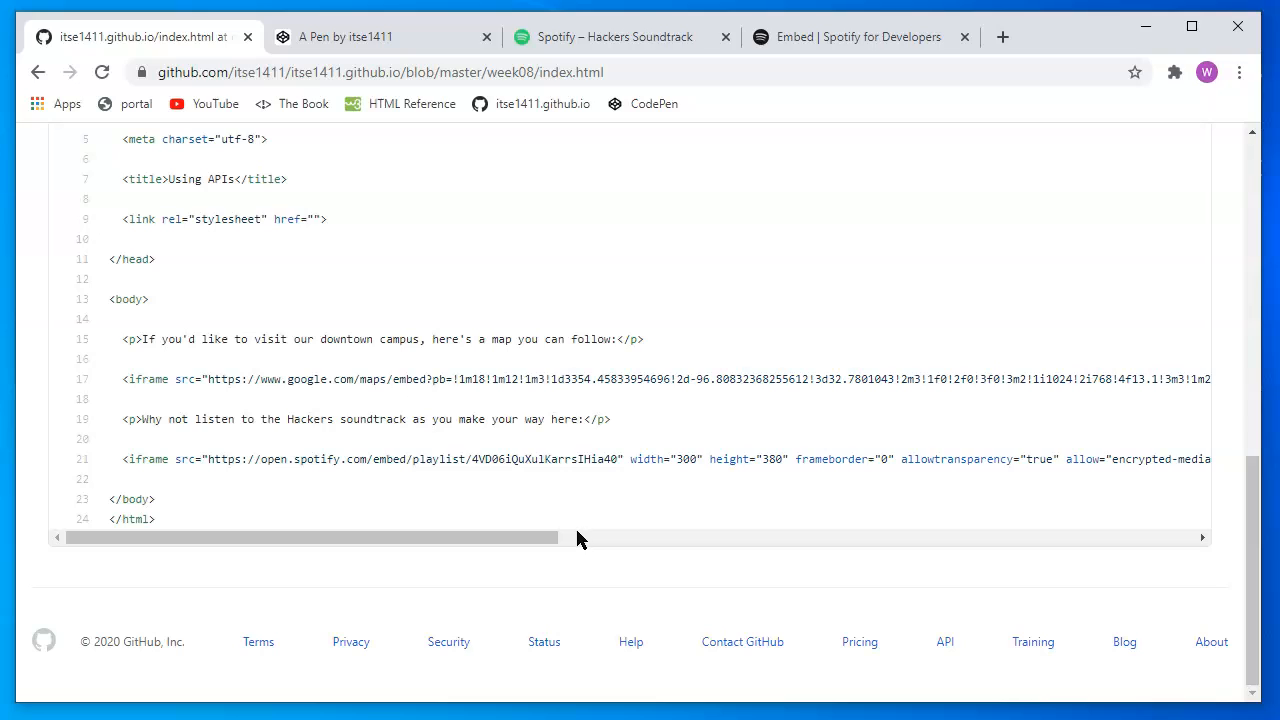
pyautogui.moveTo(571, 560)
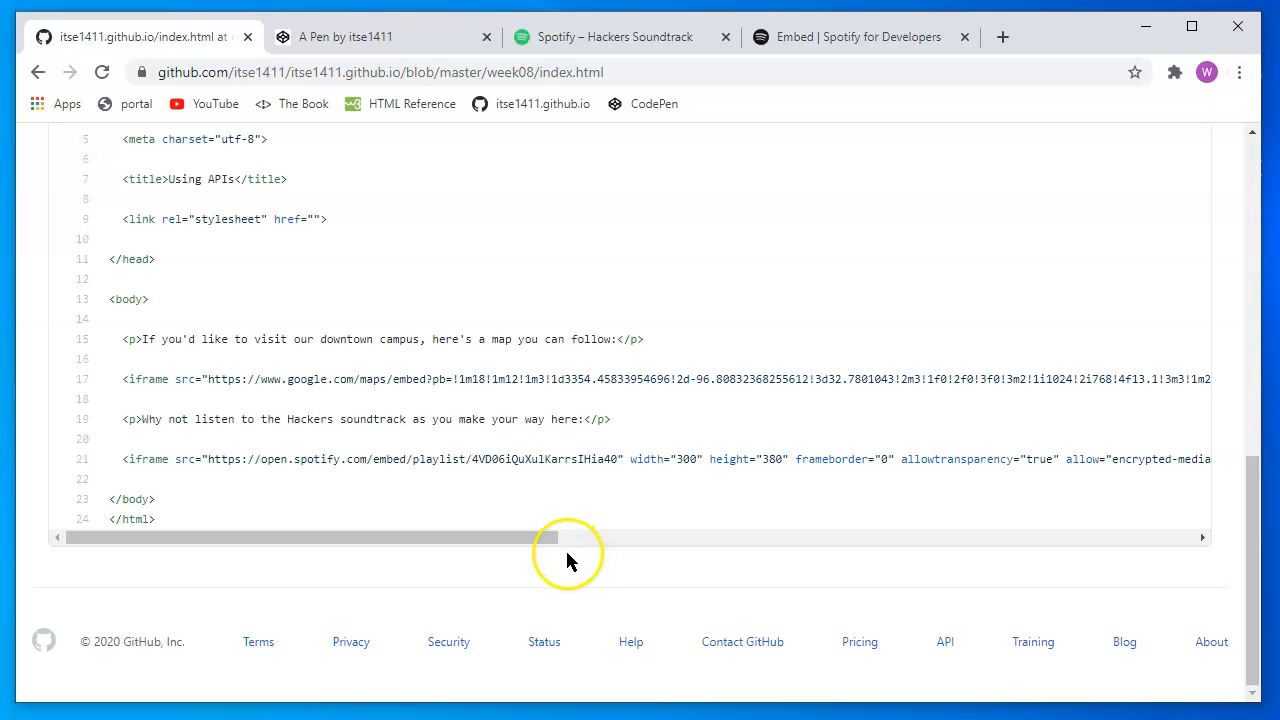
pyautogui.moveTo(630, 498)
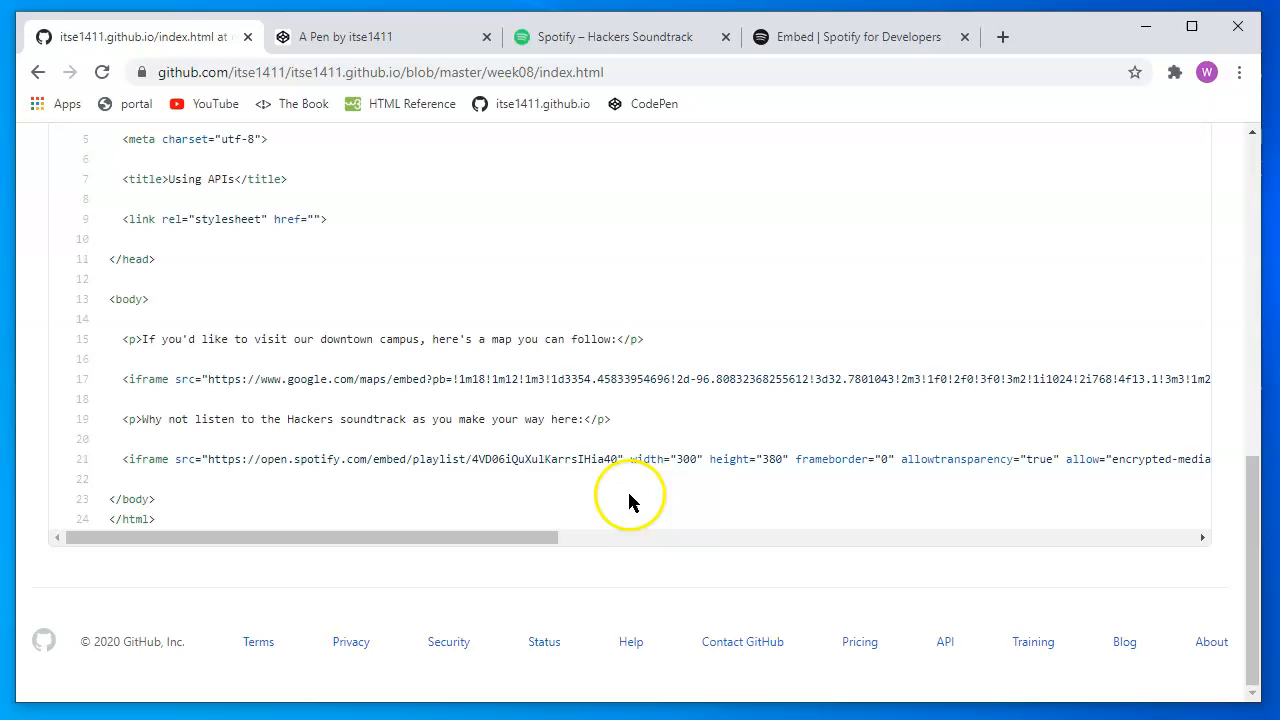
pyautogui.moveTo(147, 375)
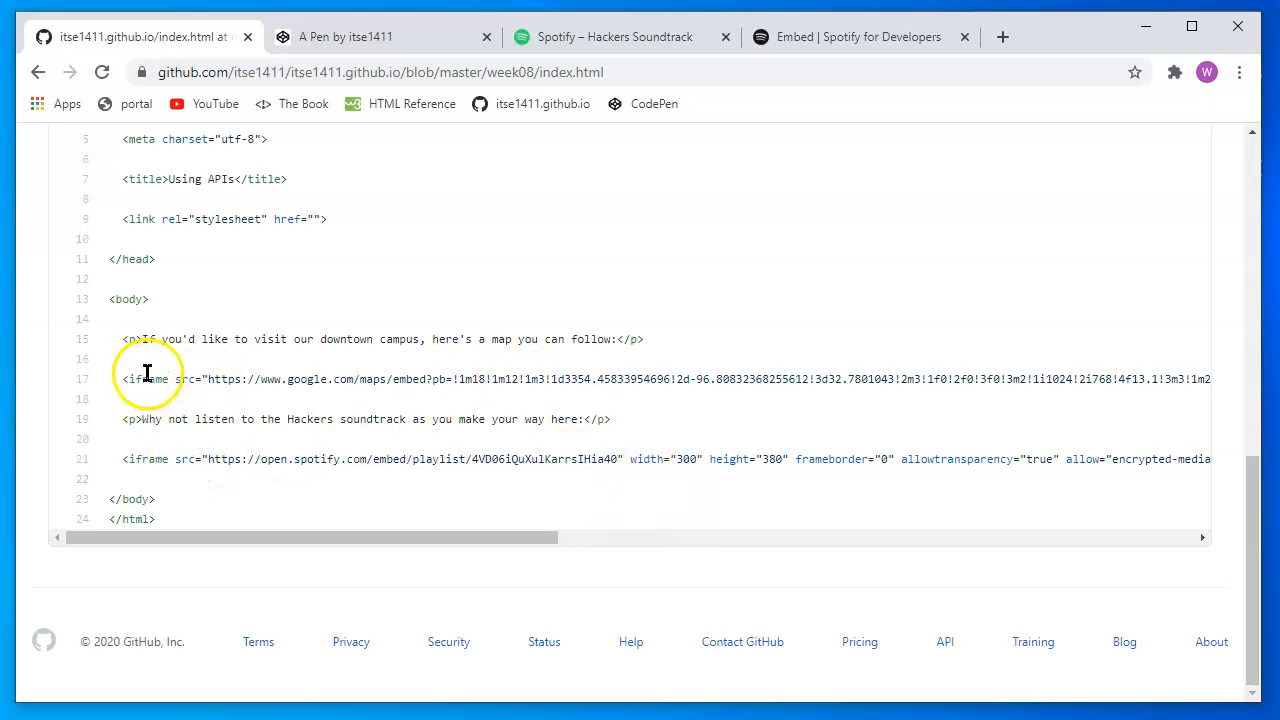
pyautogui.doubleClick(149, 378)
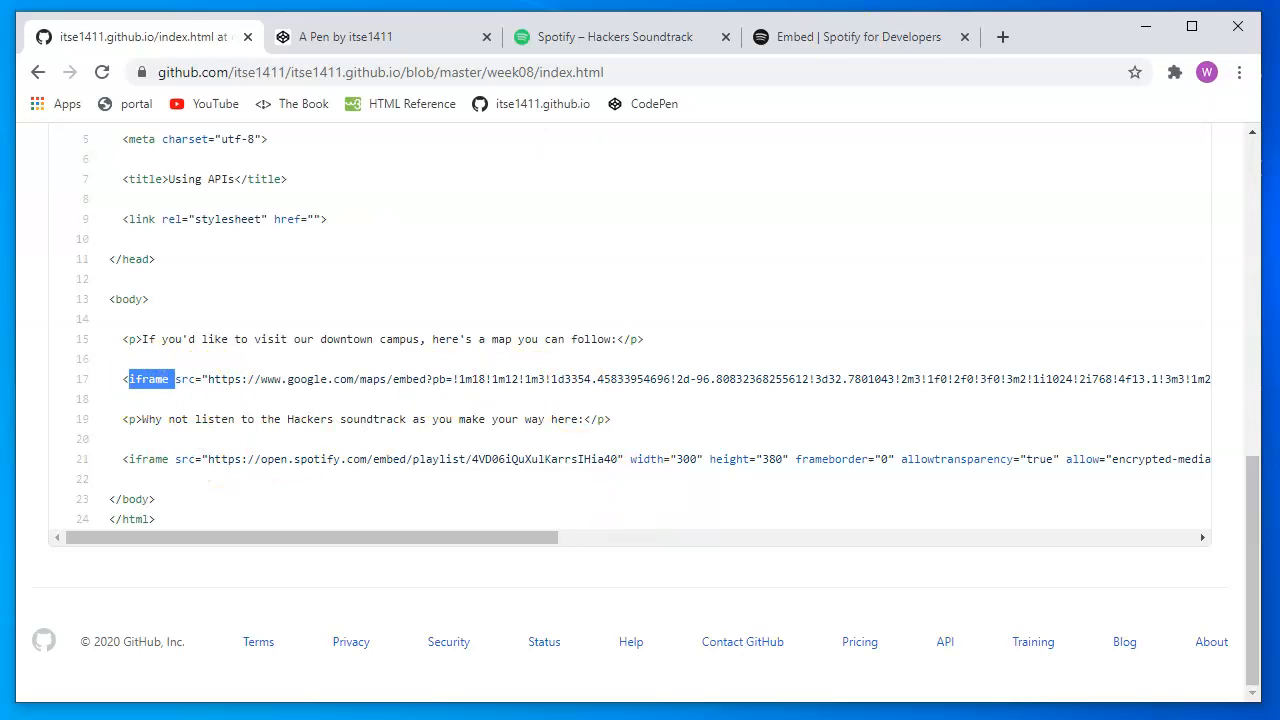
pyautogui.moveTo(780, 190)
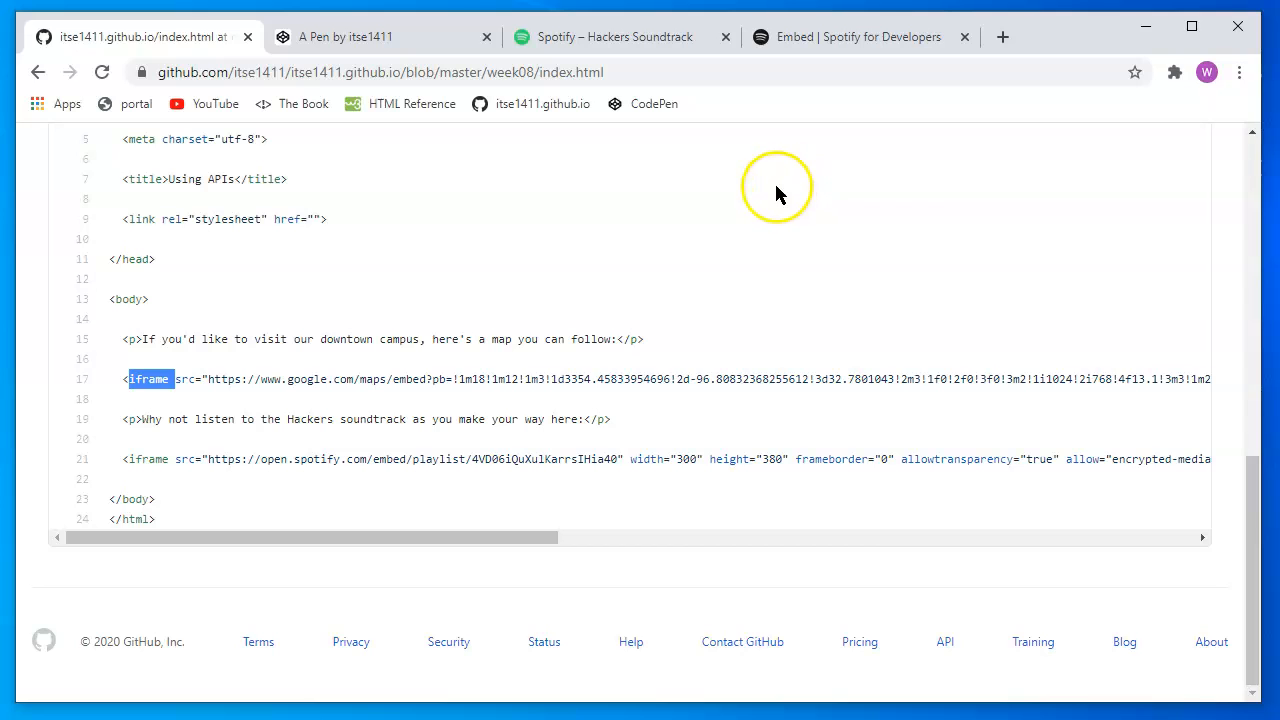
pyautogui.moveTo(855, 37)
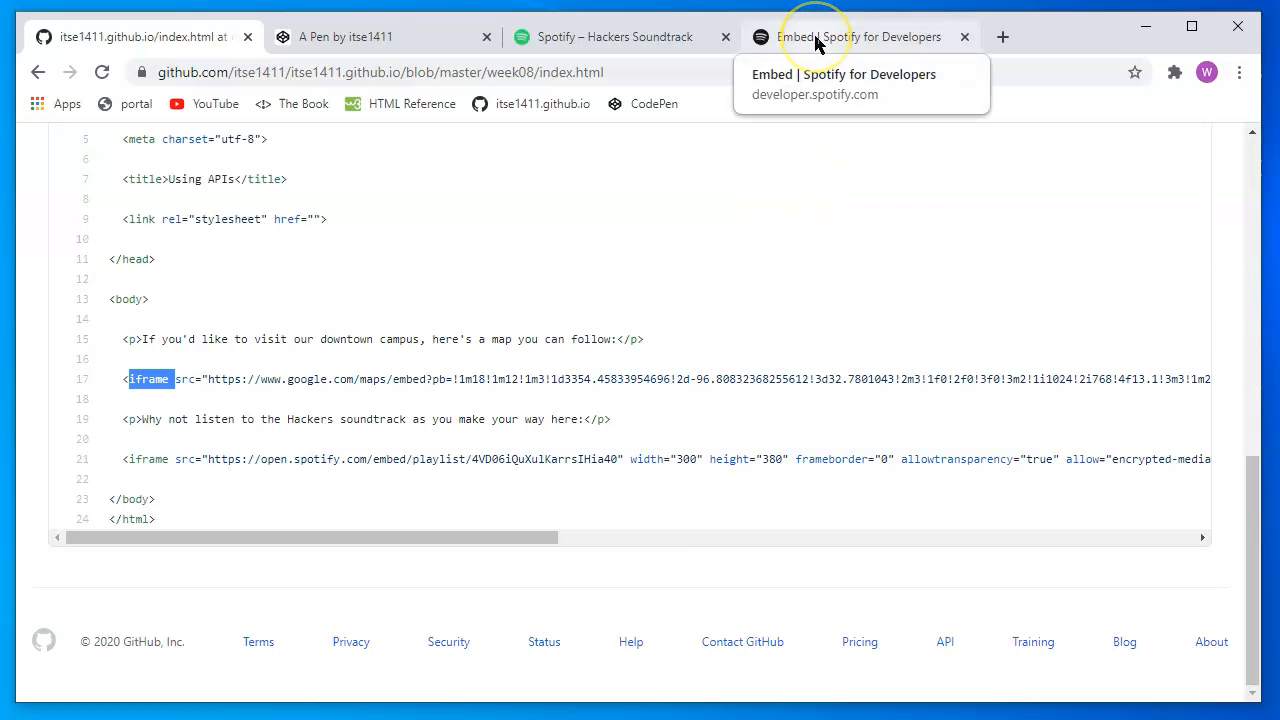
pyautogui.click(860, 37)
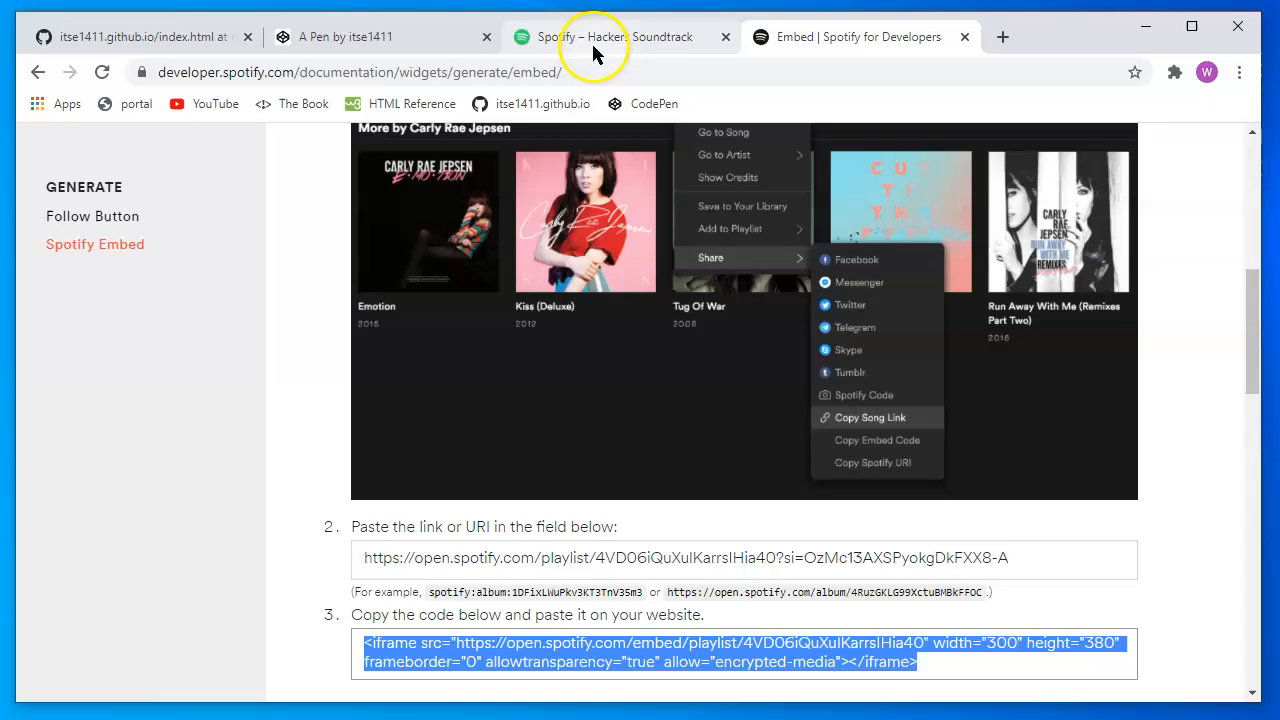
pyautogui.click(380, 37)
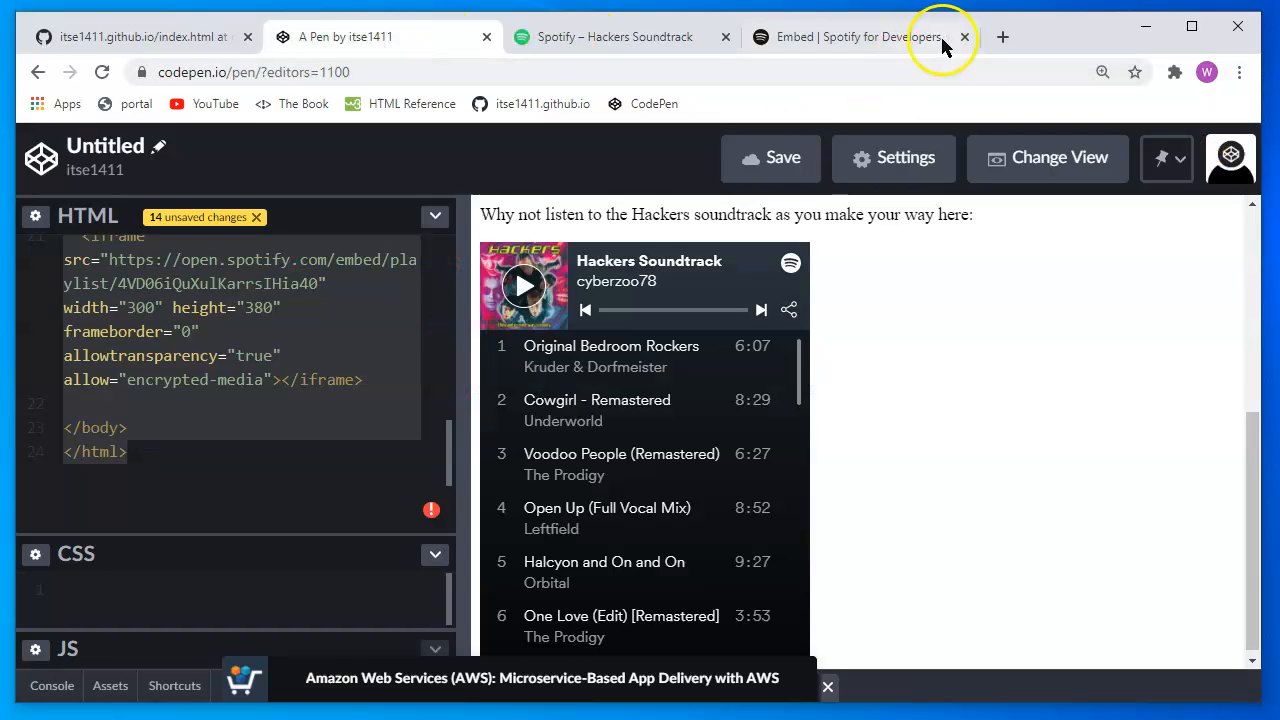
pyautogui.click(1003, 37)
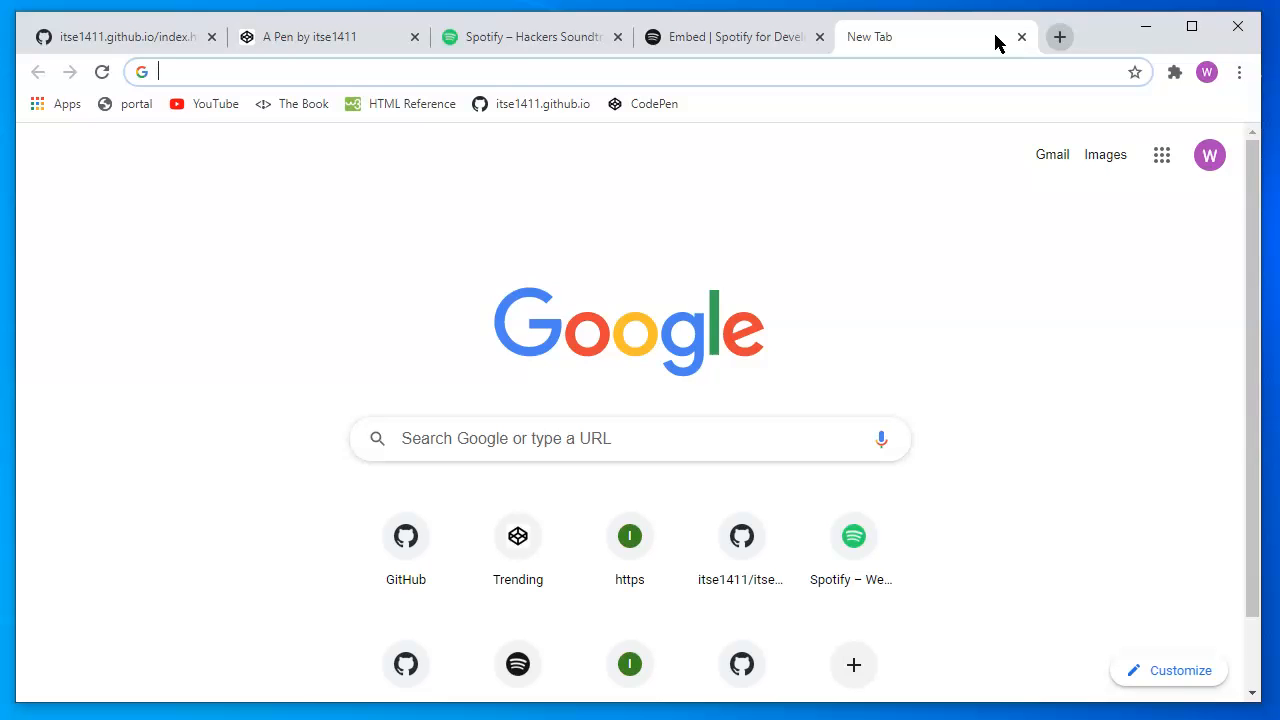
pyautogui.moveTo(908, 263)
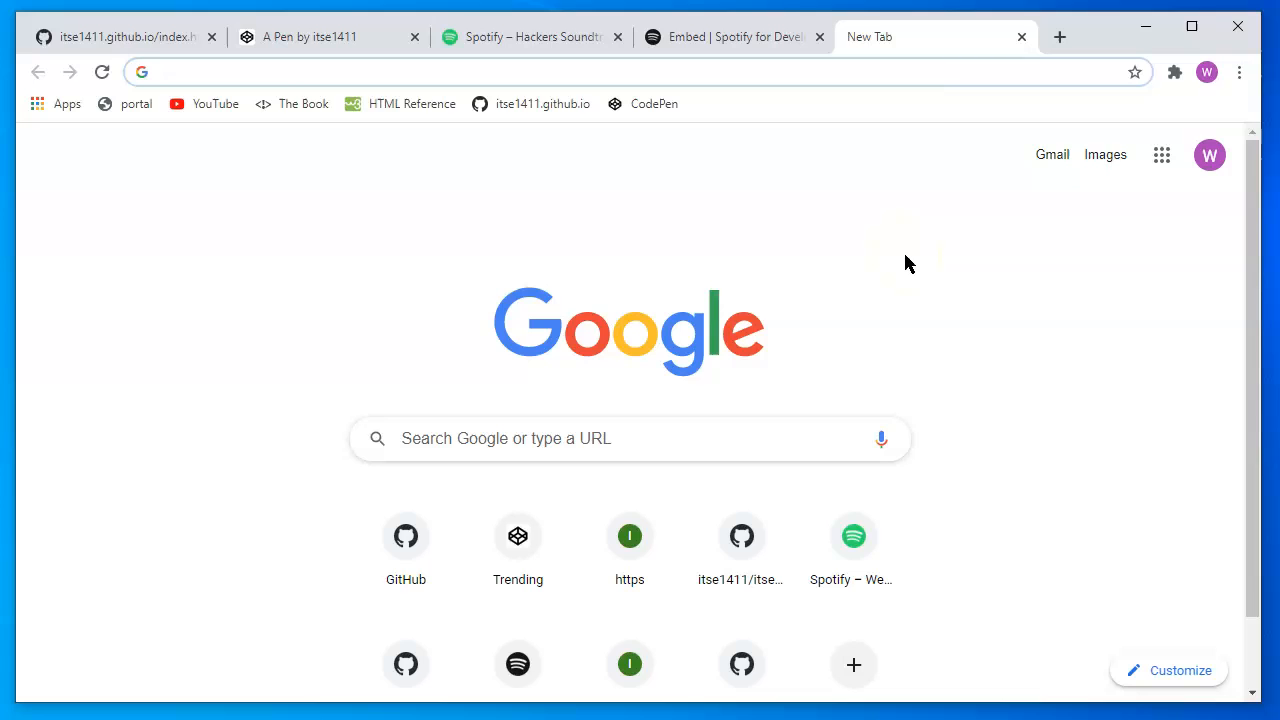
pyautogui.moveTo(497, 185)
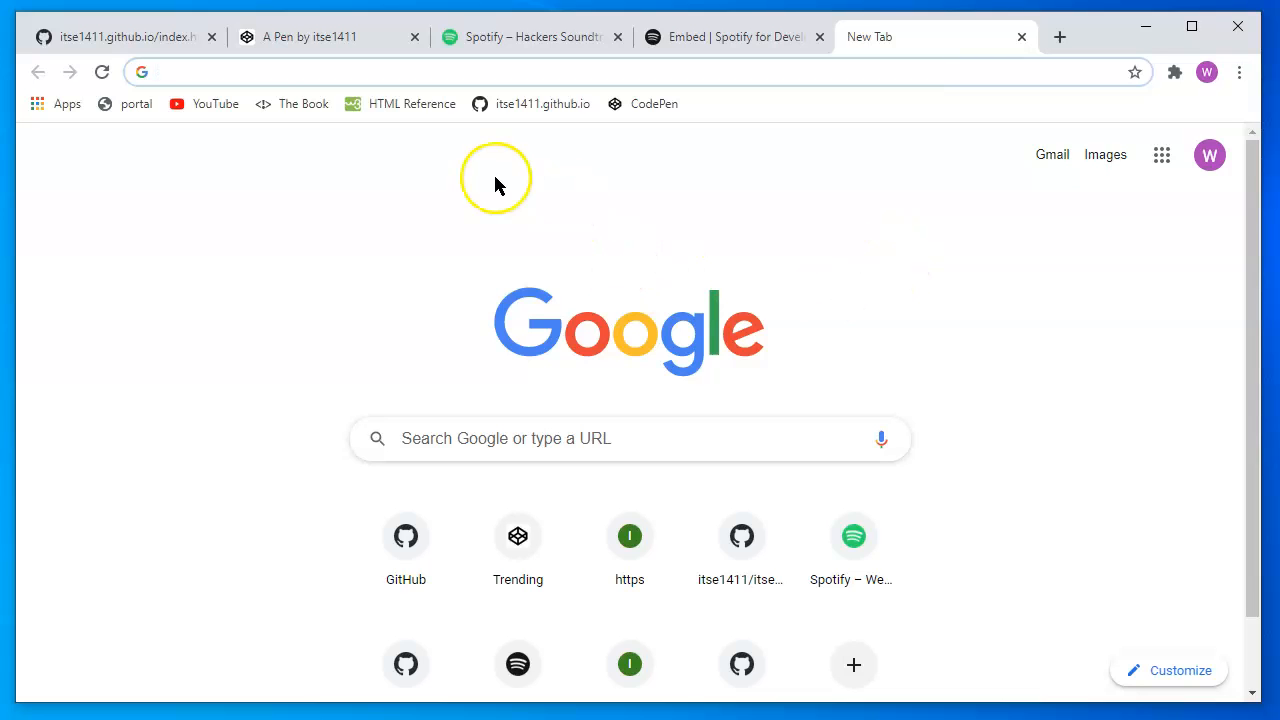
pyautogui.moveTo(388, 258)
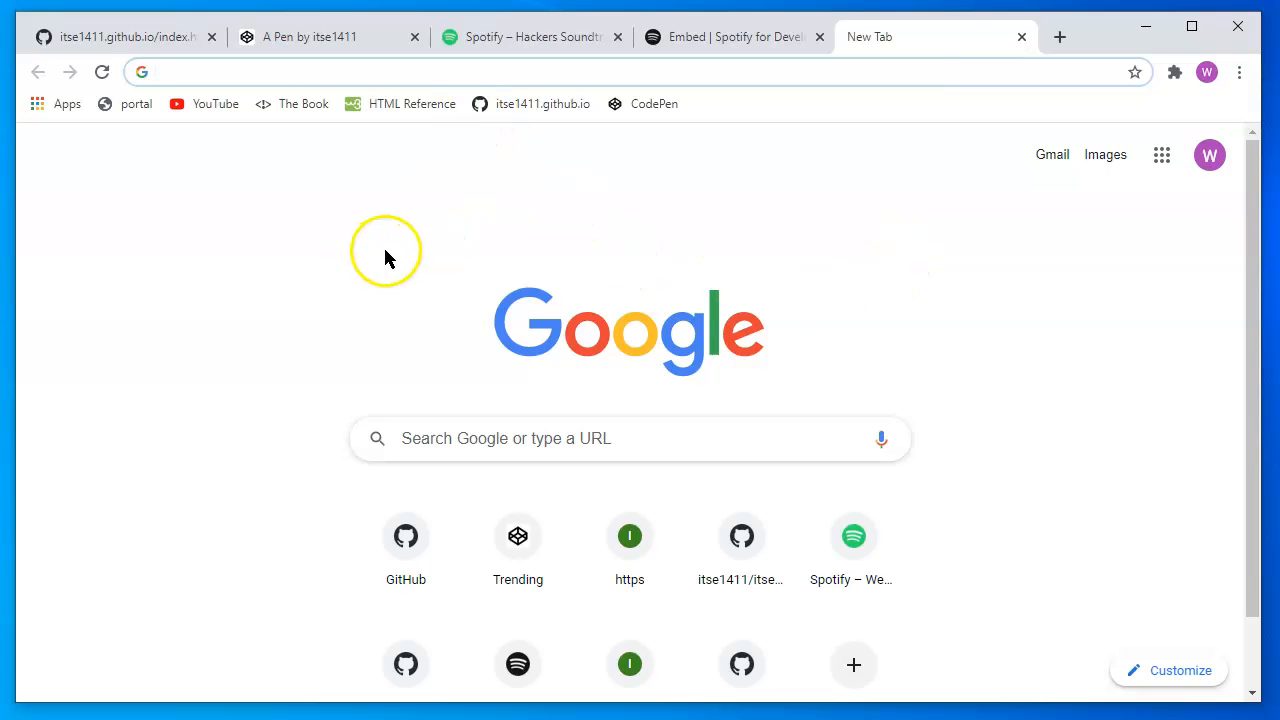
pyautogui.moveTo(372, 263)
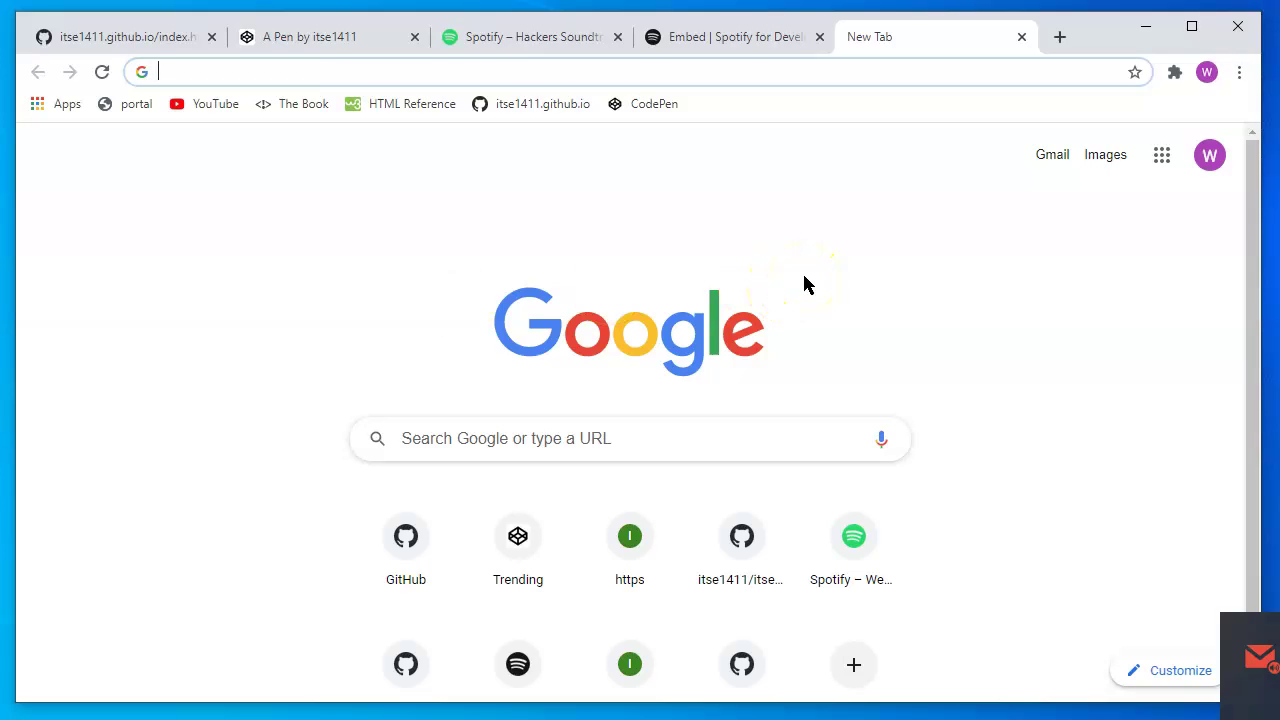
pyautogui.moveTo(948, 410)
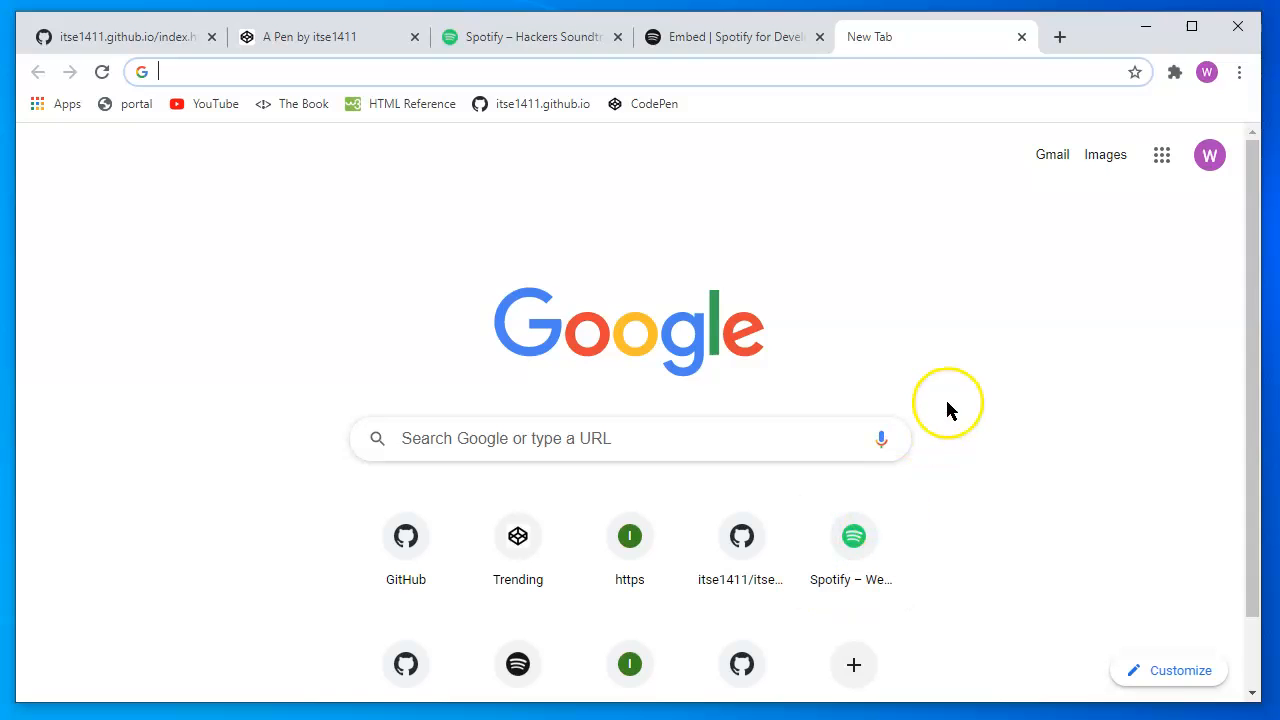
pyautogui.moveTo(600, 90)
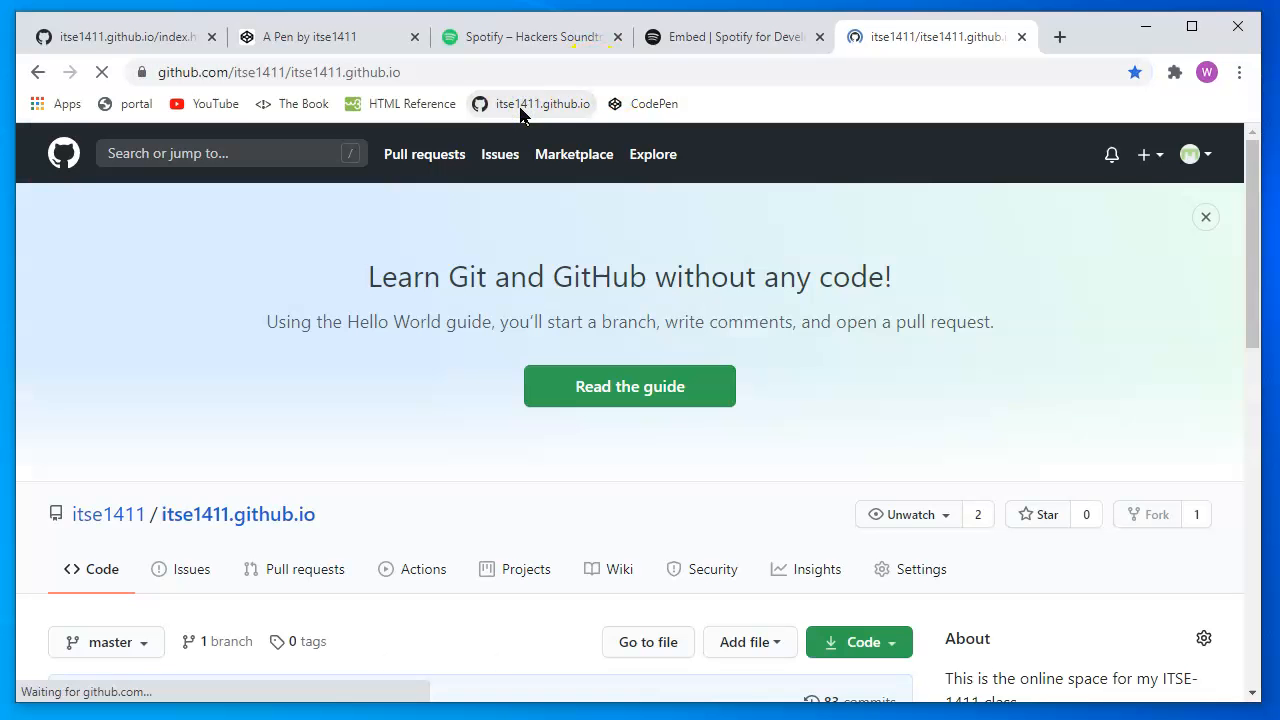
# Open index.html from the week08 folder in the repository file list
pyautogui.scroll(-3)
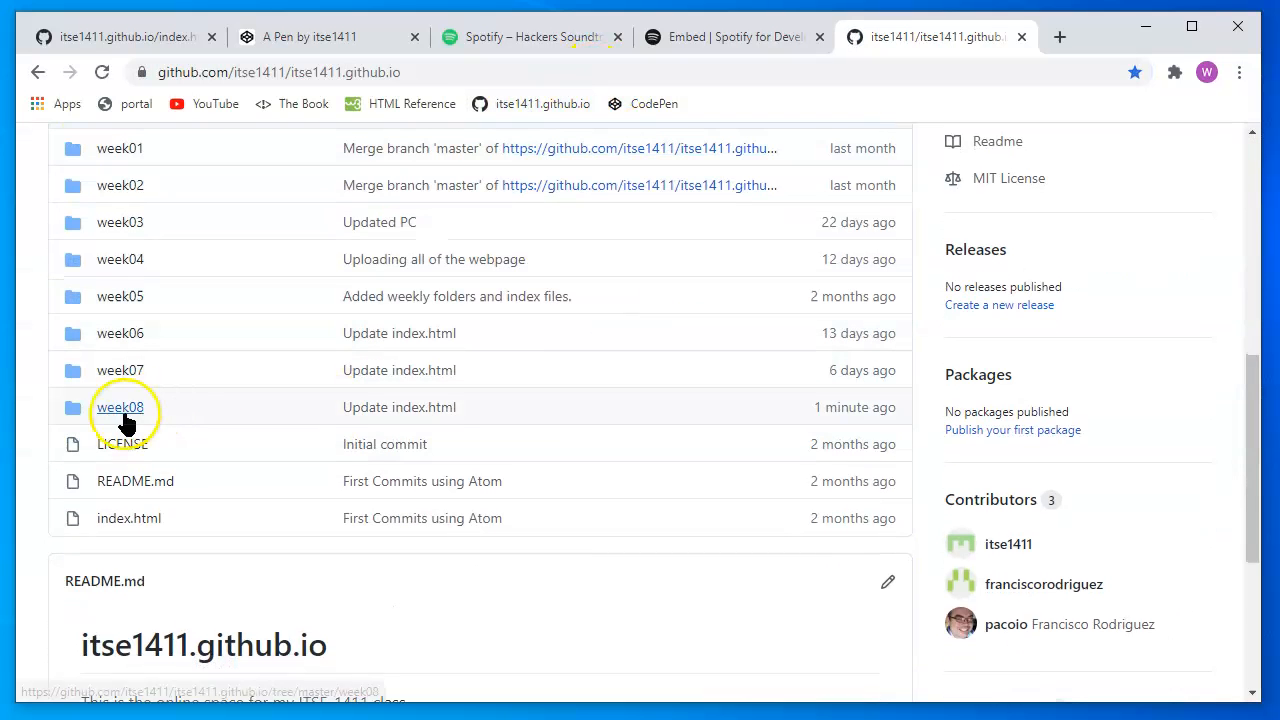
pyautogui.click(119, 407)
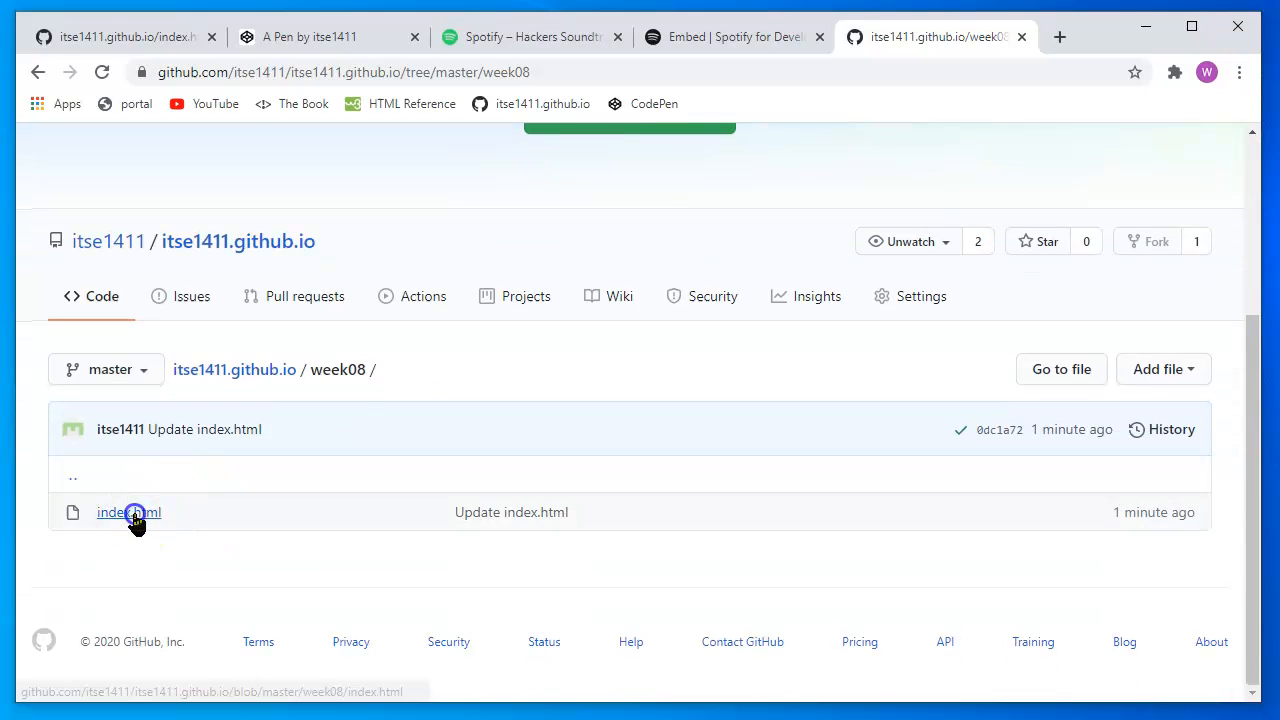
pyautogui.click(128, 512)
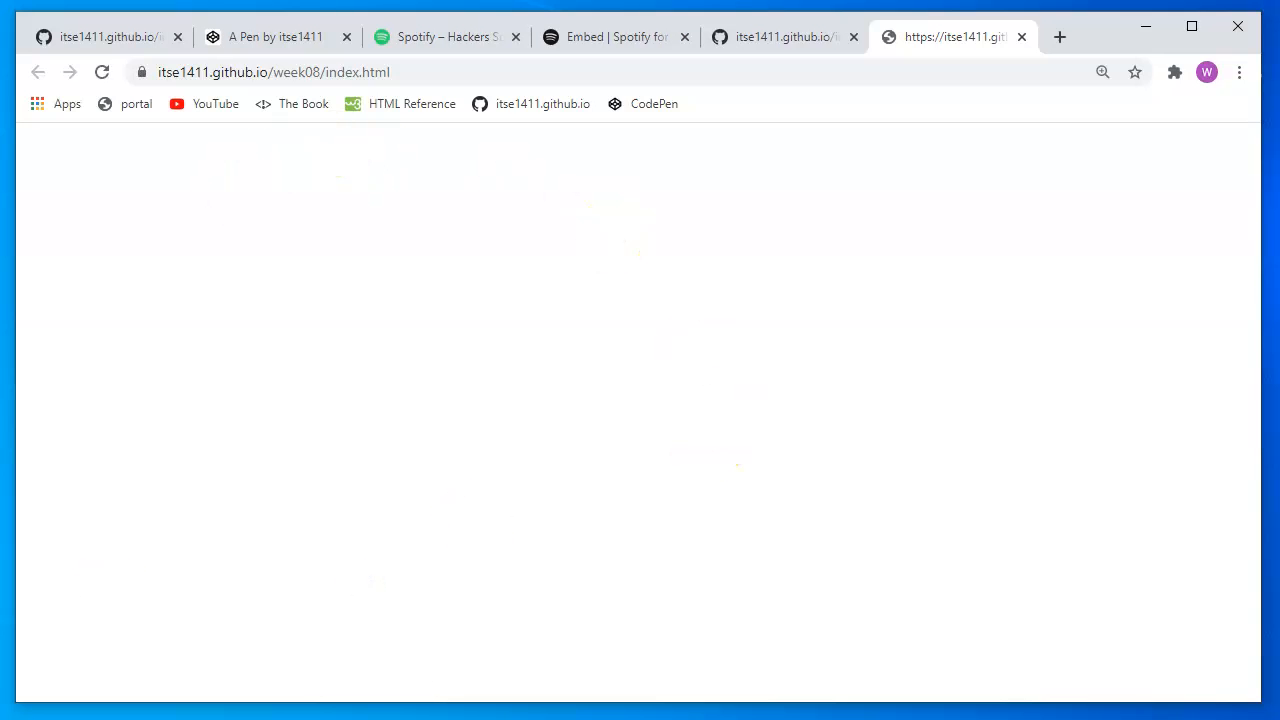
pyautogui.moveTo(1020, 218)
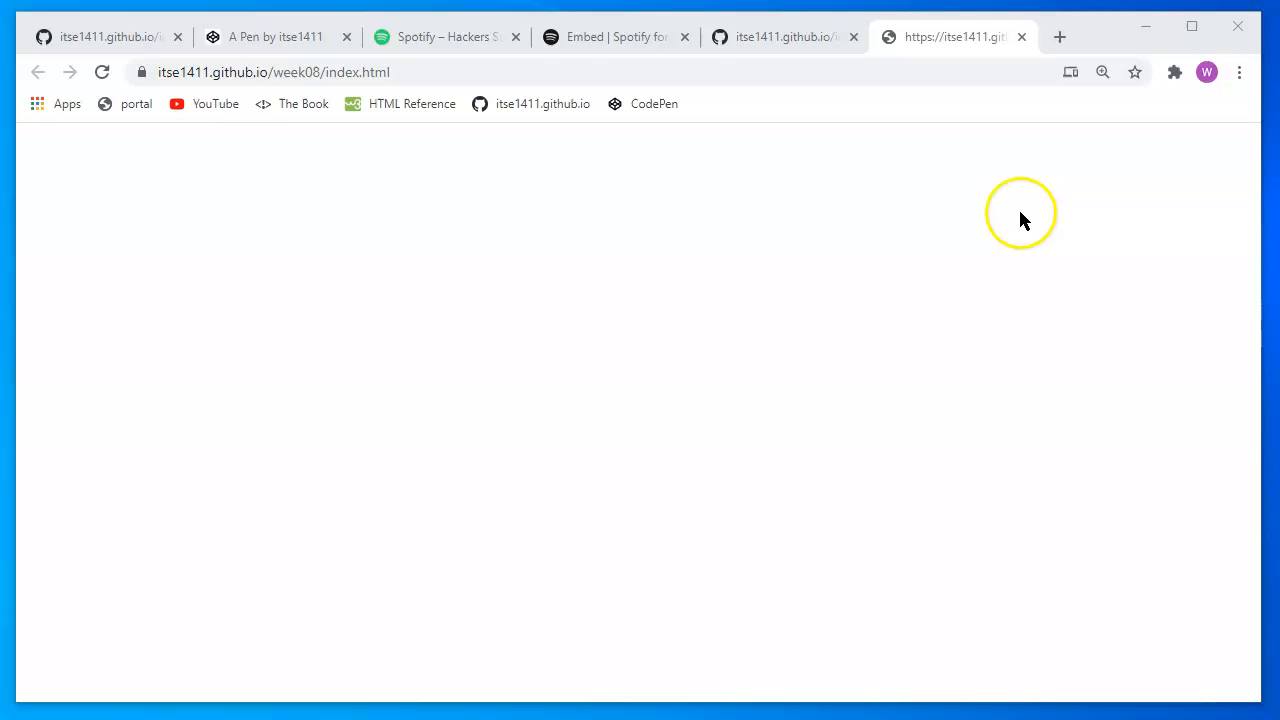
# Reload the published week08 page and reset its zoom to normal size
pyautogui.click(101, 72)
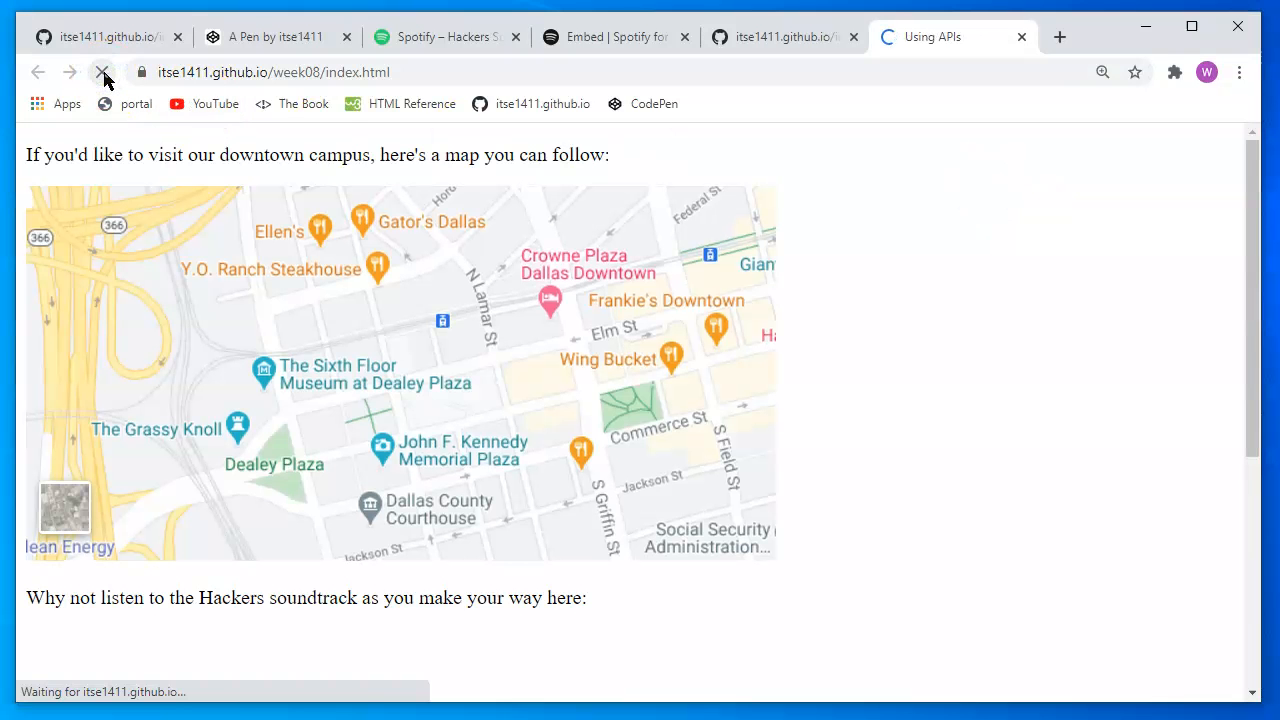
pyautogui.click(102, 72)
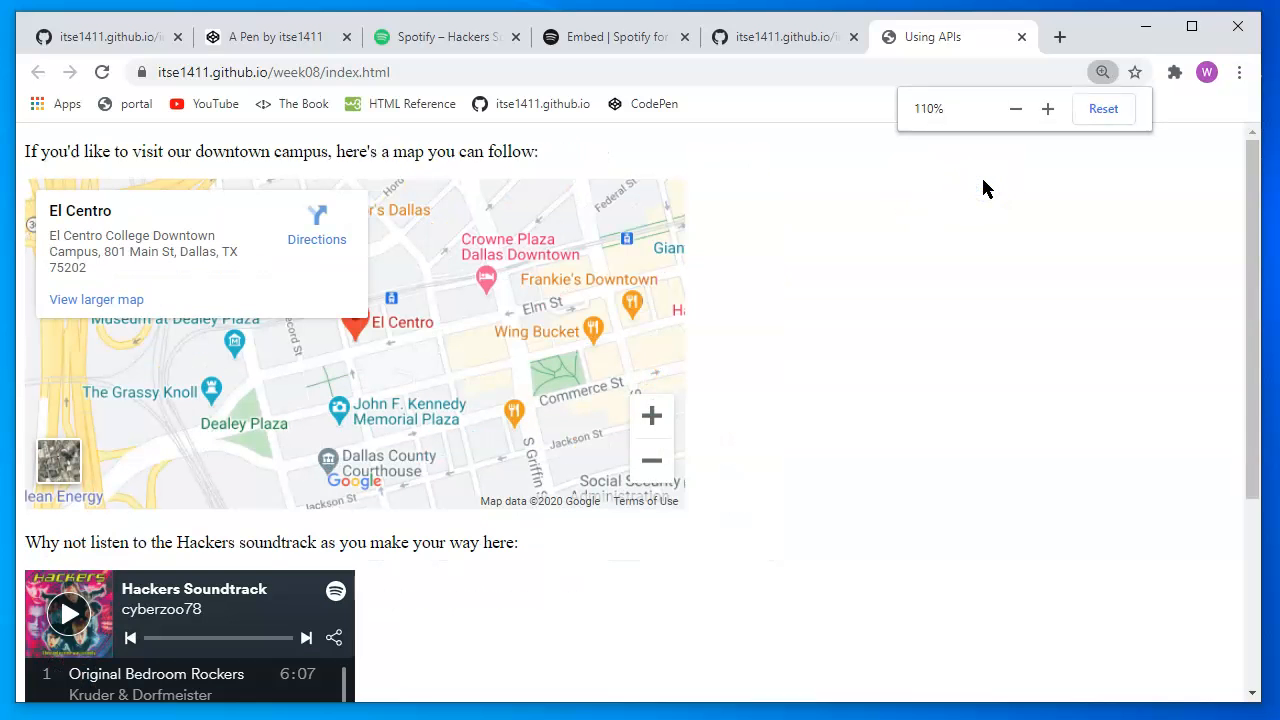
pyautogui.click(1015, 108)
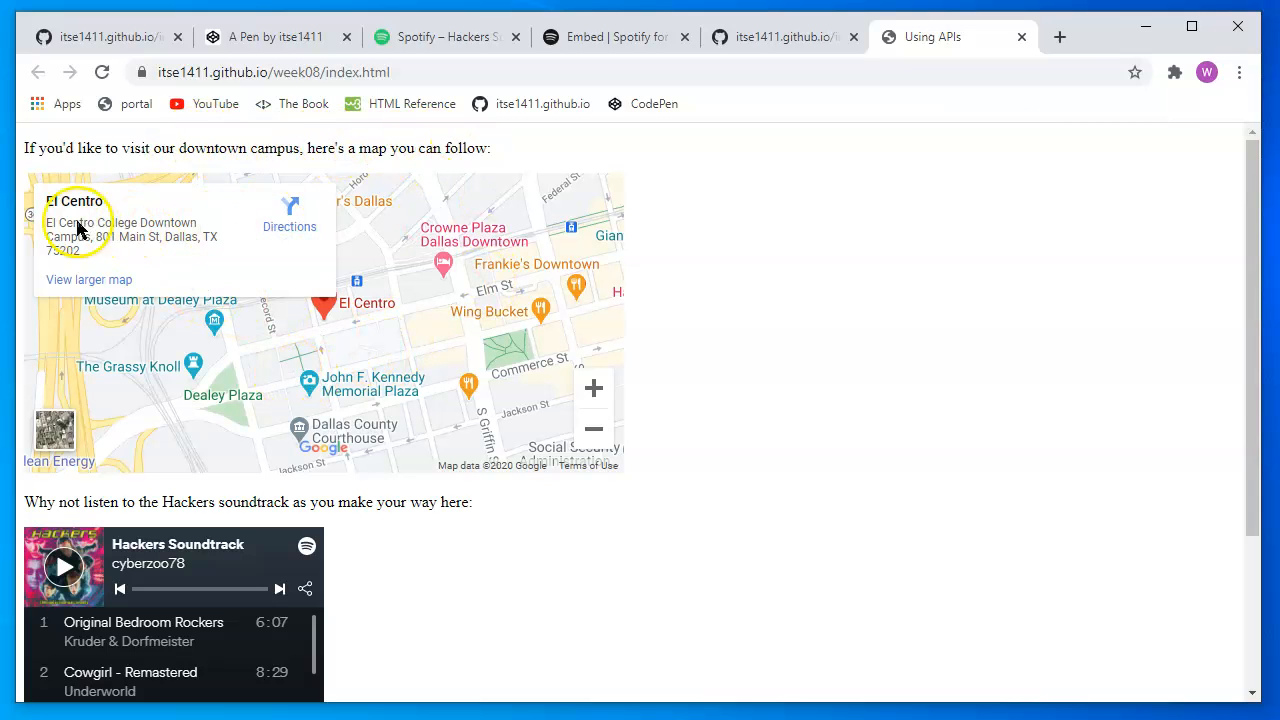
pyautogui.moveTo(240, 280)
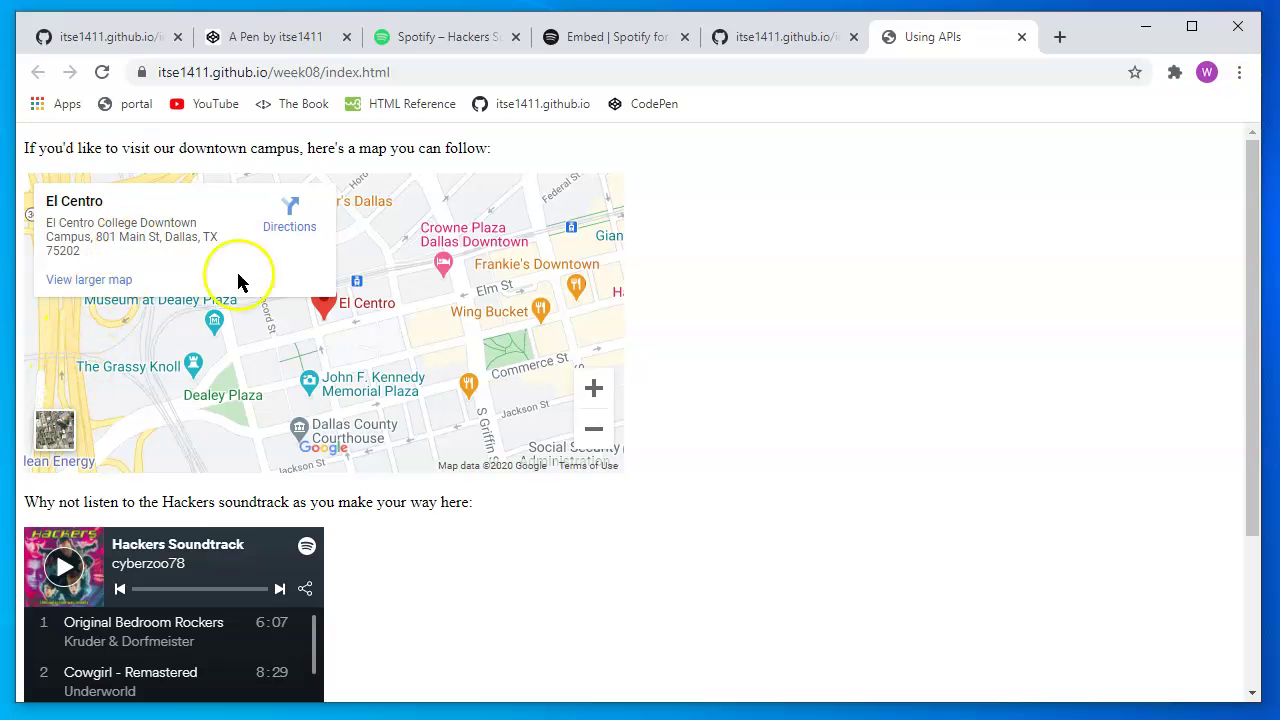
# Try the embedded campus map and scroll down to the Hackers Soundtrack Spotify player
pyautogui.click(593, 430)
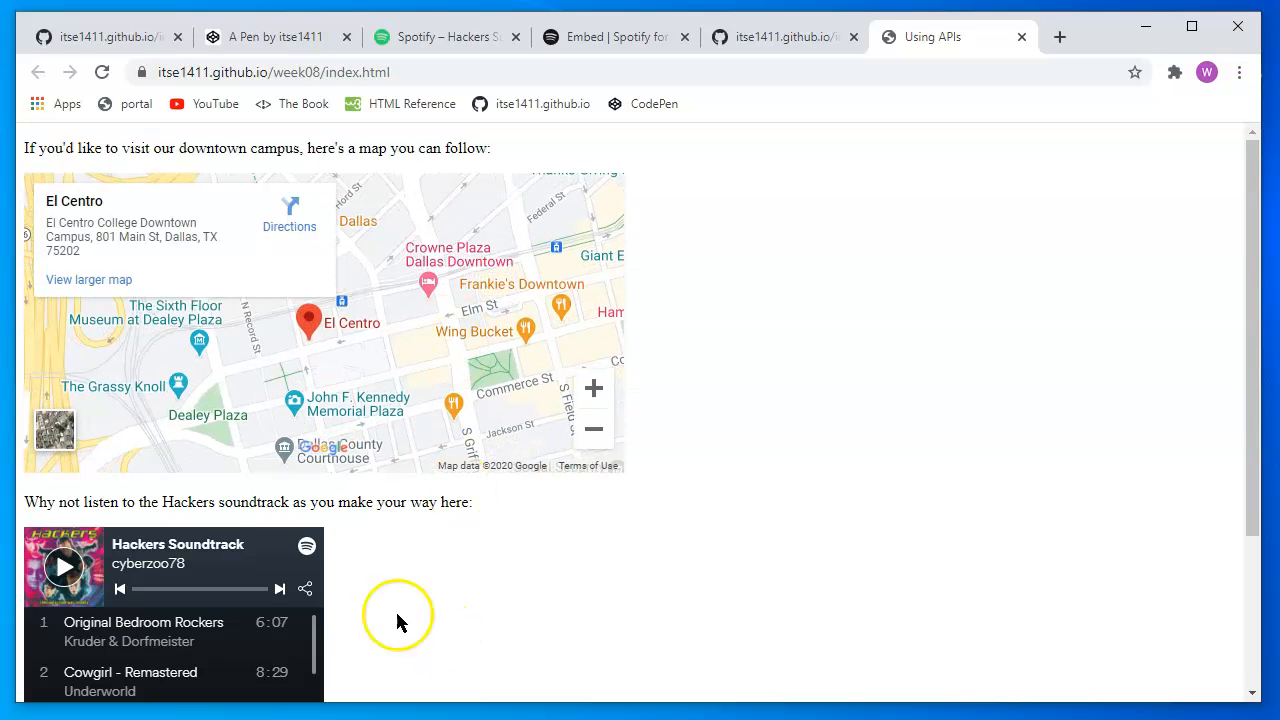
pyautogui.scroll(-3)
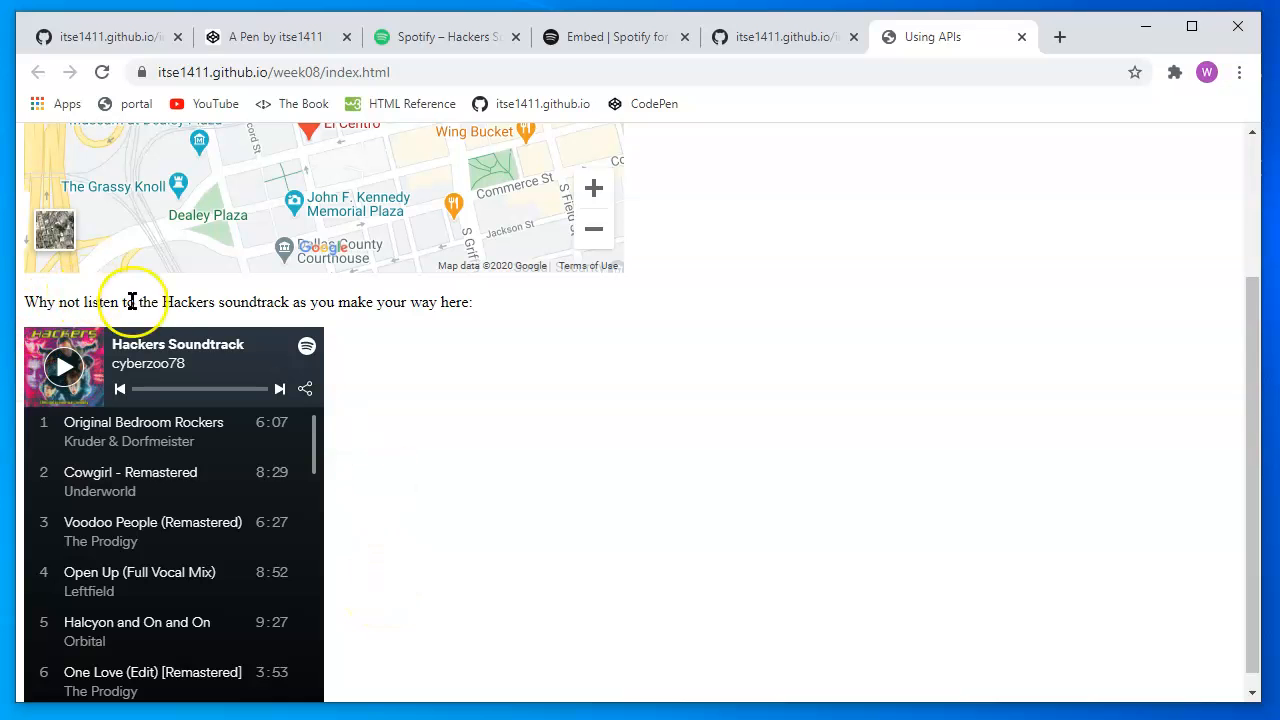
pyautogui.moveTo(415, 443)
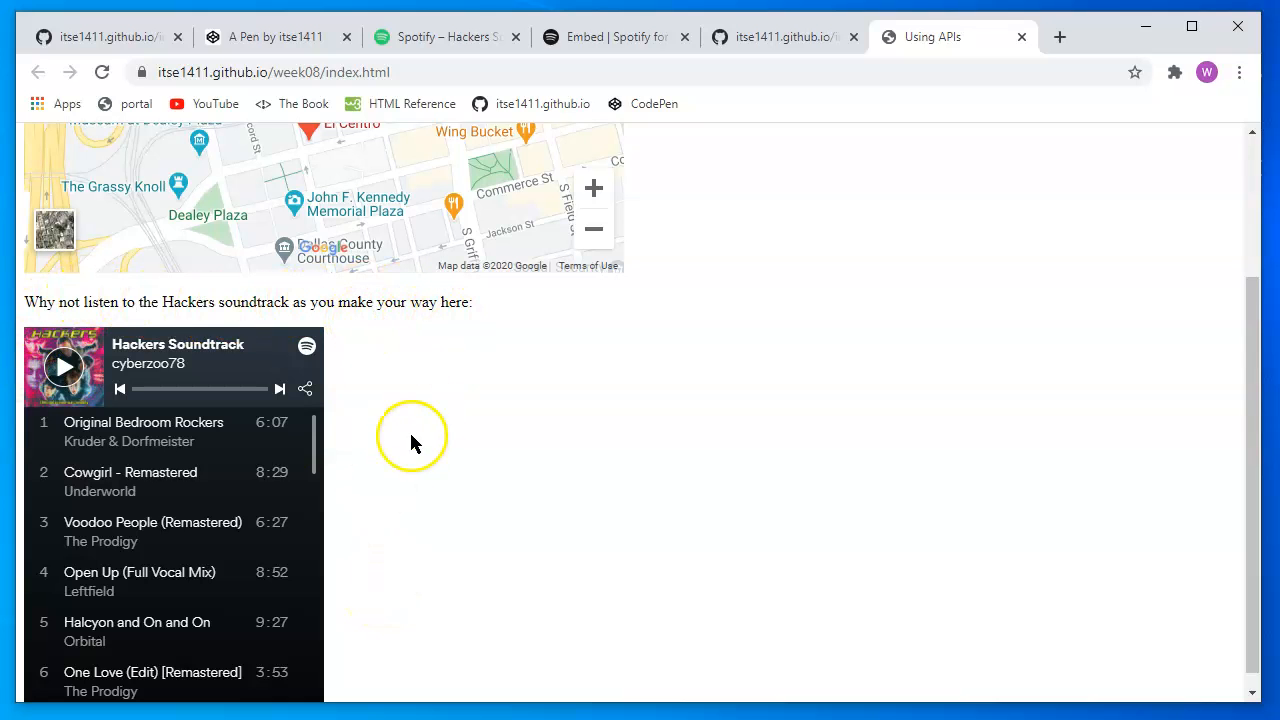
pyautogui.scroll(-3)
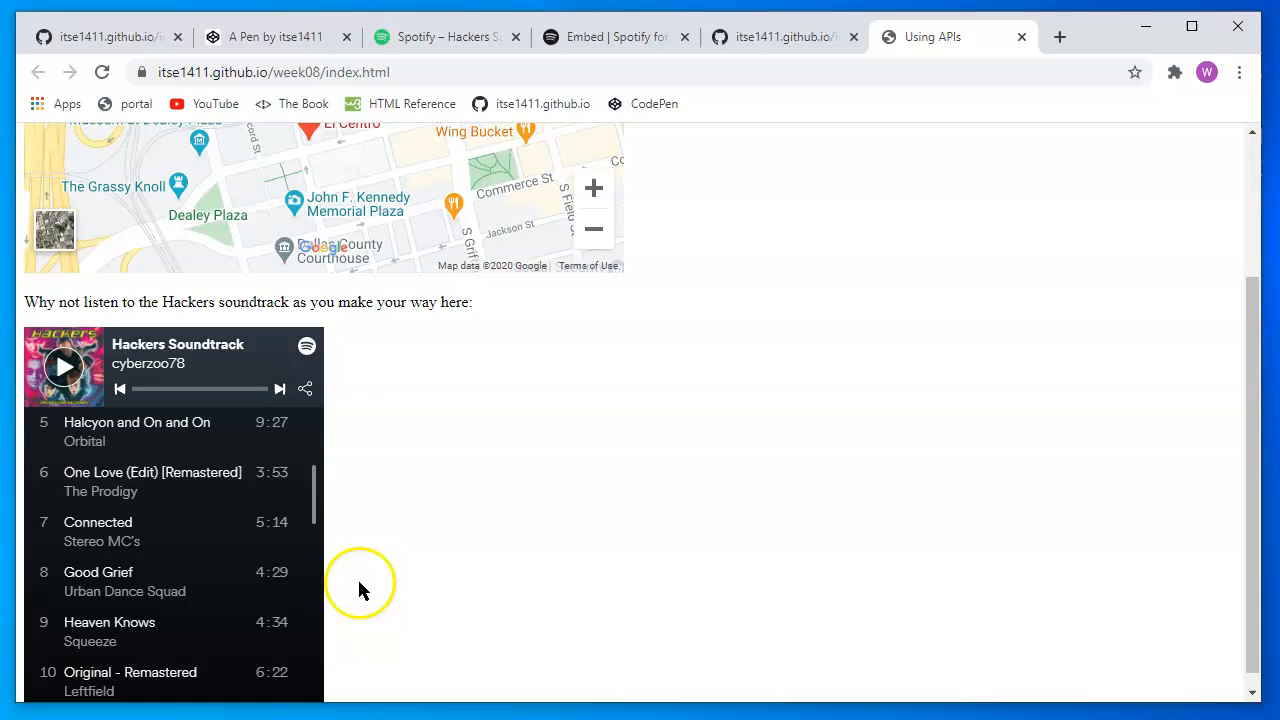
pyautogui.scroll(-3)
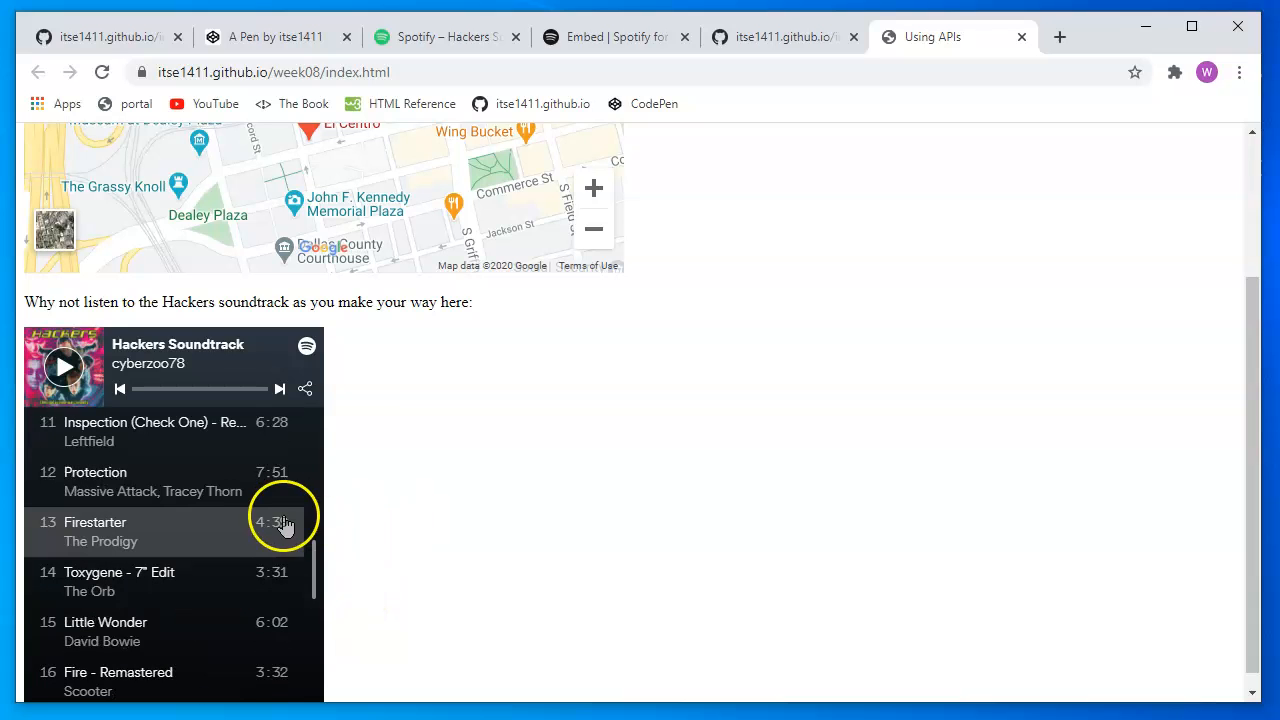
pyautogui.moveTo(448, 437)
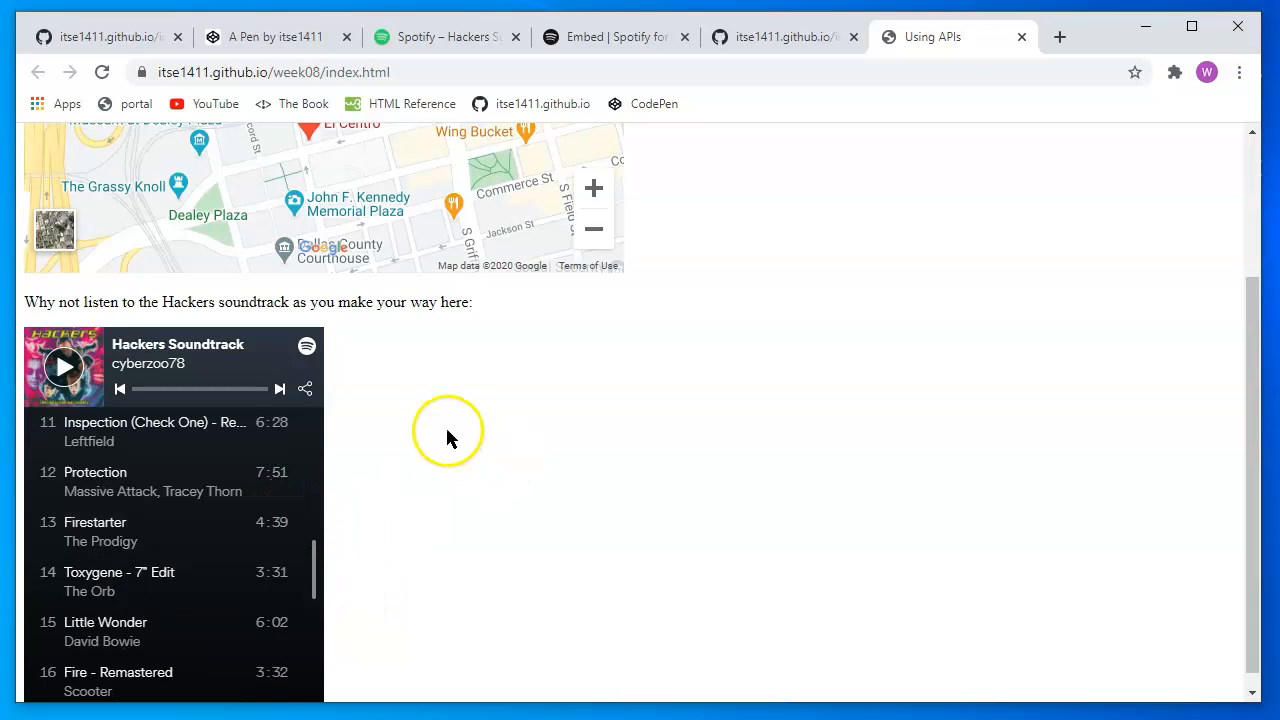
pyautogui.rightClick(435, 418)
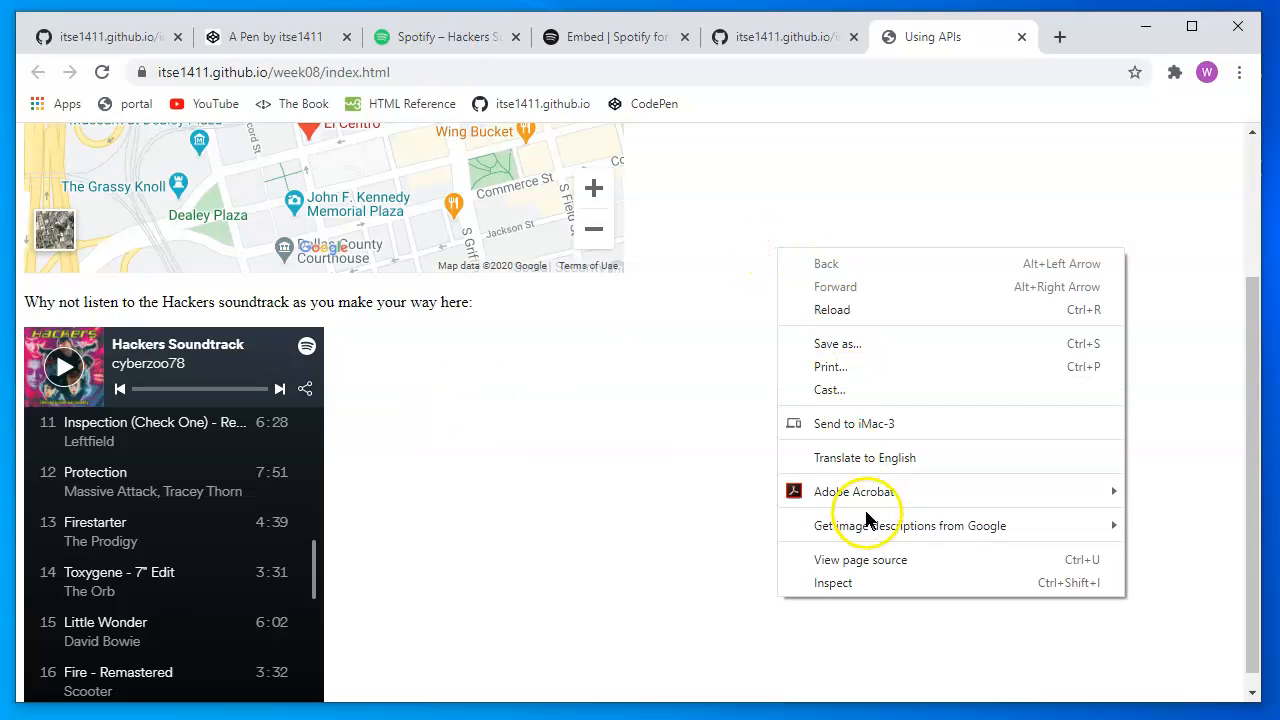
pyautogui.click(860, 559)
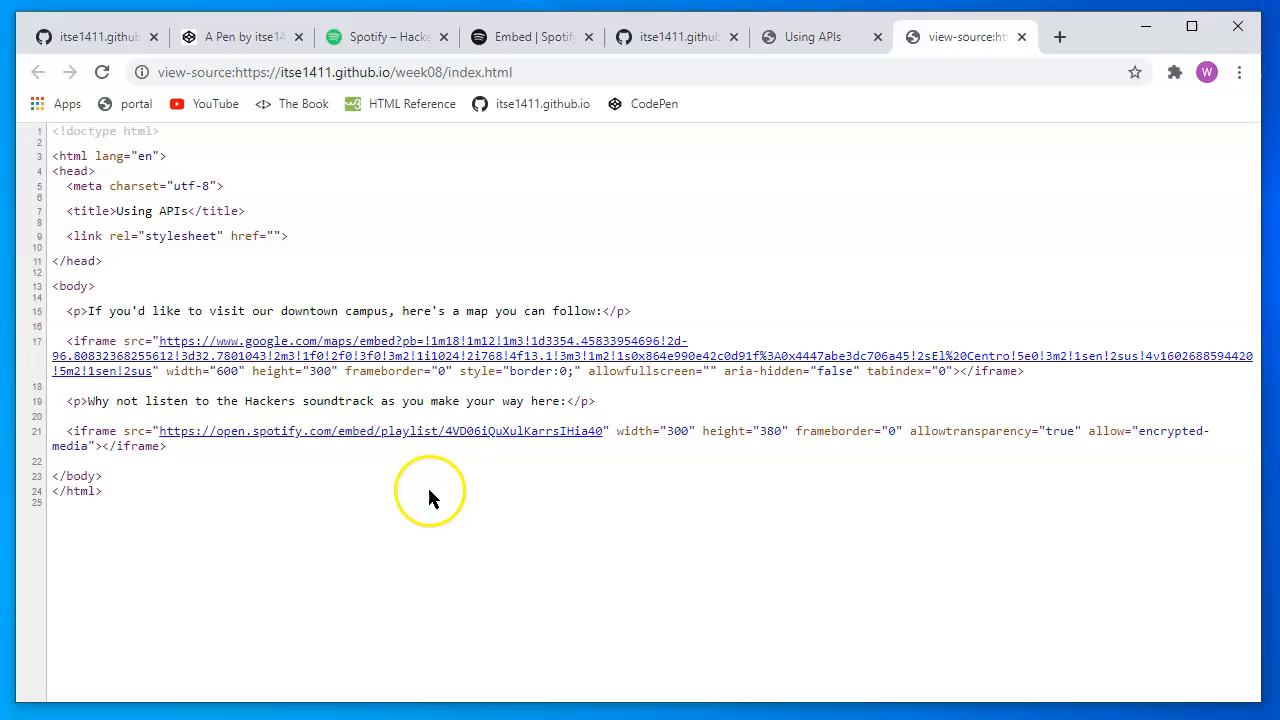
pyautogui.moveTo(624, 430)
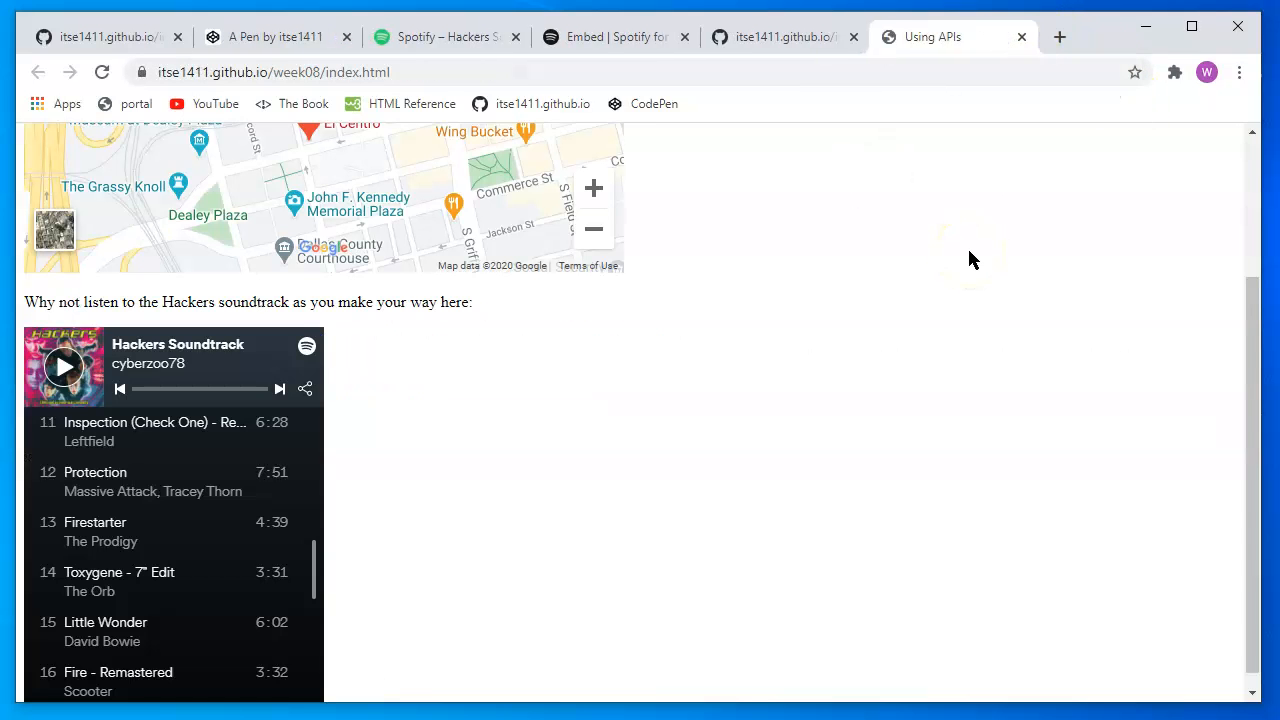
# Scroll to the top of the published page and return to the GitHub index.html tab
pyautogui.scroll(3)
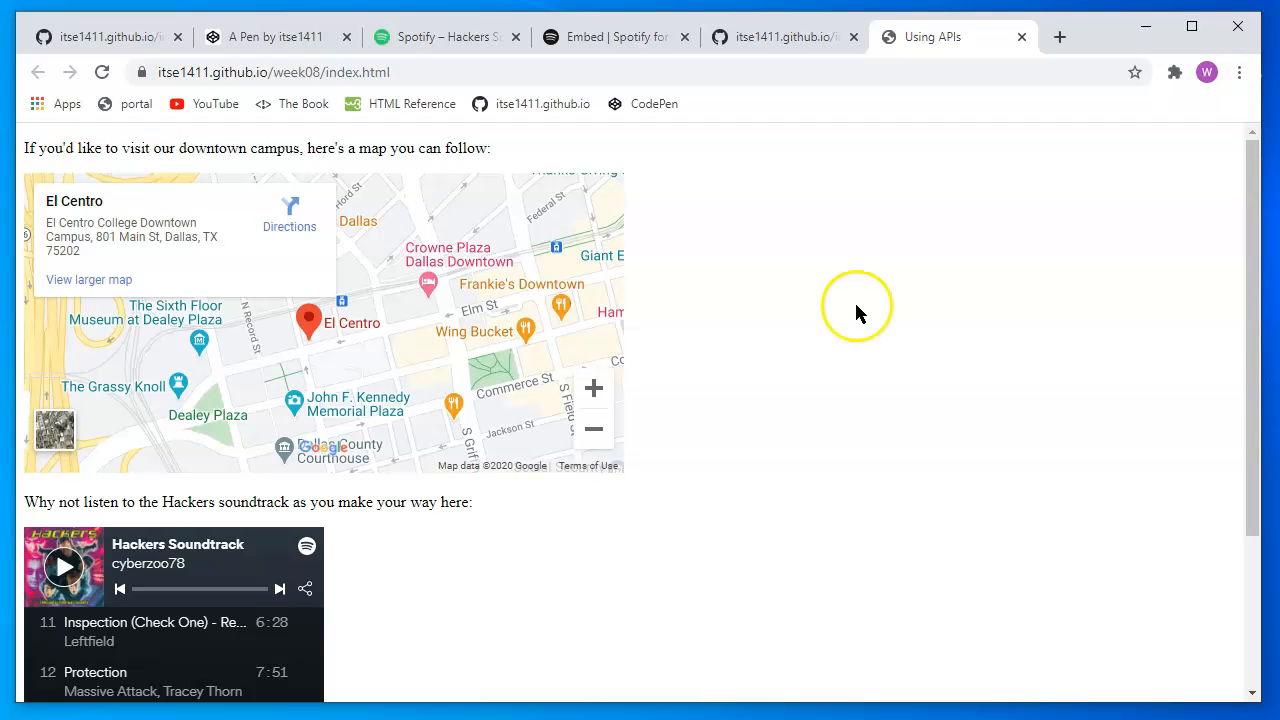
pyautogui.moveTo(778, 297)
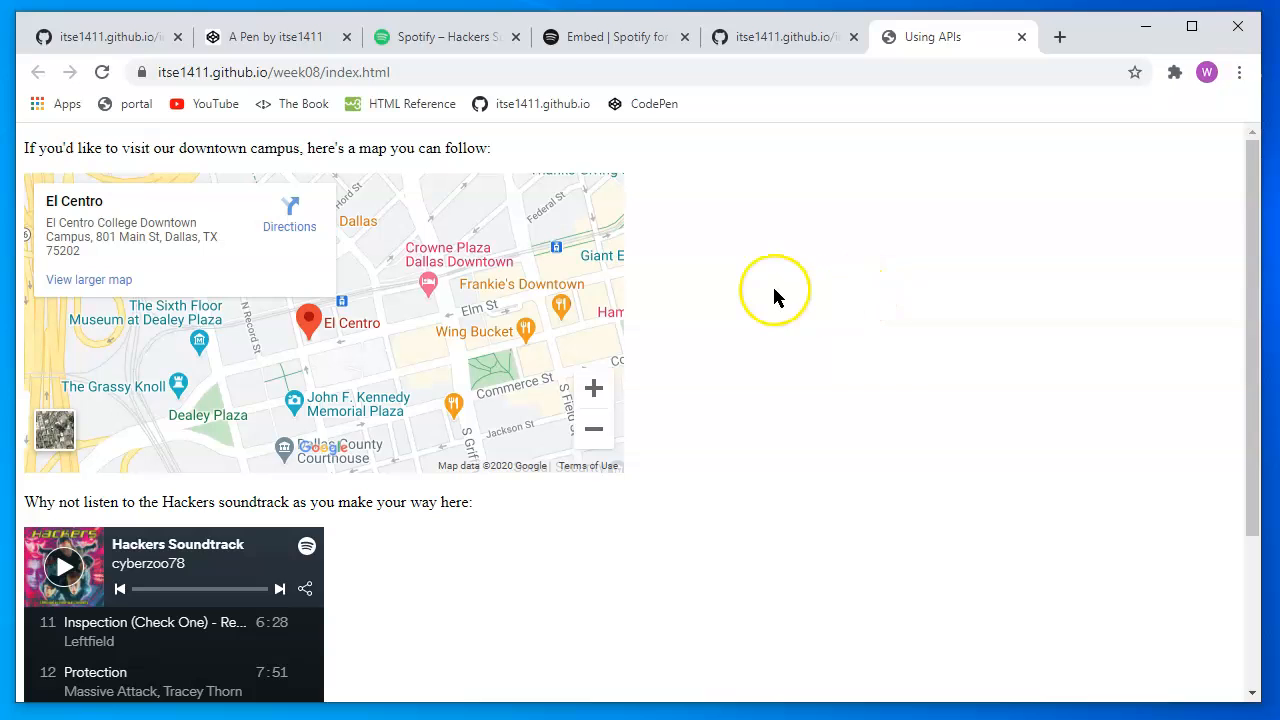
pyautogui.moveTo(800, 240)
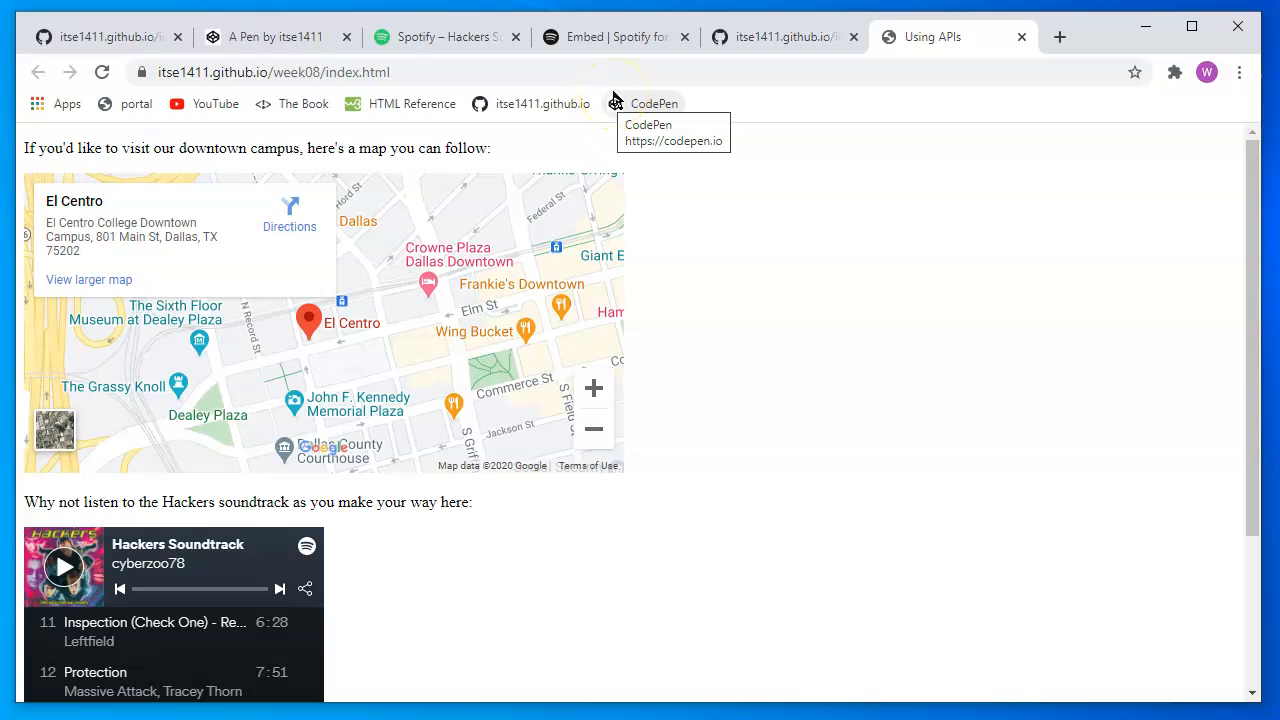
pyautogui.moveTo(565, 142)
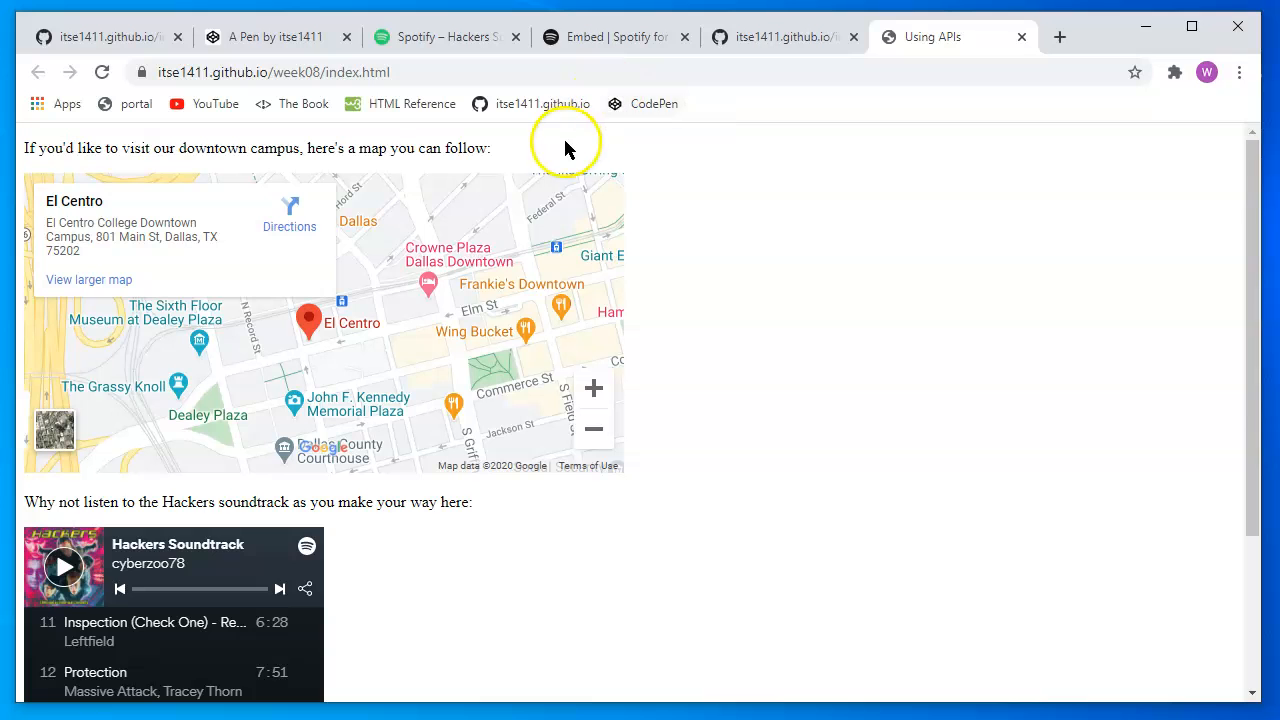
pyautogui.click(100, 37)
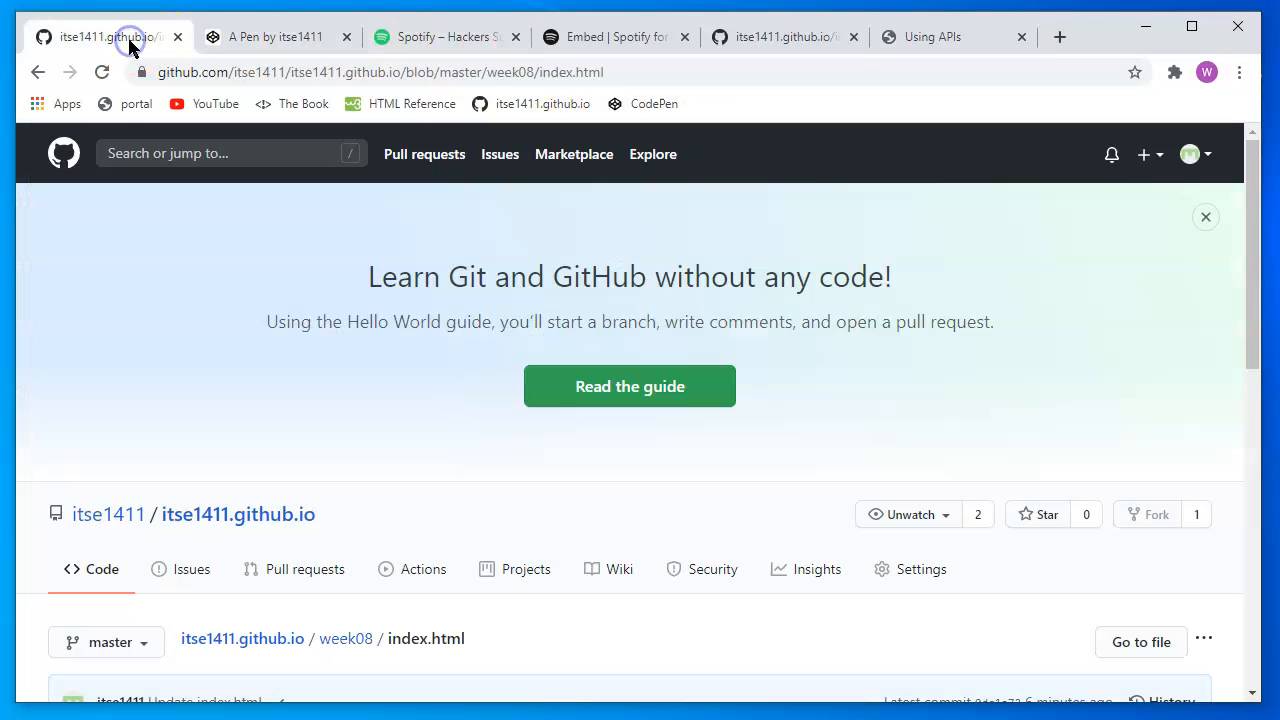
pyautogui.scroll(-3)
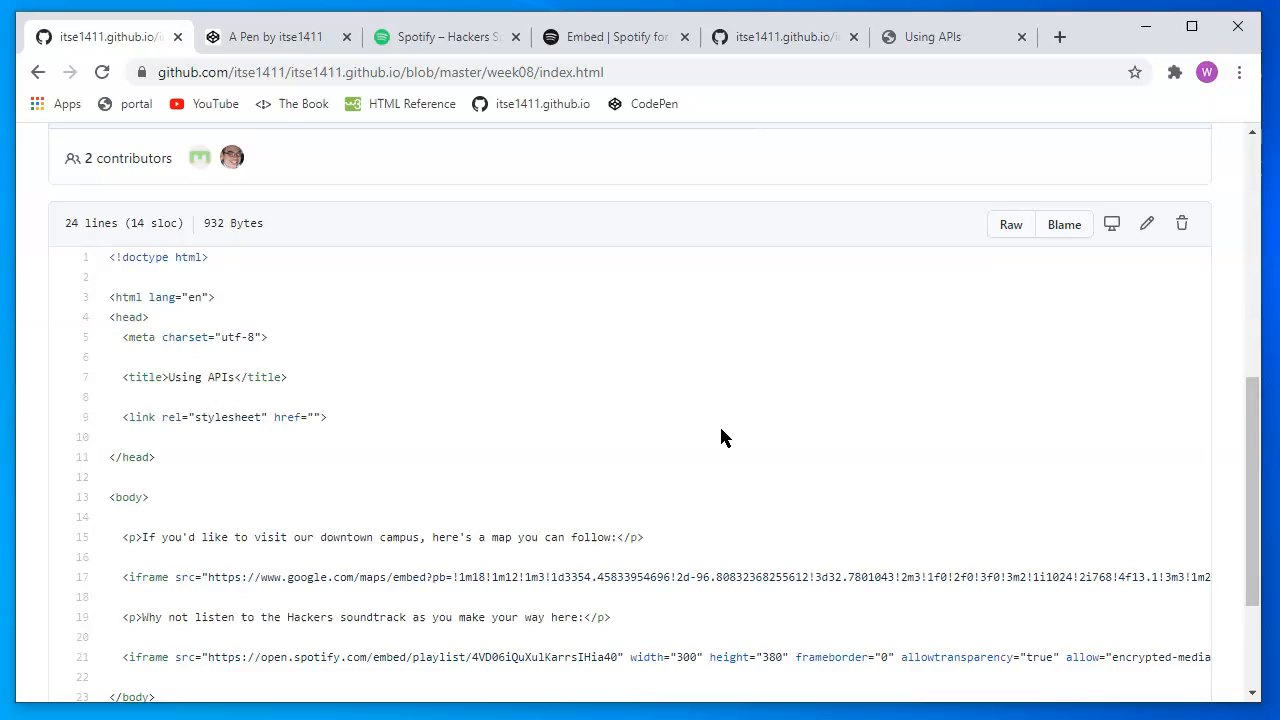
pyautogui.scroll(-3)
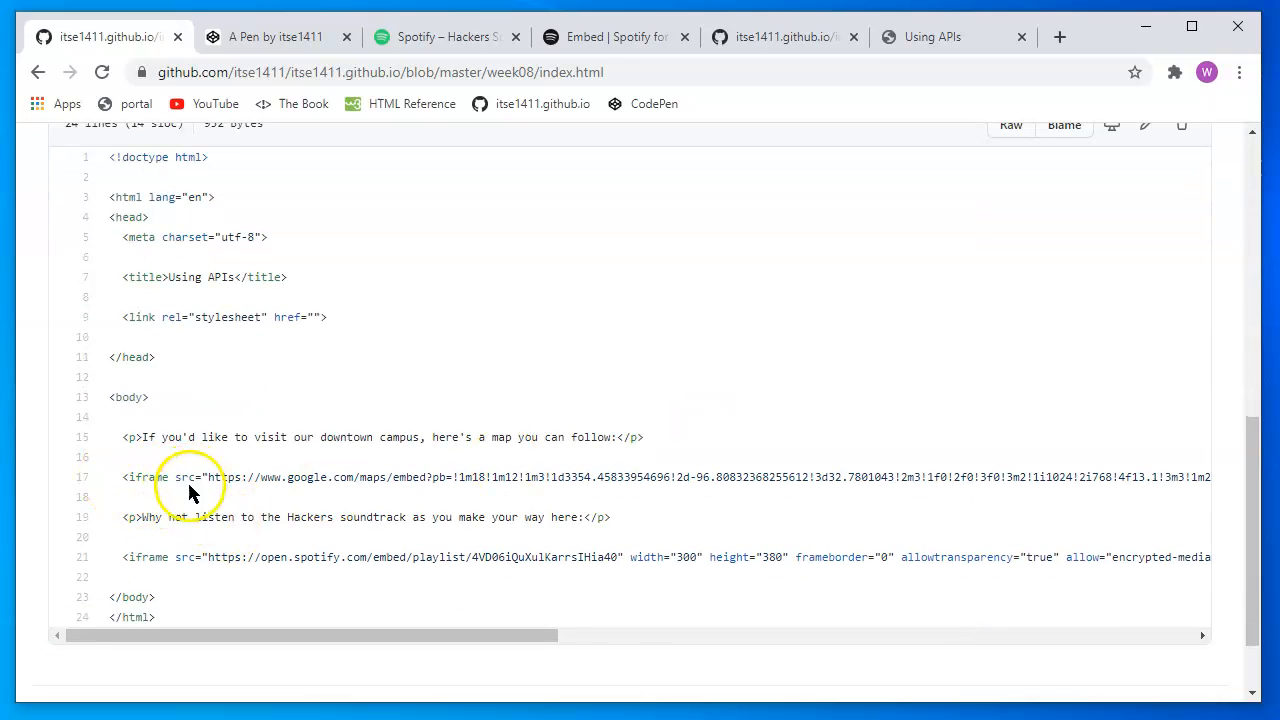
pyautogui.moveTo(471, 413)
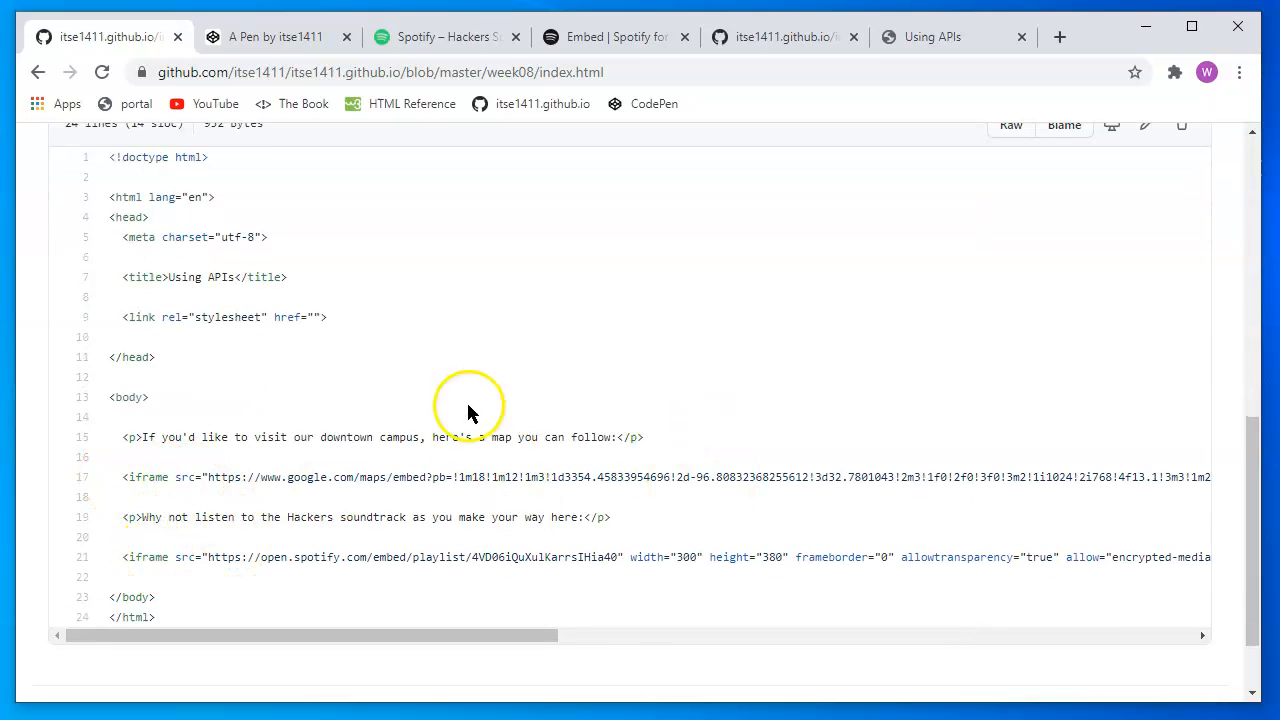
pyautogui.moveTo(422, 460)
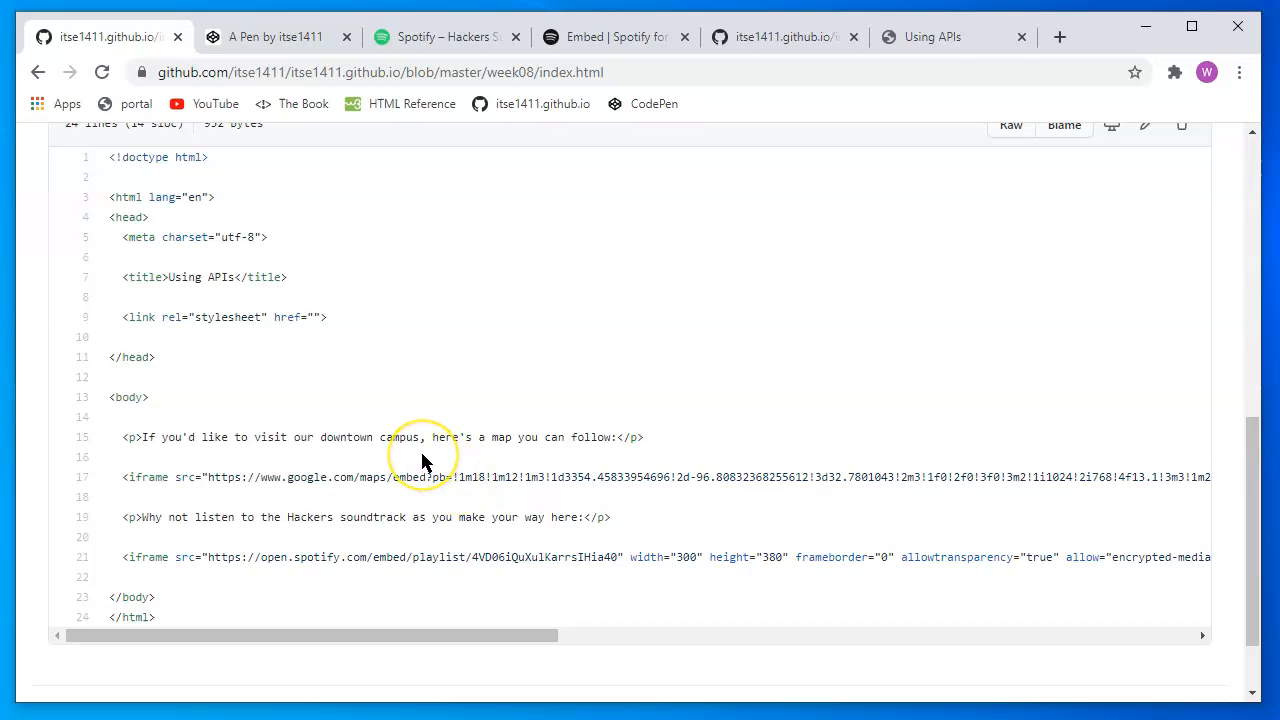
pyautogui.moveTo(422, 462)
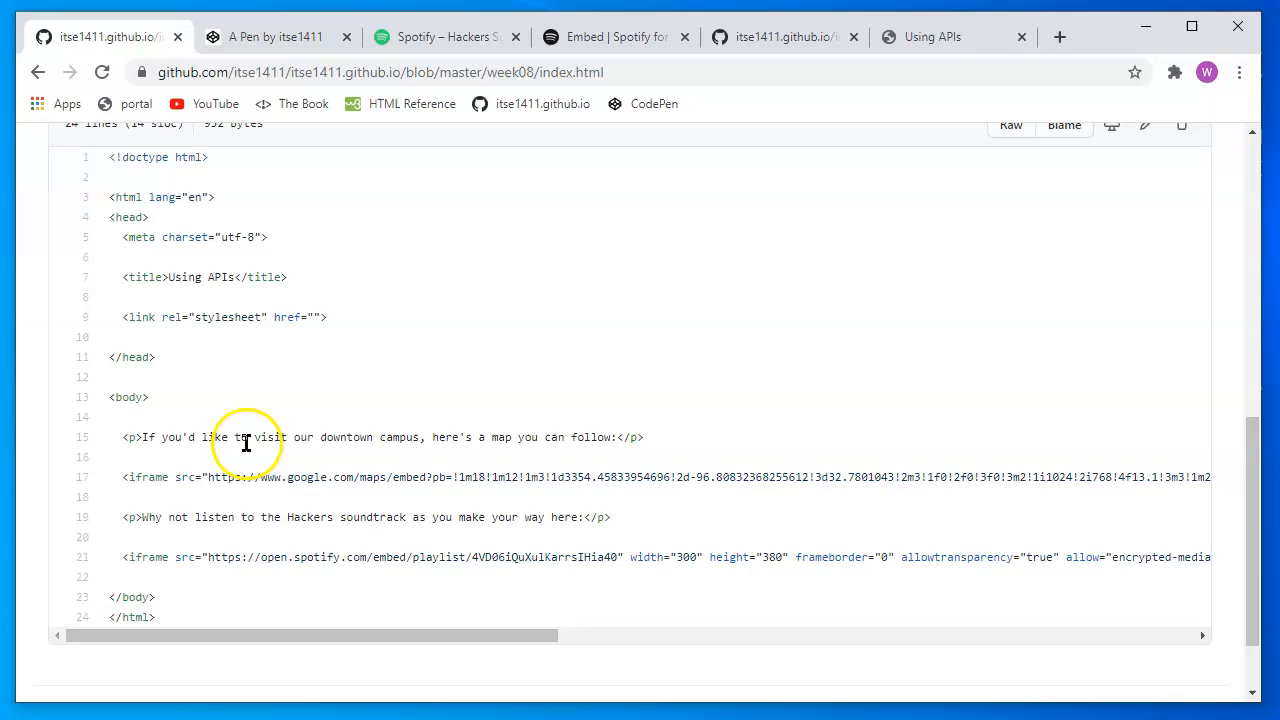
pyautogui.moveTo(344, 414)
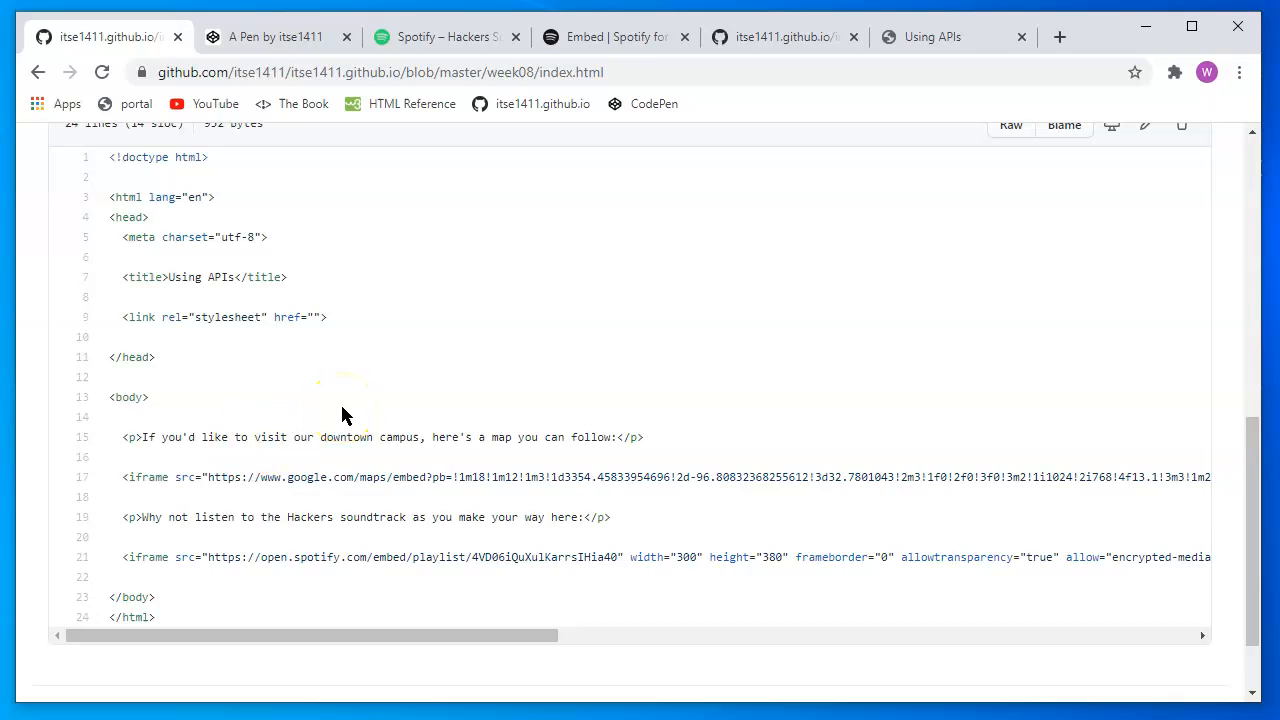